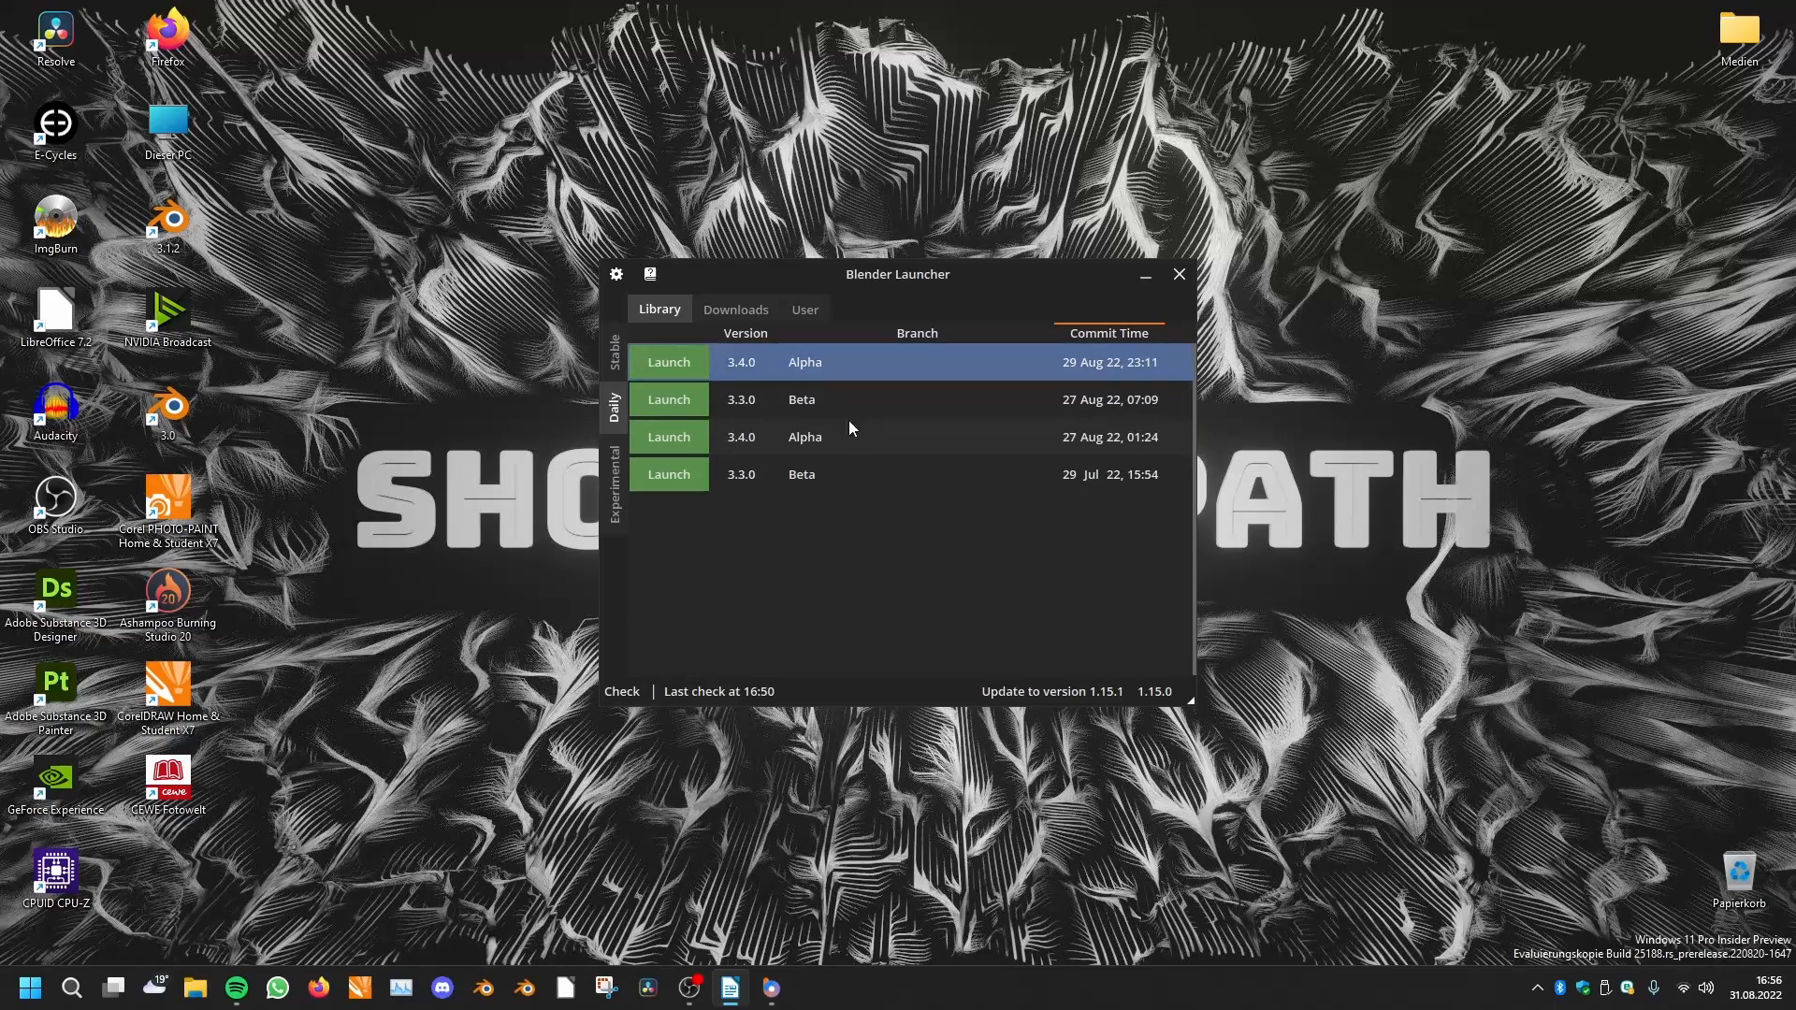
{"action": "mouse_move", "coordinate": [703, 409]}
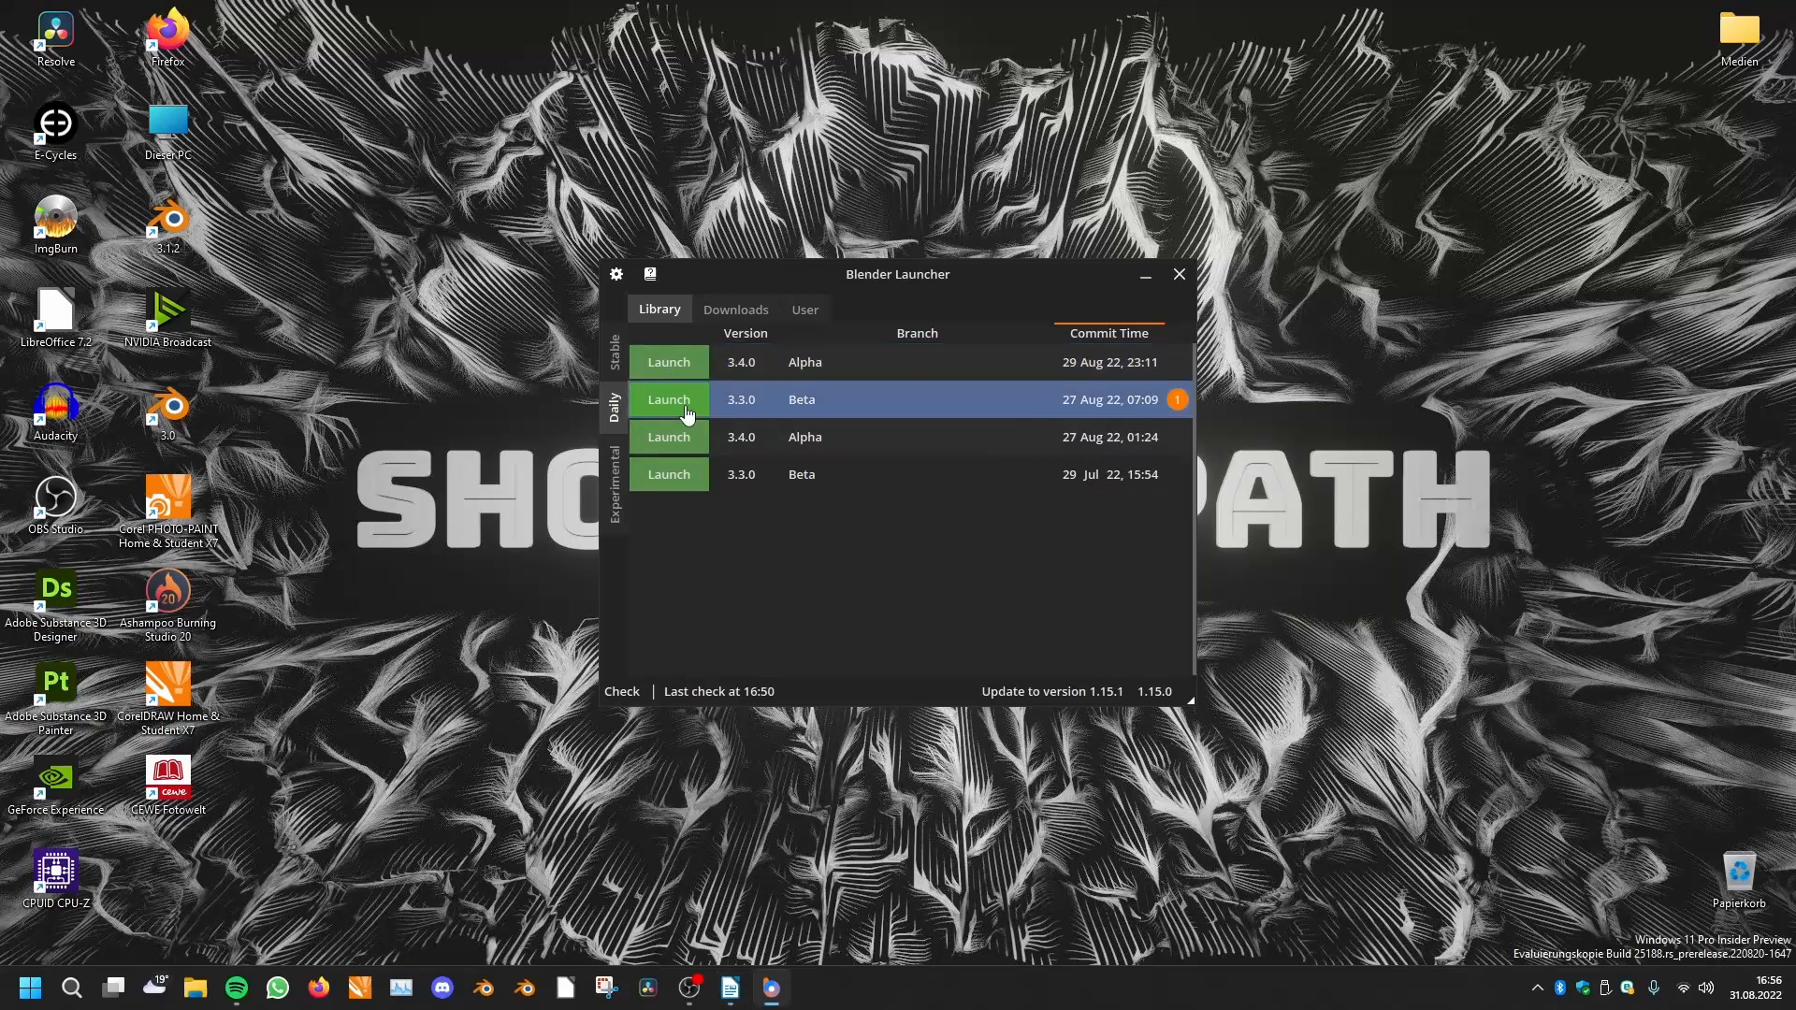
Launch the Blender 3.3.0 Beta daily build (27 Aug 22) from the Daily tab
{"action": "left_click", "coordinate": [668, 399]}
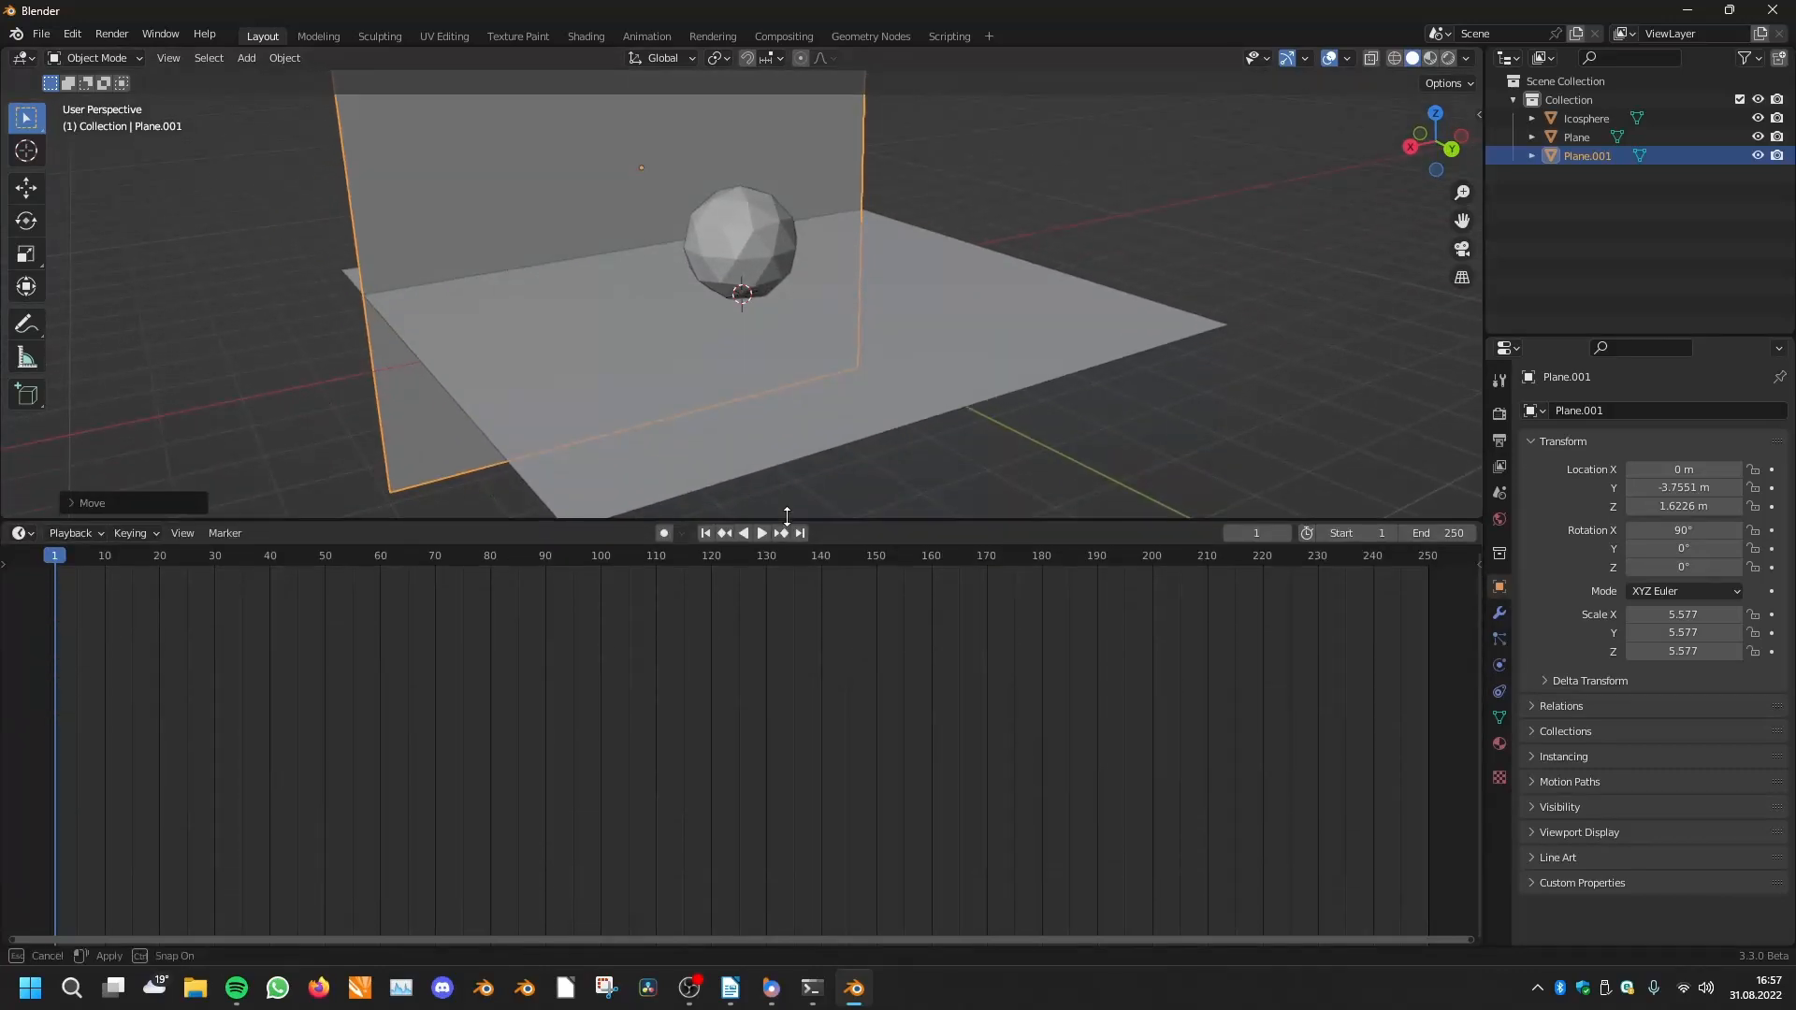
Select the icosphere, switch the viewport to Rendered shading and the render engine to Cycles
{"action": "left_click", "coordinate": [21, 532]}
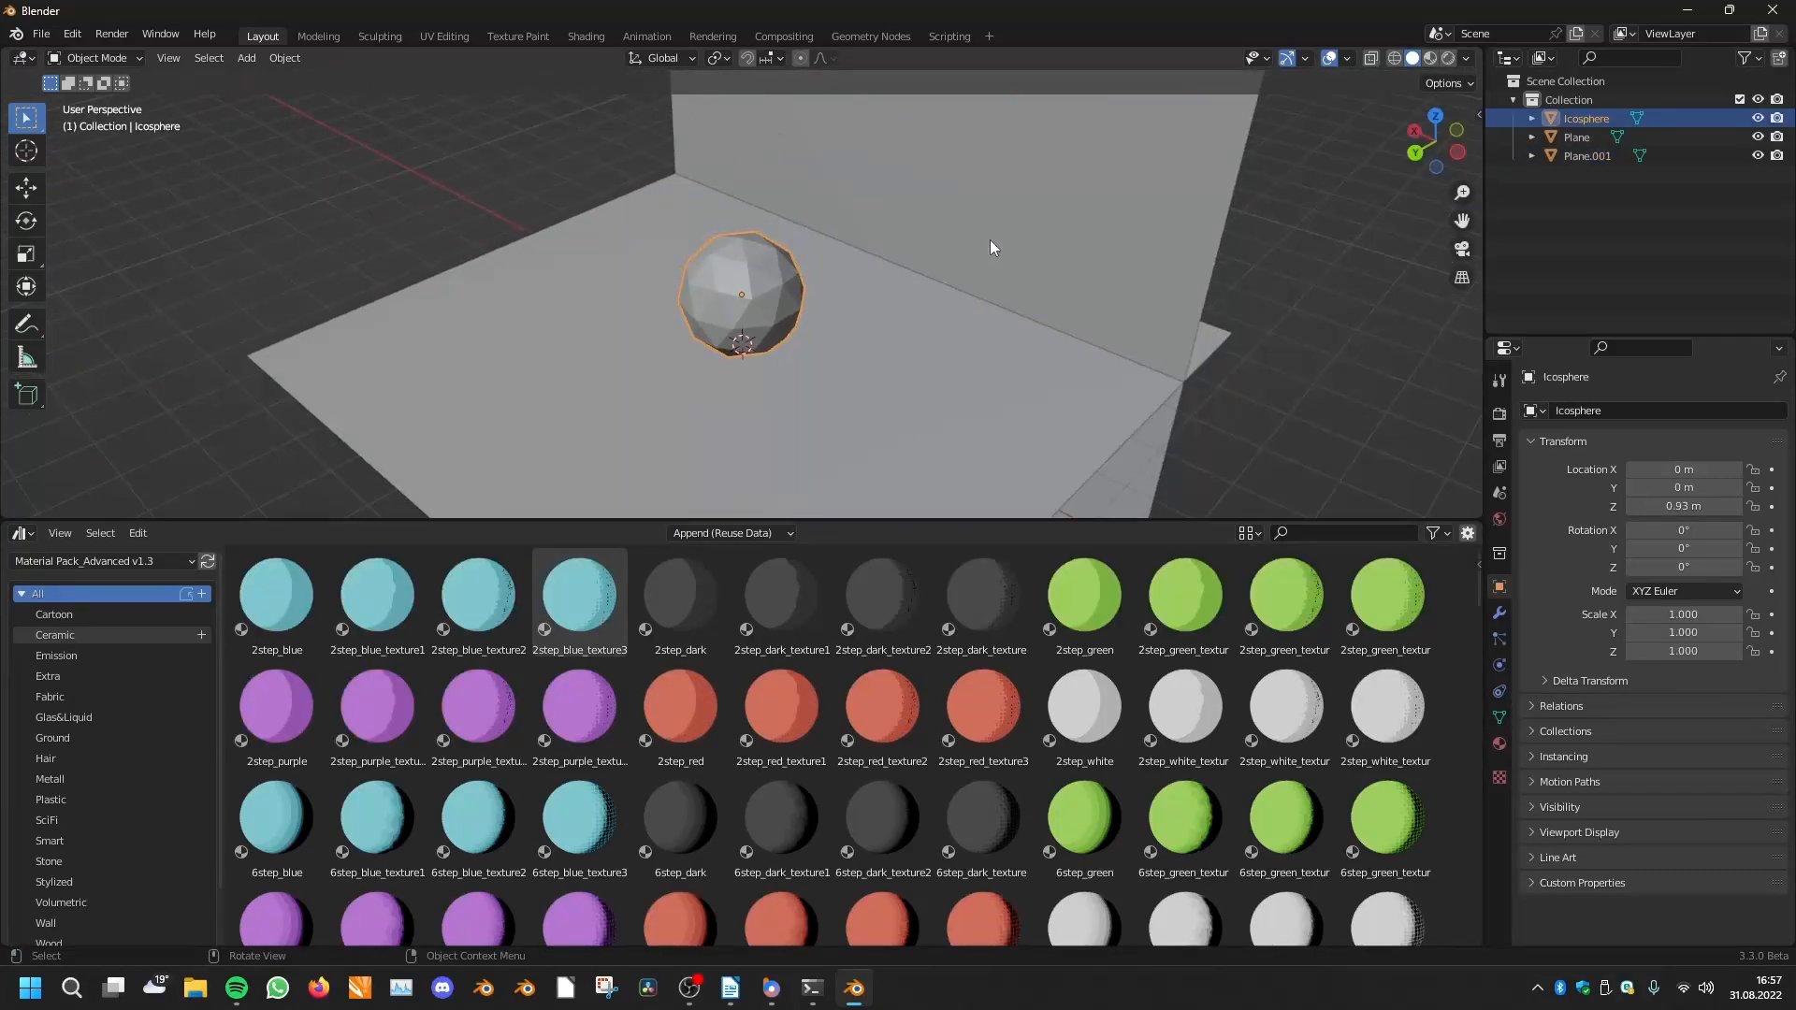
{"action": "scroll", "scroll_direction": "down", "scroll_amount": 3}
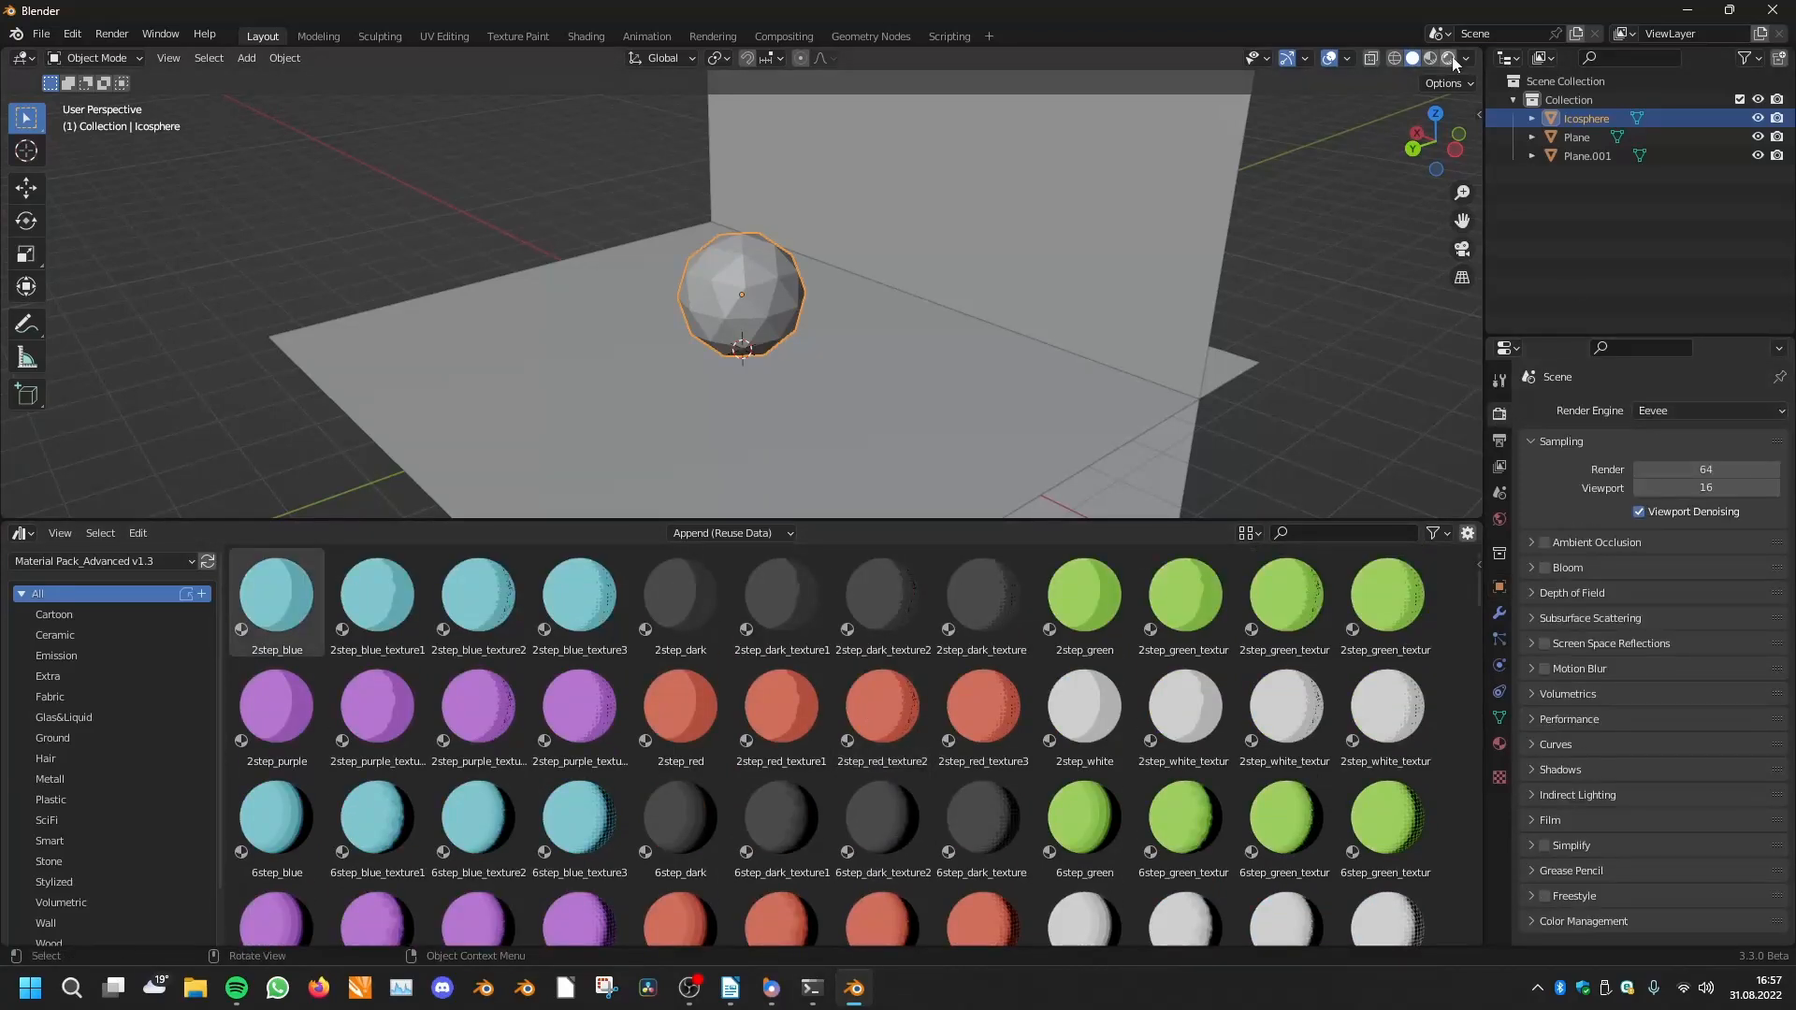
{"action": "left_click", "coordinate": [1705, 410]}
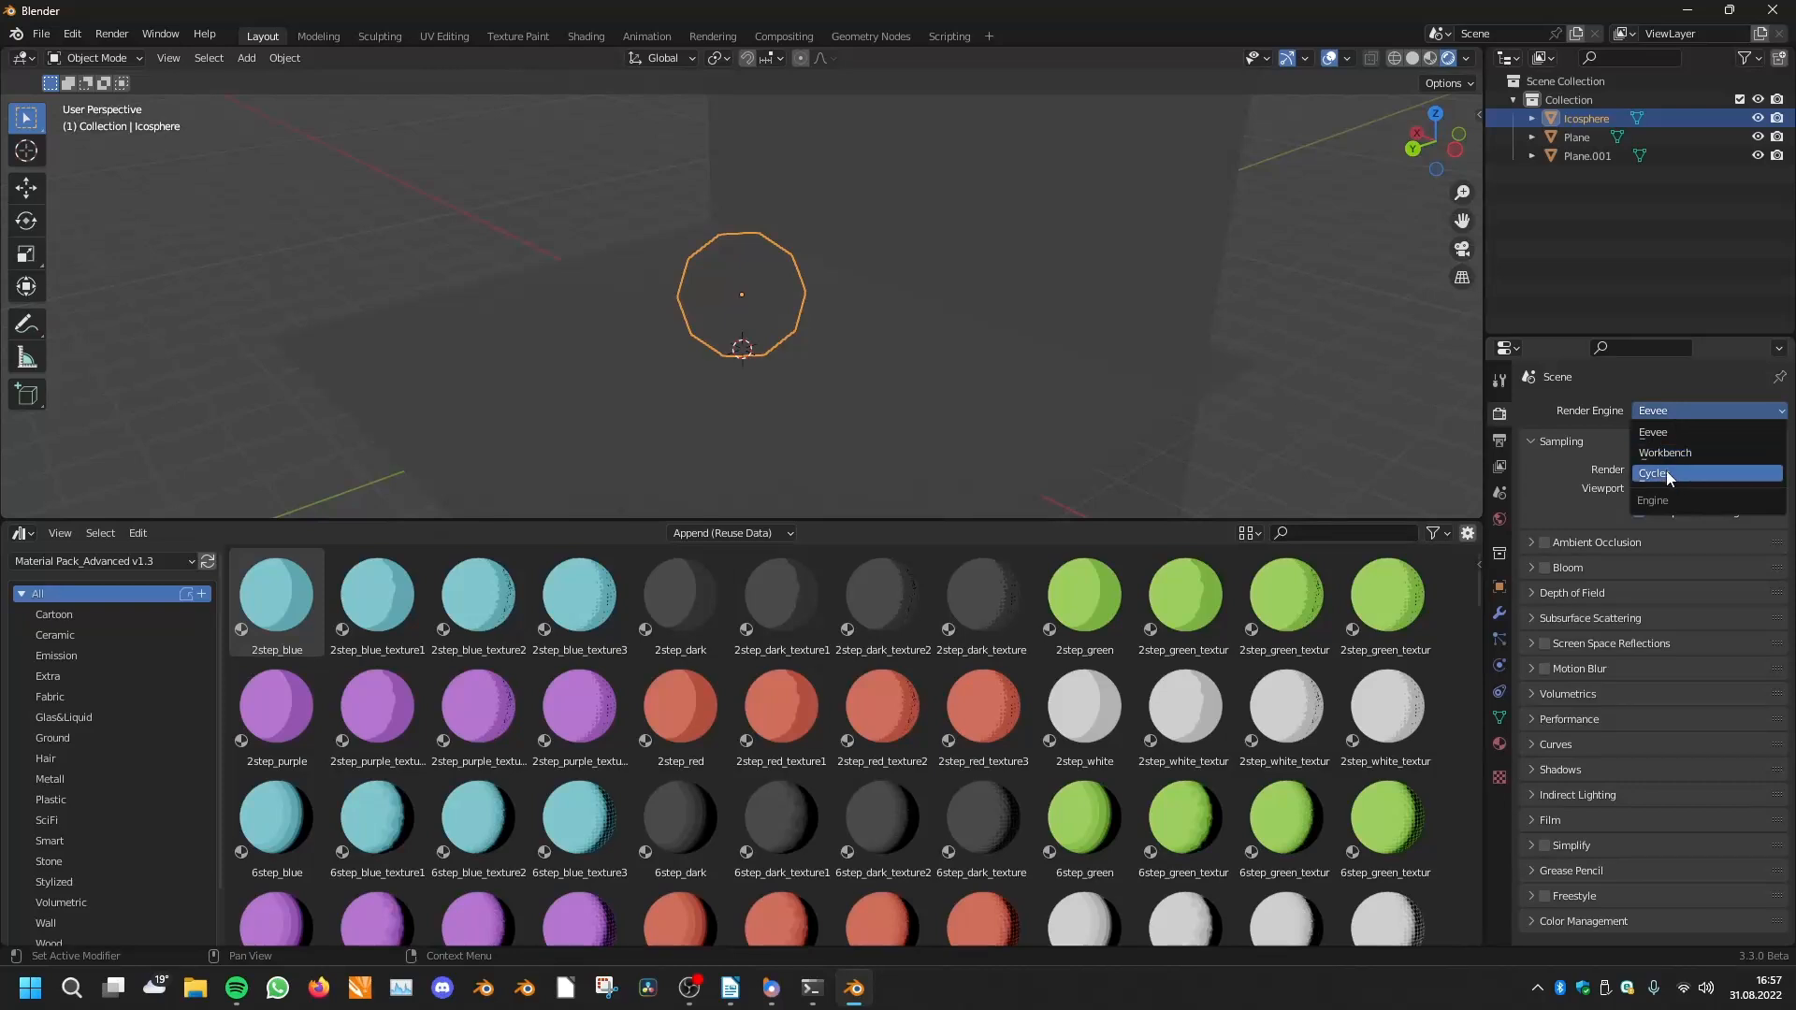
{"action": "left_click", "coordinate": [1664, 473]}
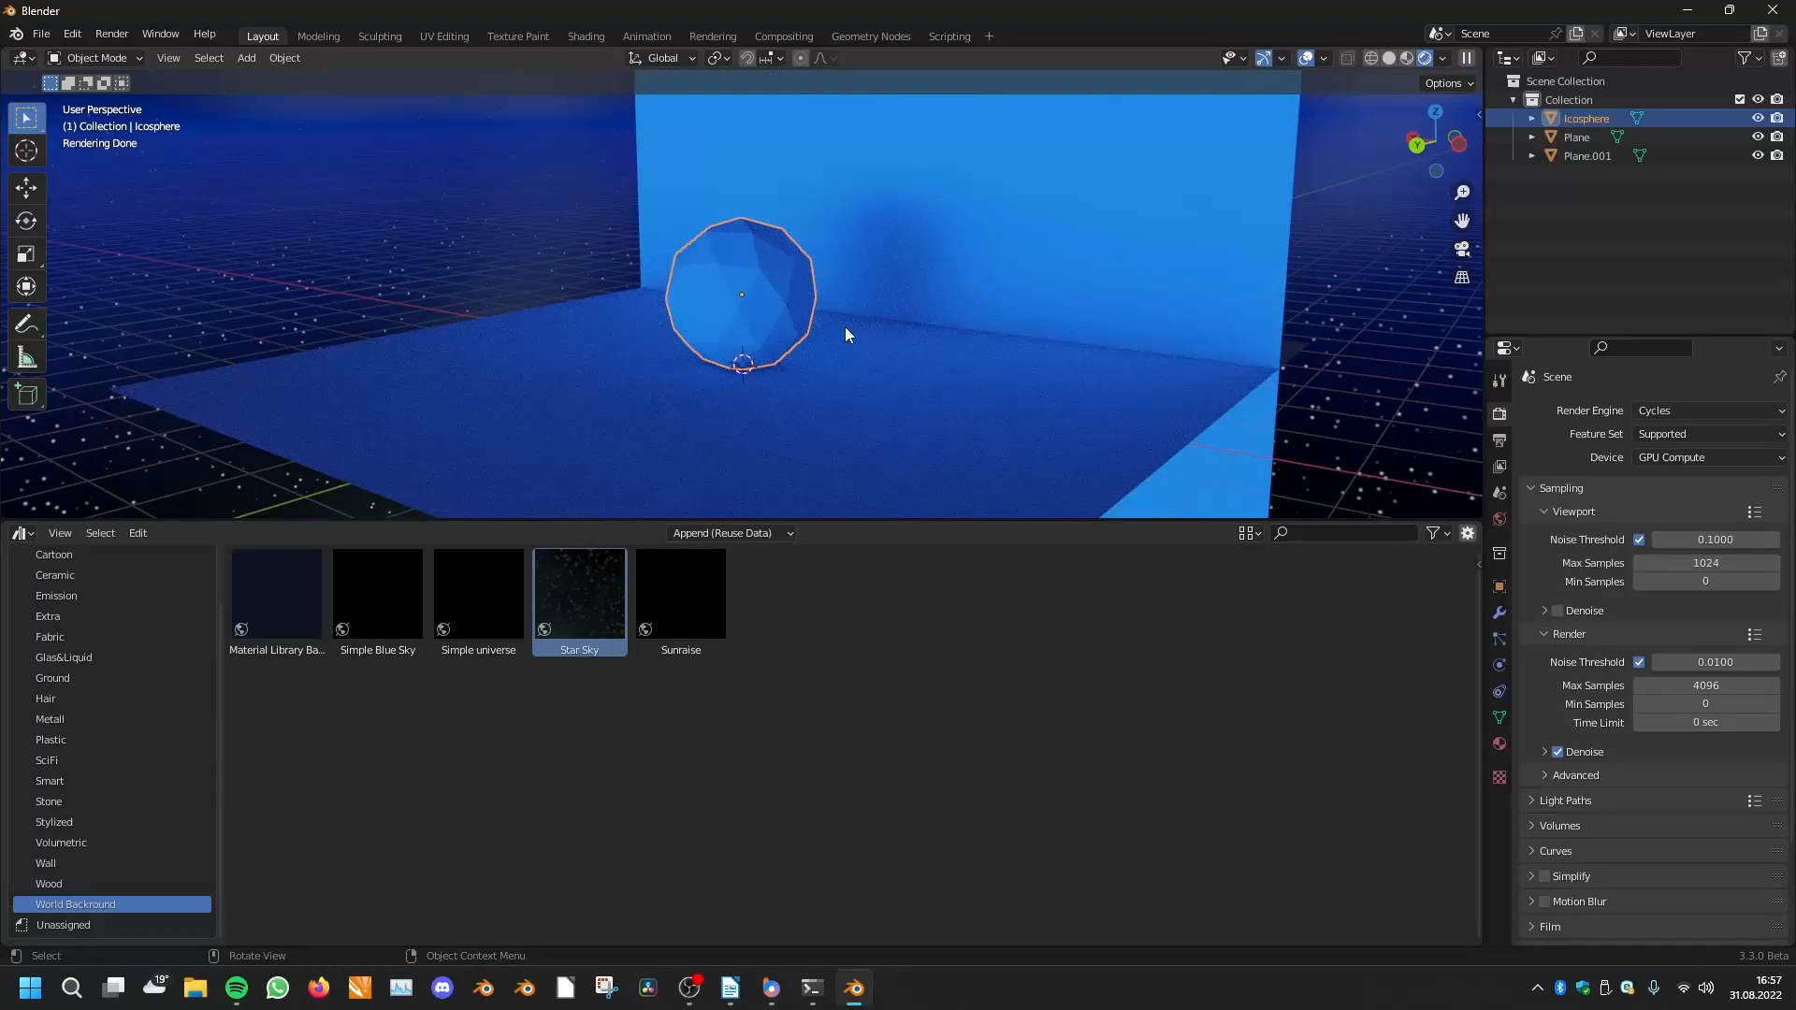
Apply the Moon, sand and wood materials from the asset browser onto the sphere and planes
{"action": "left_click", "coordinate": [52, 677]}
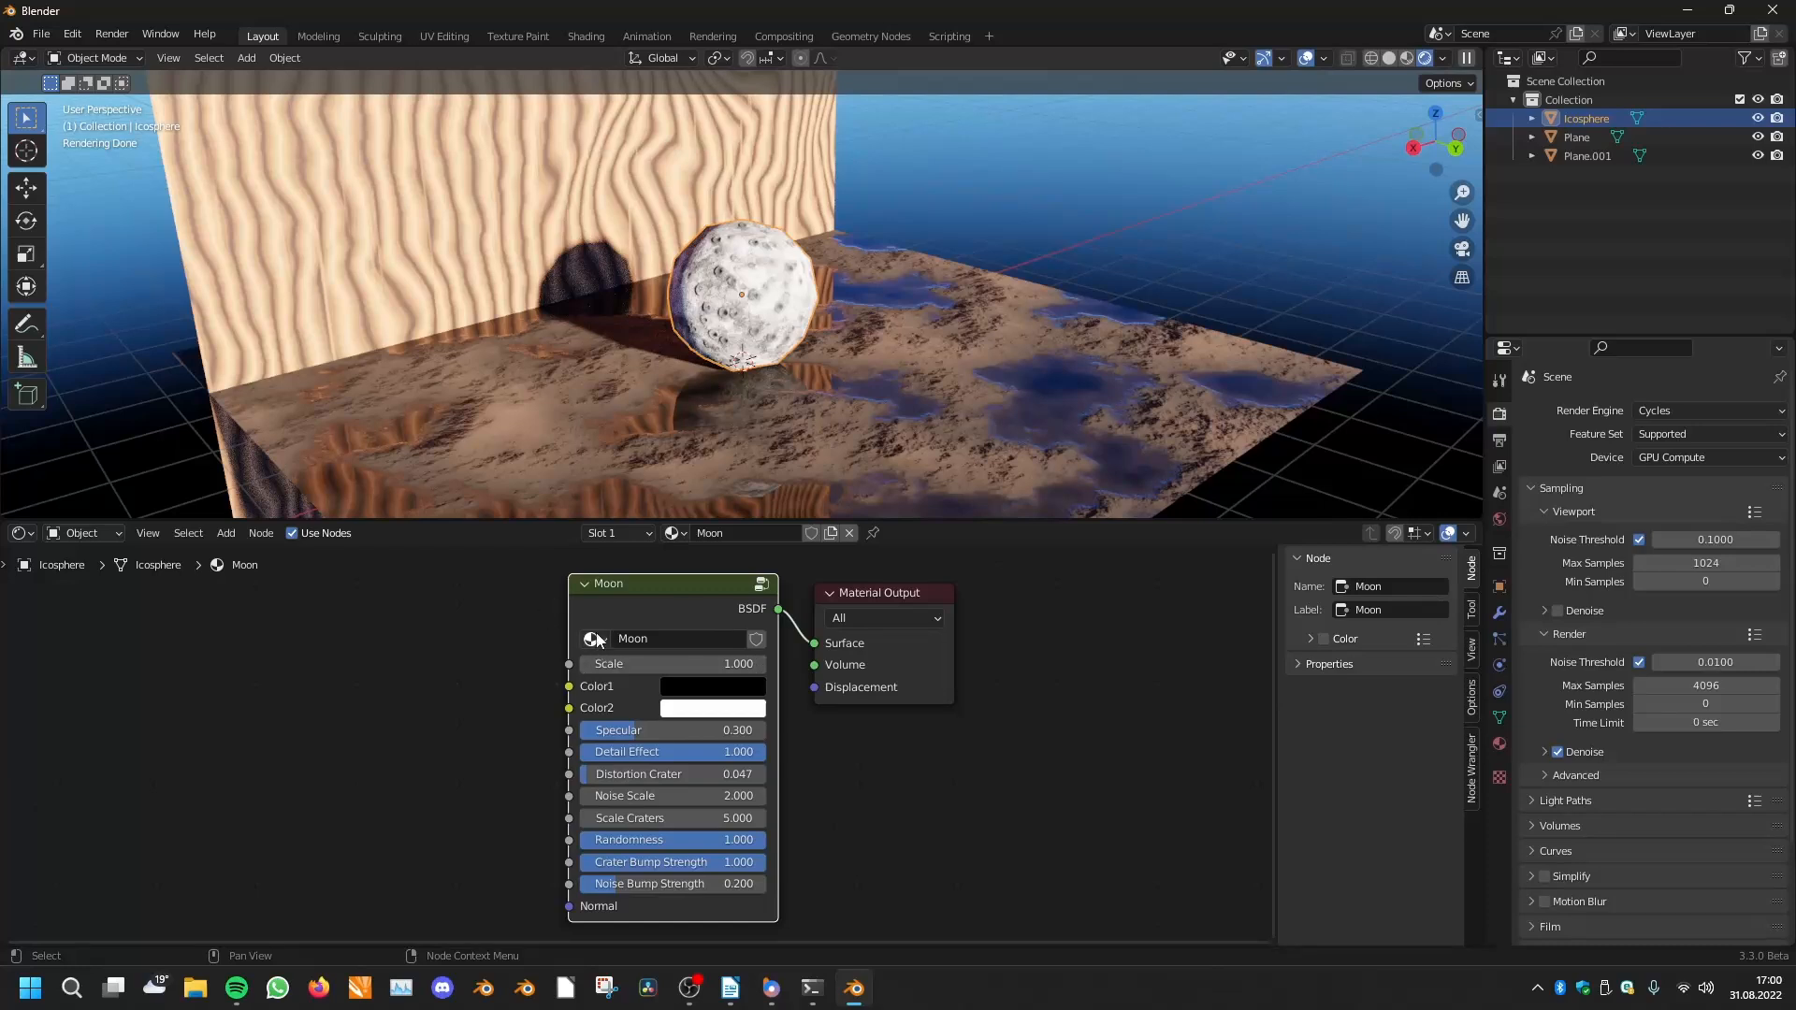
{"action": "mouse_move", "coordinate": [77, 545]}
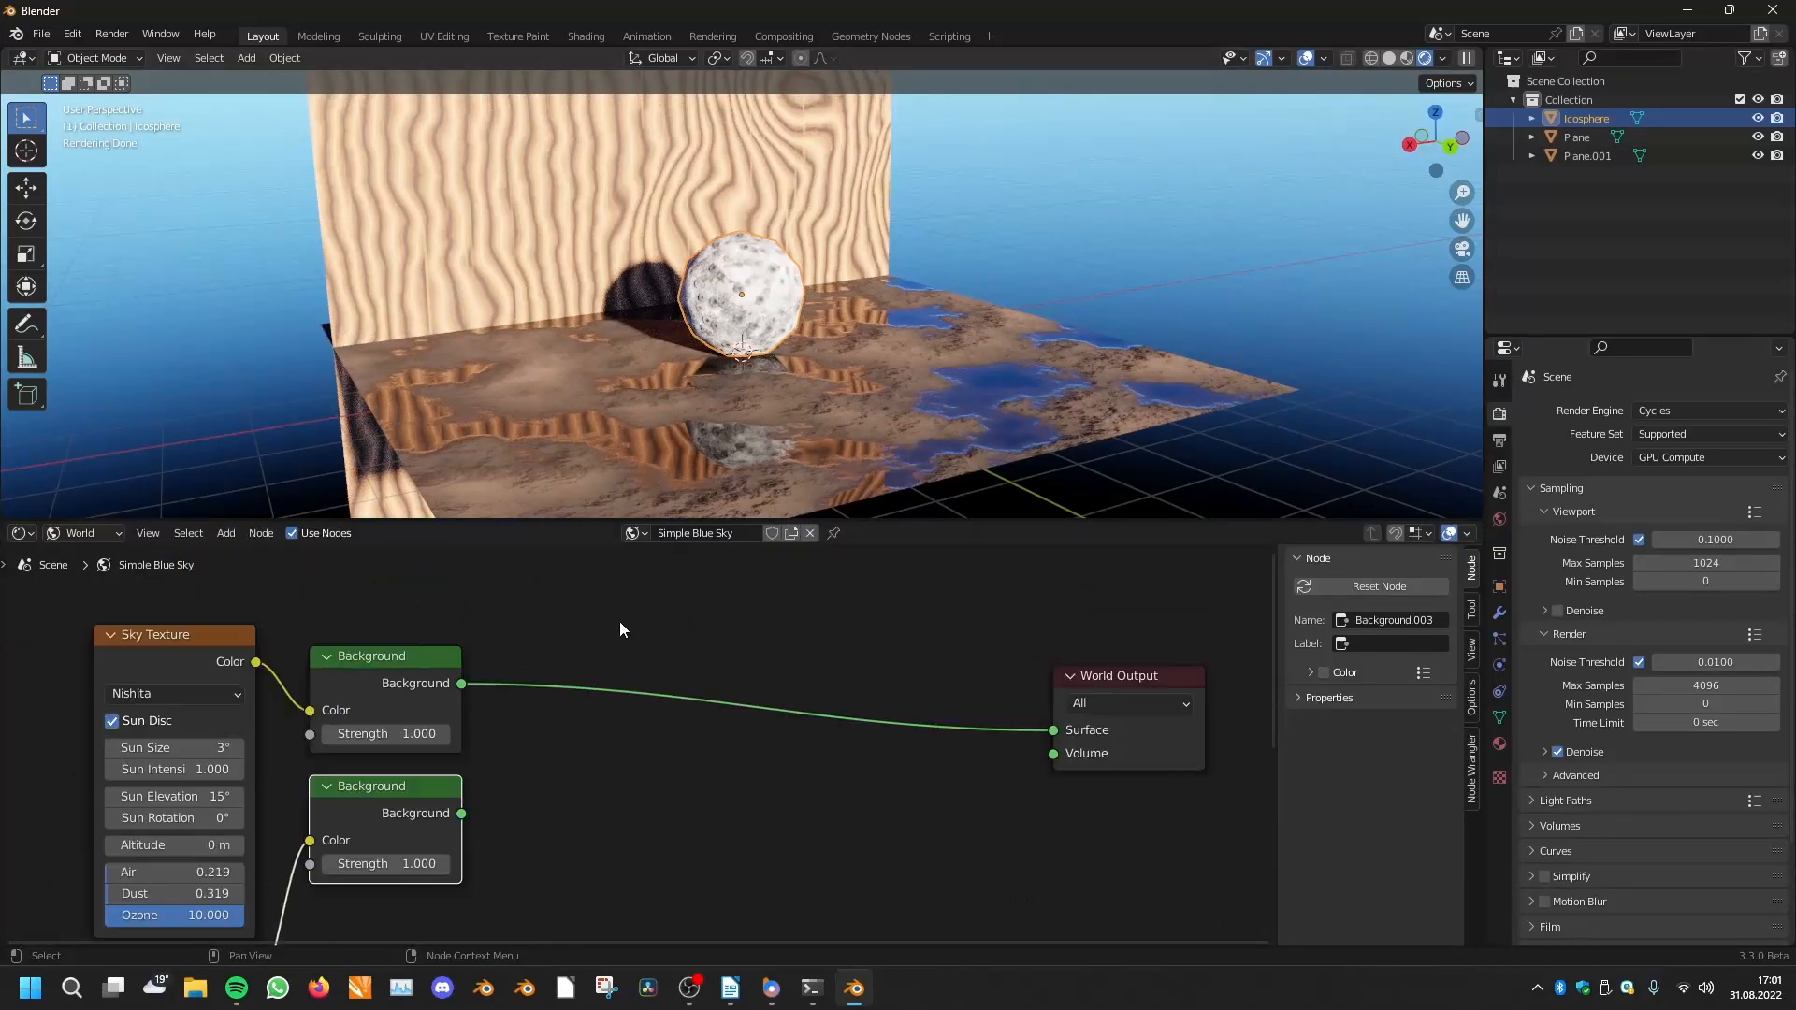
Add a Mix Shader blending the two Backgrounds via Light Path's camera ray, and tune the second sky's Dust values
{"action": "type", "text": "mi"}
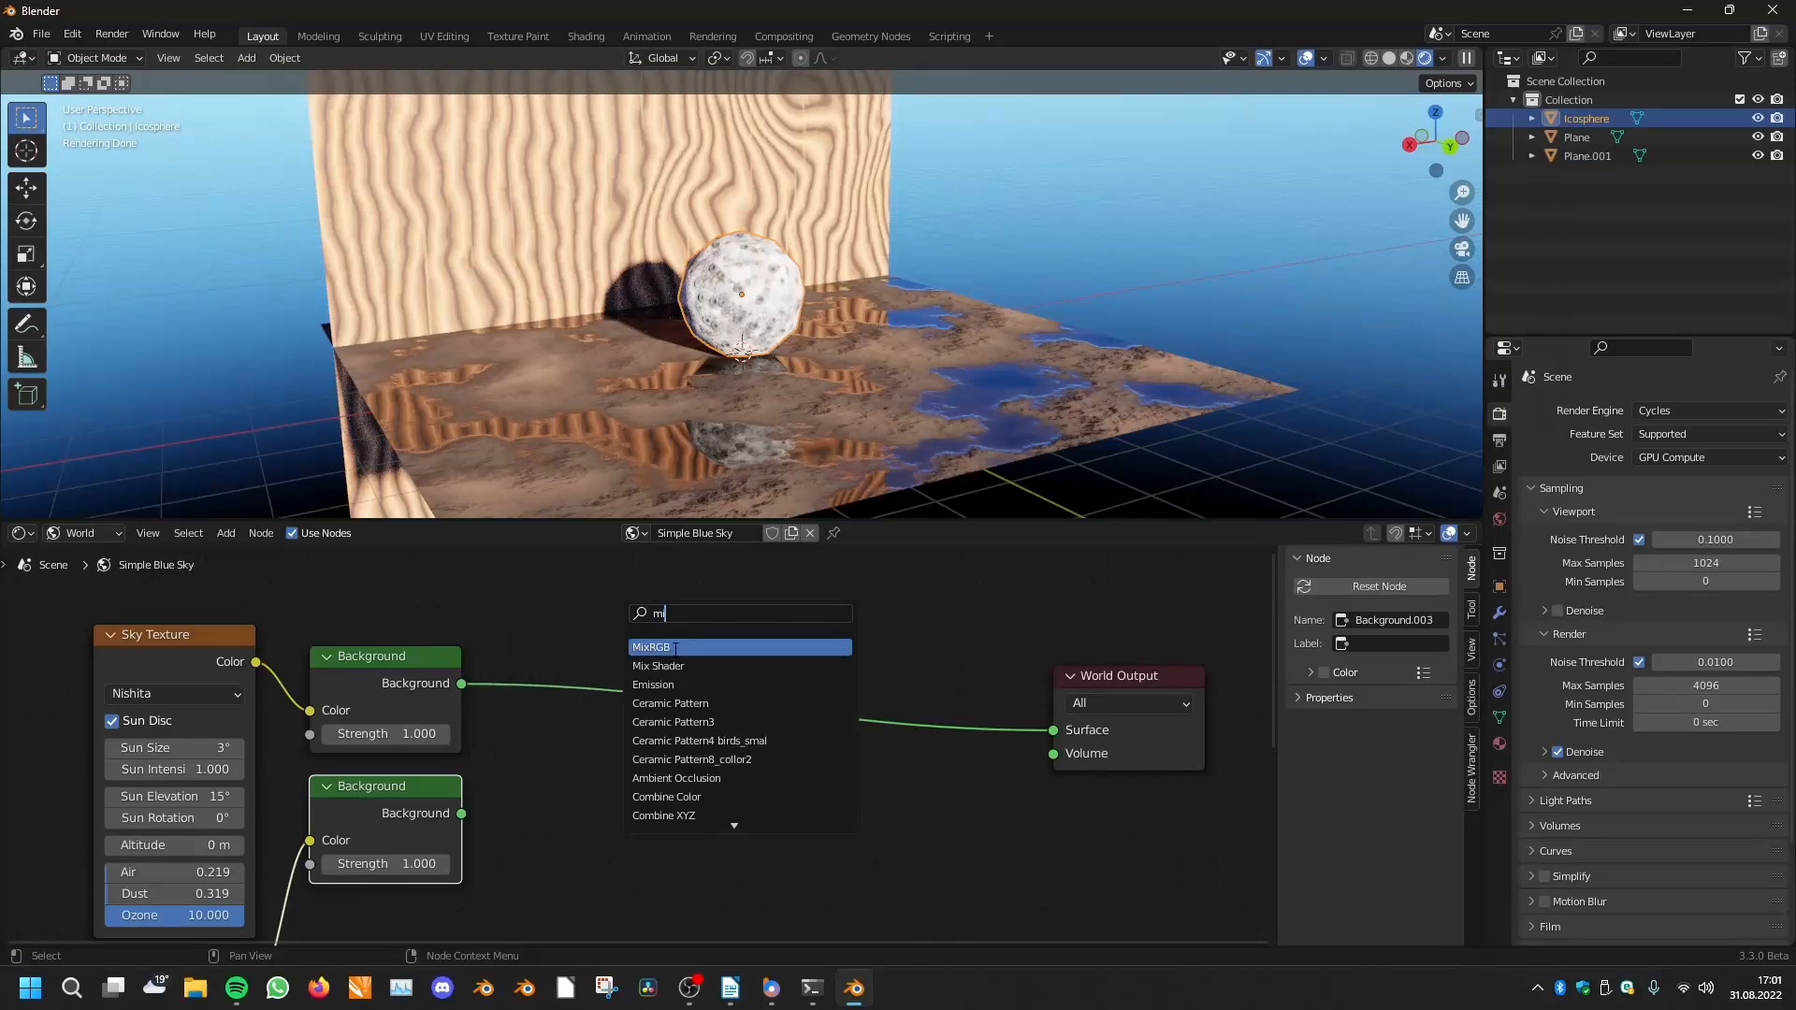
{"action": "left_click", "coordinate": [657, 666]}
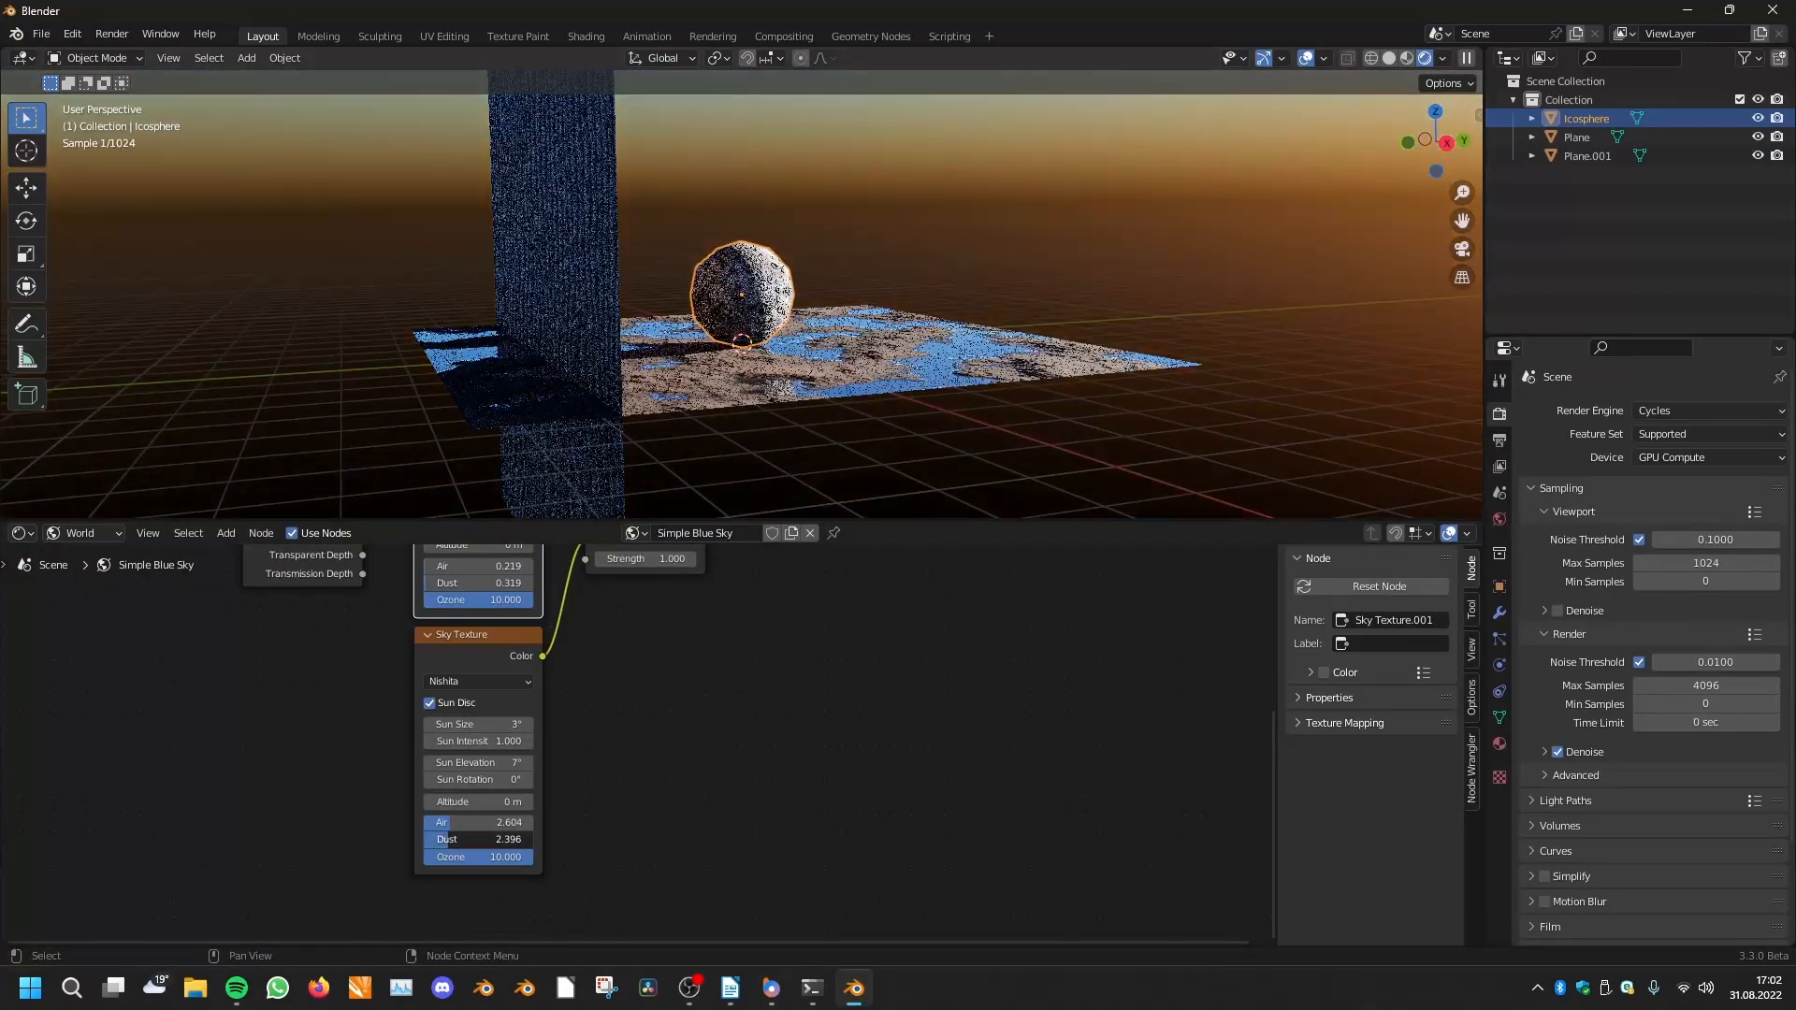
{"action": "left_click_drag", "start_coordinate": [481, 838], "coordinate": [447, 838]}
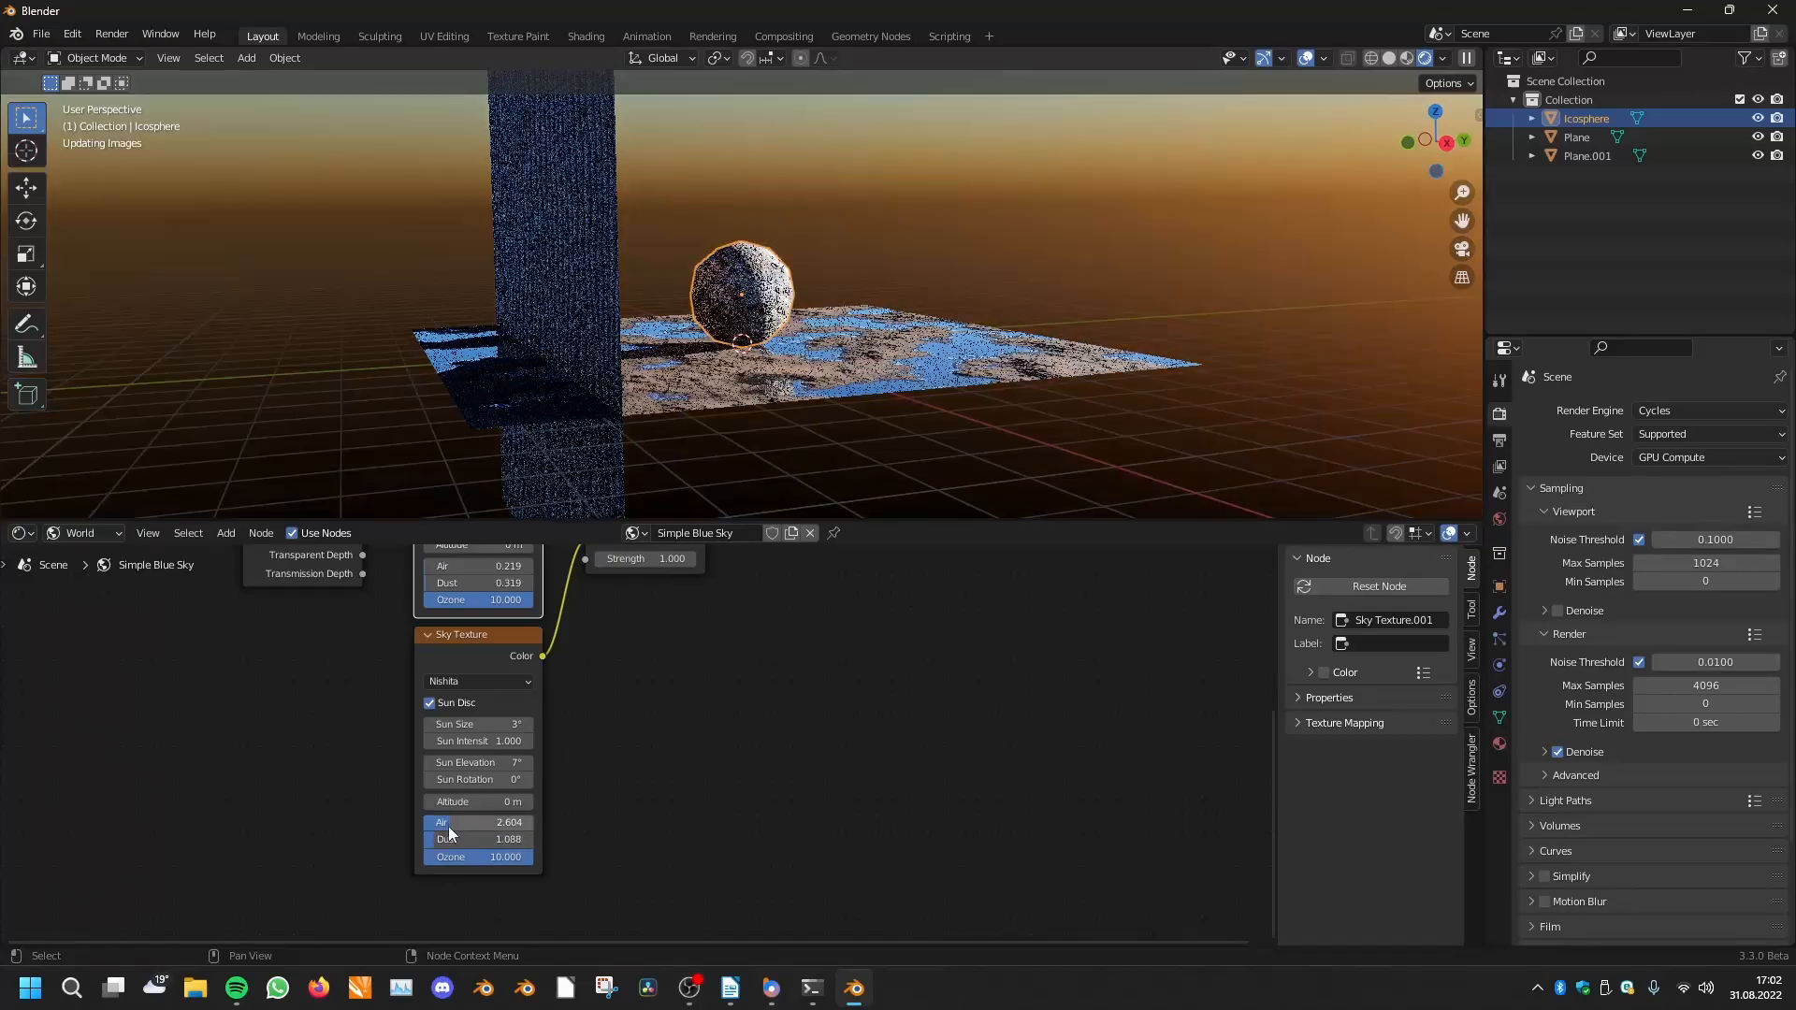
{"action": "left_click_drag", "start_coordinate": [458, 821], "coordinate": [481, 822]}
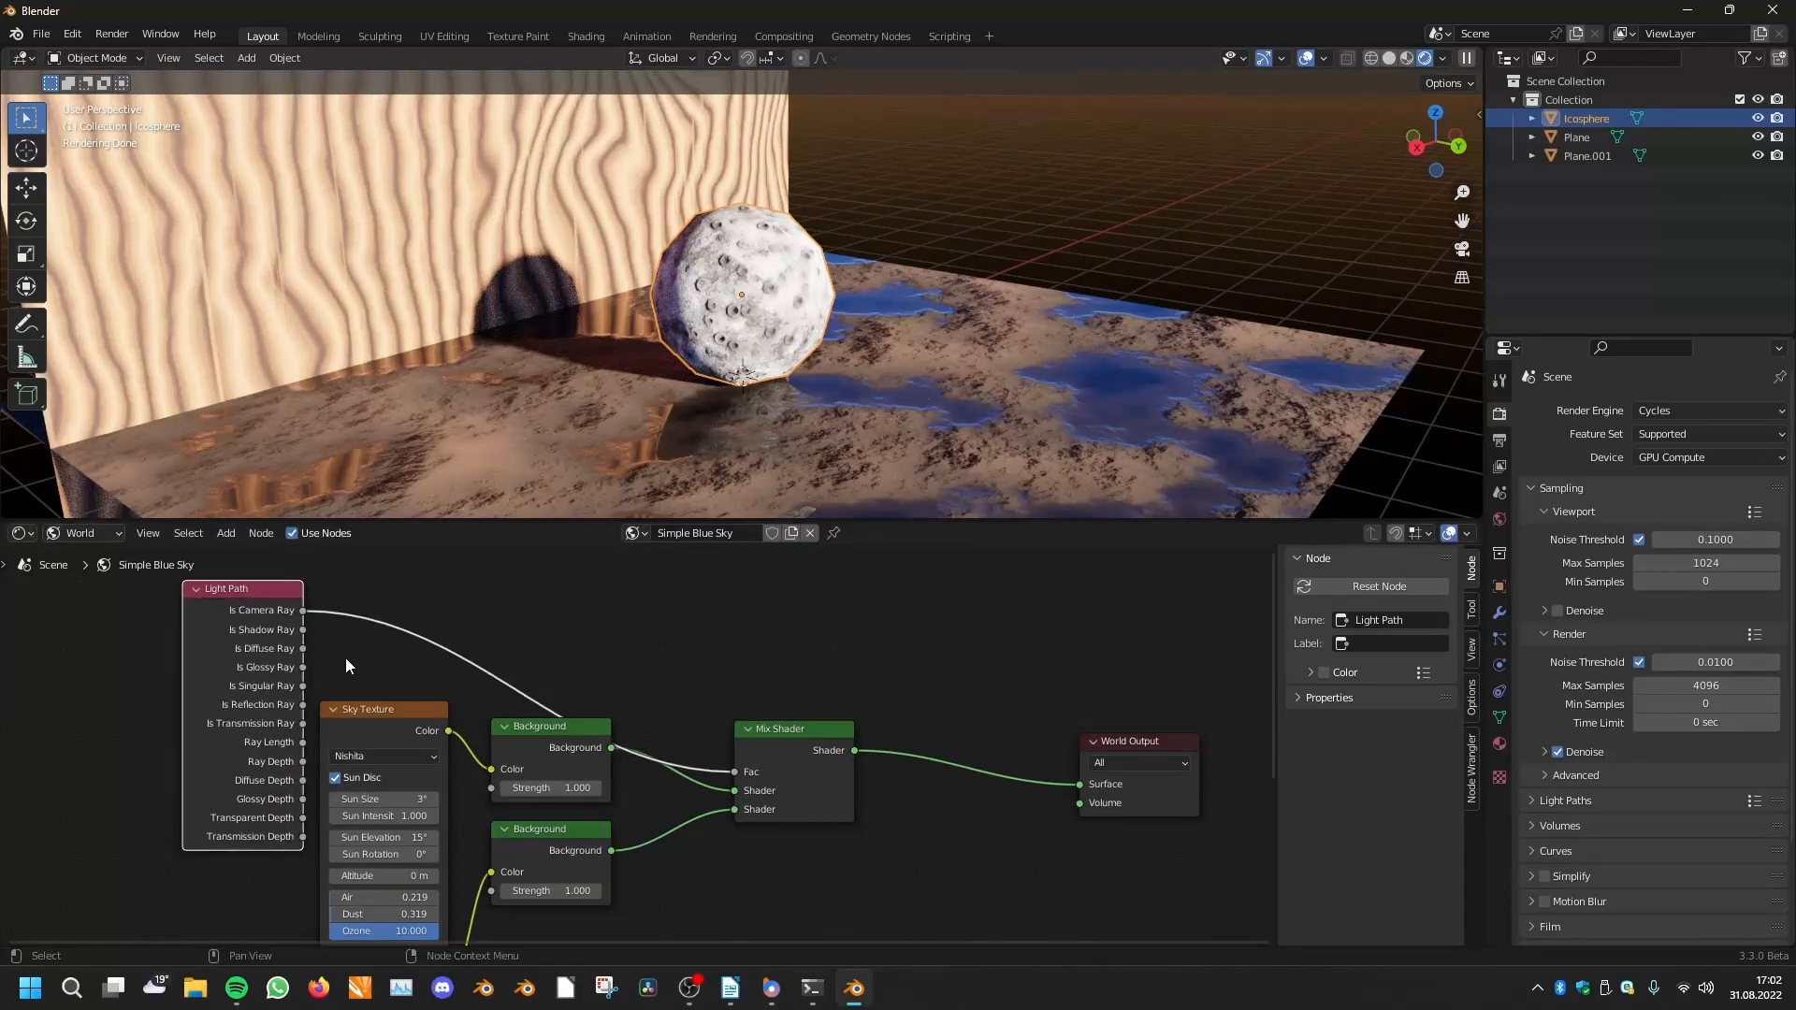
{"action": "mouse_move", "coordinate": [846, 597]}
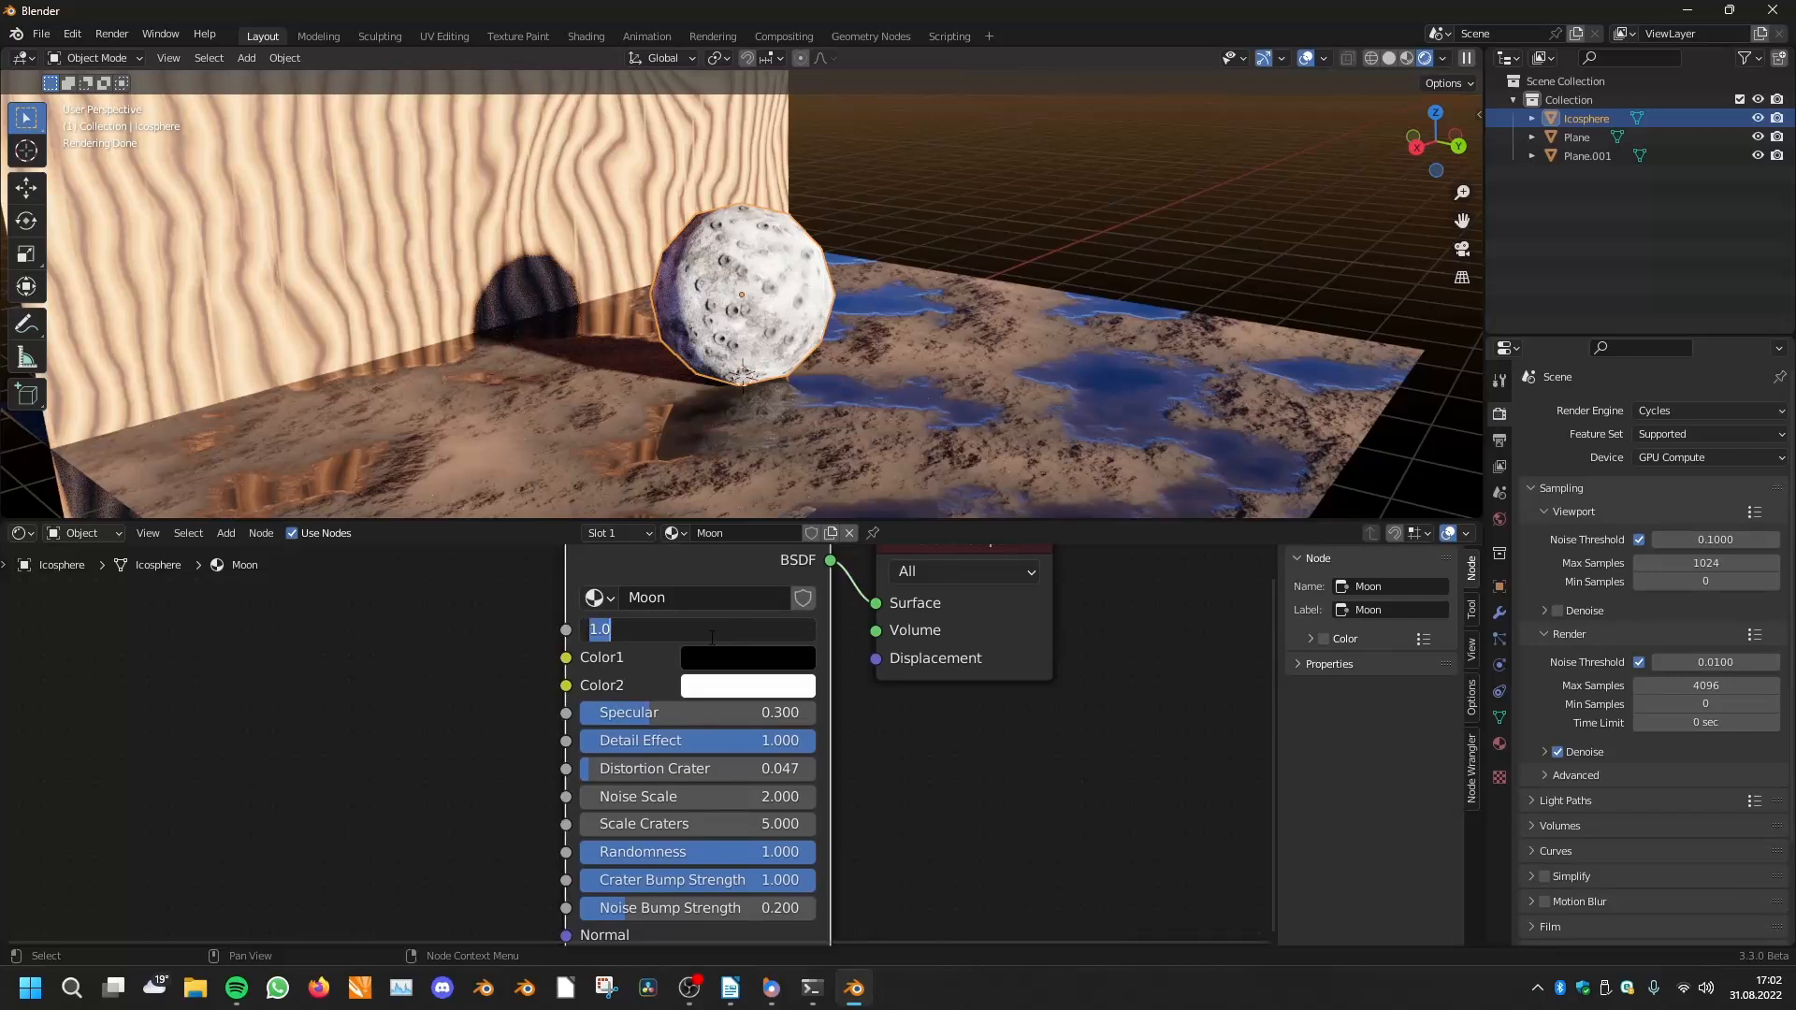
Set the Moon node's Scale with math expressions: 100+100, 5.14159, then 10*4
{"action": "type", "text": "100"}
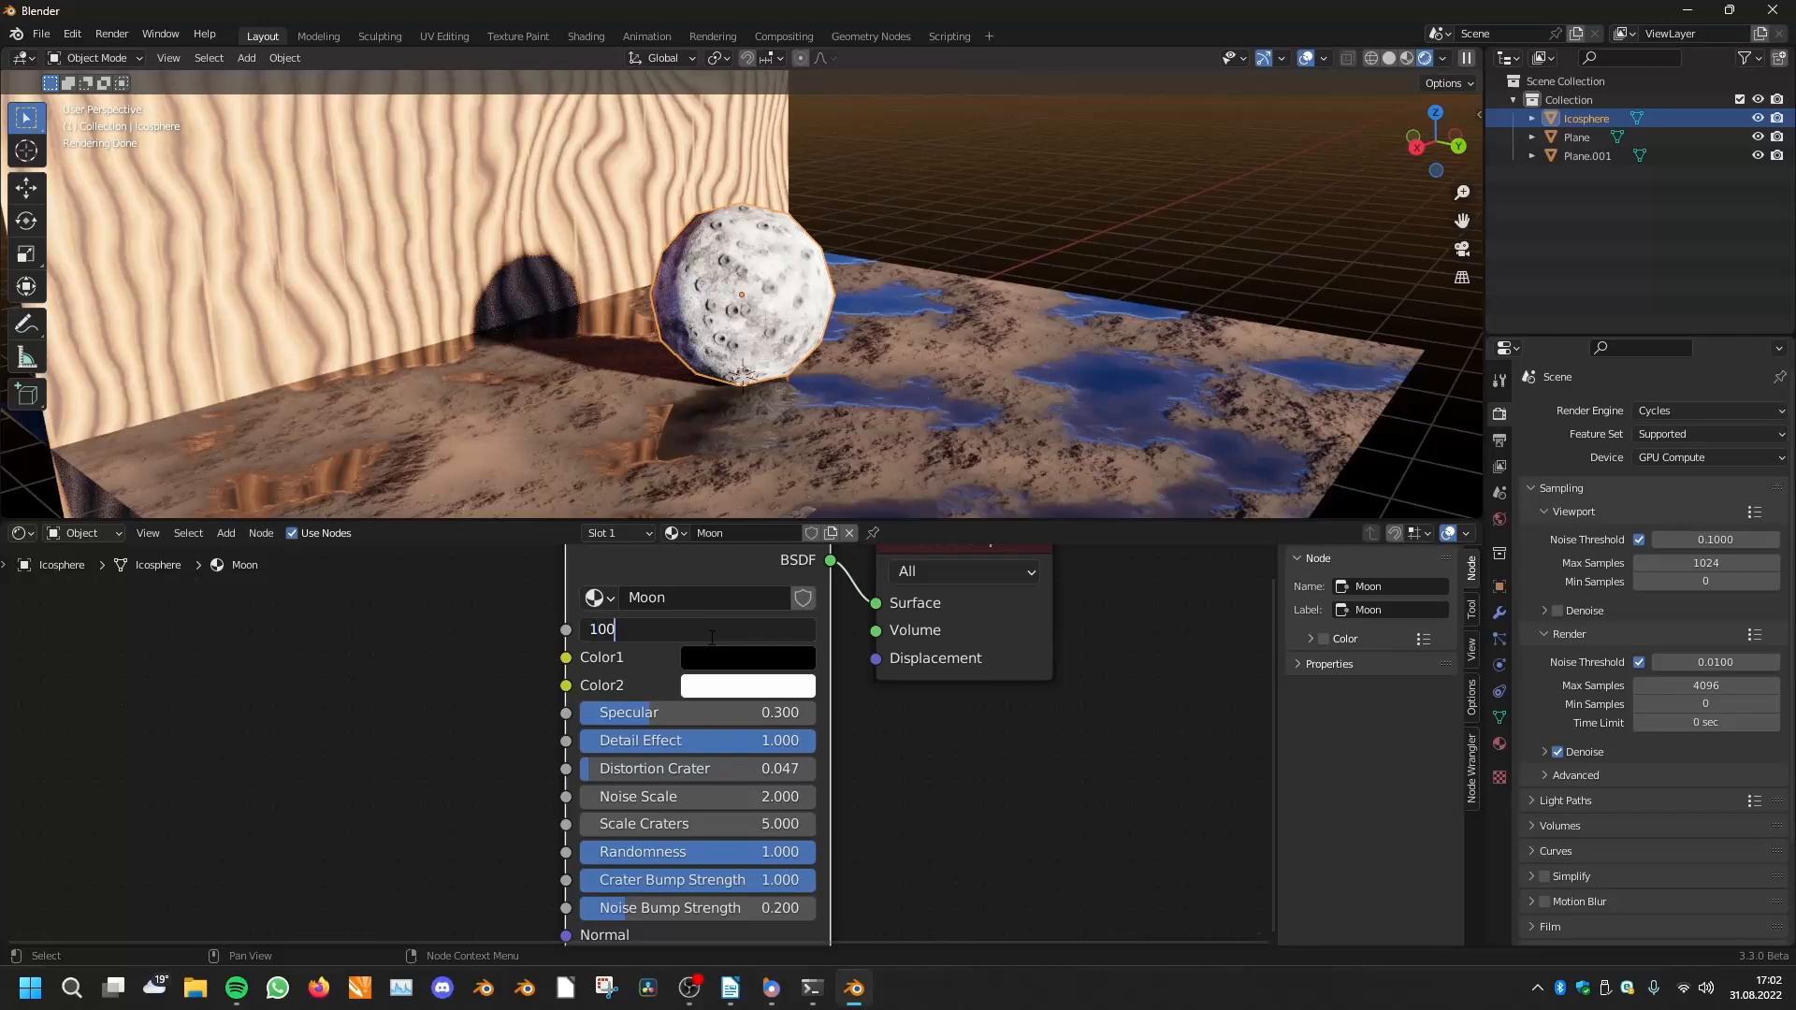
{"action": "type", "text": "+100"}
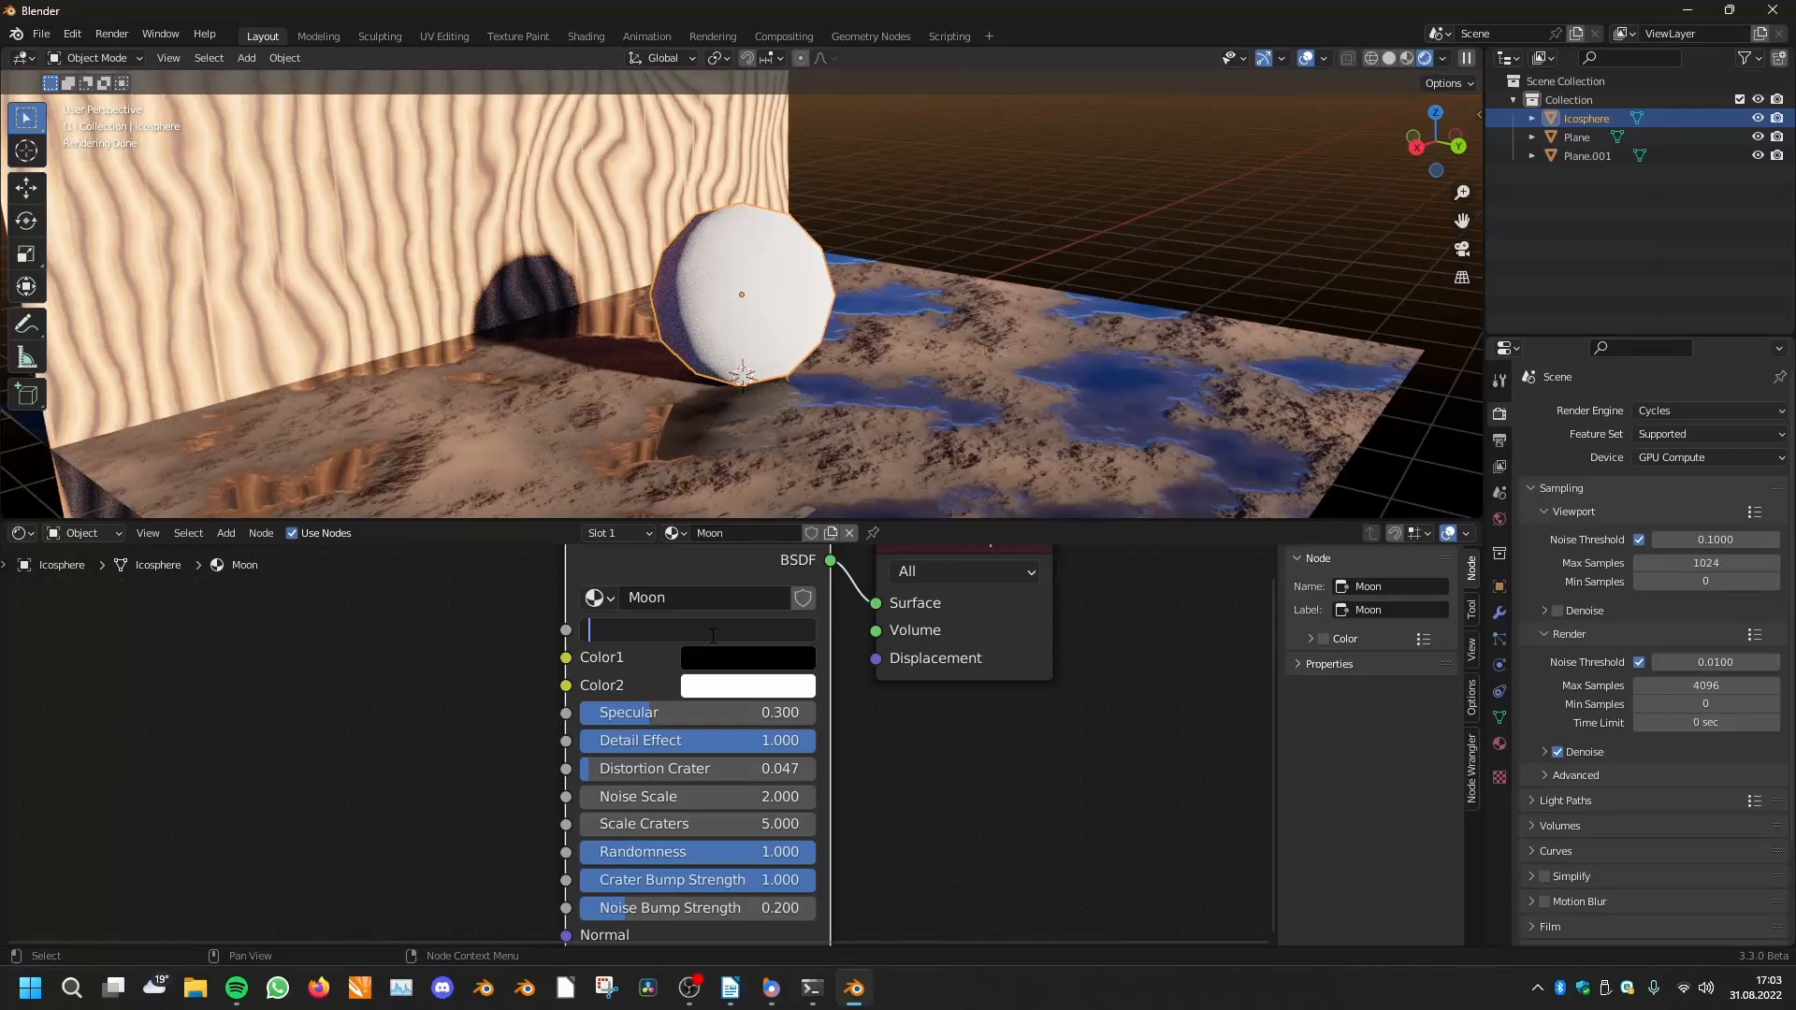
{"action": "type", "text": "5.14159"}
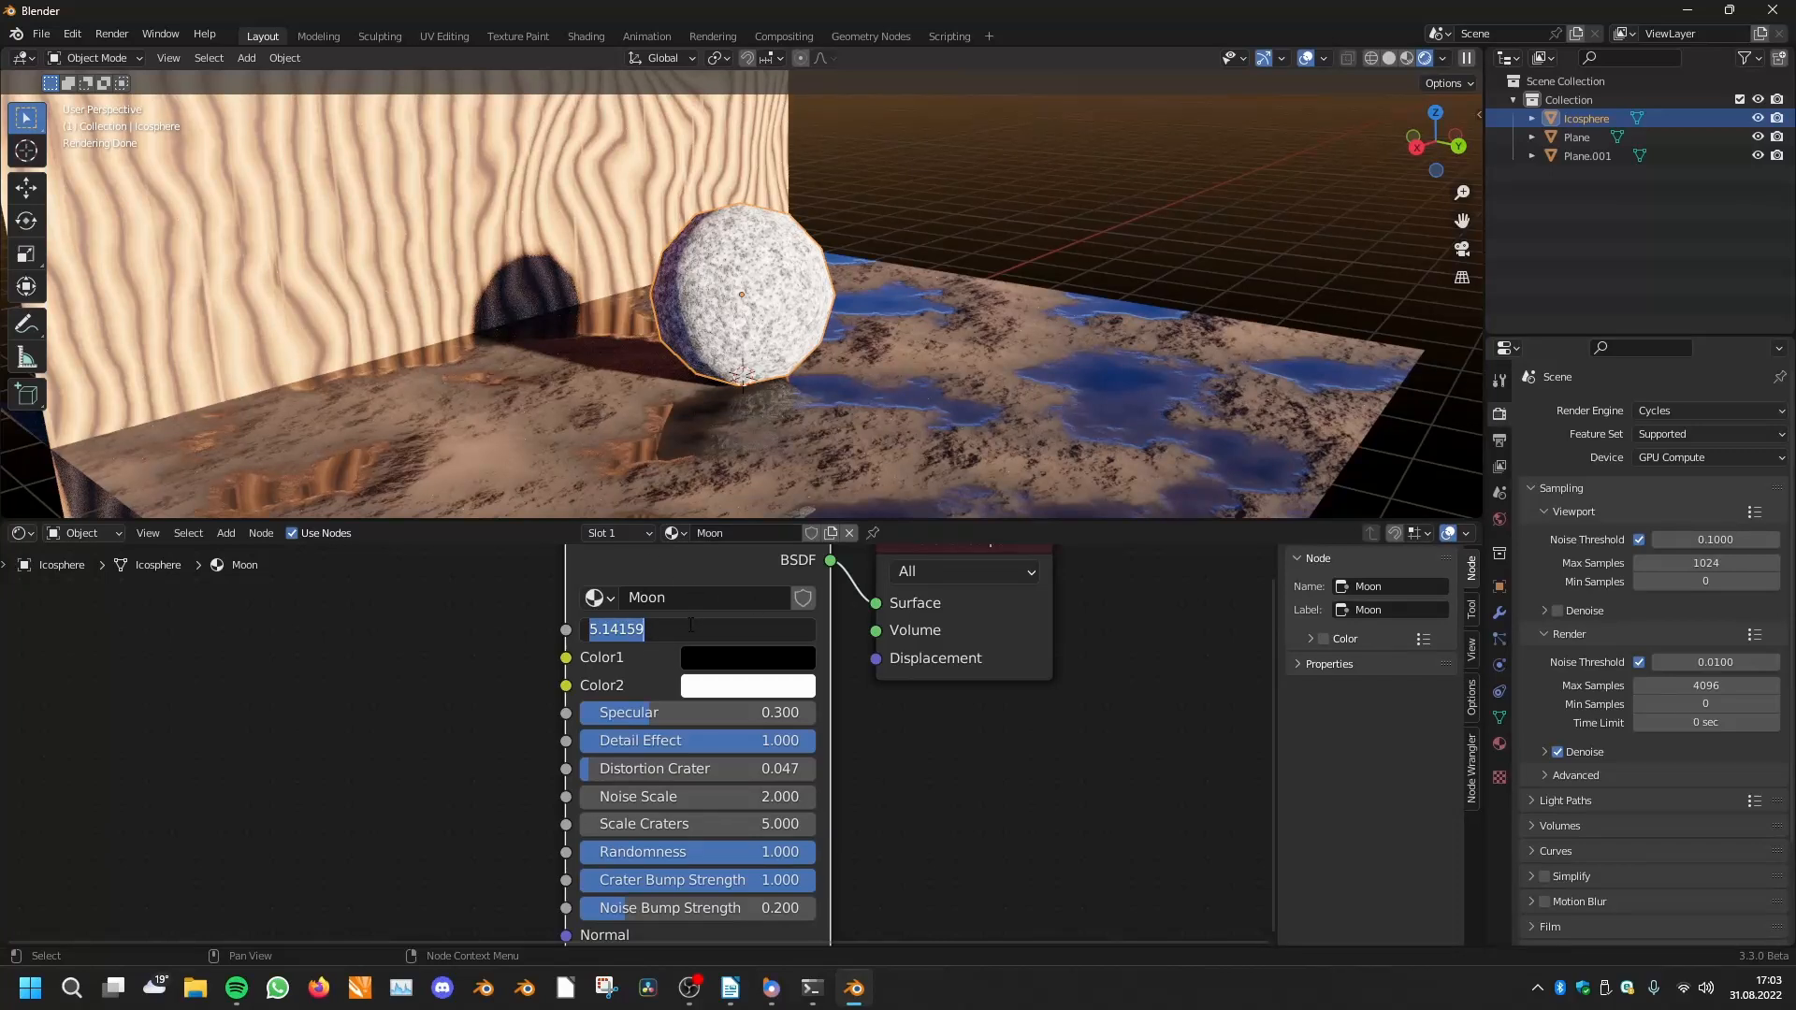
{"action": "type", "text": "10"}
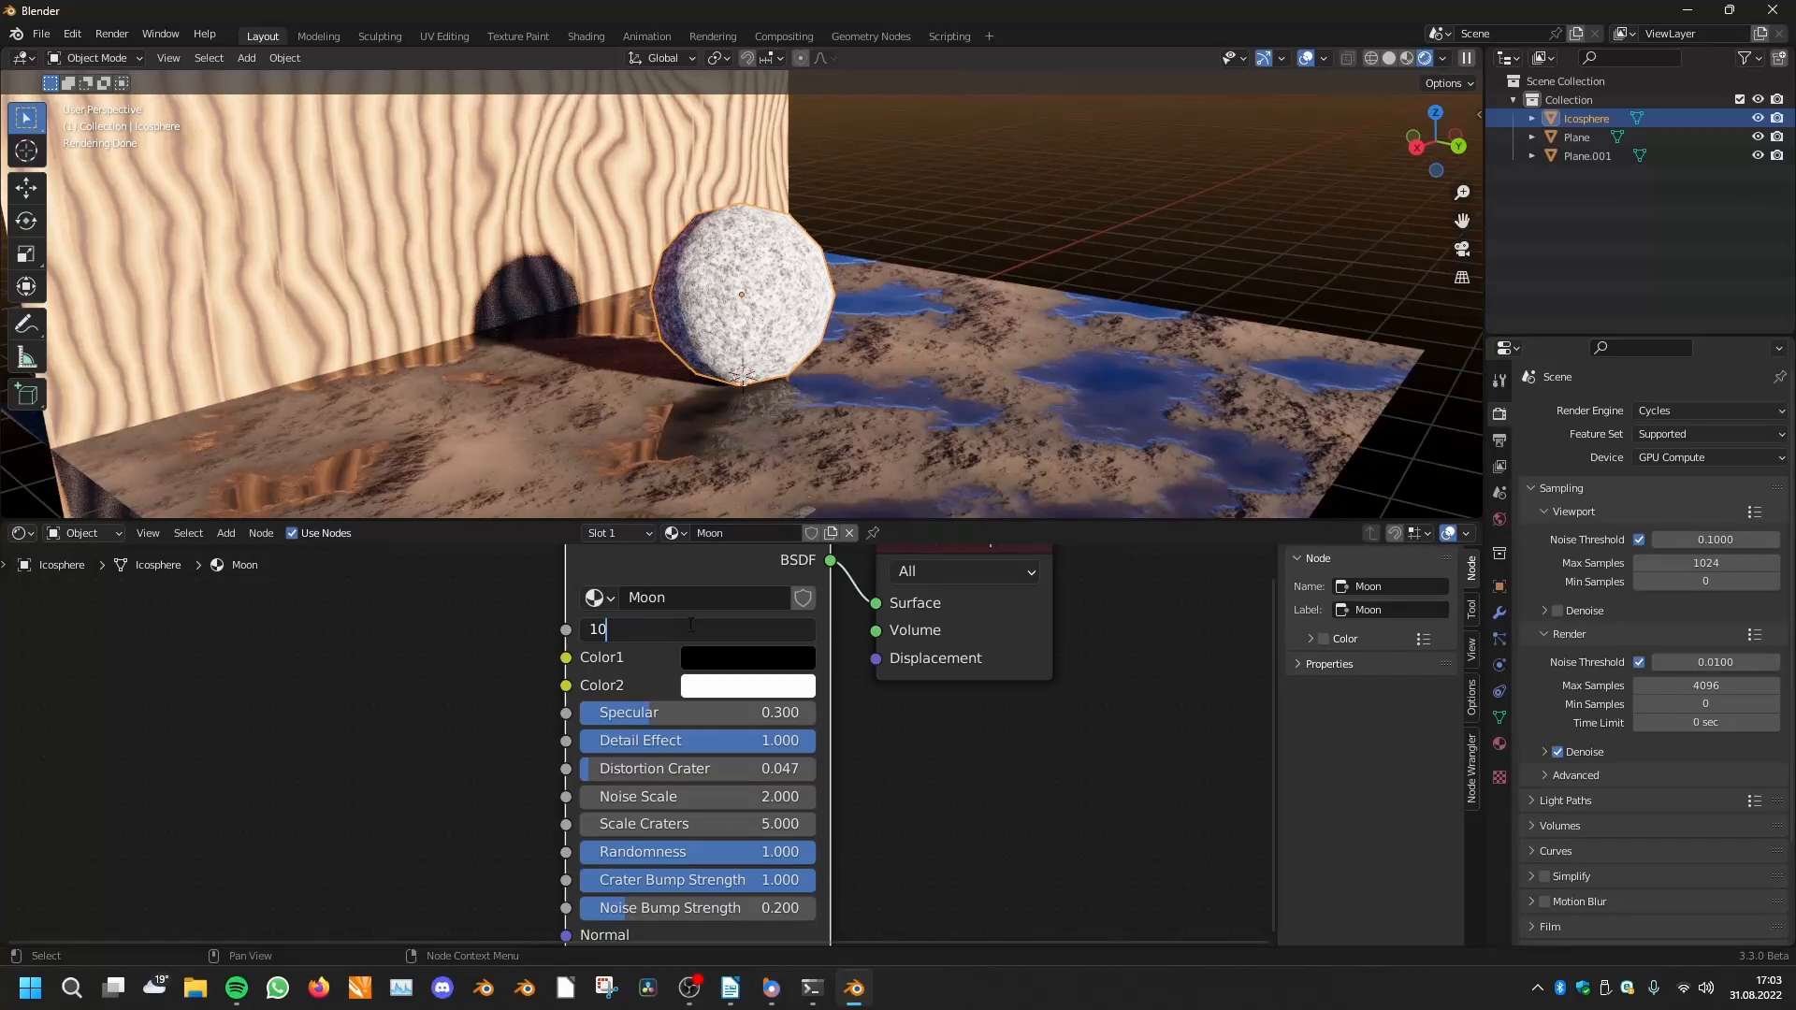
{"action": "type", "text": "4"}
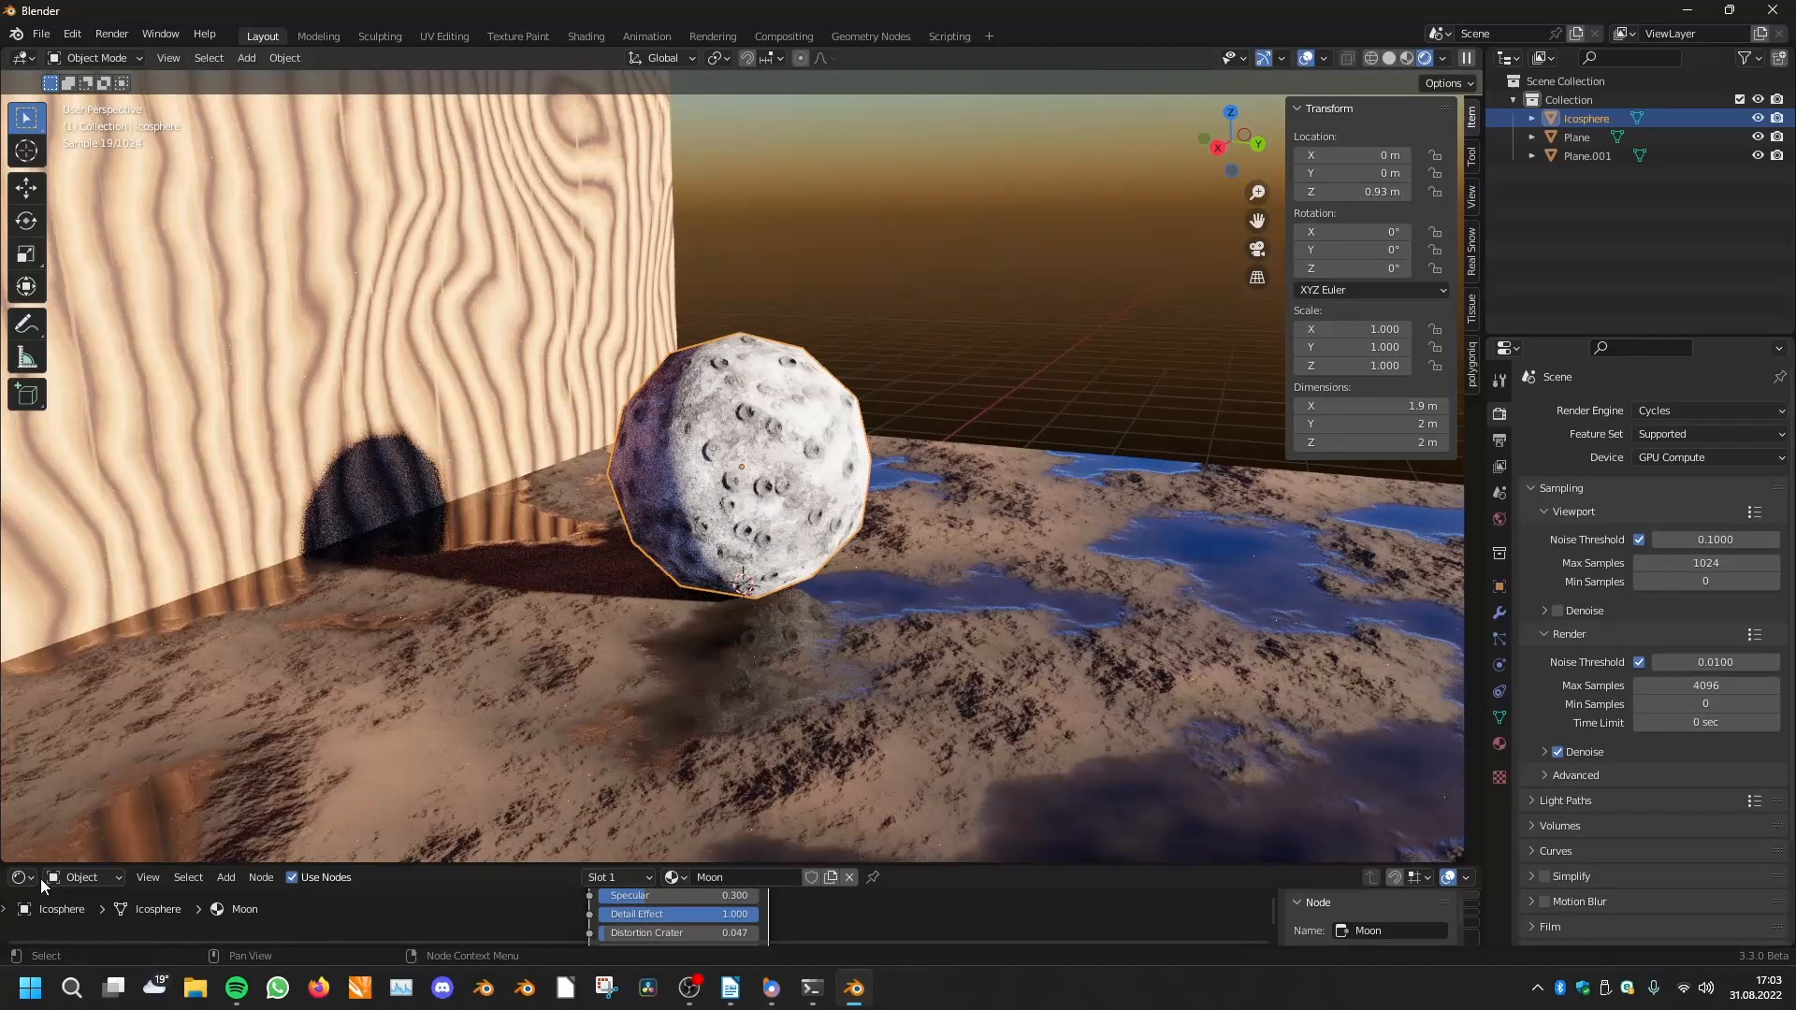
Show a Timeline in the lower editor and drive the sphere's Location Z with #frame/2
{"action": "left_click", "coordinate": [16, 877]}
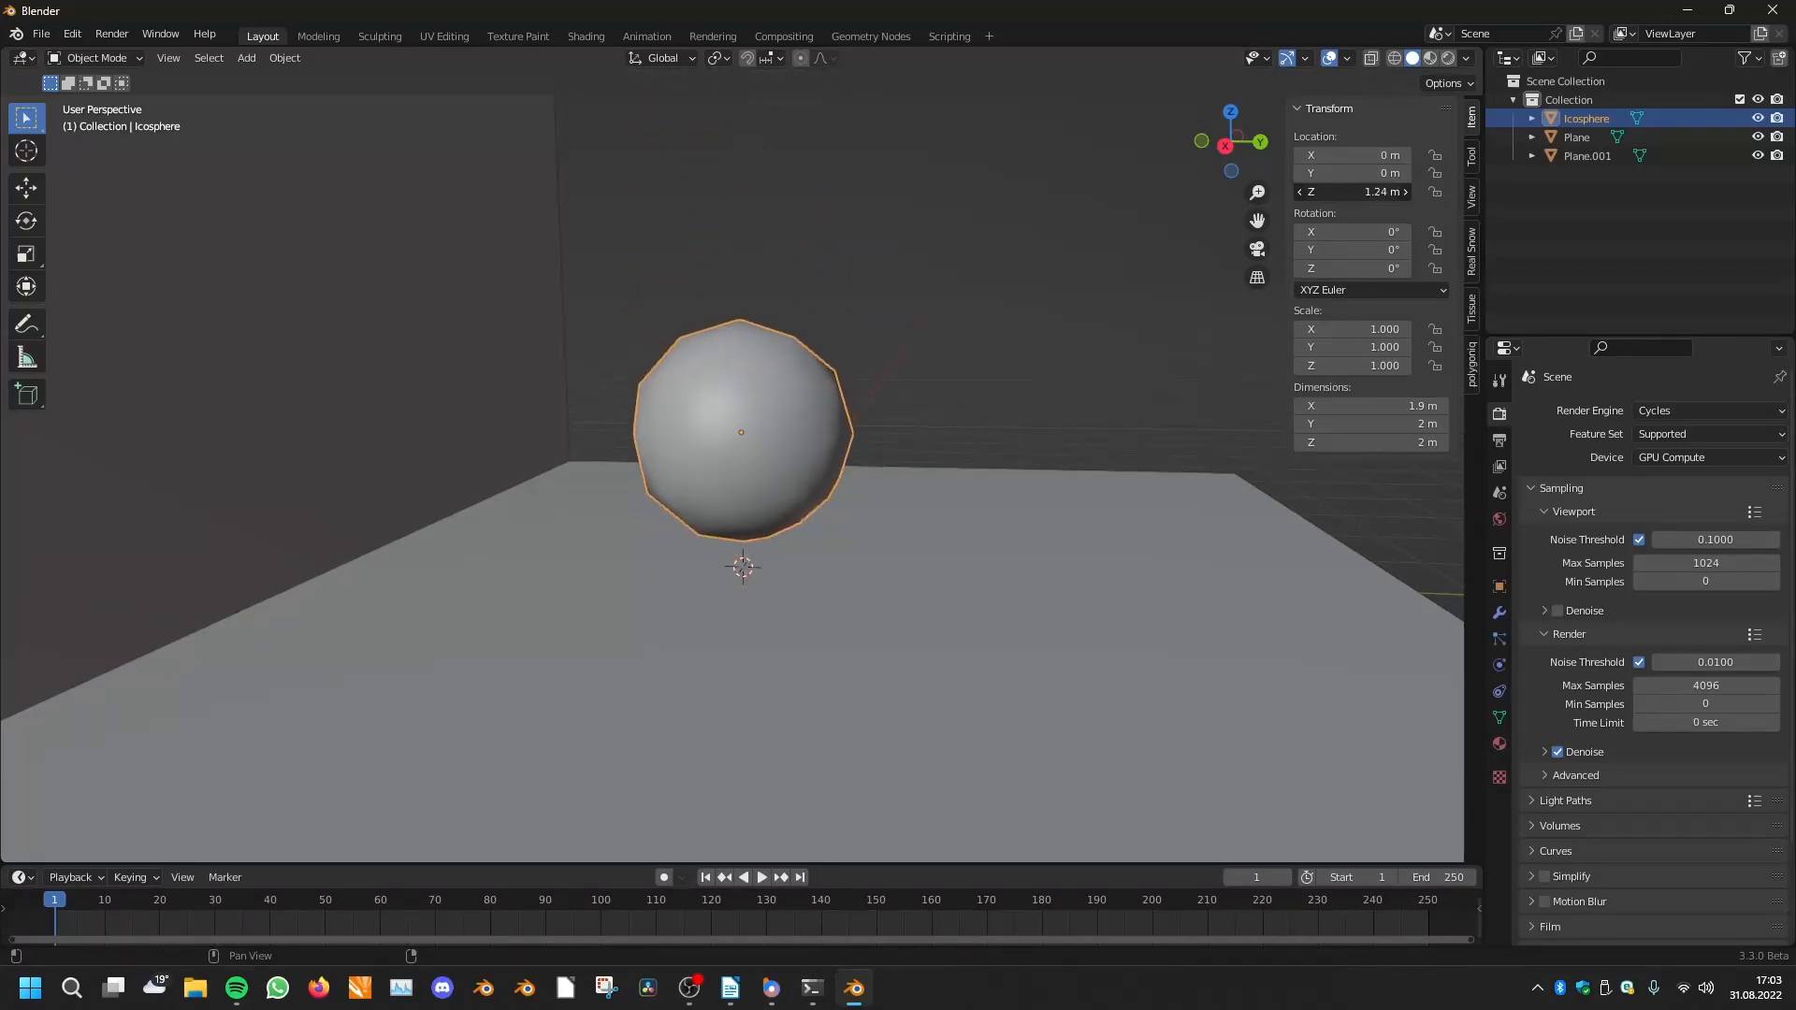
{"action": "left_click_drag", "start_coordinate": [1357, 191], "coordinate": [1323, 191]}
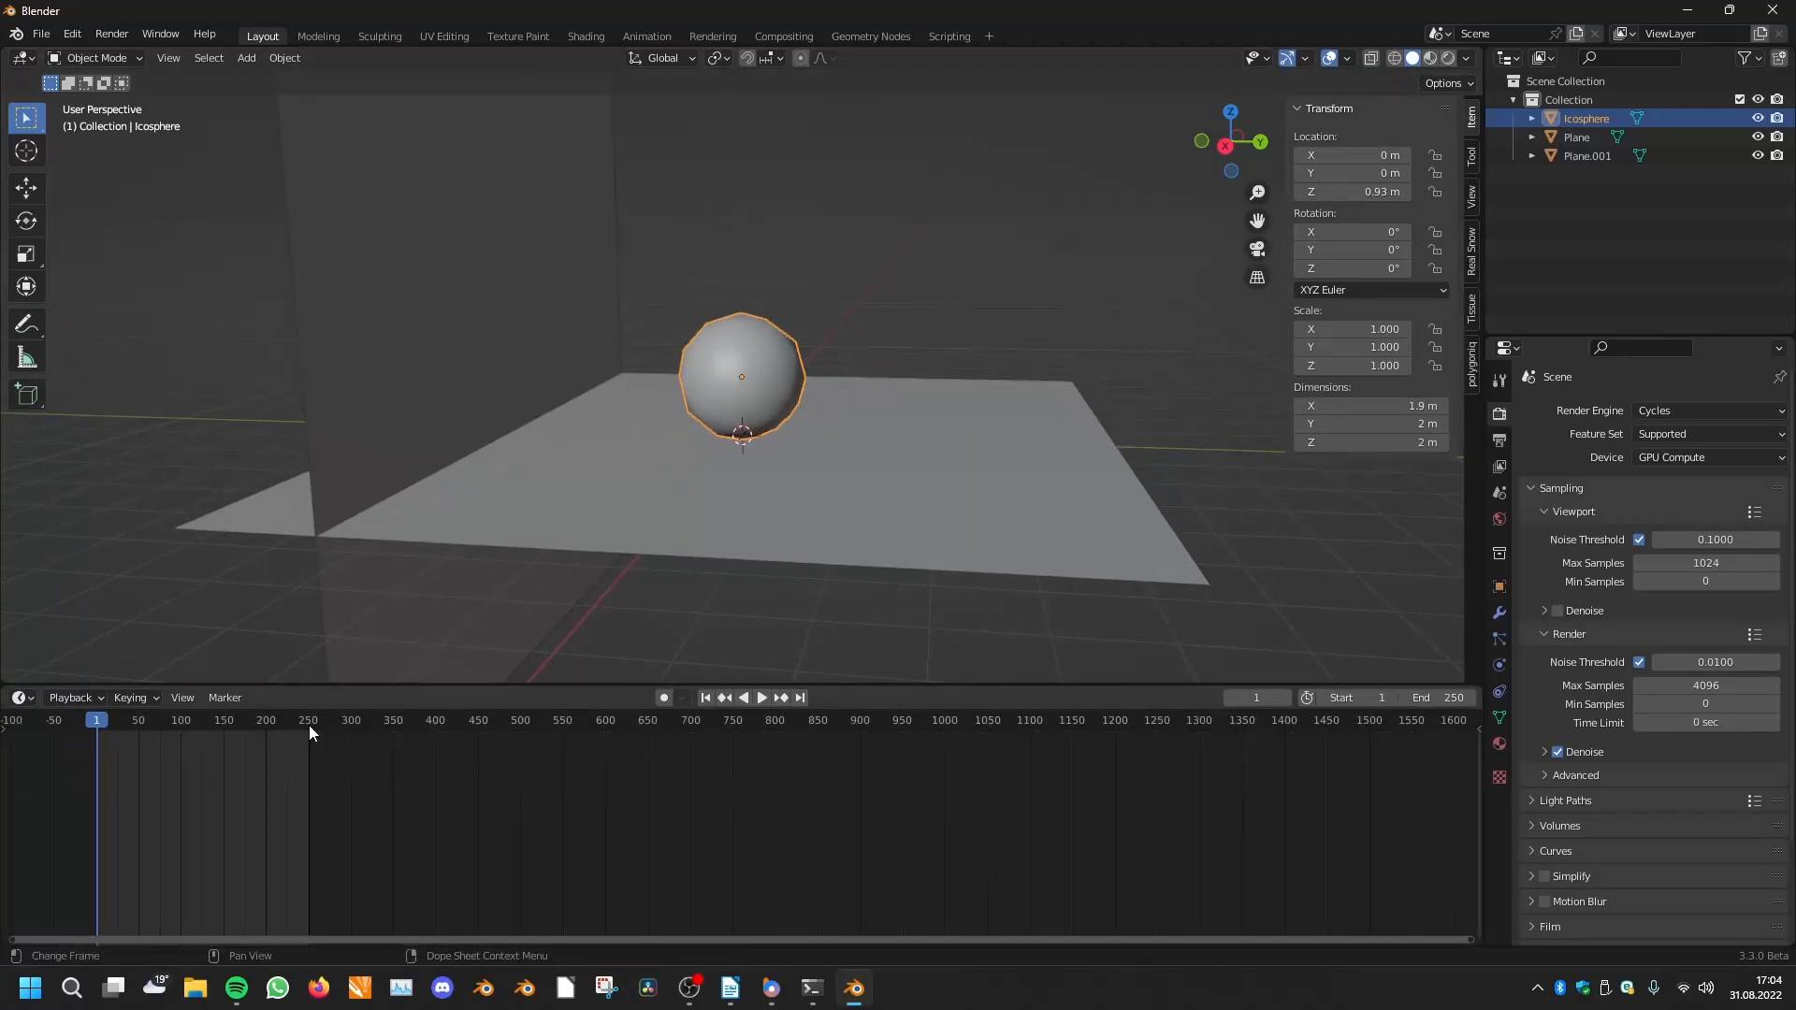
{"action": "mouse_move", "coordinate": [345, 760]}
{"action": "type", "text": "#"}
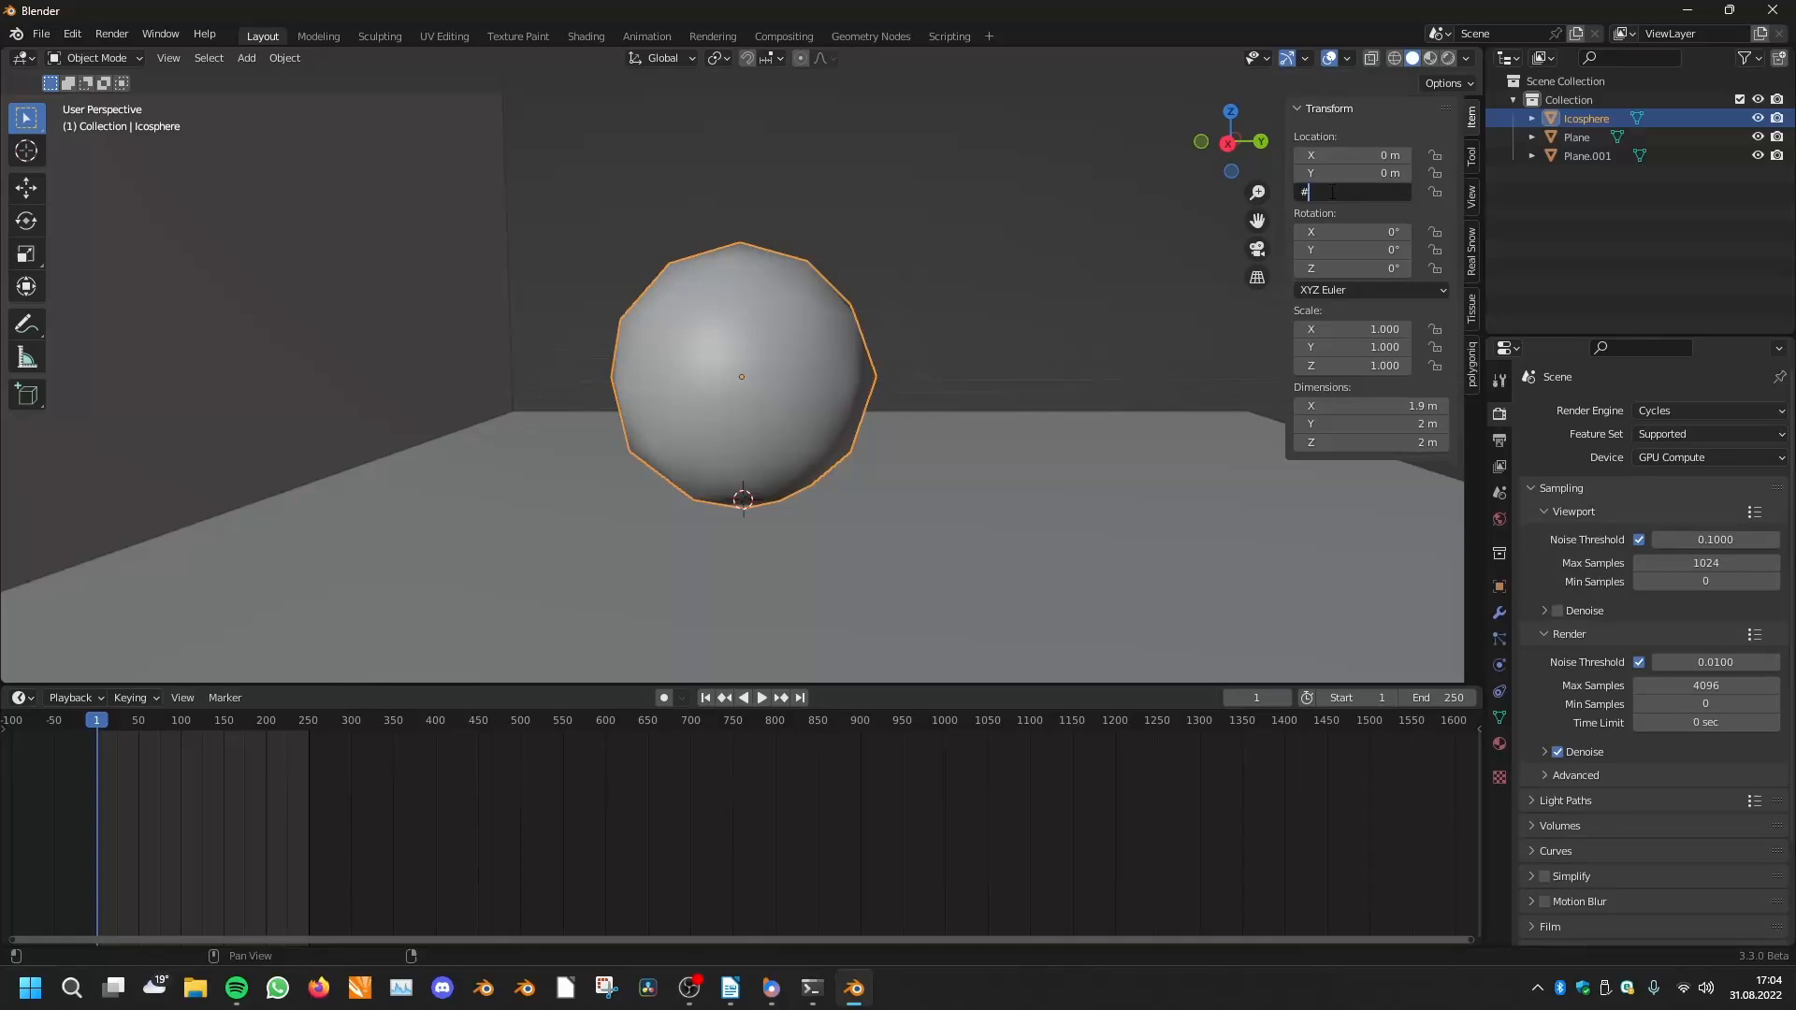
{"action": "type", "text": "frame"}
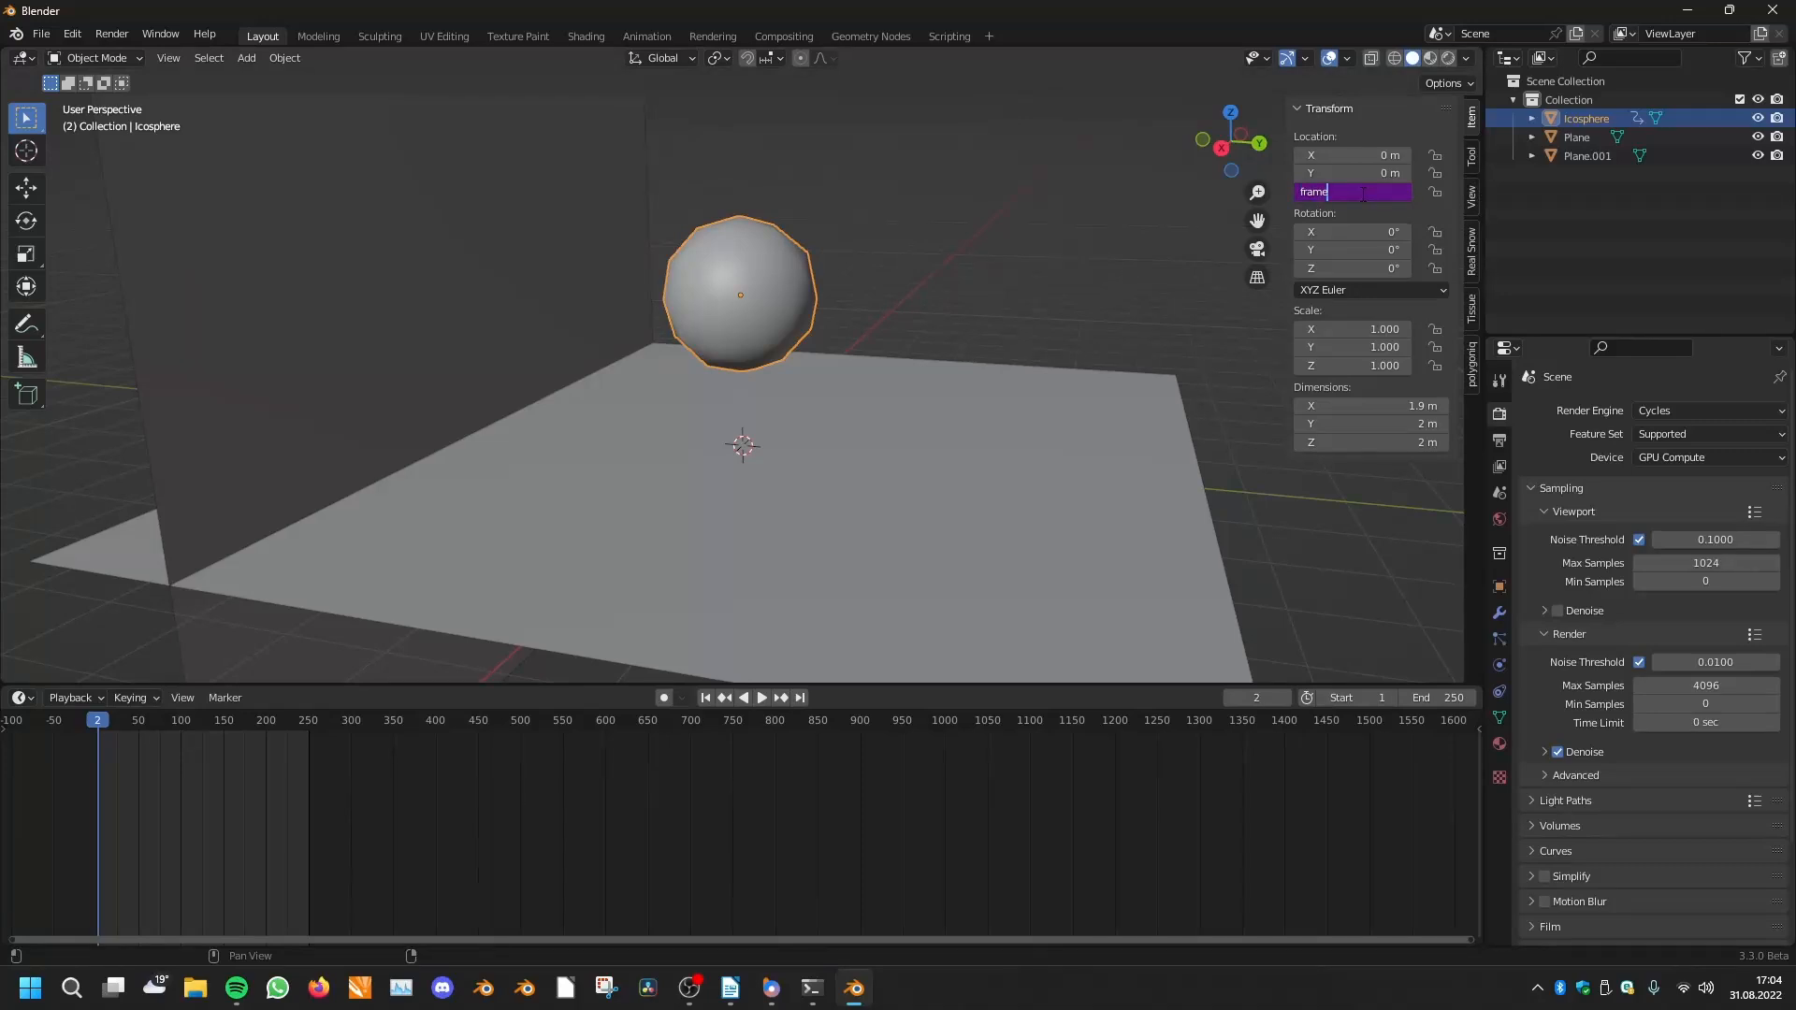
{"action": "type", "text": "/2"}
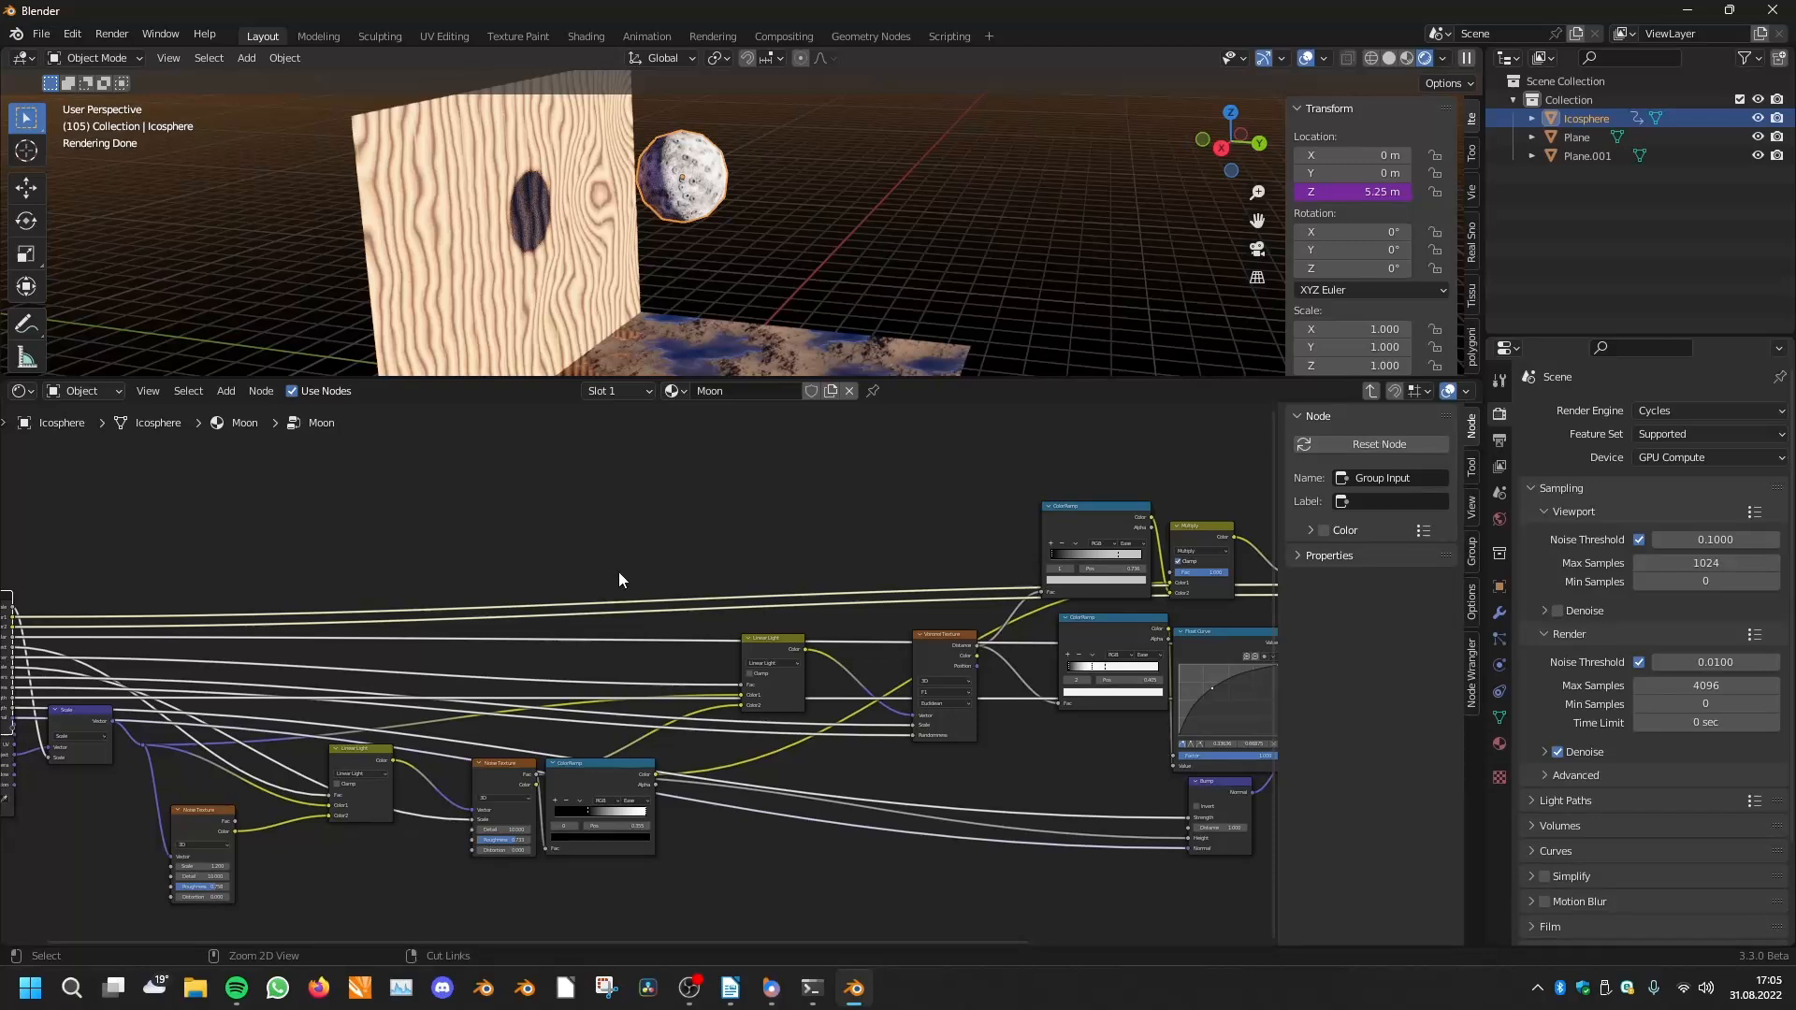
{"action": "mouse_move", "coordinate": [658, 495]}
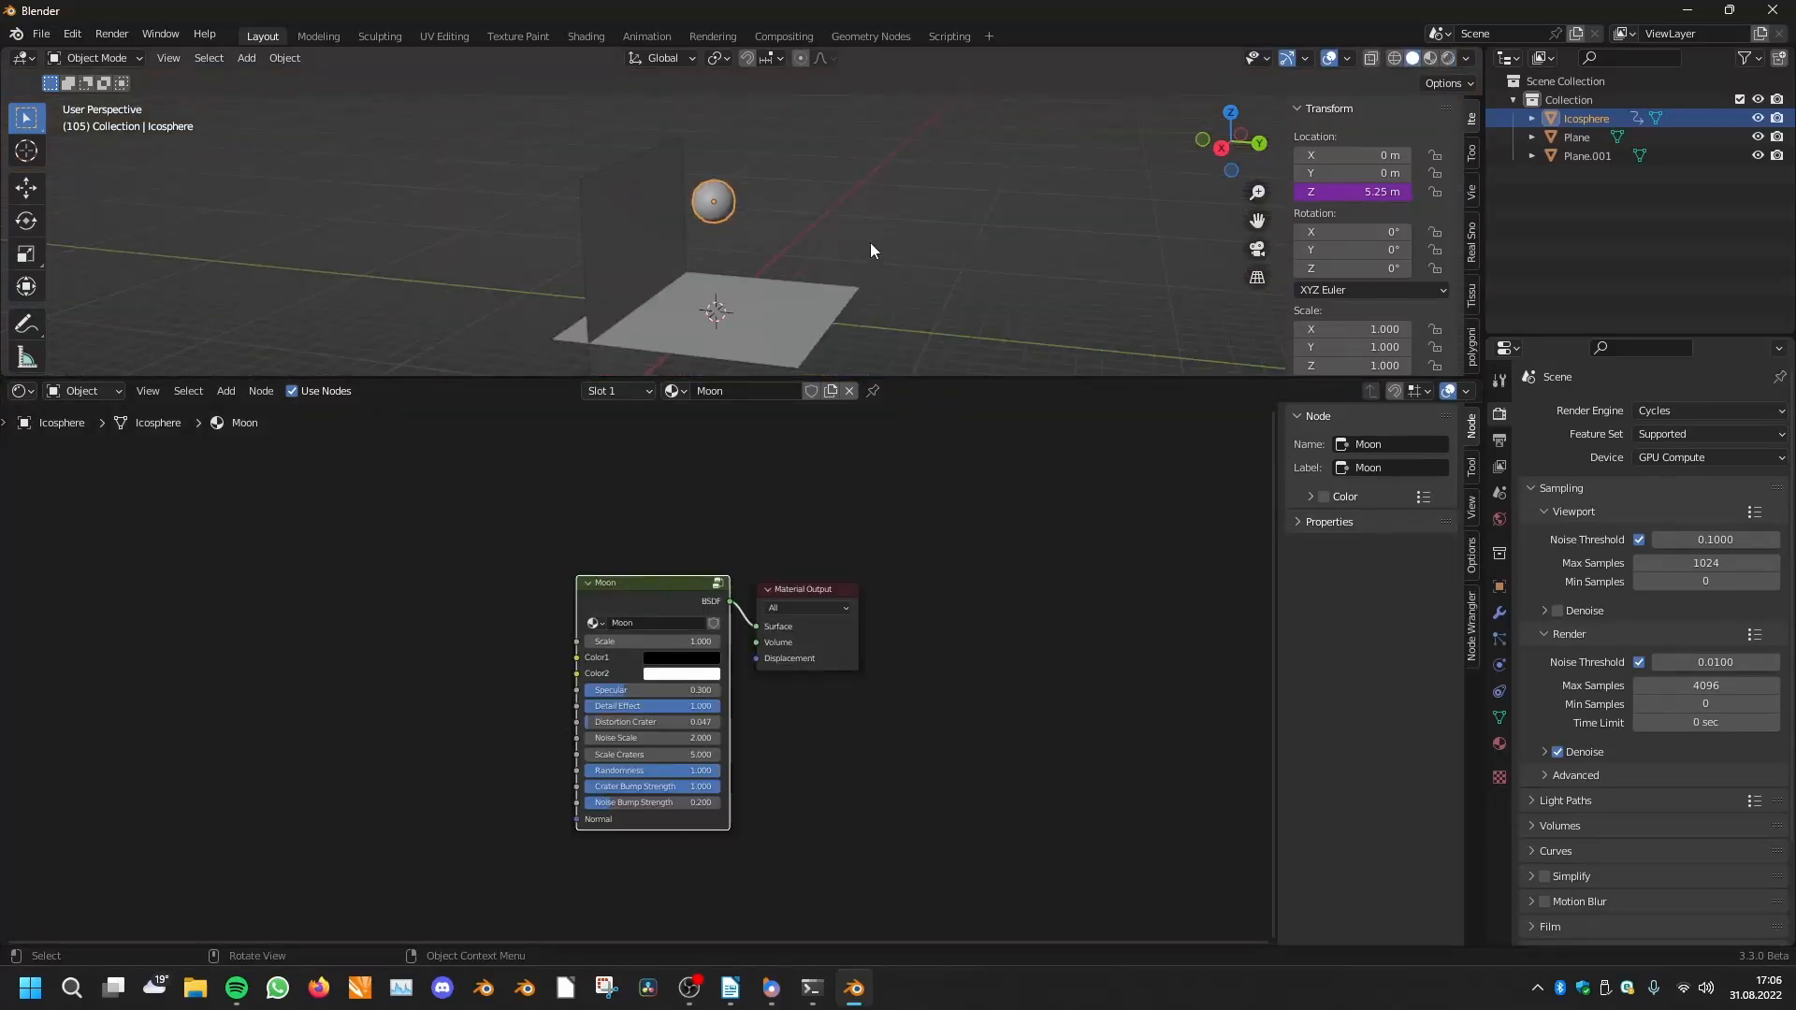
Orbit the view around the raised sphere in solid shading
{"action": "left_click_drag", "start_coordinate": [871, 250], "coordinate": [754, 213]}
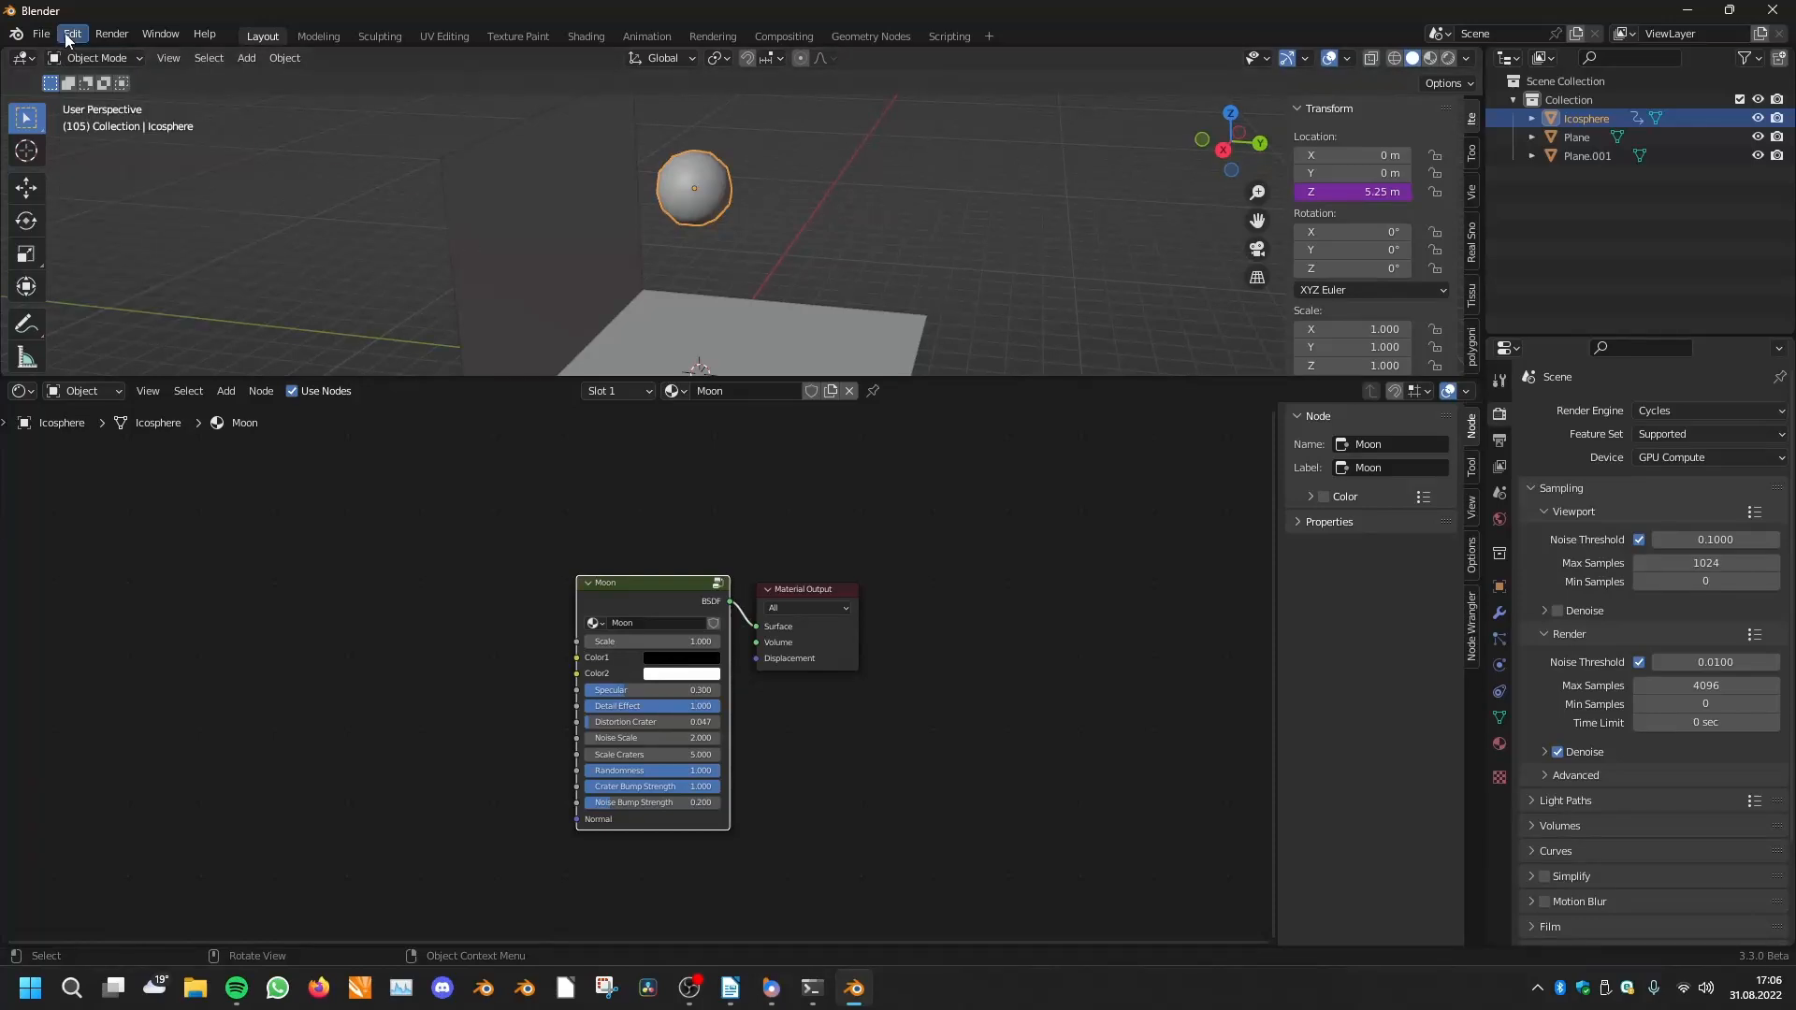
Enable Developer Extras in Edit > Preferences > Interface and show the Experimental preferences
{"action": "left_click", "coordinate": [71, 34]}
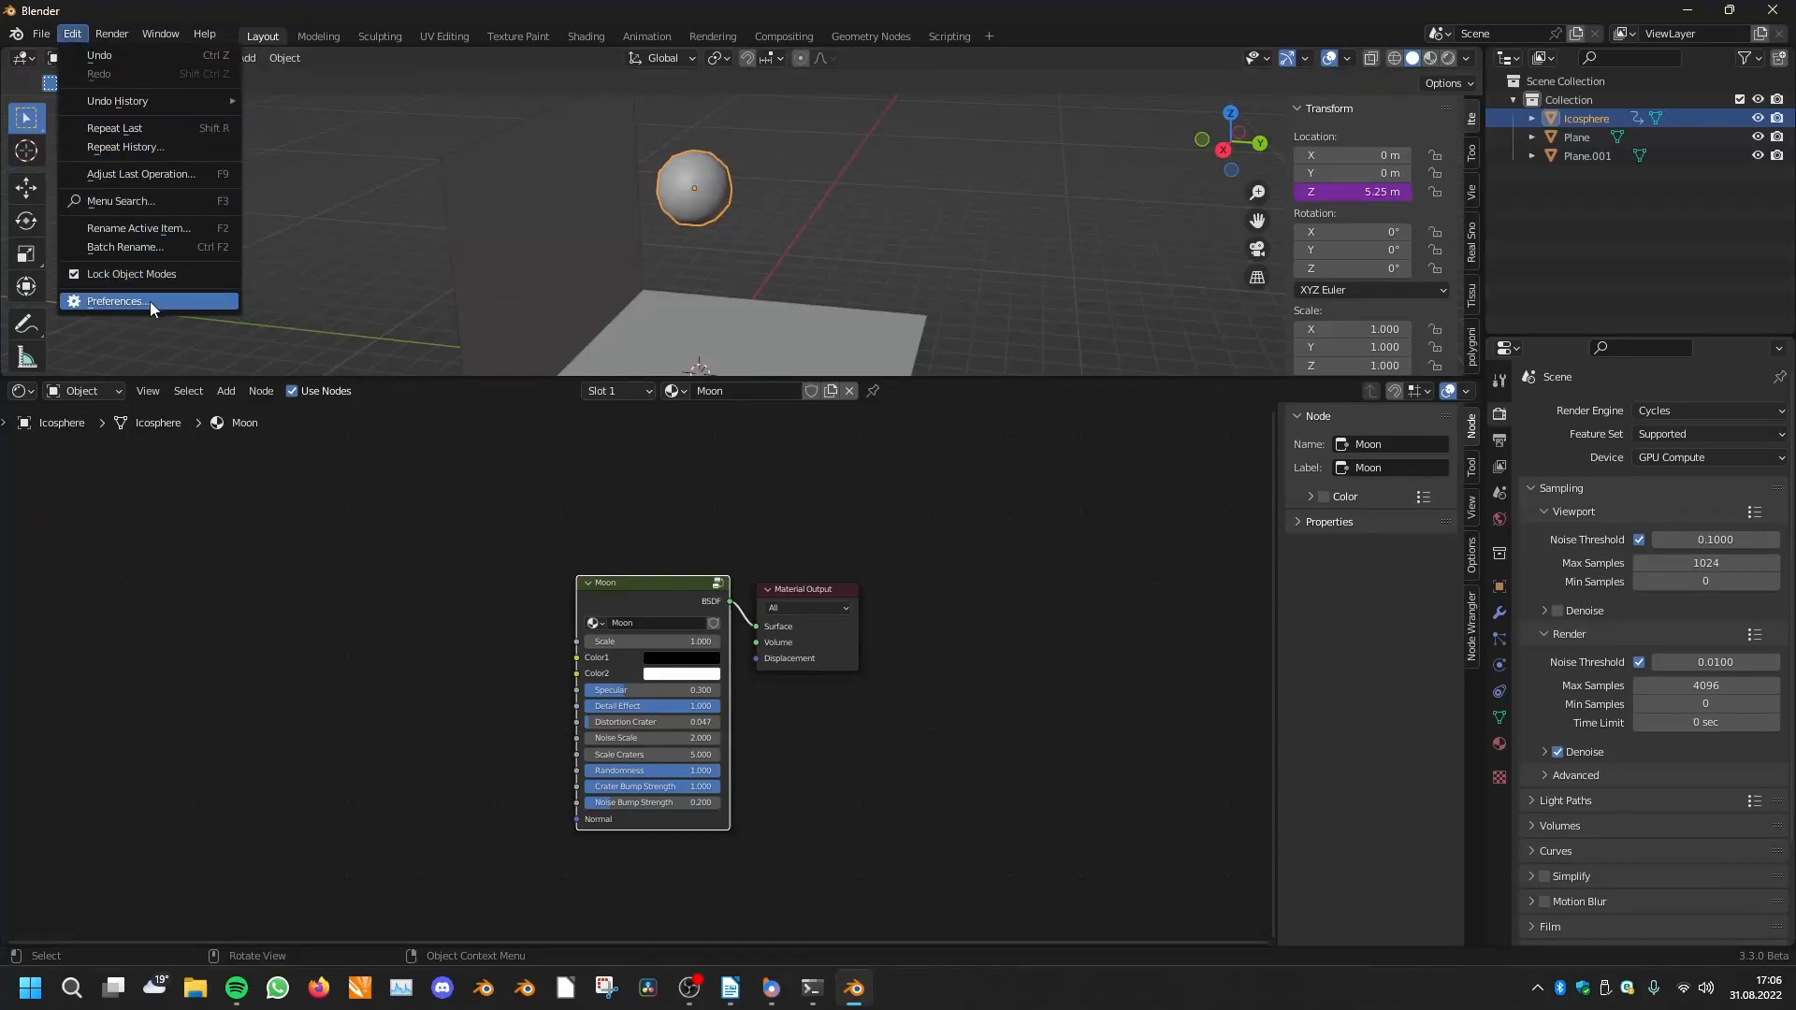
{"action": "mouse_move", "coordinate": [147, 275]}
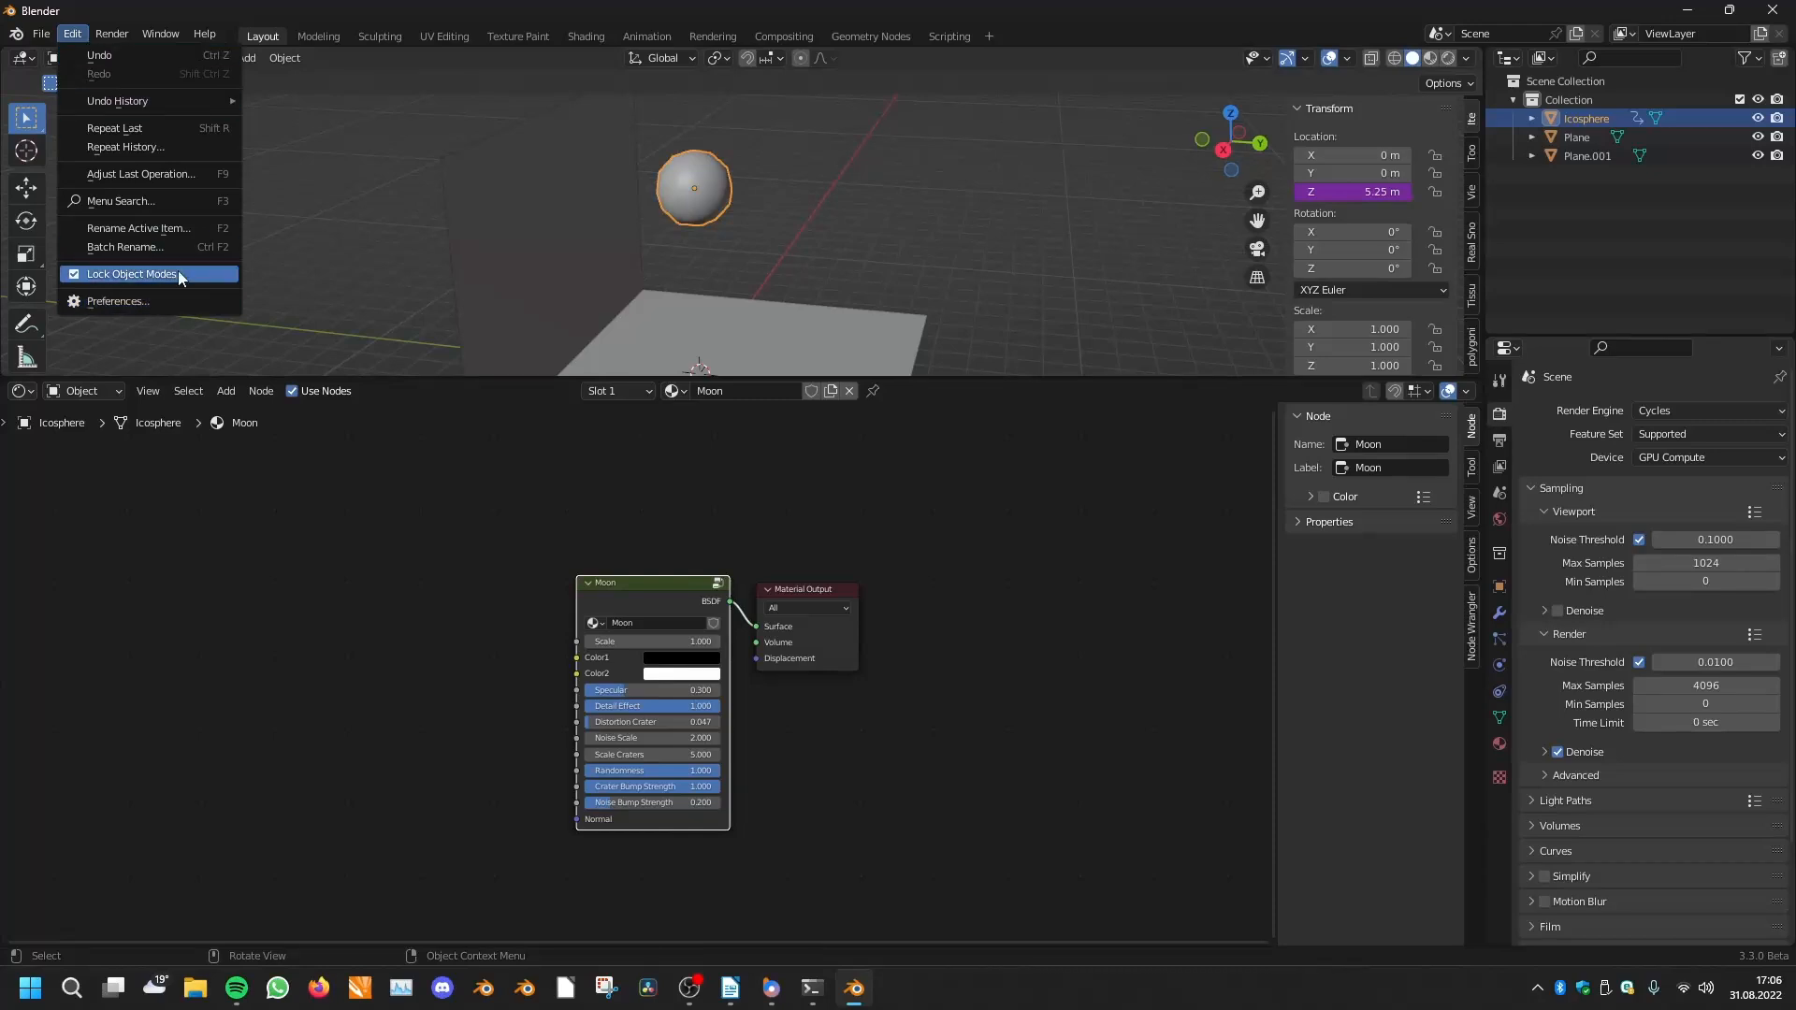
{"action": "left_click", "coordinate": [116, 301]}
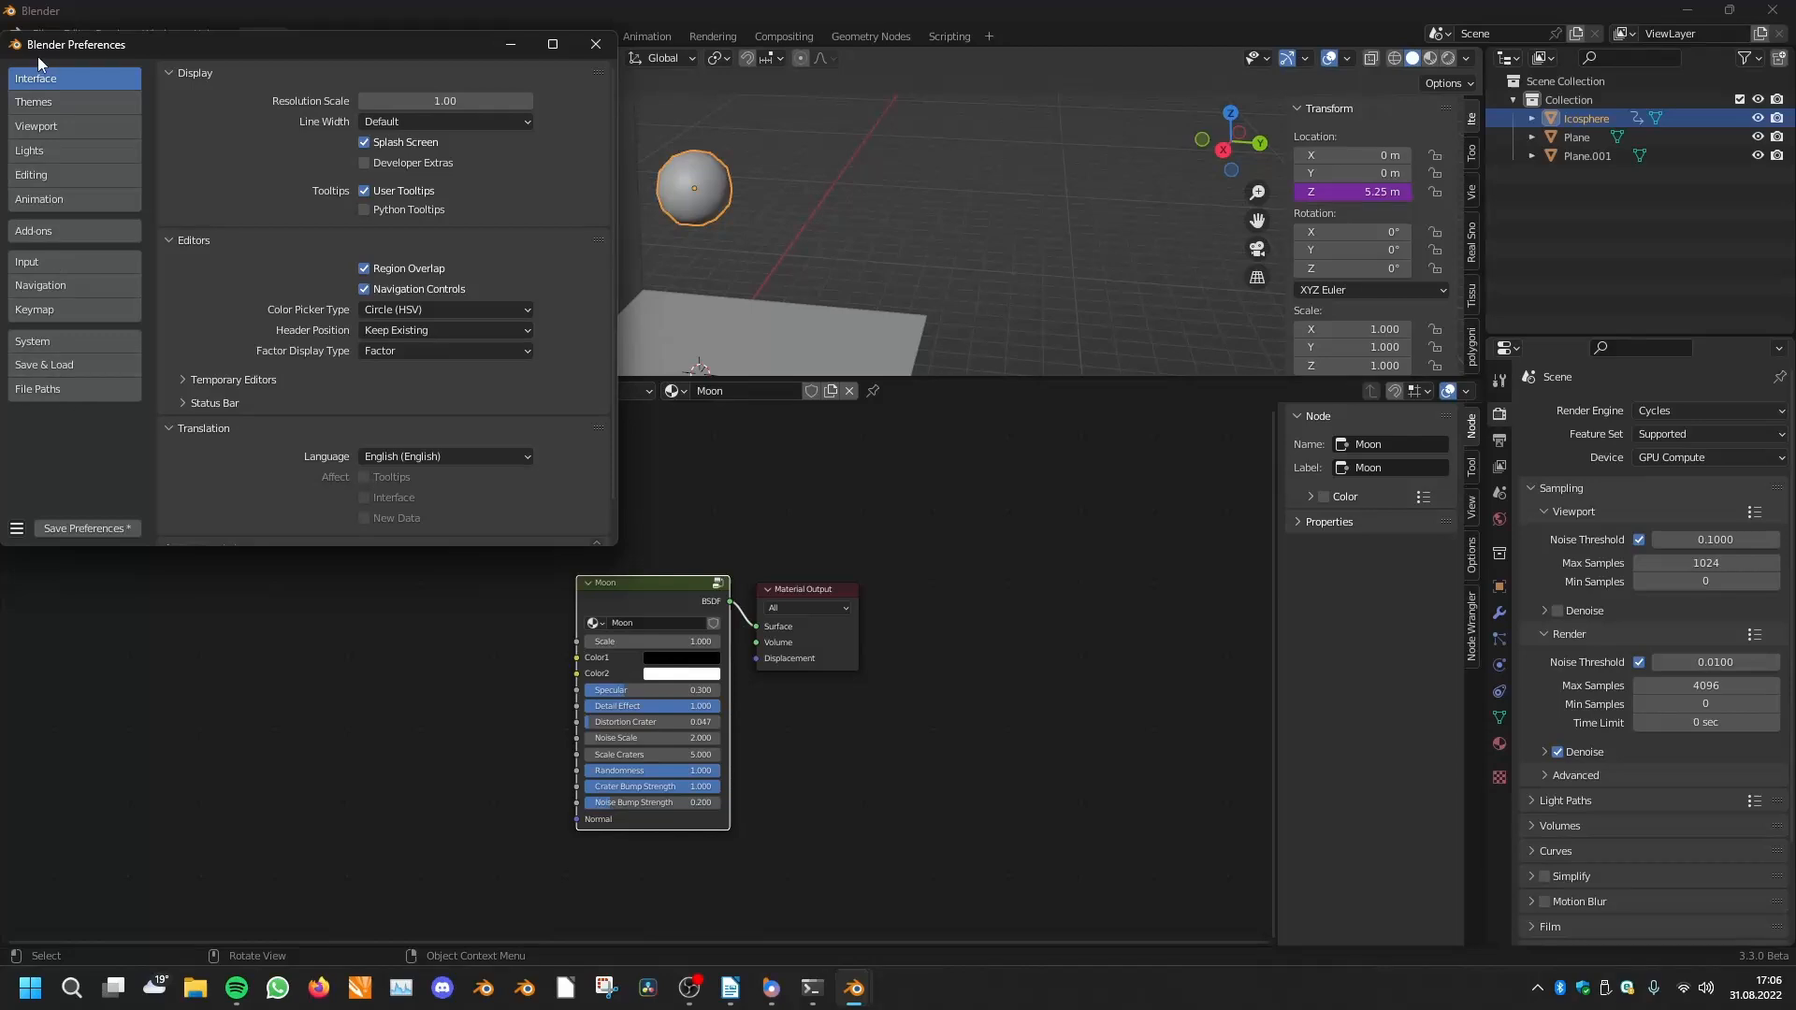
{"action": "mouse_move", "coordinate": [173, 485]}
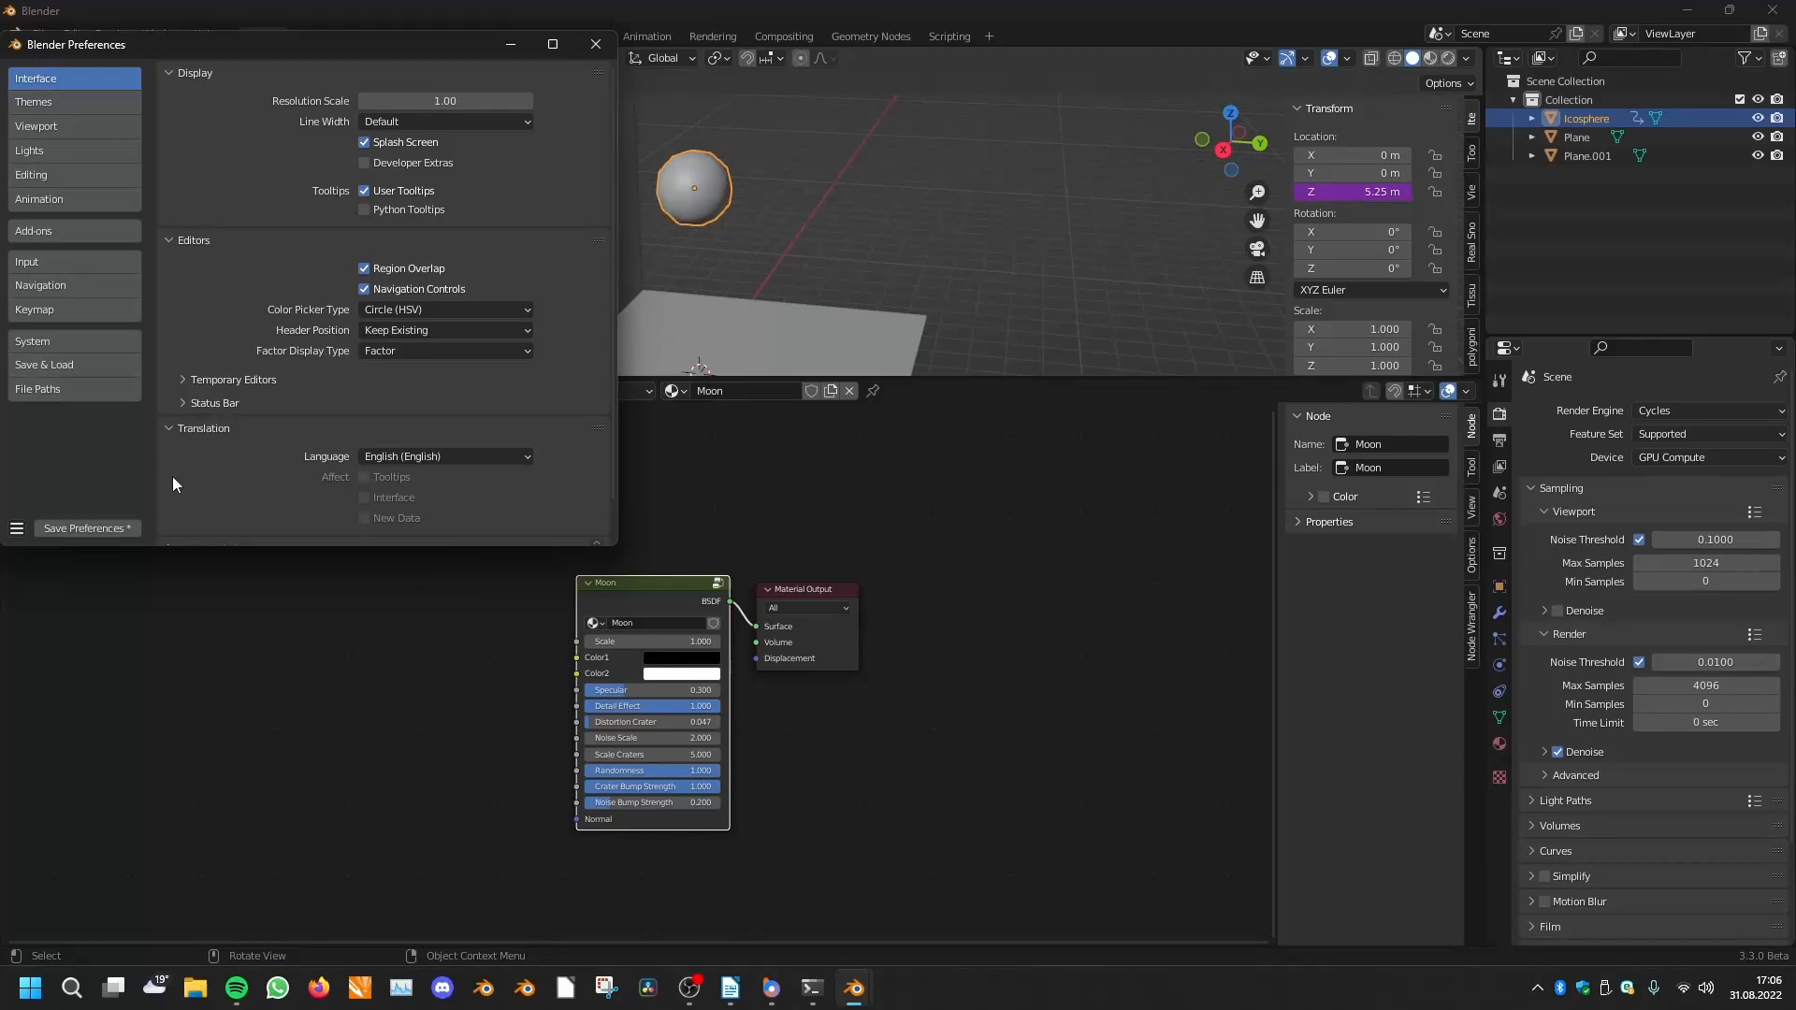
{"action": "mouse_move", "coordinate": [37, 476]}
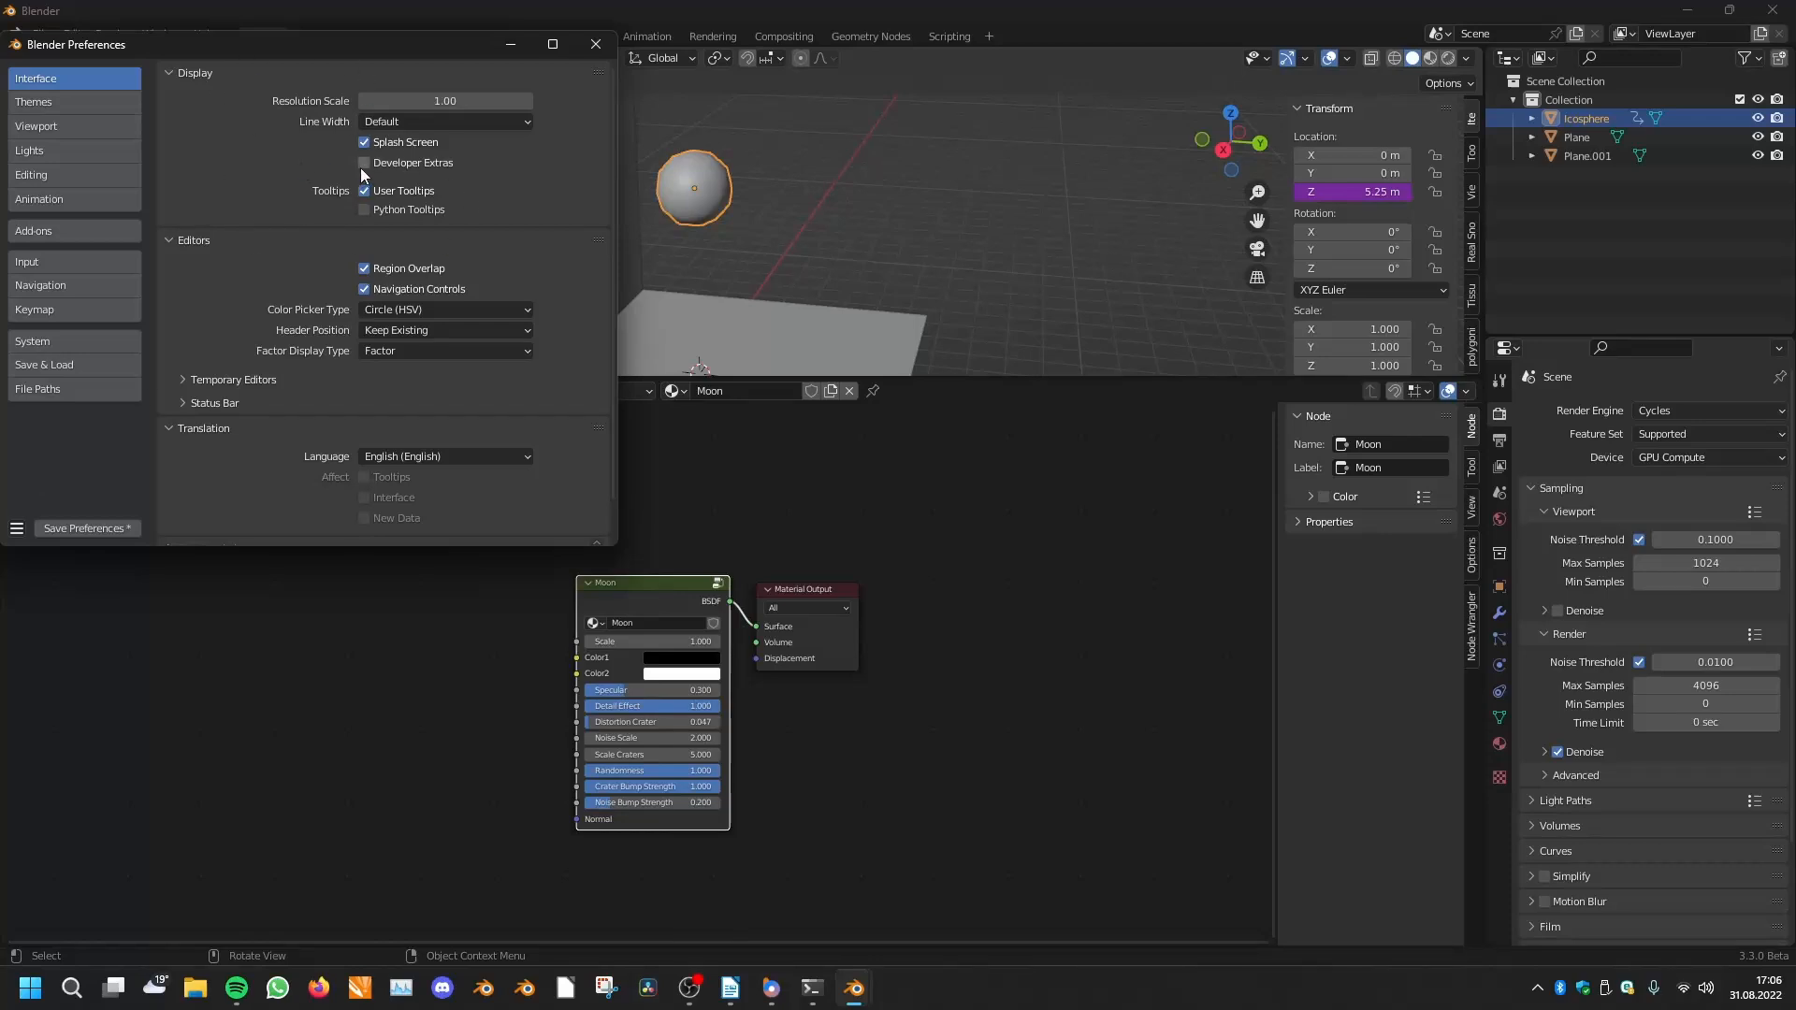
{"action": "left_click", "coordinate": [364, 163]}
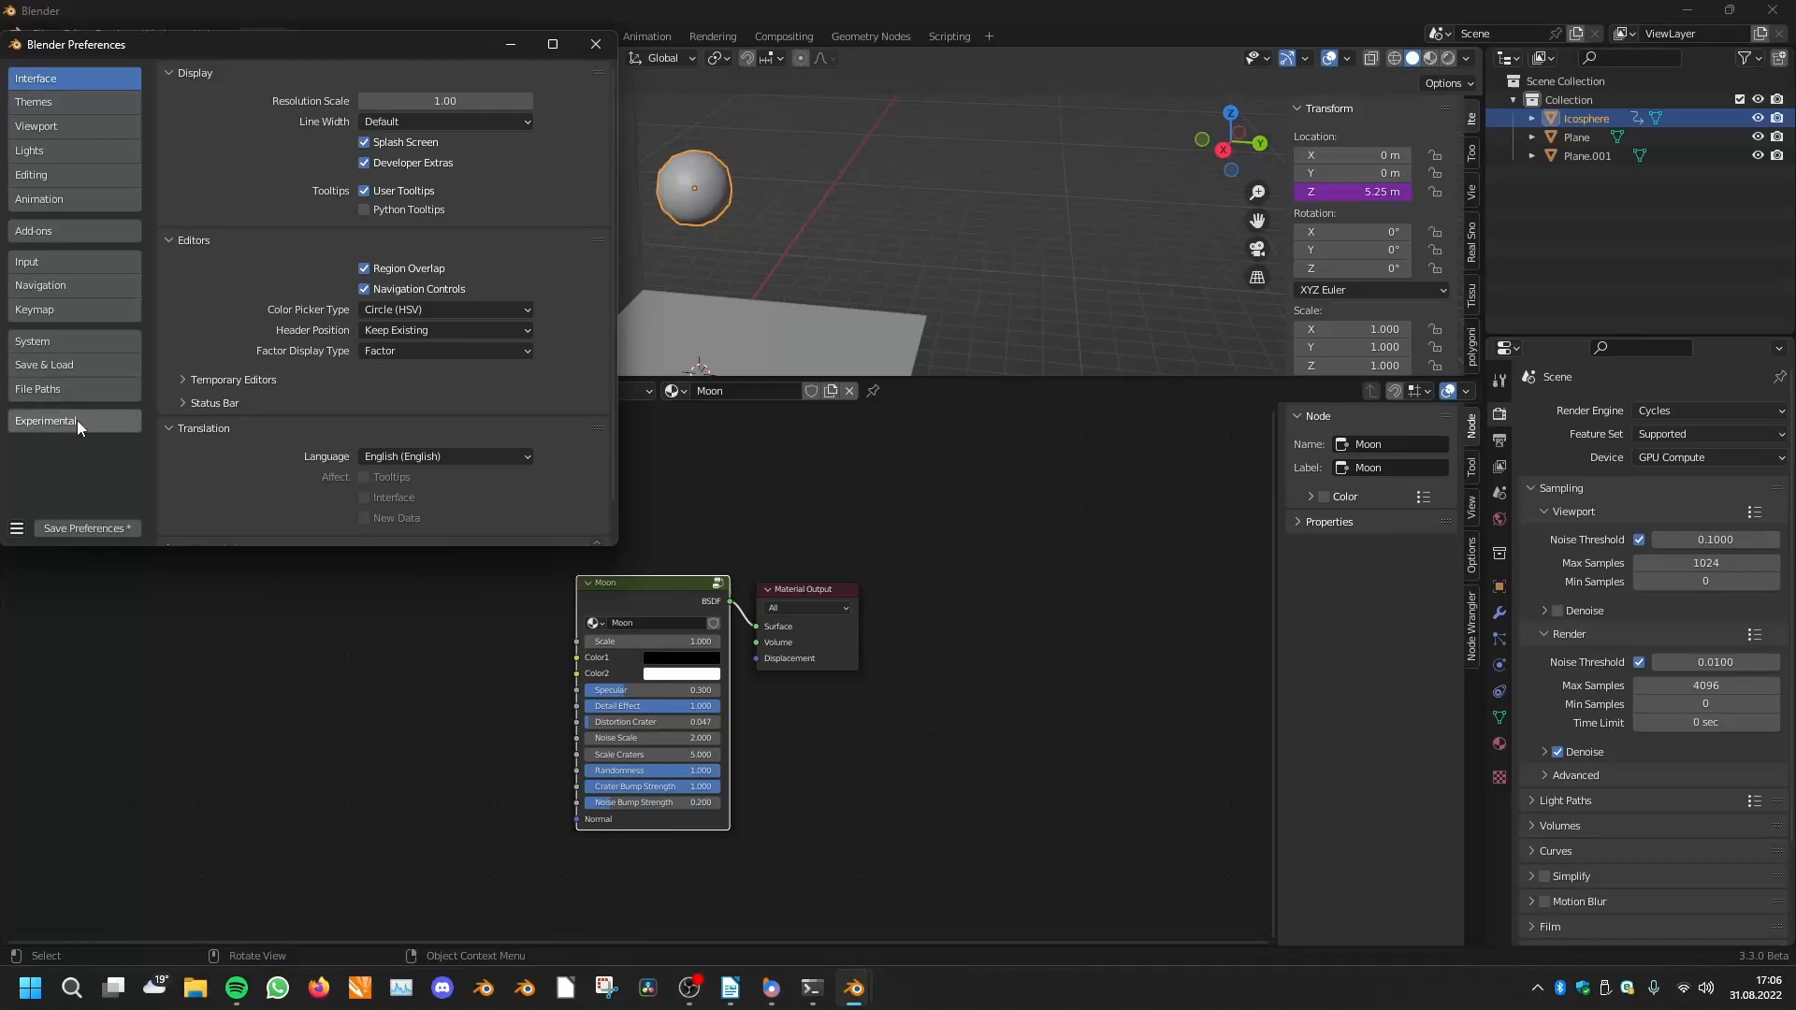
{"action": "left_click", "coordinate": [46, 420]}
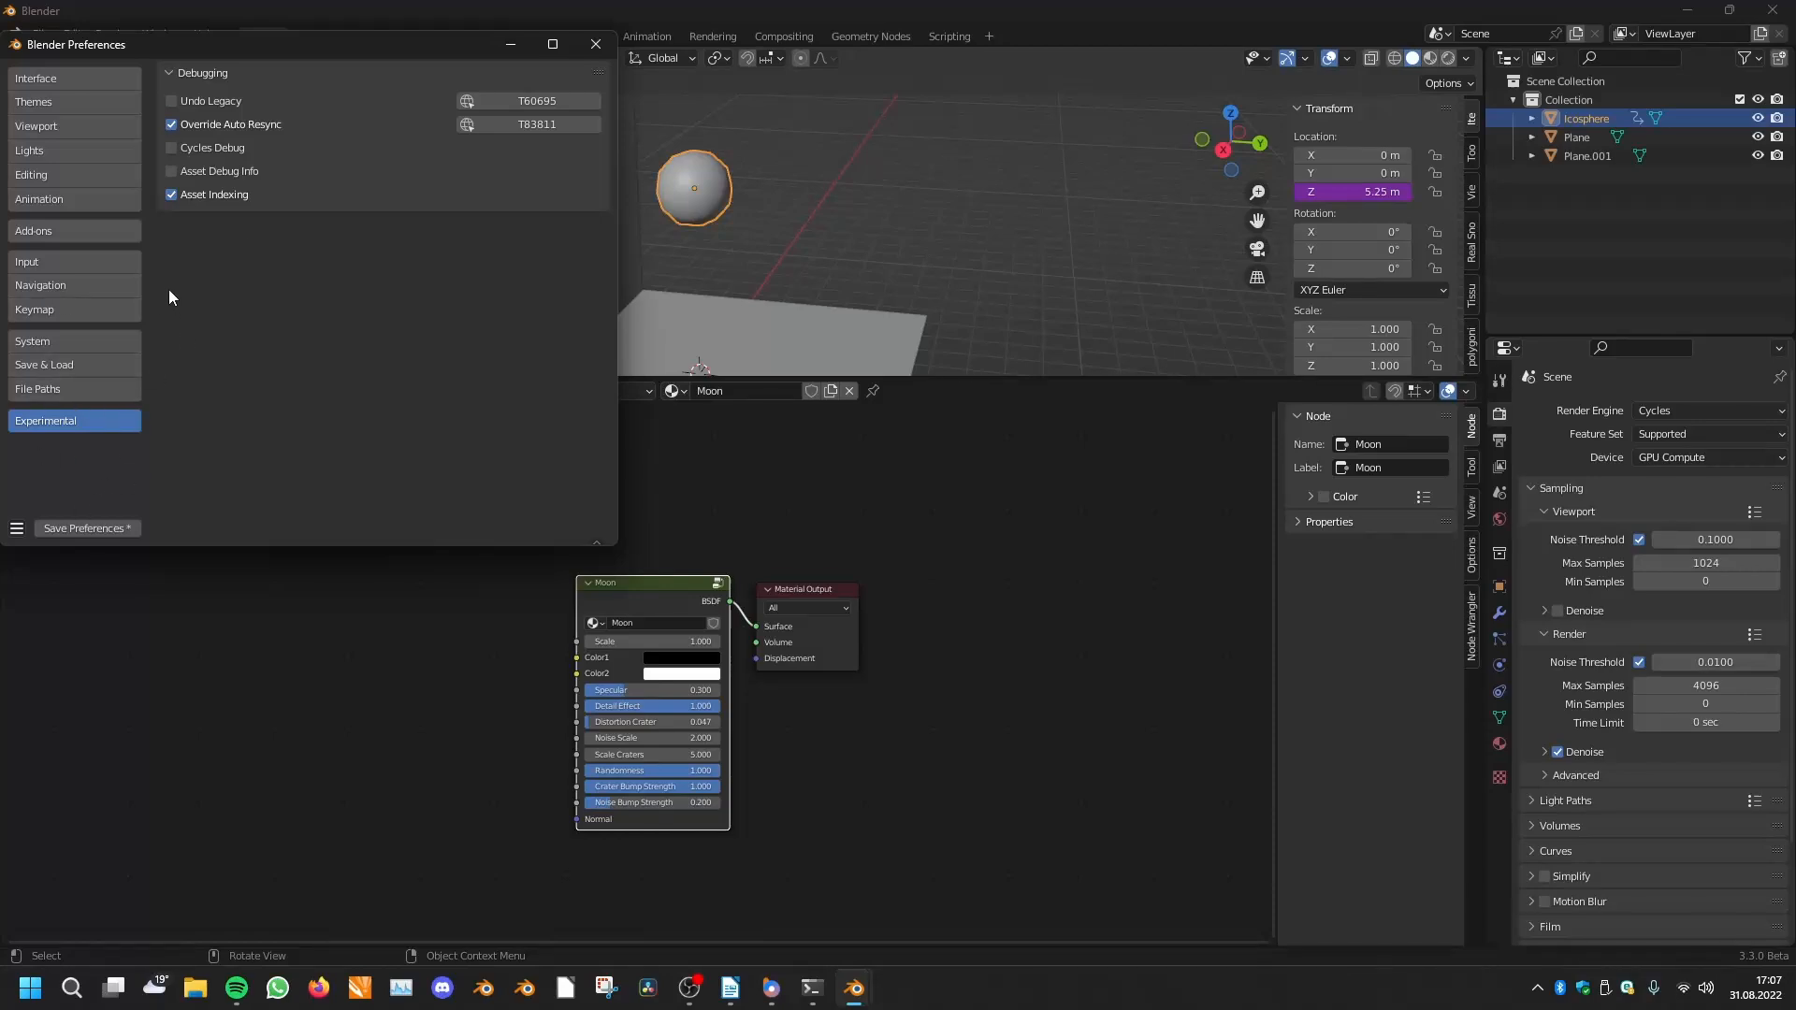
{"action": "left_click", "coordinate": [595, 44]}
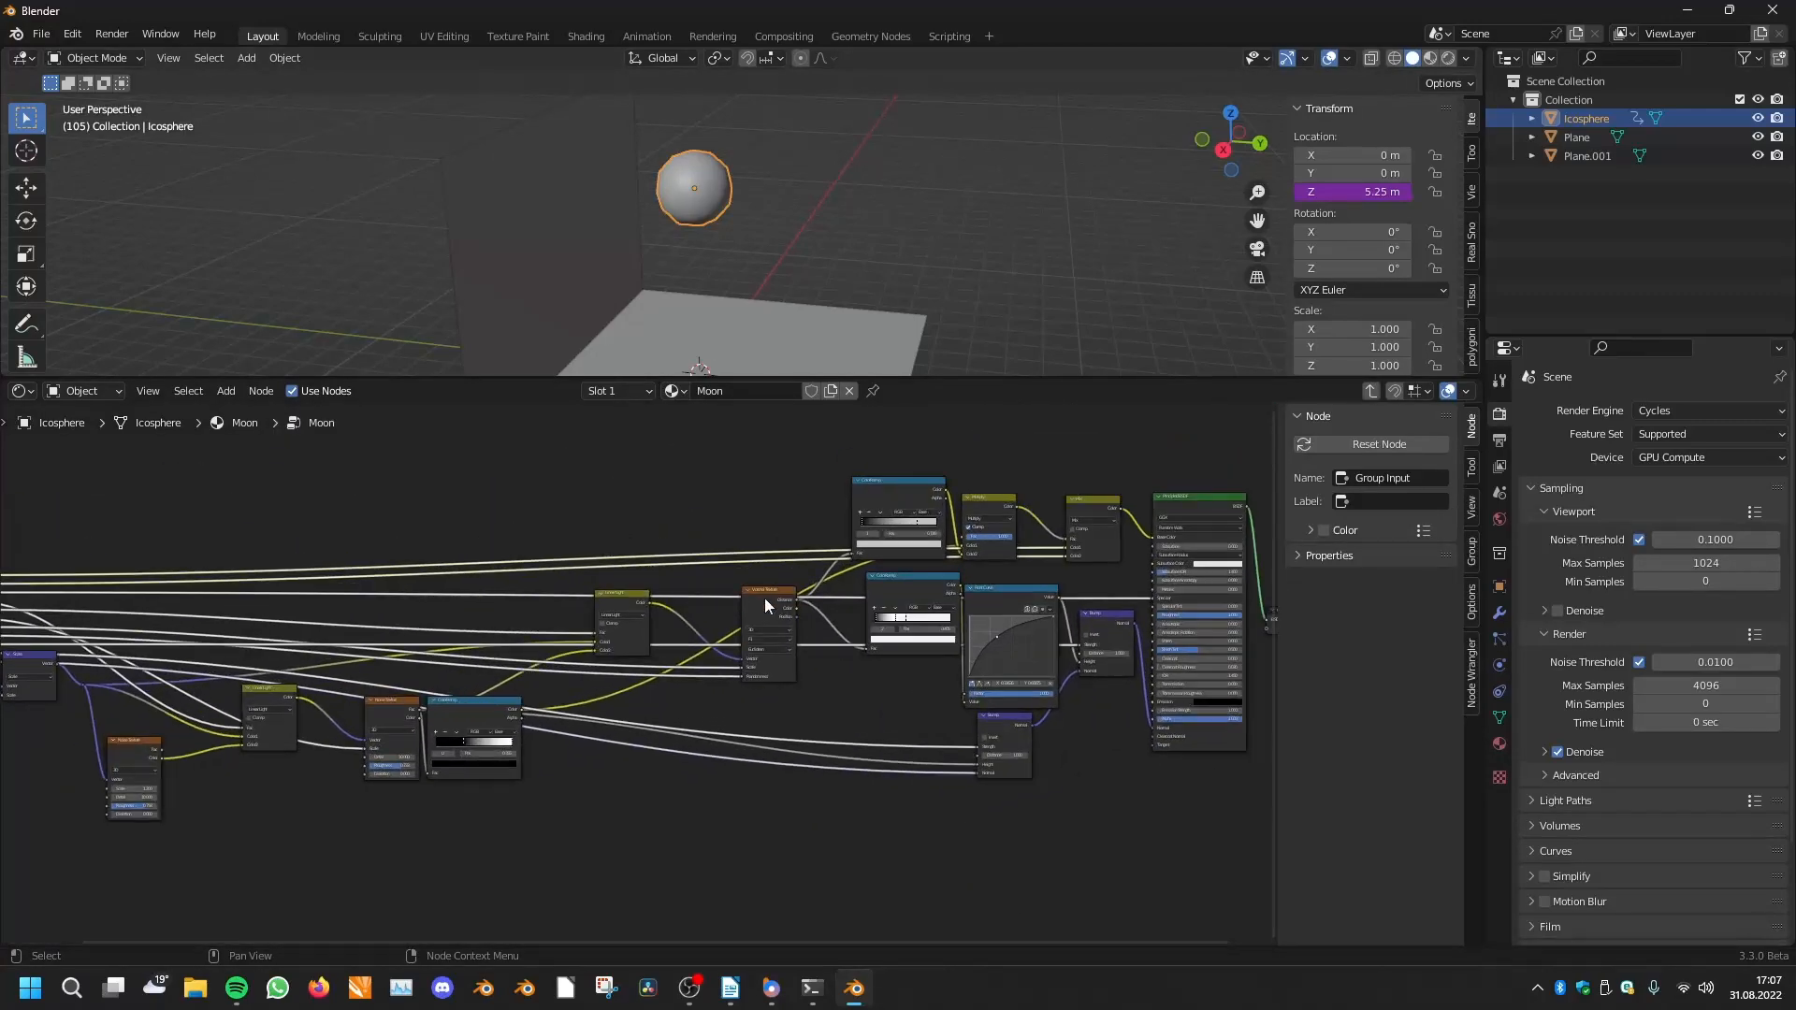
Pan and zoom across the Moon node group's internal texture network
{"action": "left_click_drag", "start_coordinate": [766, 605], "coordinate": [485, 636]}
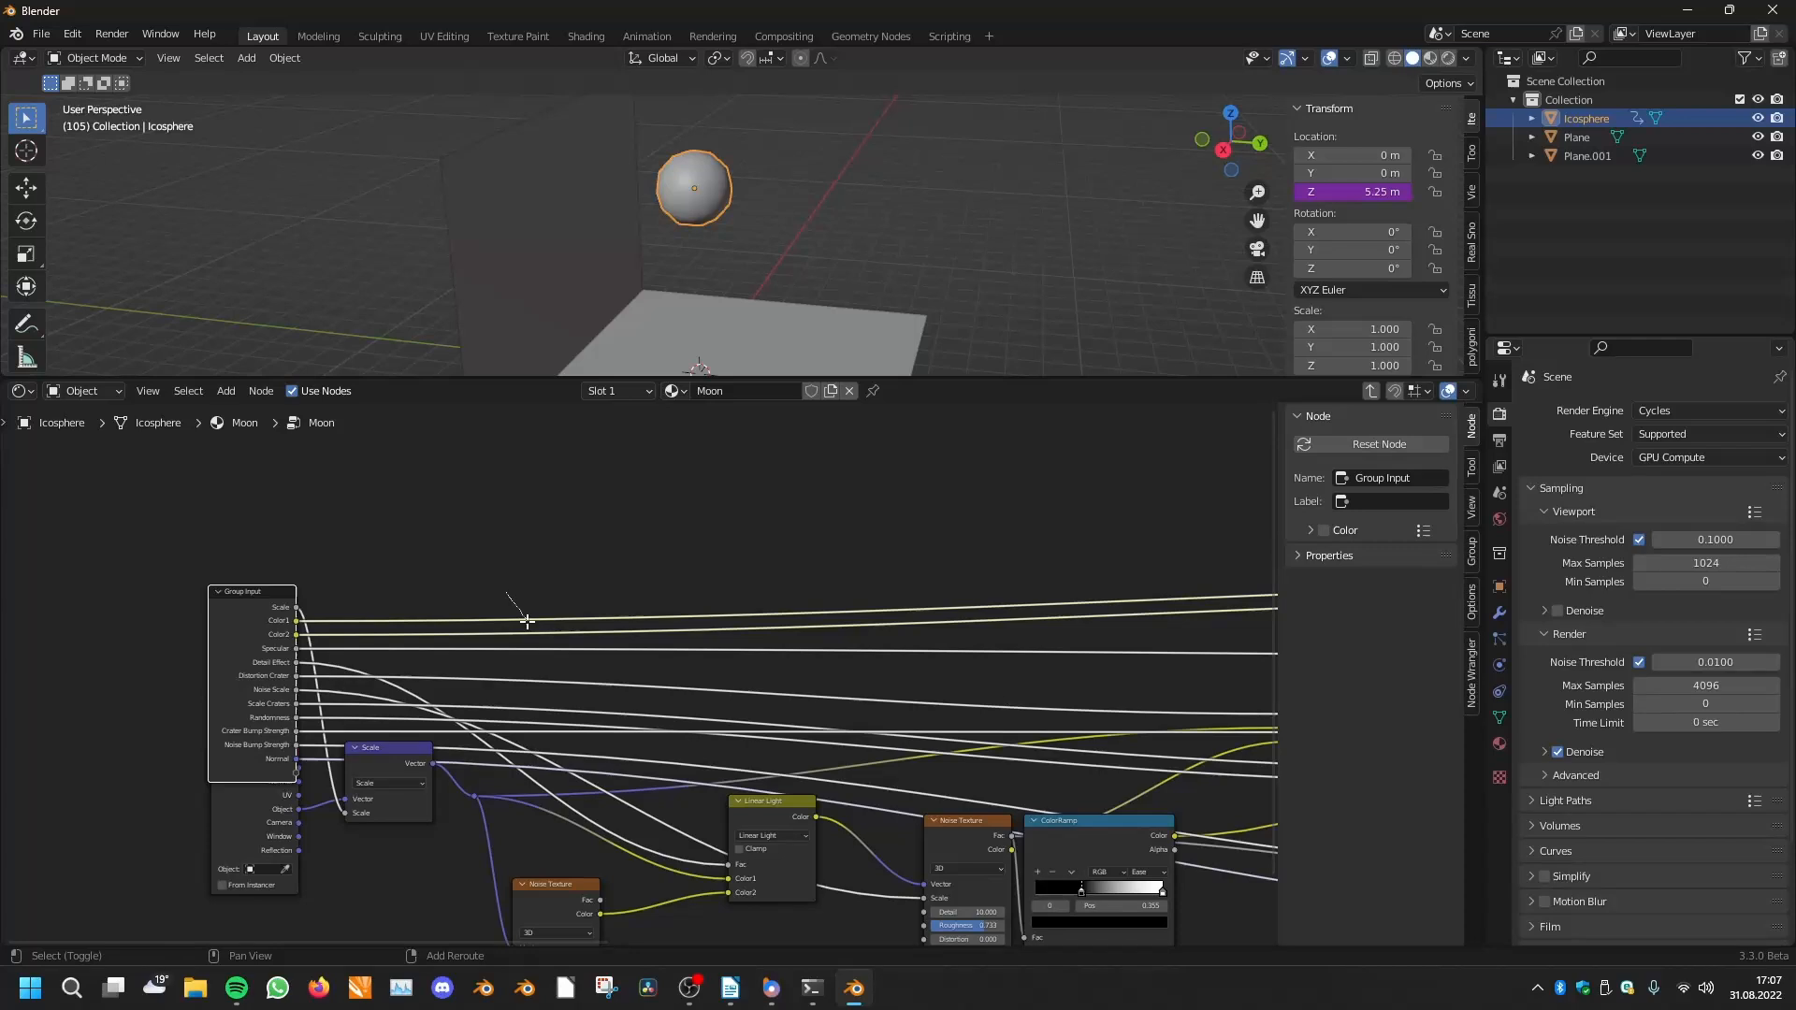
{"action": "scroll", "scroll_direction": "down", "scroll_amount": 3}
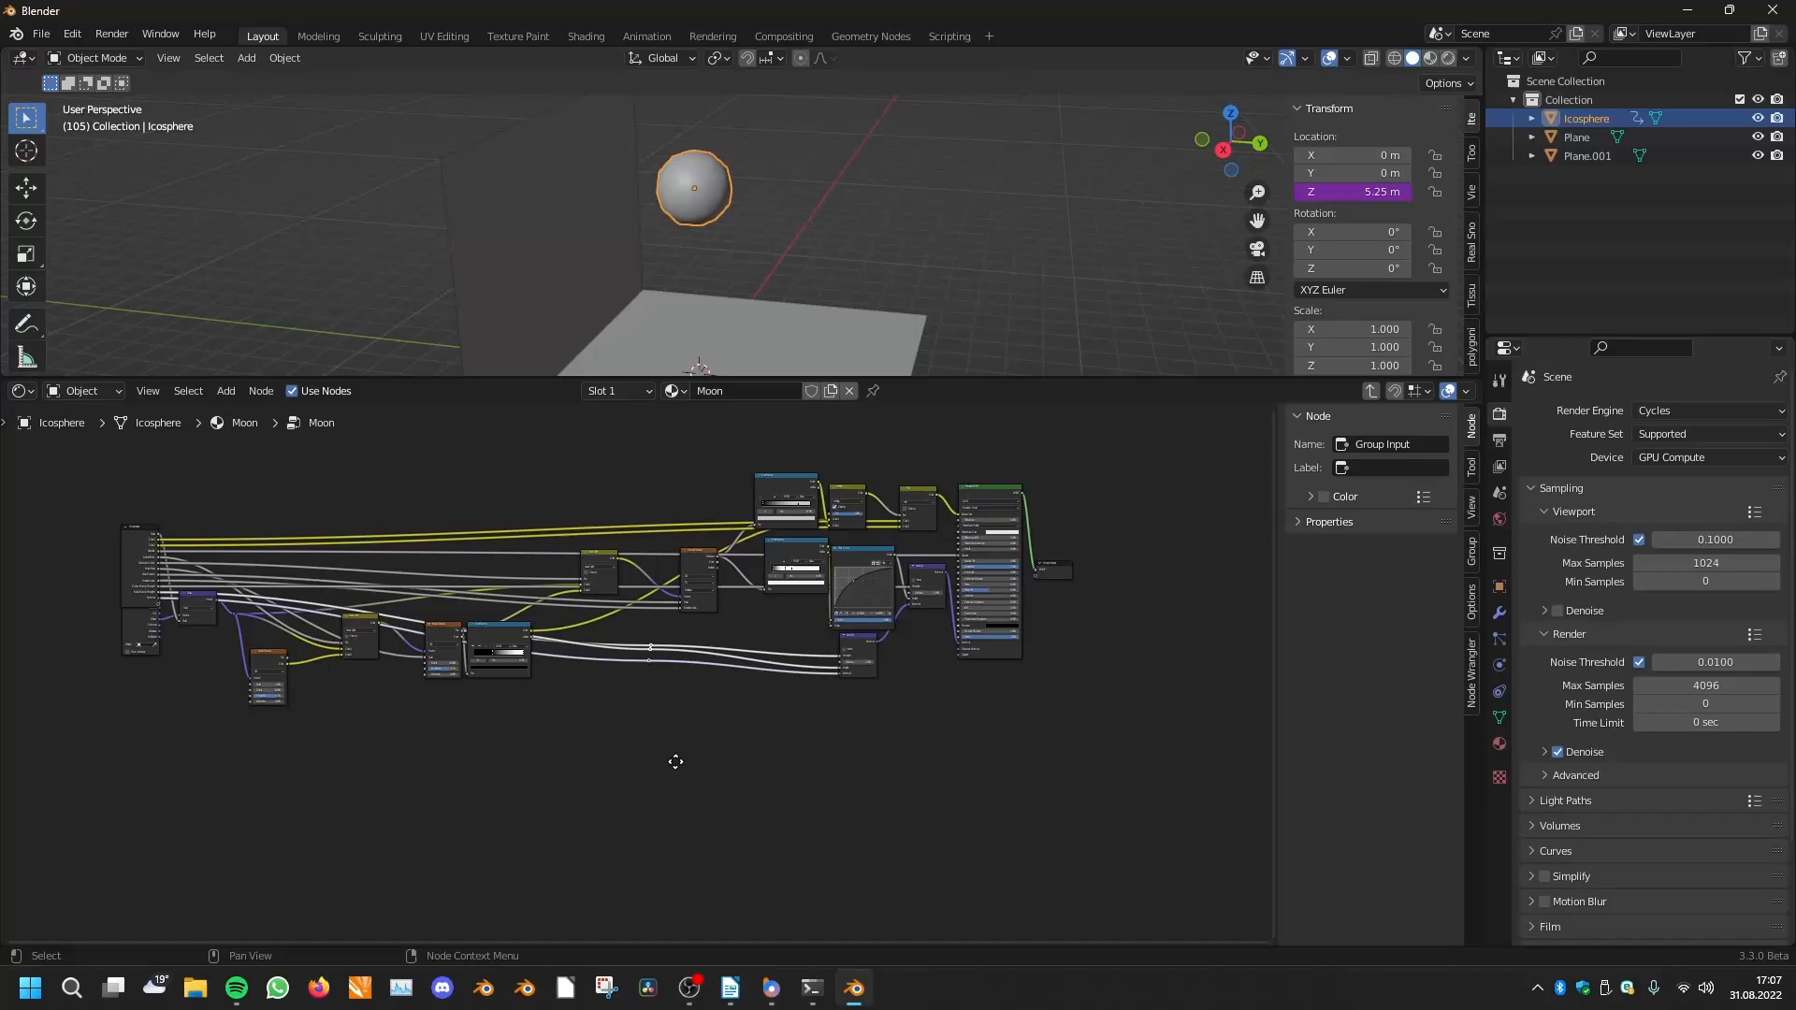
{"action": "scroll", "scroll_direction": "down", "scroll_amount": 3}
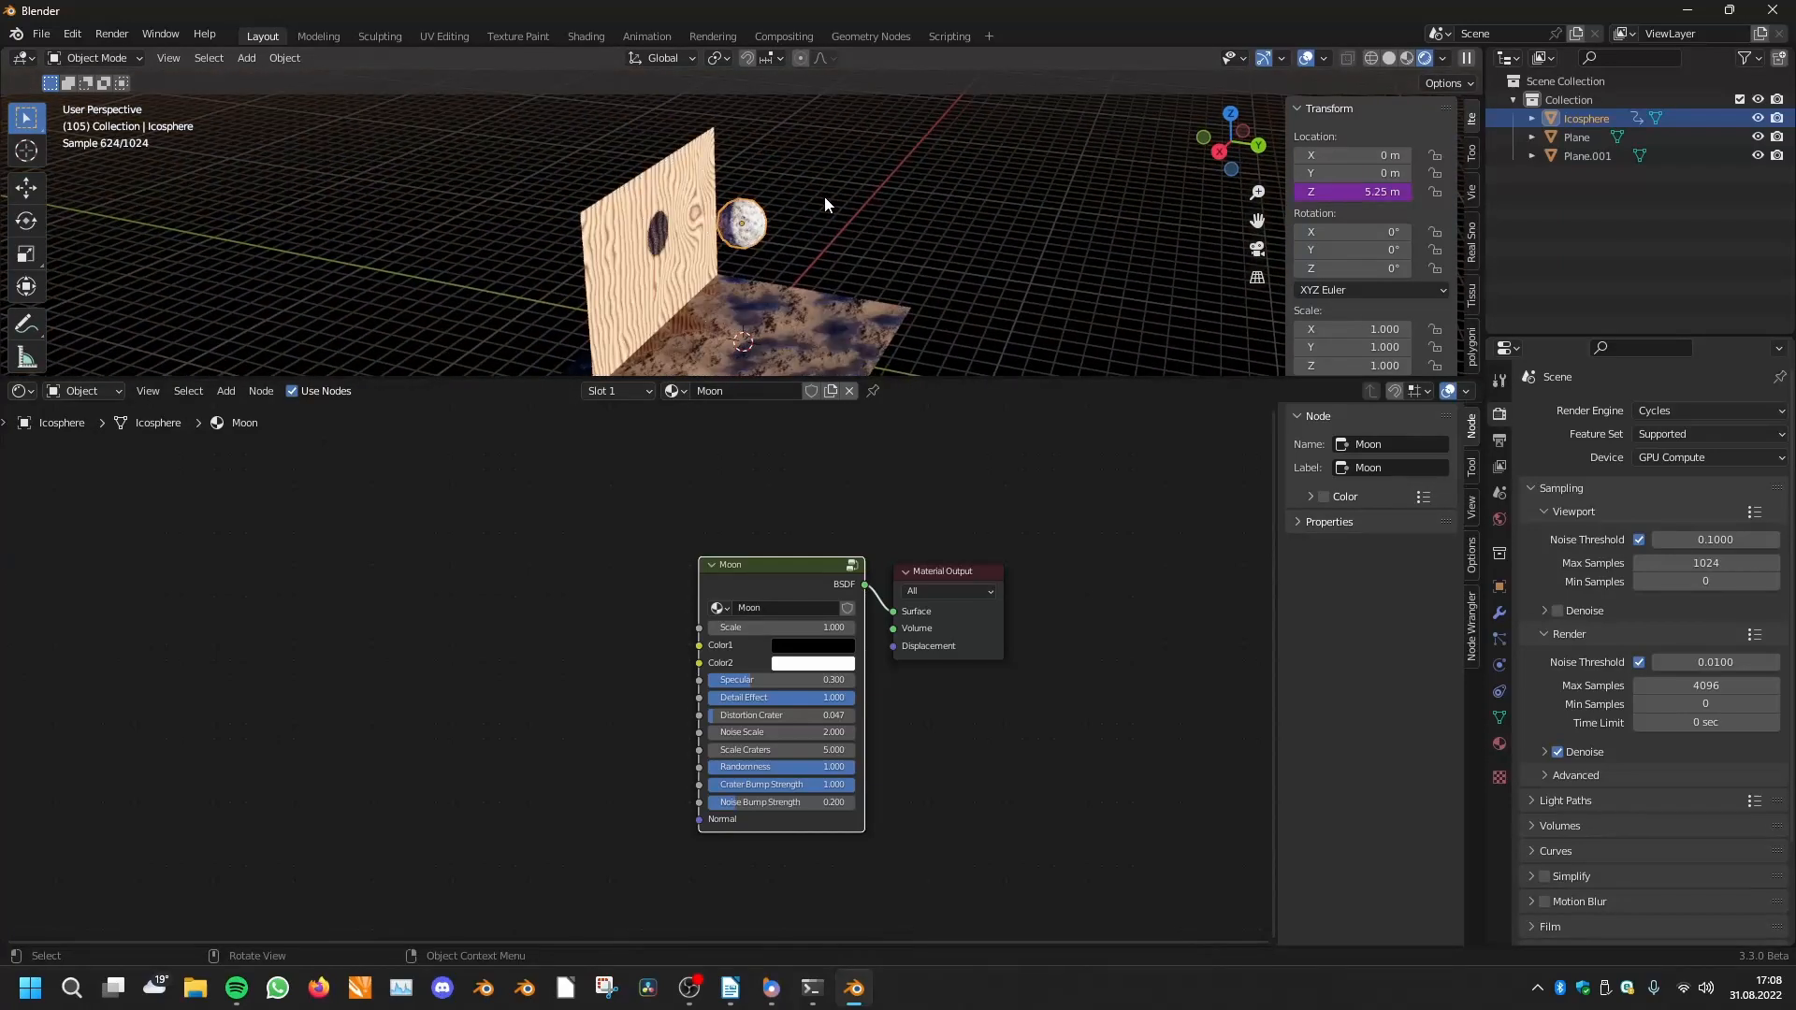
{"action": "mouse_move", "coordinate": [695, 561]}
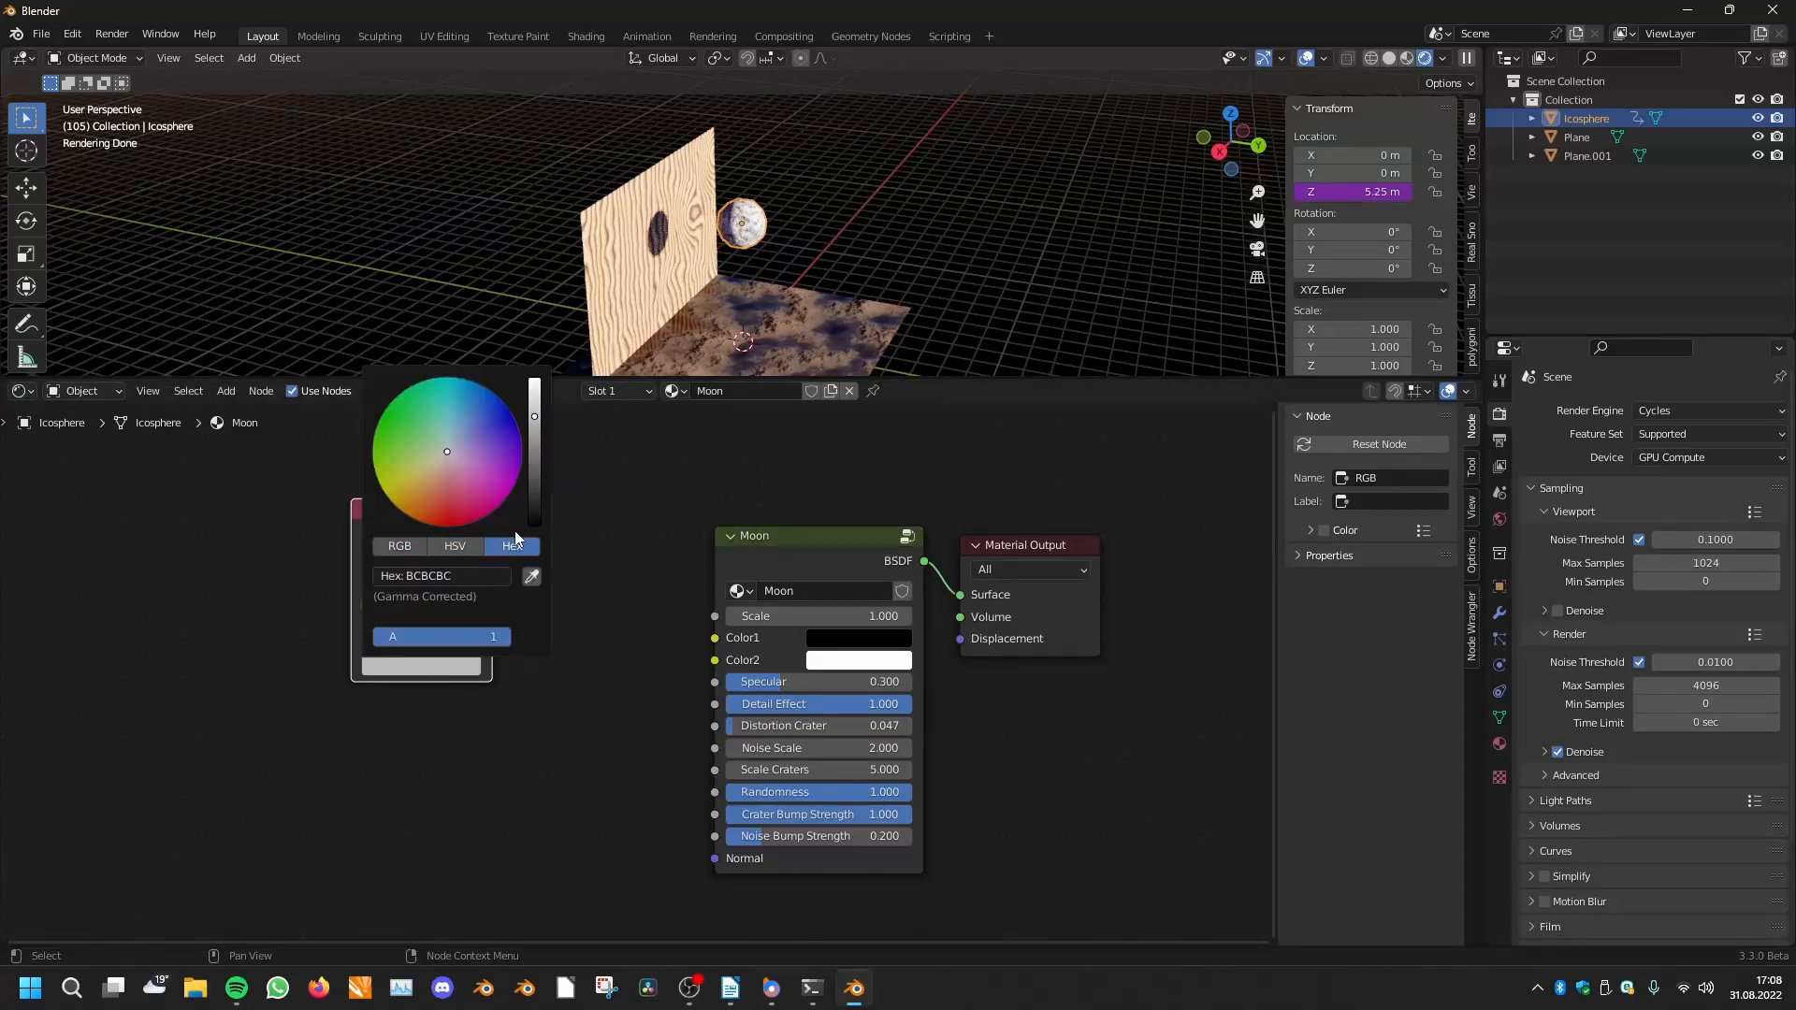
{"action": "mouse_move", "coordinate": [441, 576]}
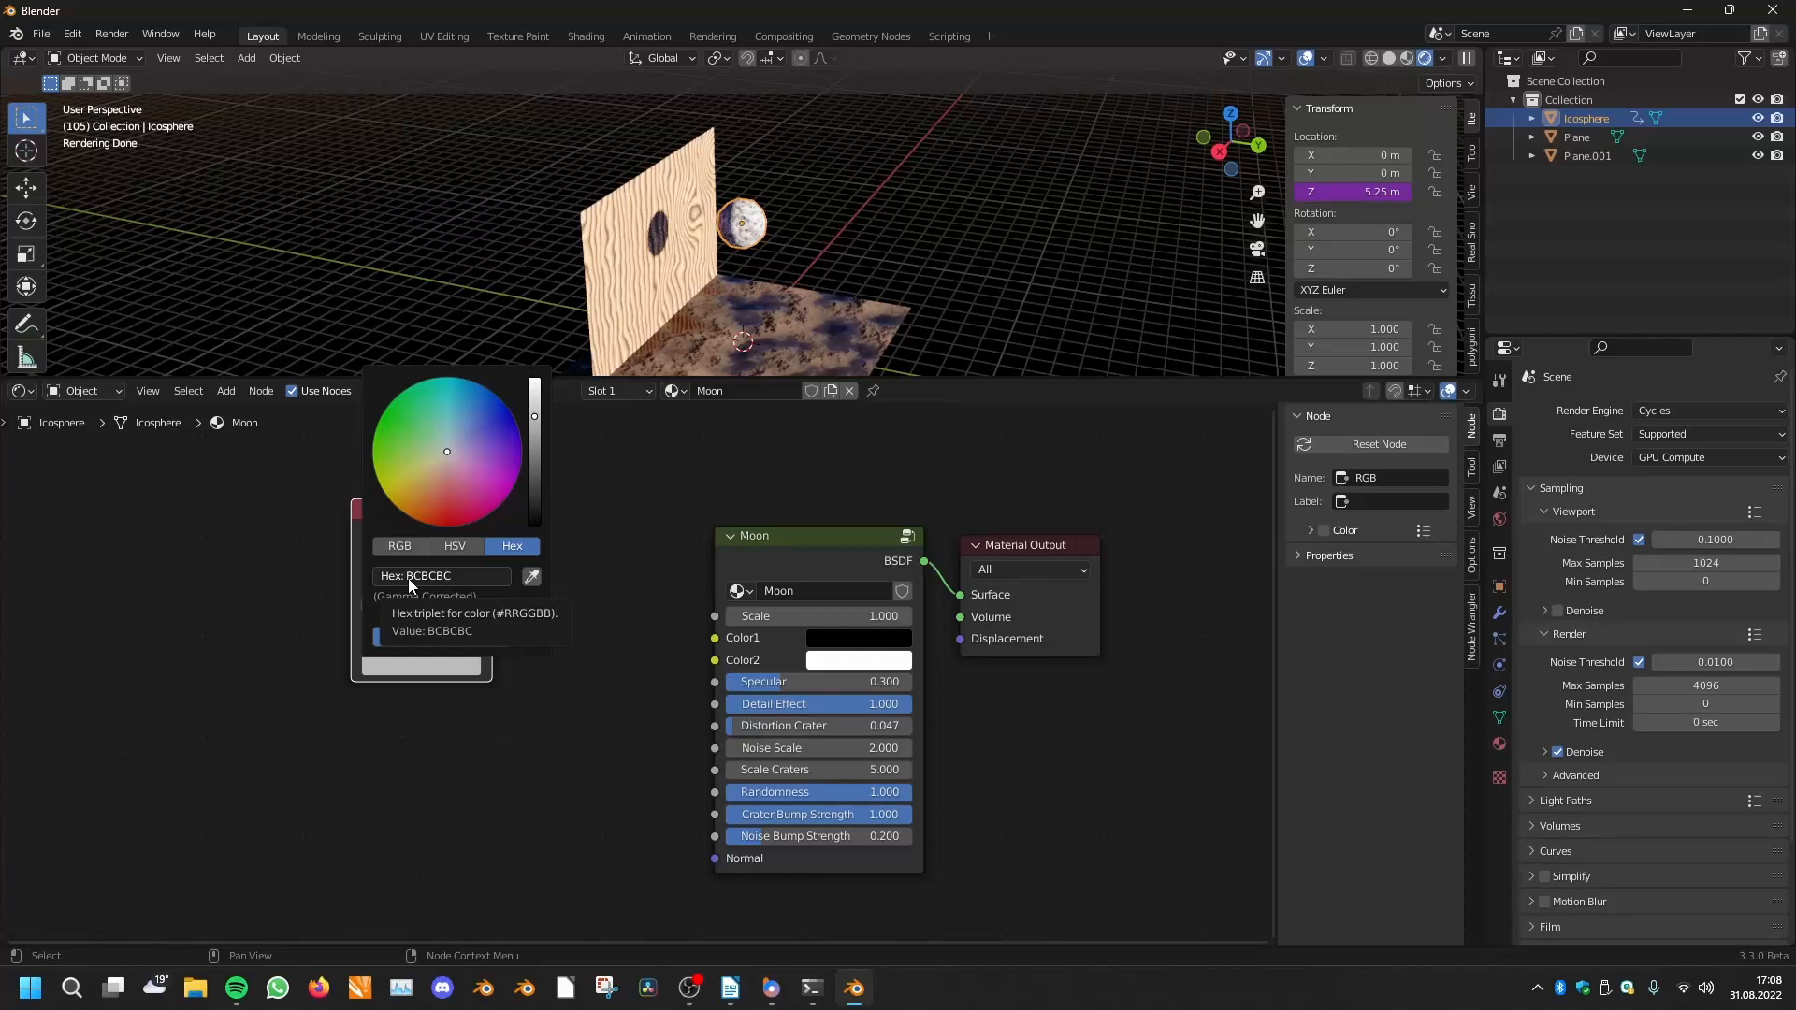
Set the RGB node's Hex to BD3BD3 and link it so the icosphere renders flat purple
{"action": "left_click", "coordinate": [440, 575]}
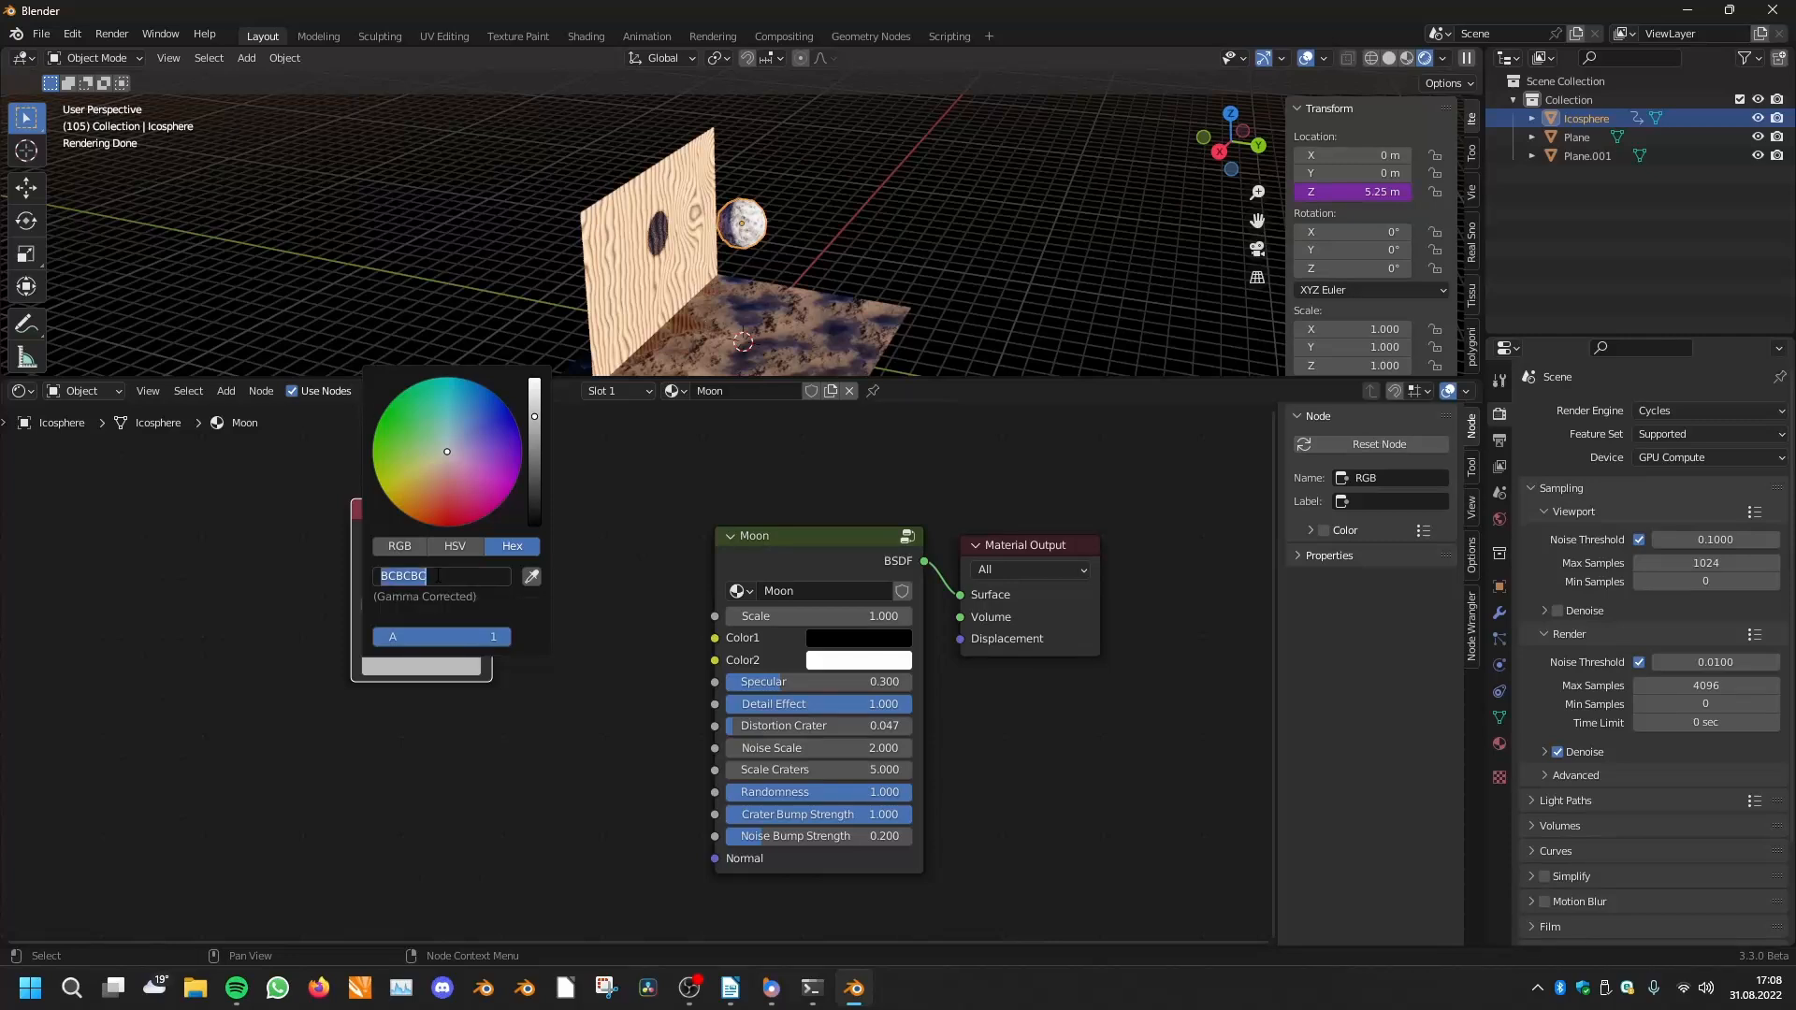
{"action": "type", "text": "b"}
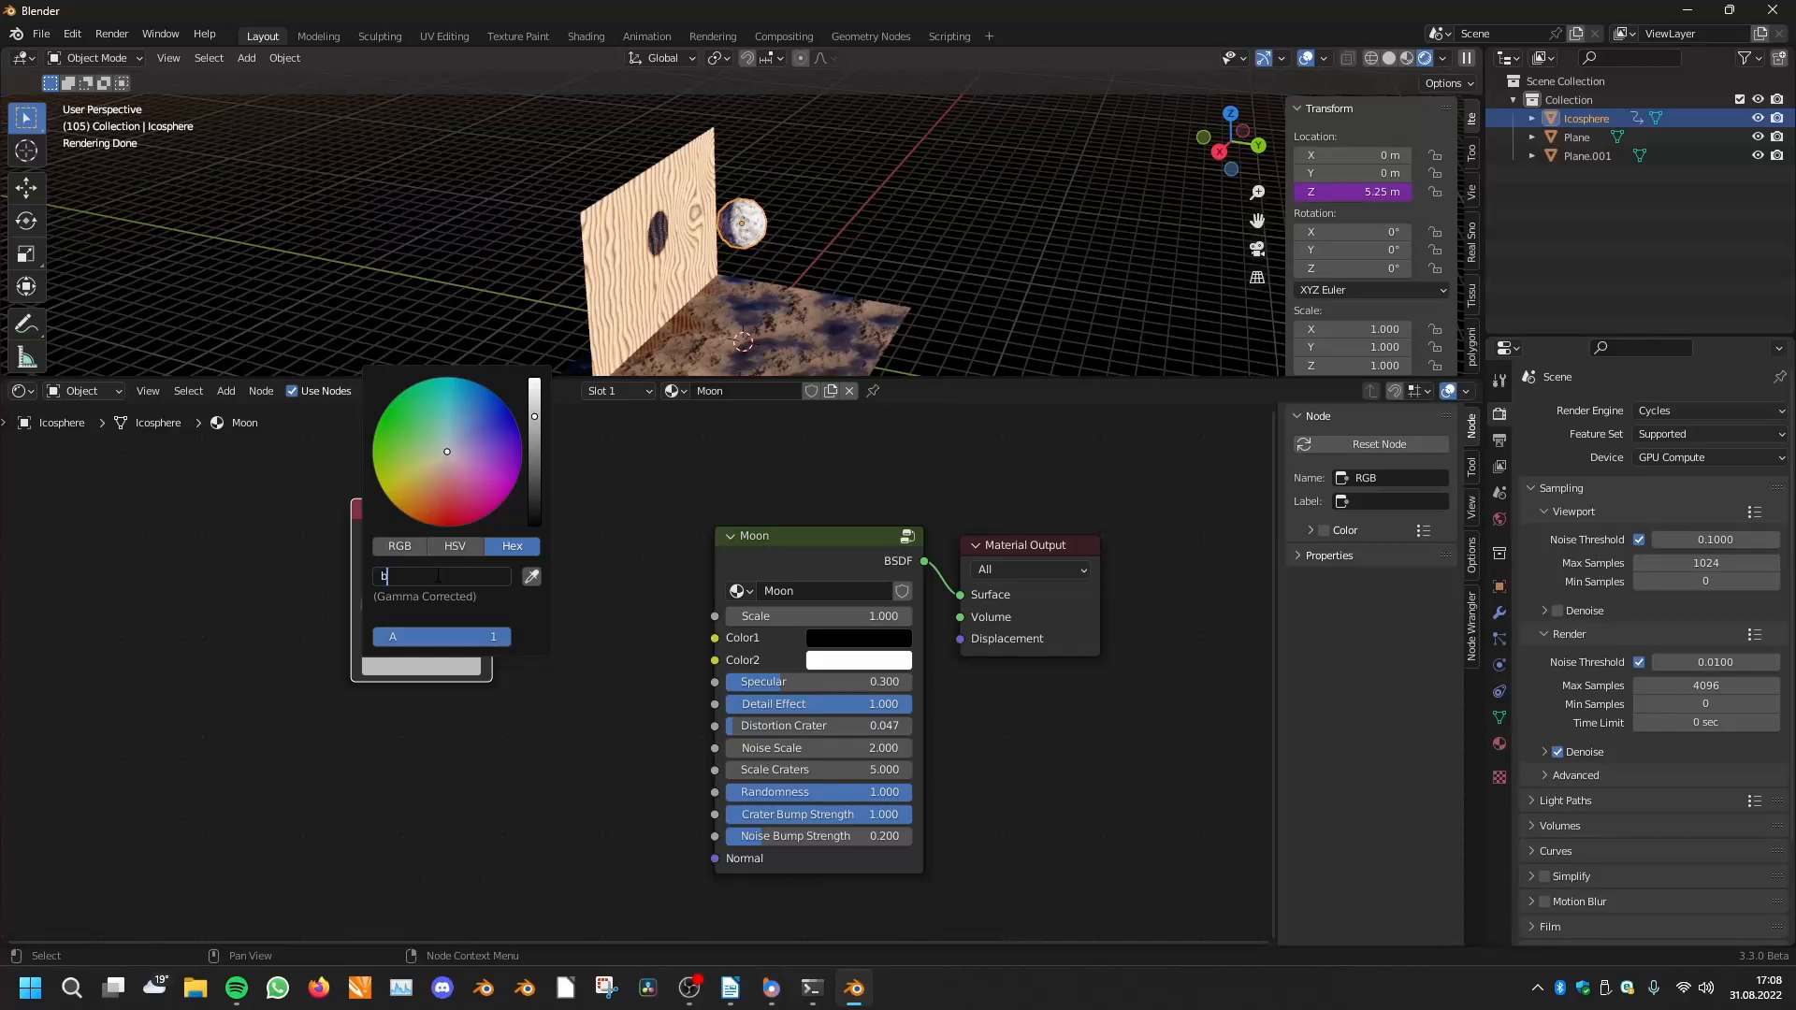
{"action": "type", "text": "bd3bd3"}
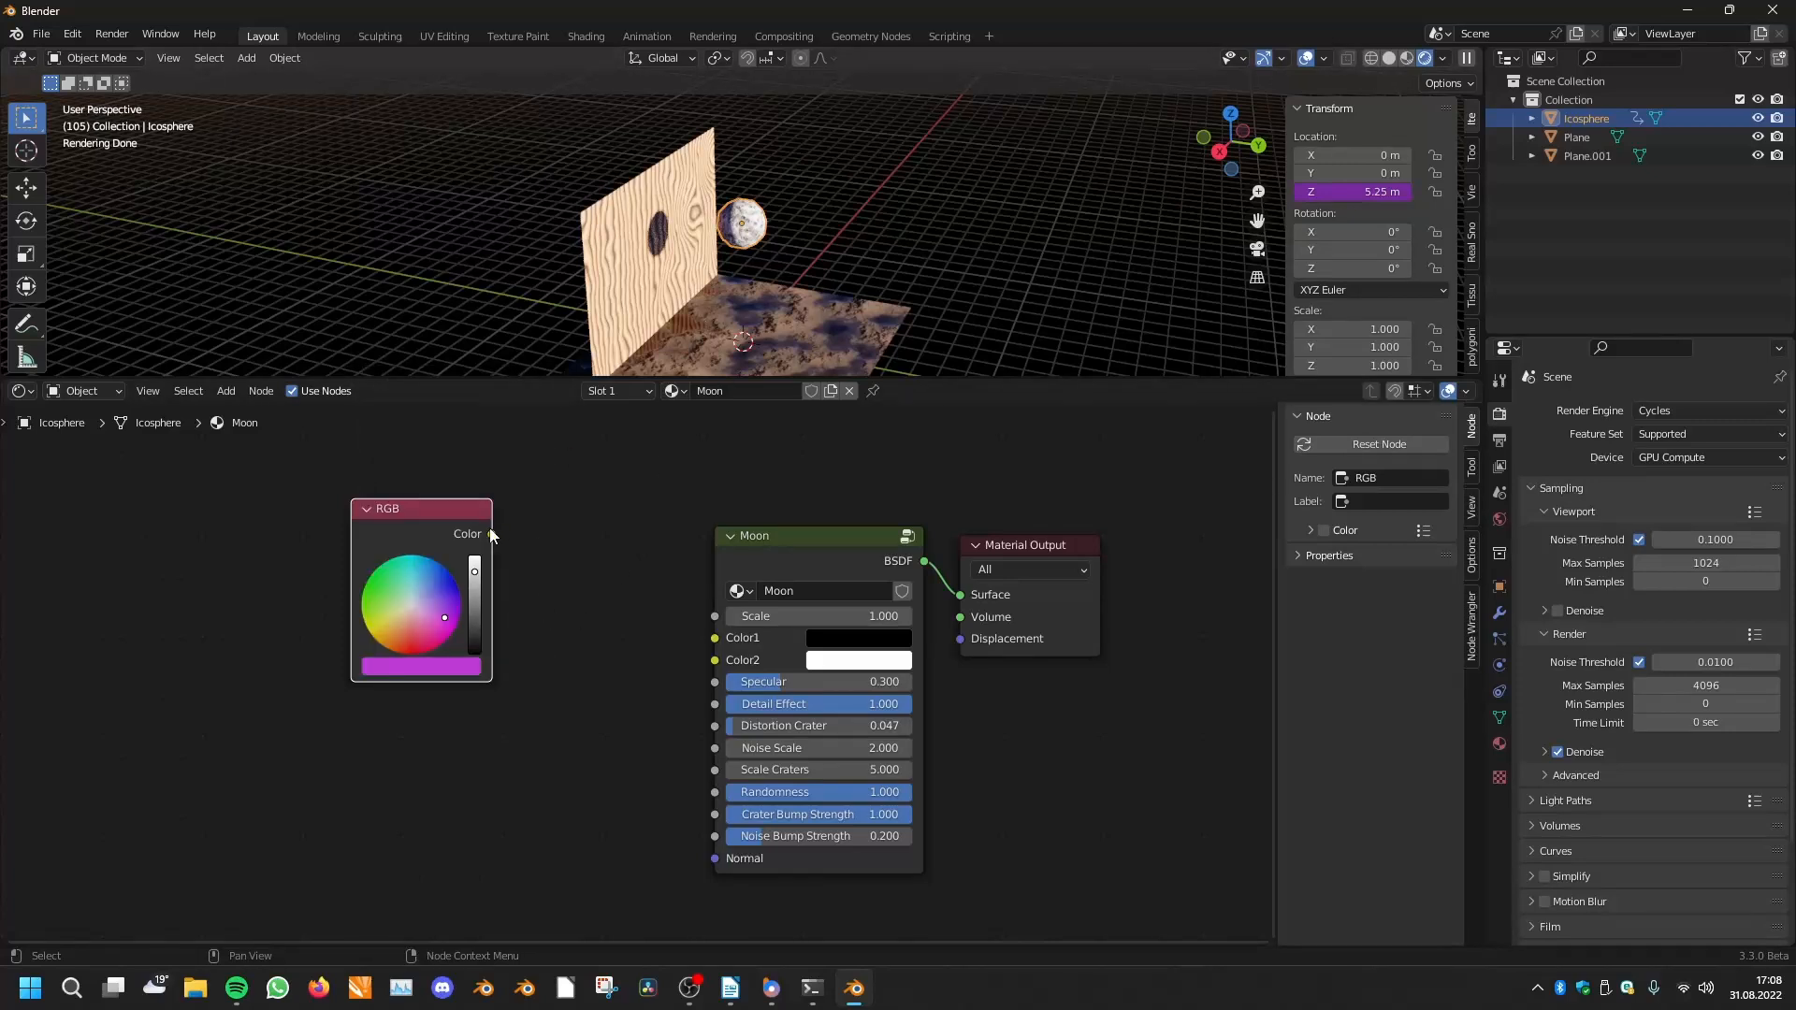
{"action": "left_click_drag", "start_coordinate": [491, 534], "coordinate": [711, 561]}
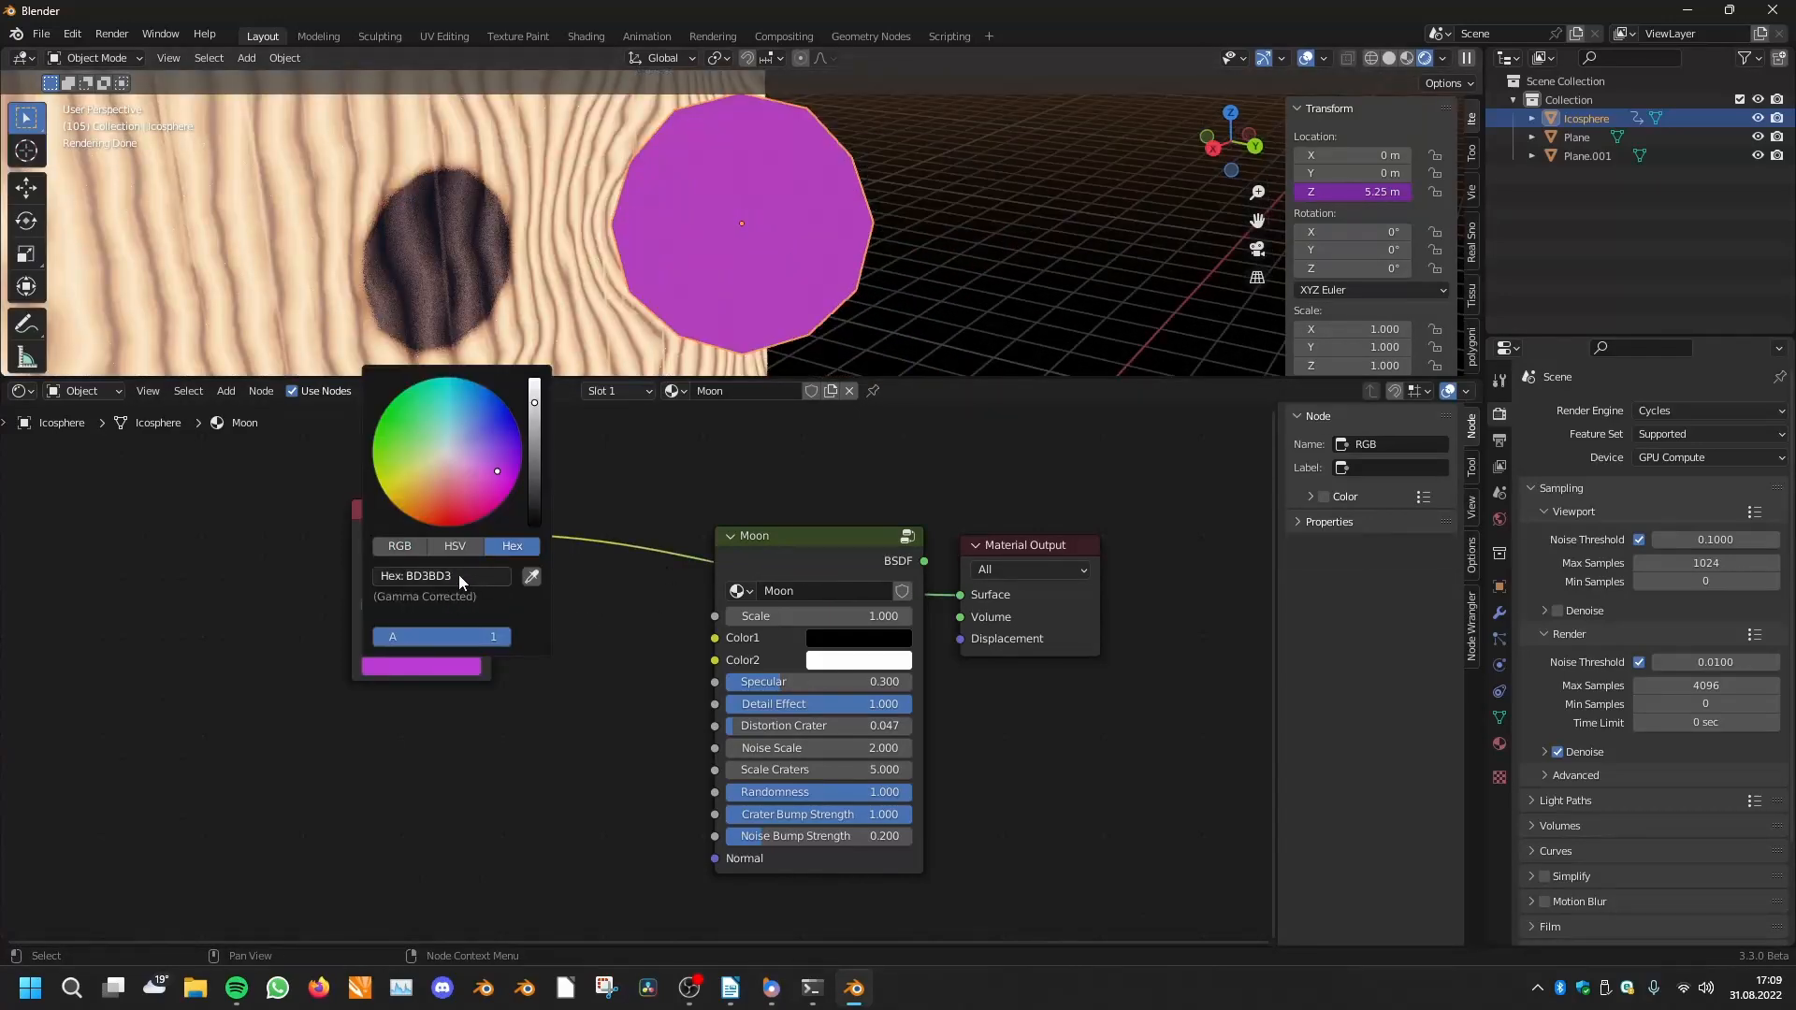
{"action": "mouse_move", "coordinate": [444, 576]}
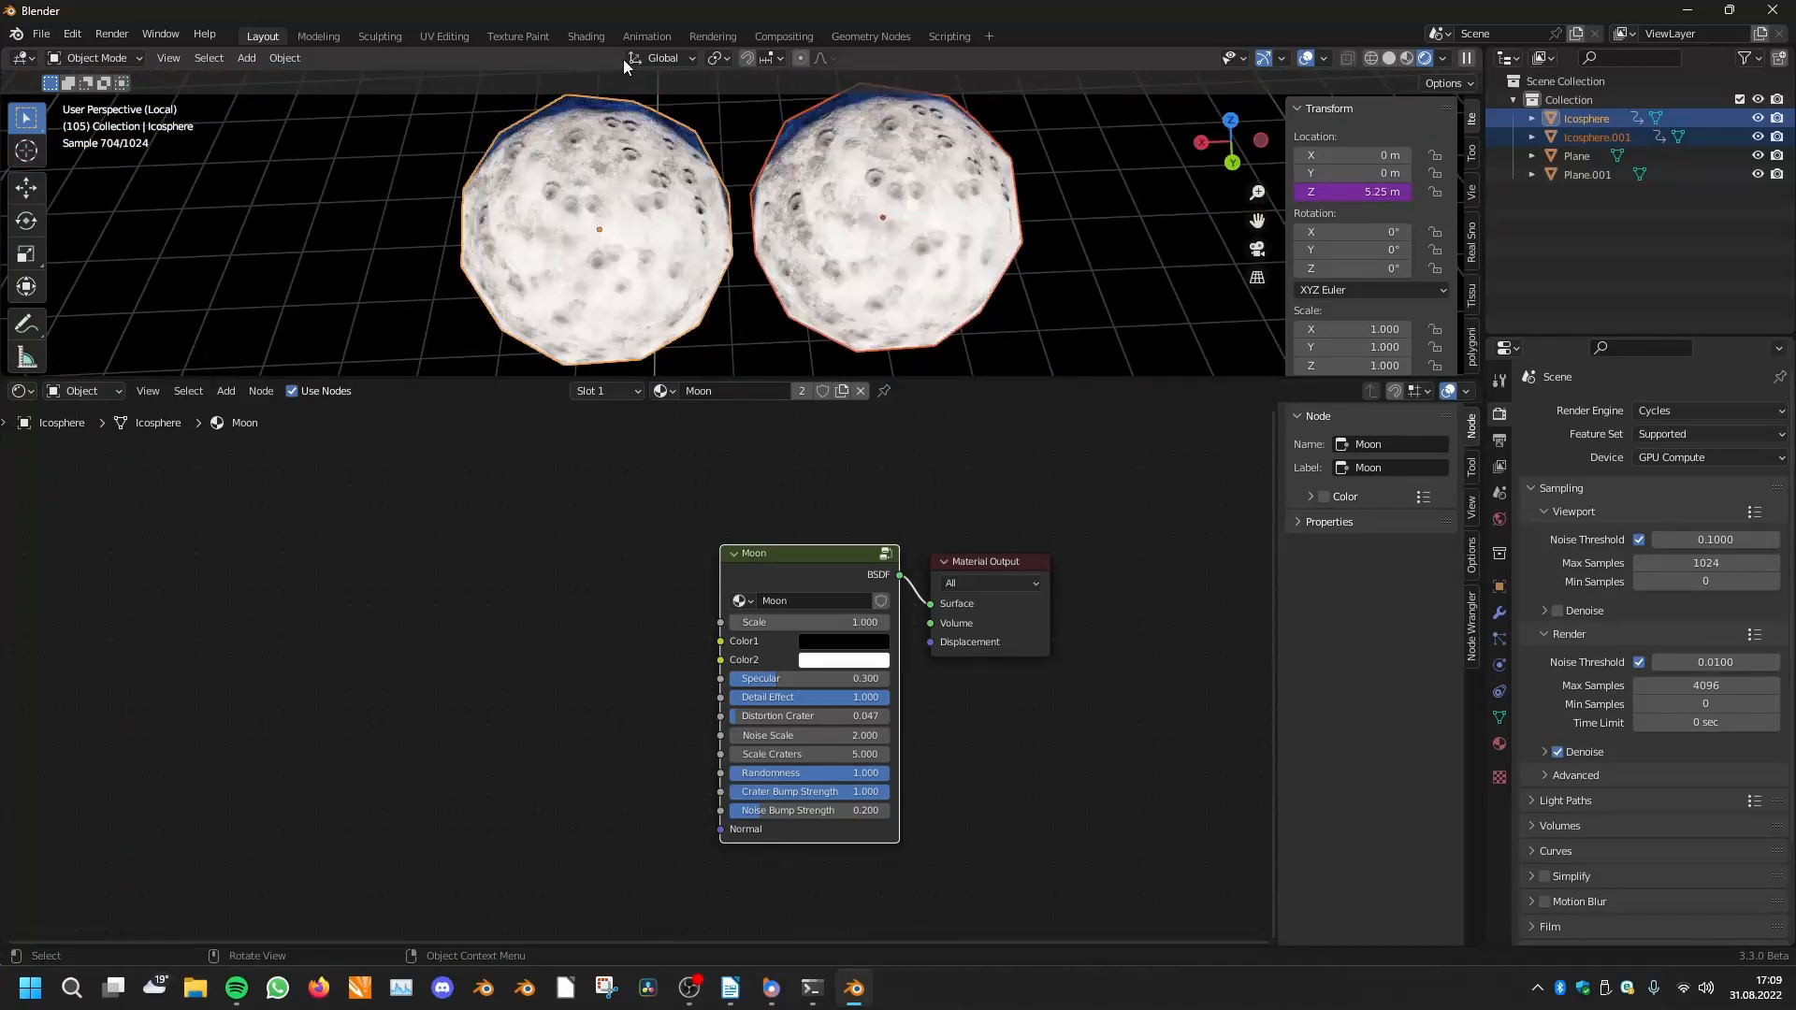
{"action": "mouse_move", "coordinate": [724, 138]}
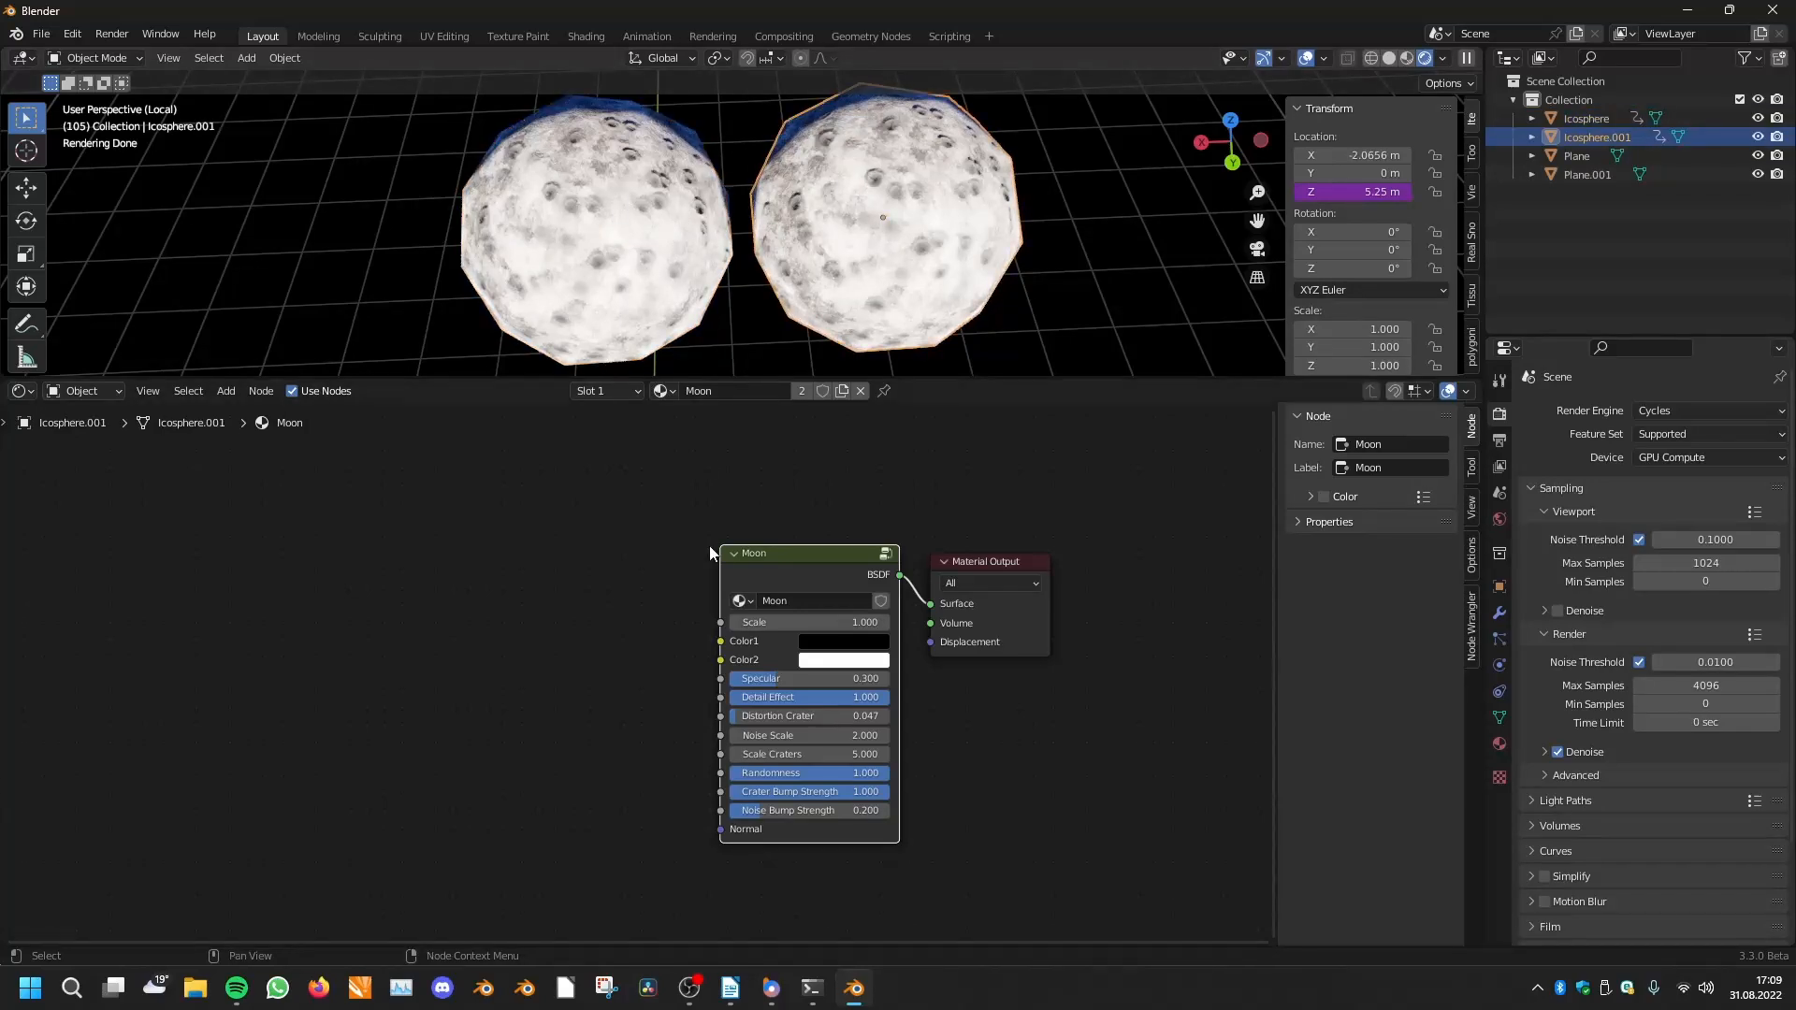
Add a Noise Texture node to the duplicated moon sphere's material via the 'no' search
{"action": "type", "text": "noi"}
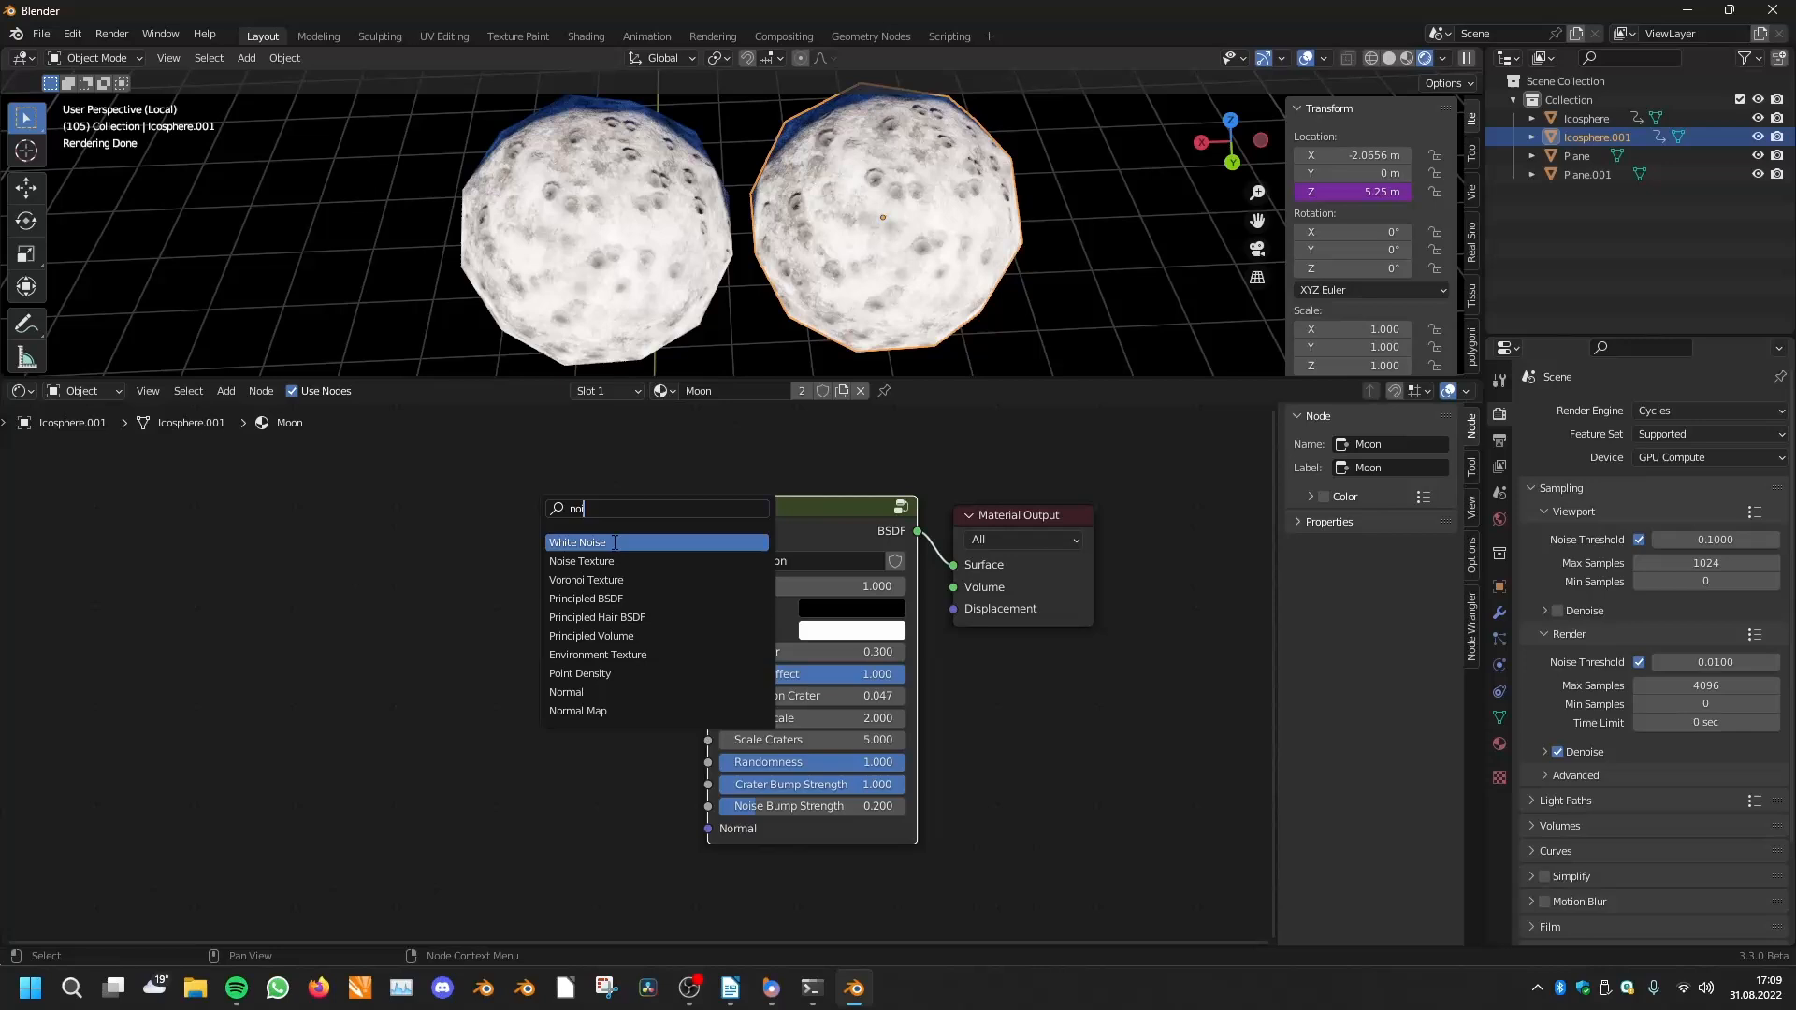
{"action": "left_click", "coordinate": [581, 561]}
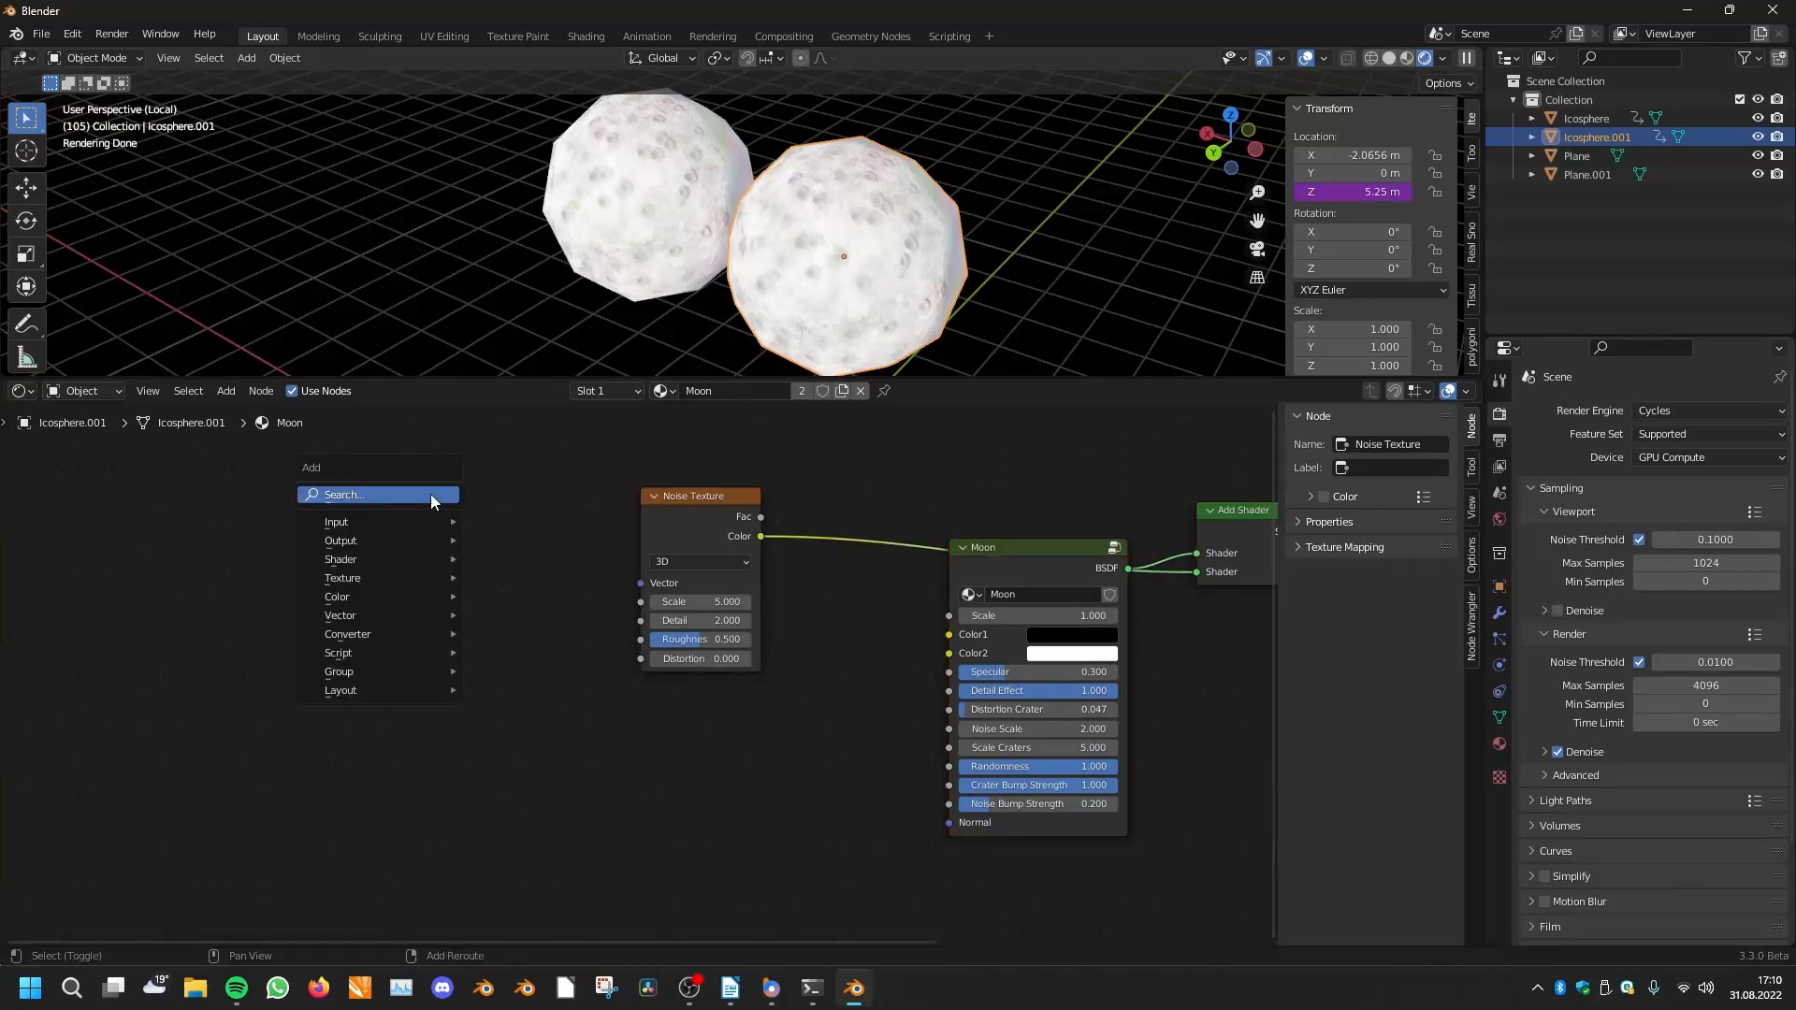
Add Texture Coordinate and Environment Texture nodes and start loading an image into the environment texture
{"action": "type", "text": "texco"}
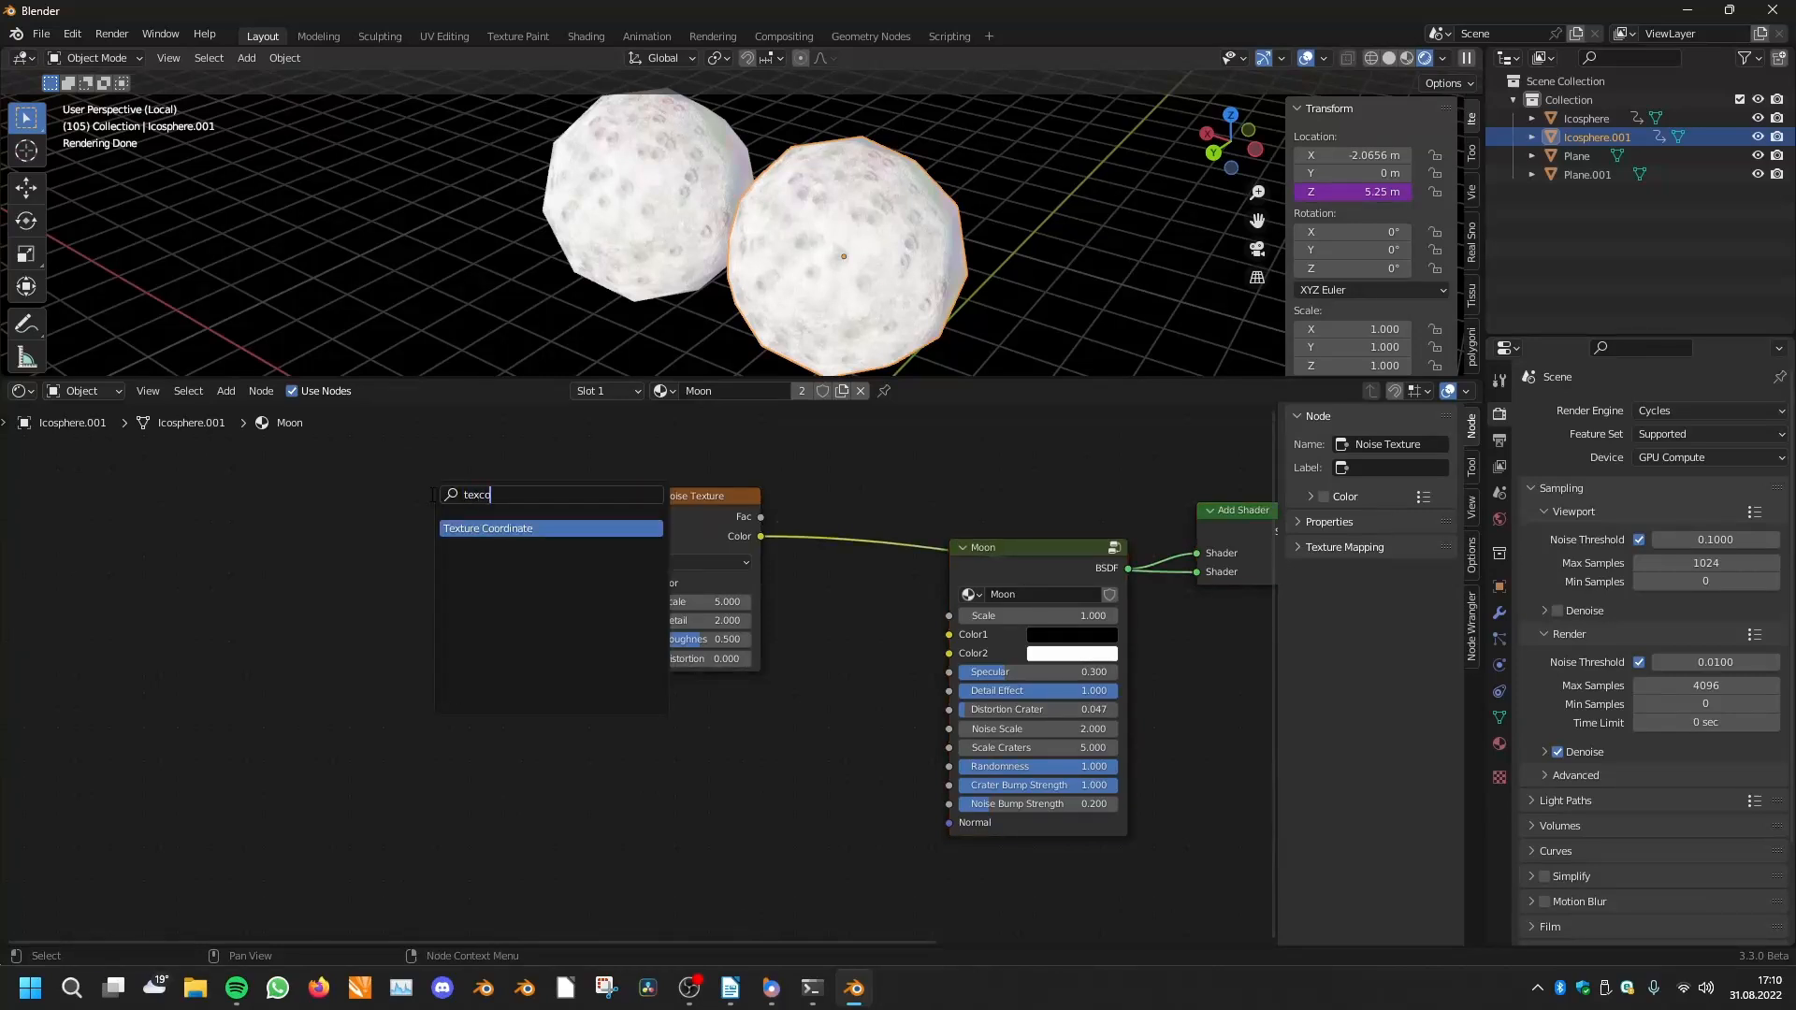
{"action": "left_click", "coordinate": [487, 528]}
{"action": "type", "text": "e"}
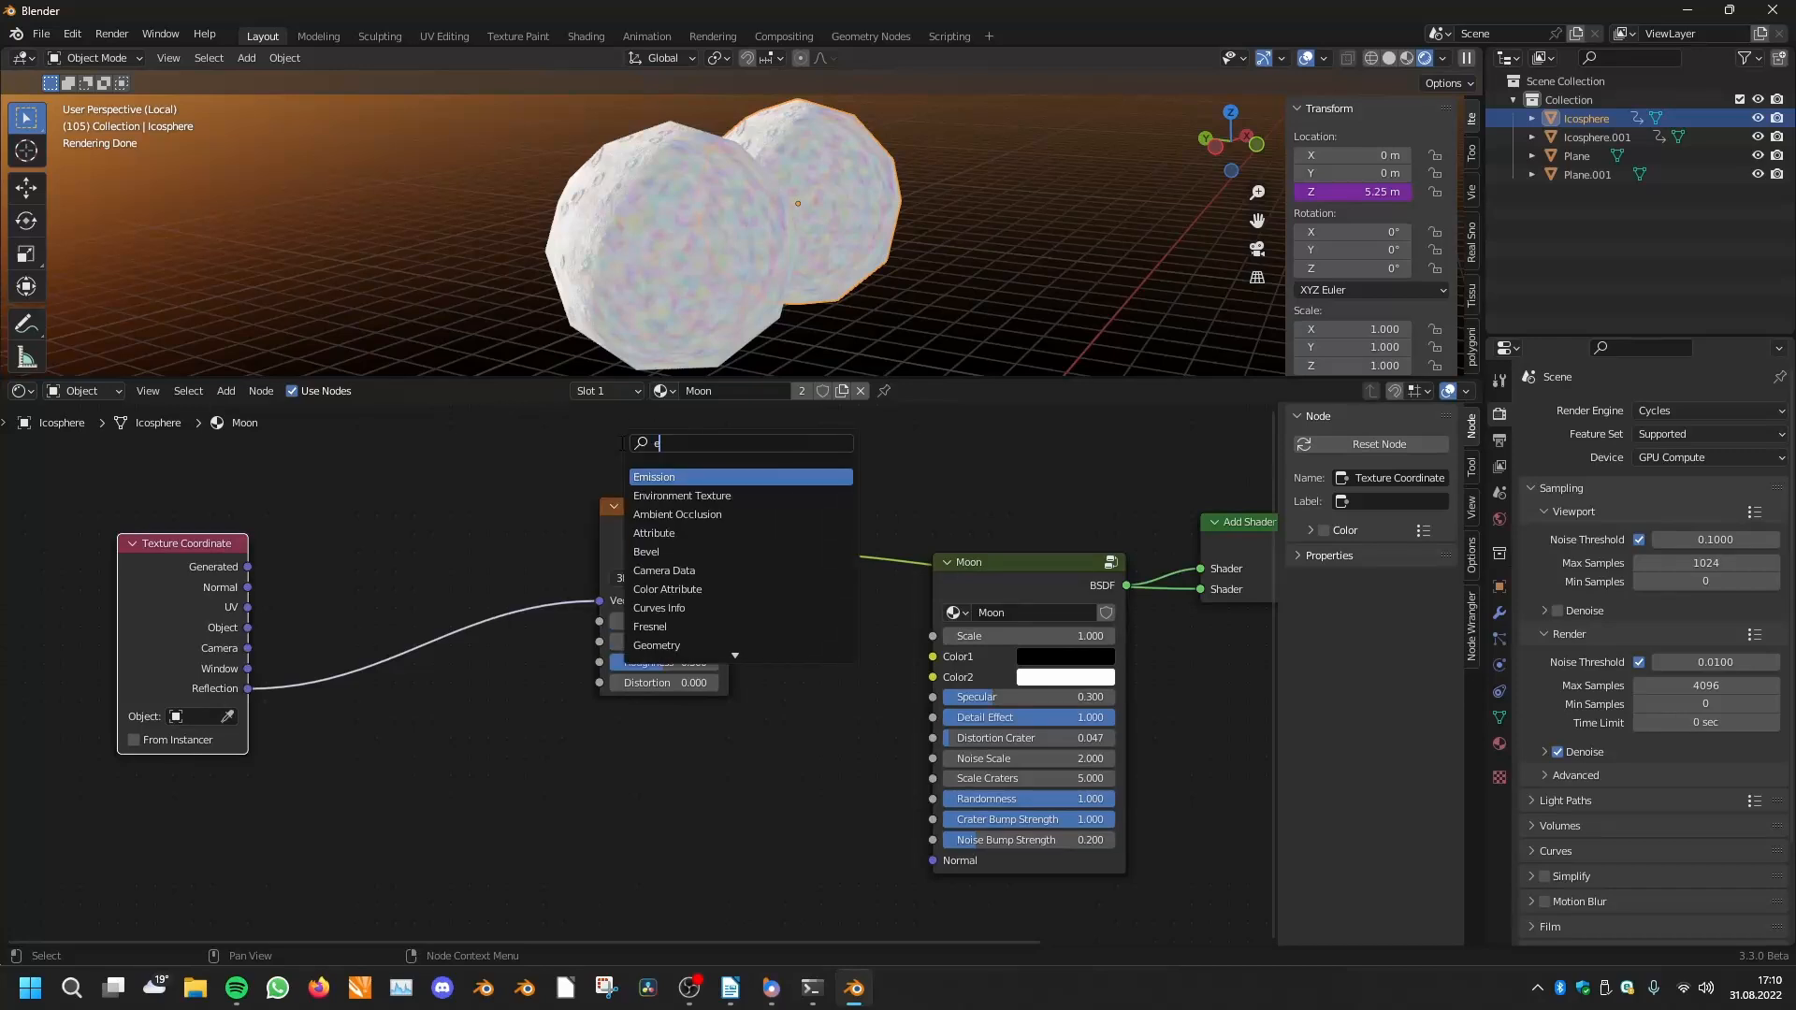
{"action": "type", "text": "nv"}
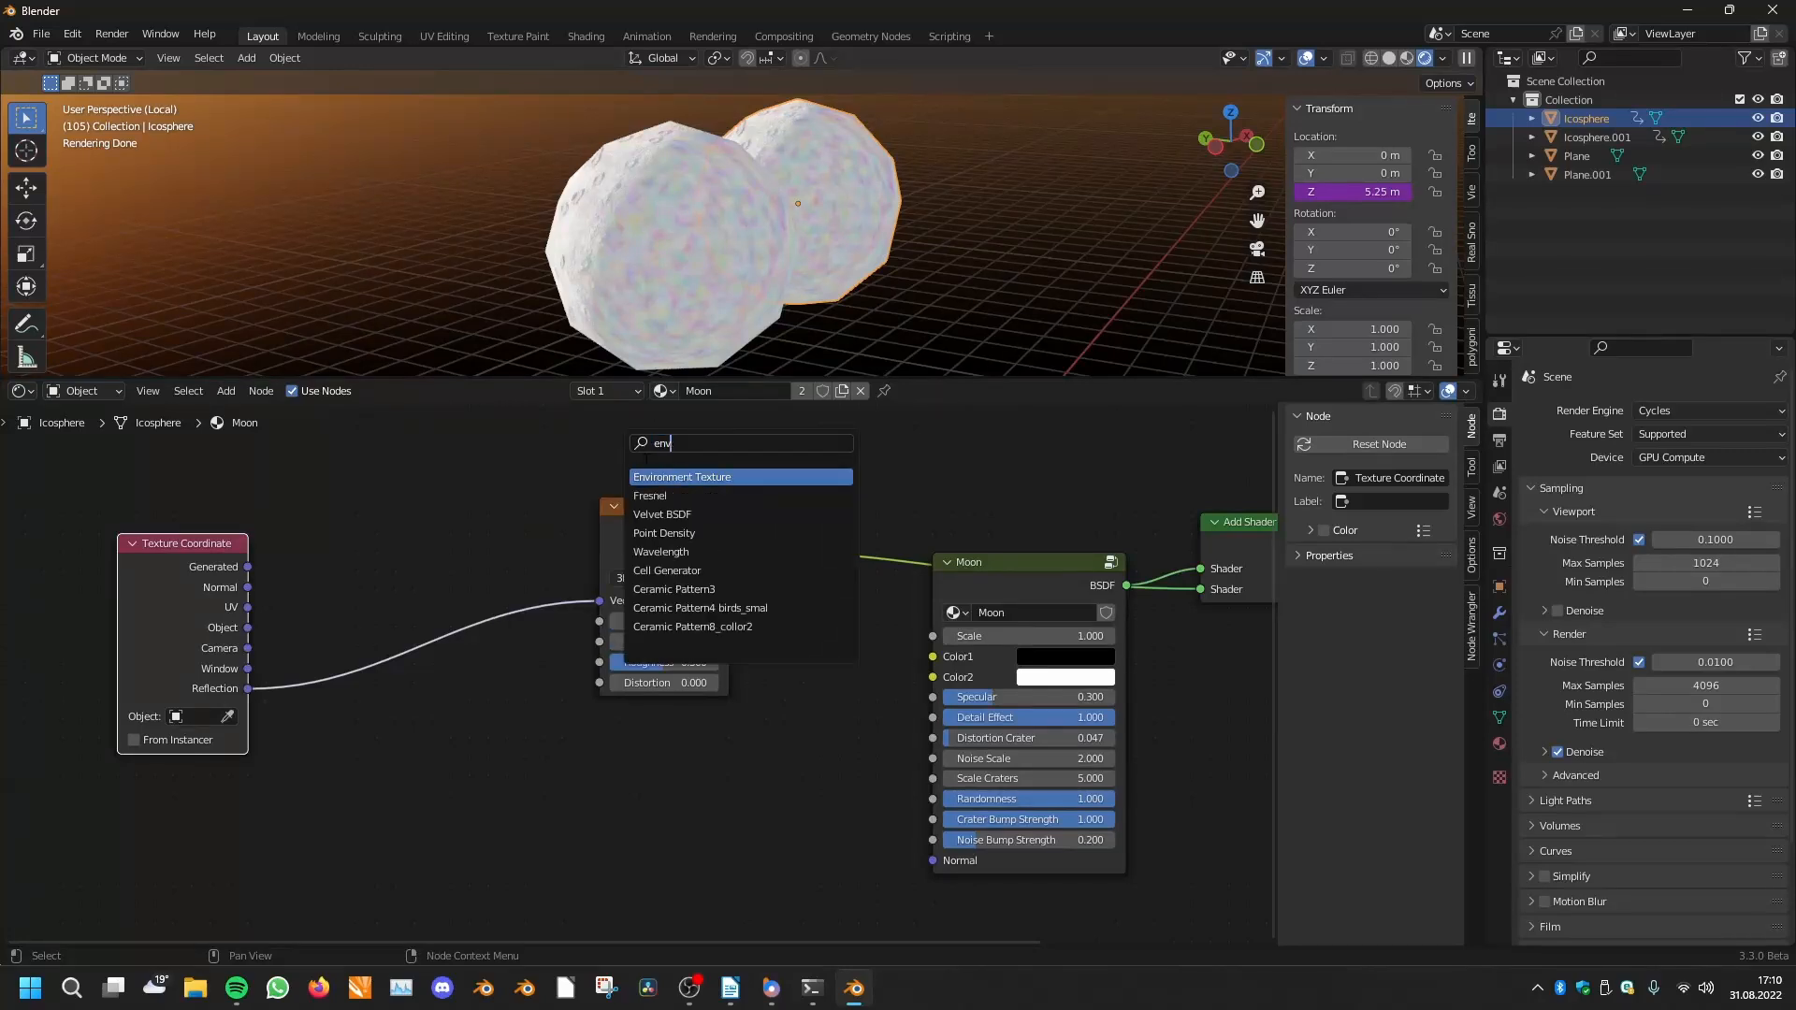
{"action": "left_click", "coordinate": [680, 476]}
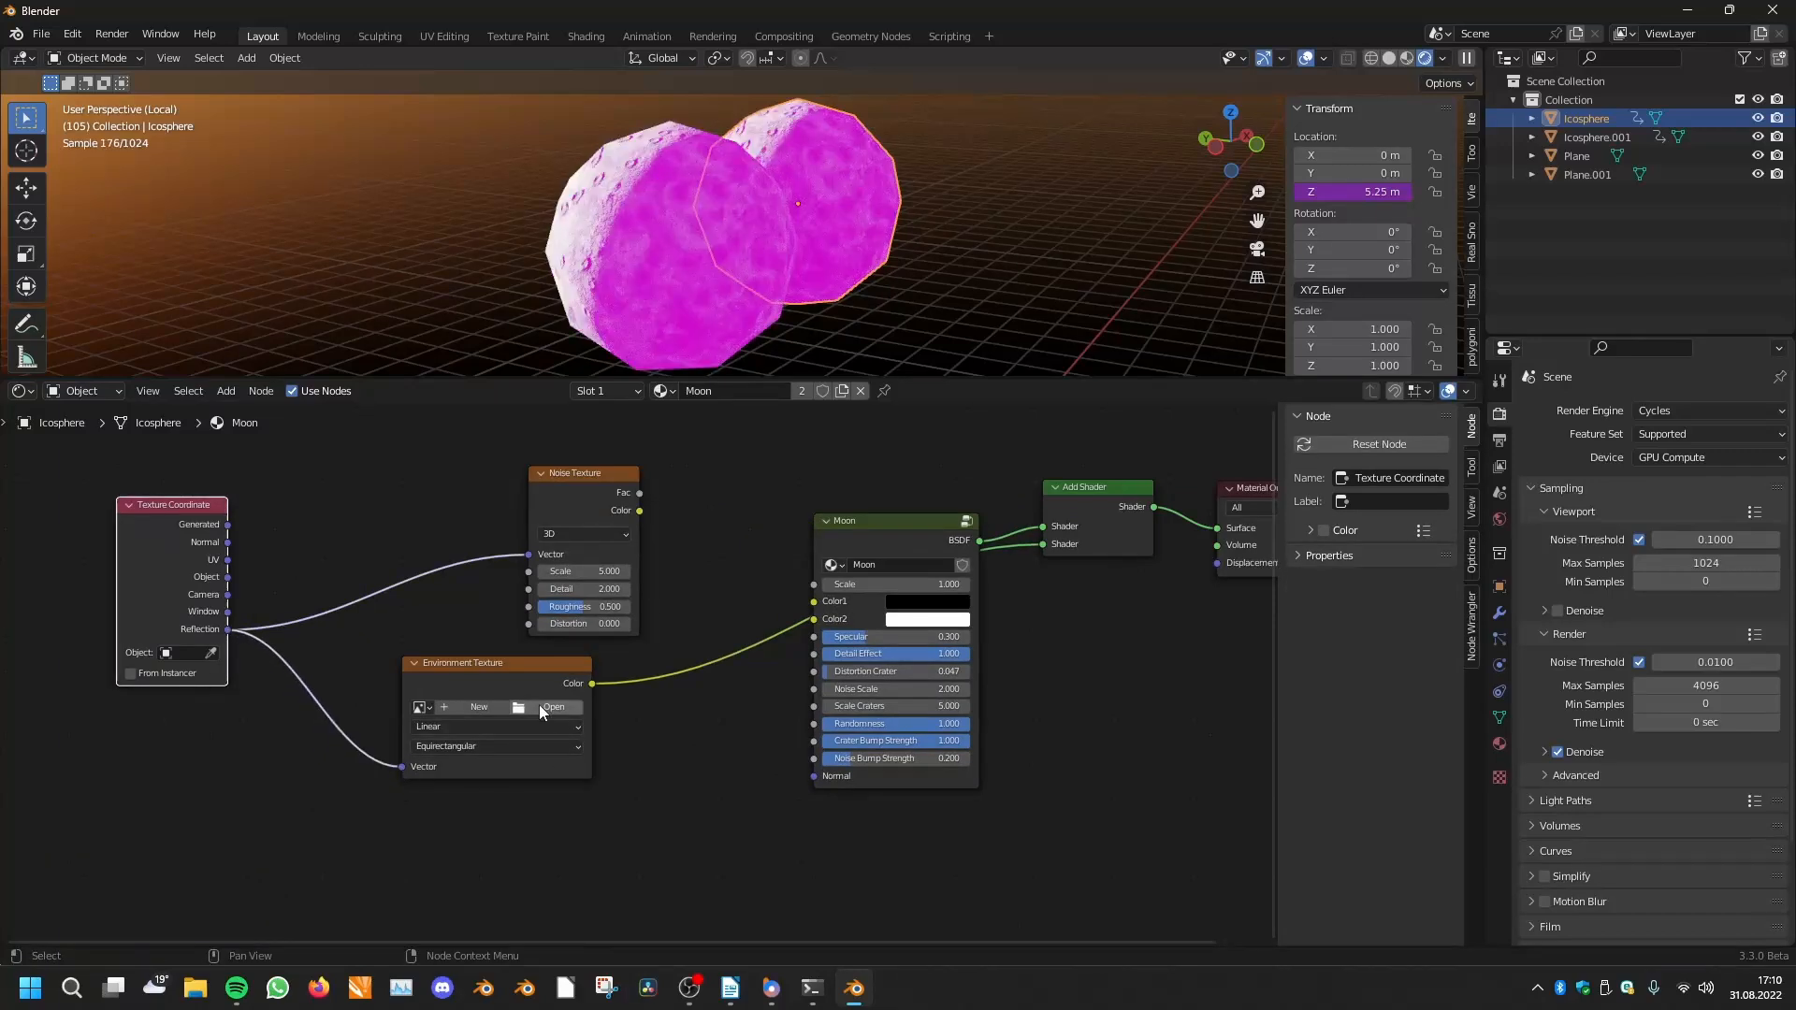
{"action": "left_click", "coordinate": [555, 707]}
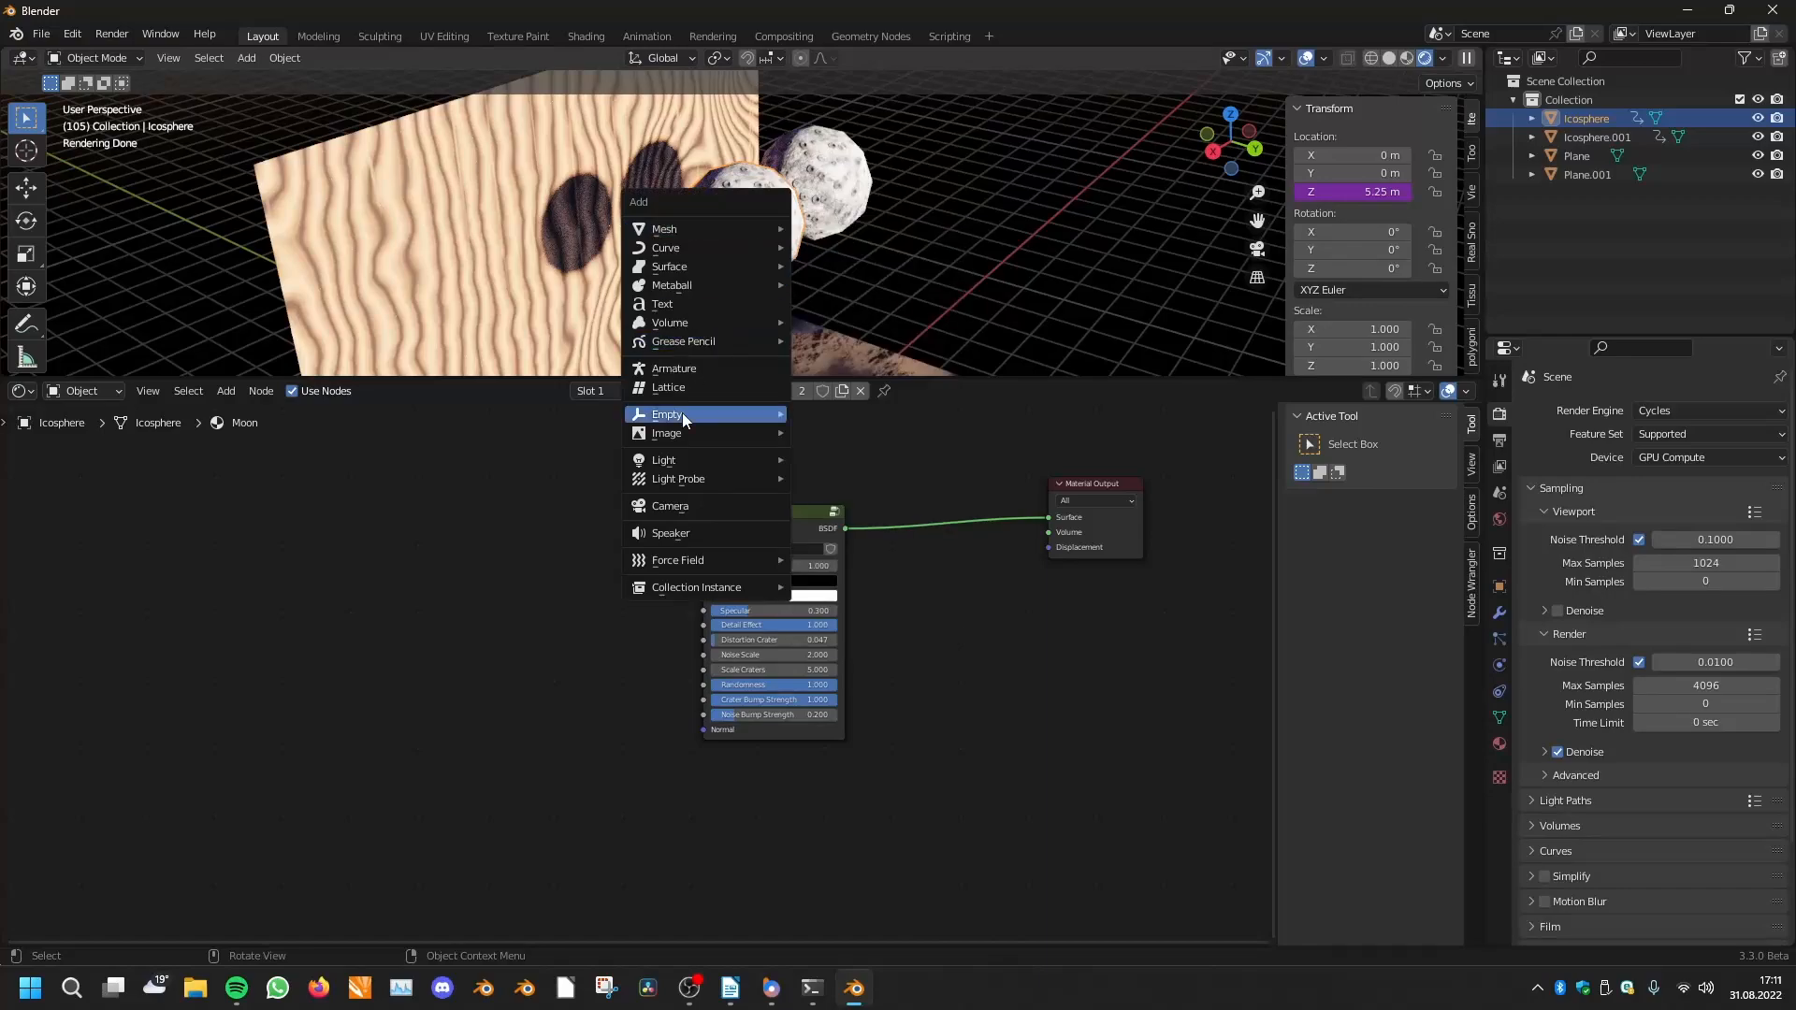
Add a point light beside the moons and raise its power to 1000 W
{"action": "left_click", "coordinate": [665, 414]}
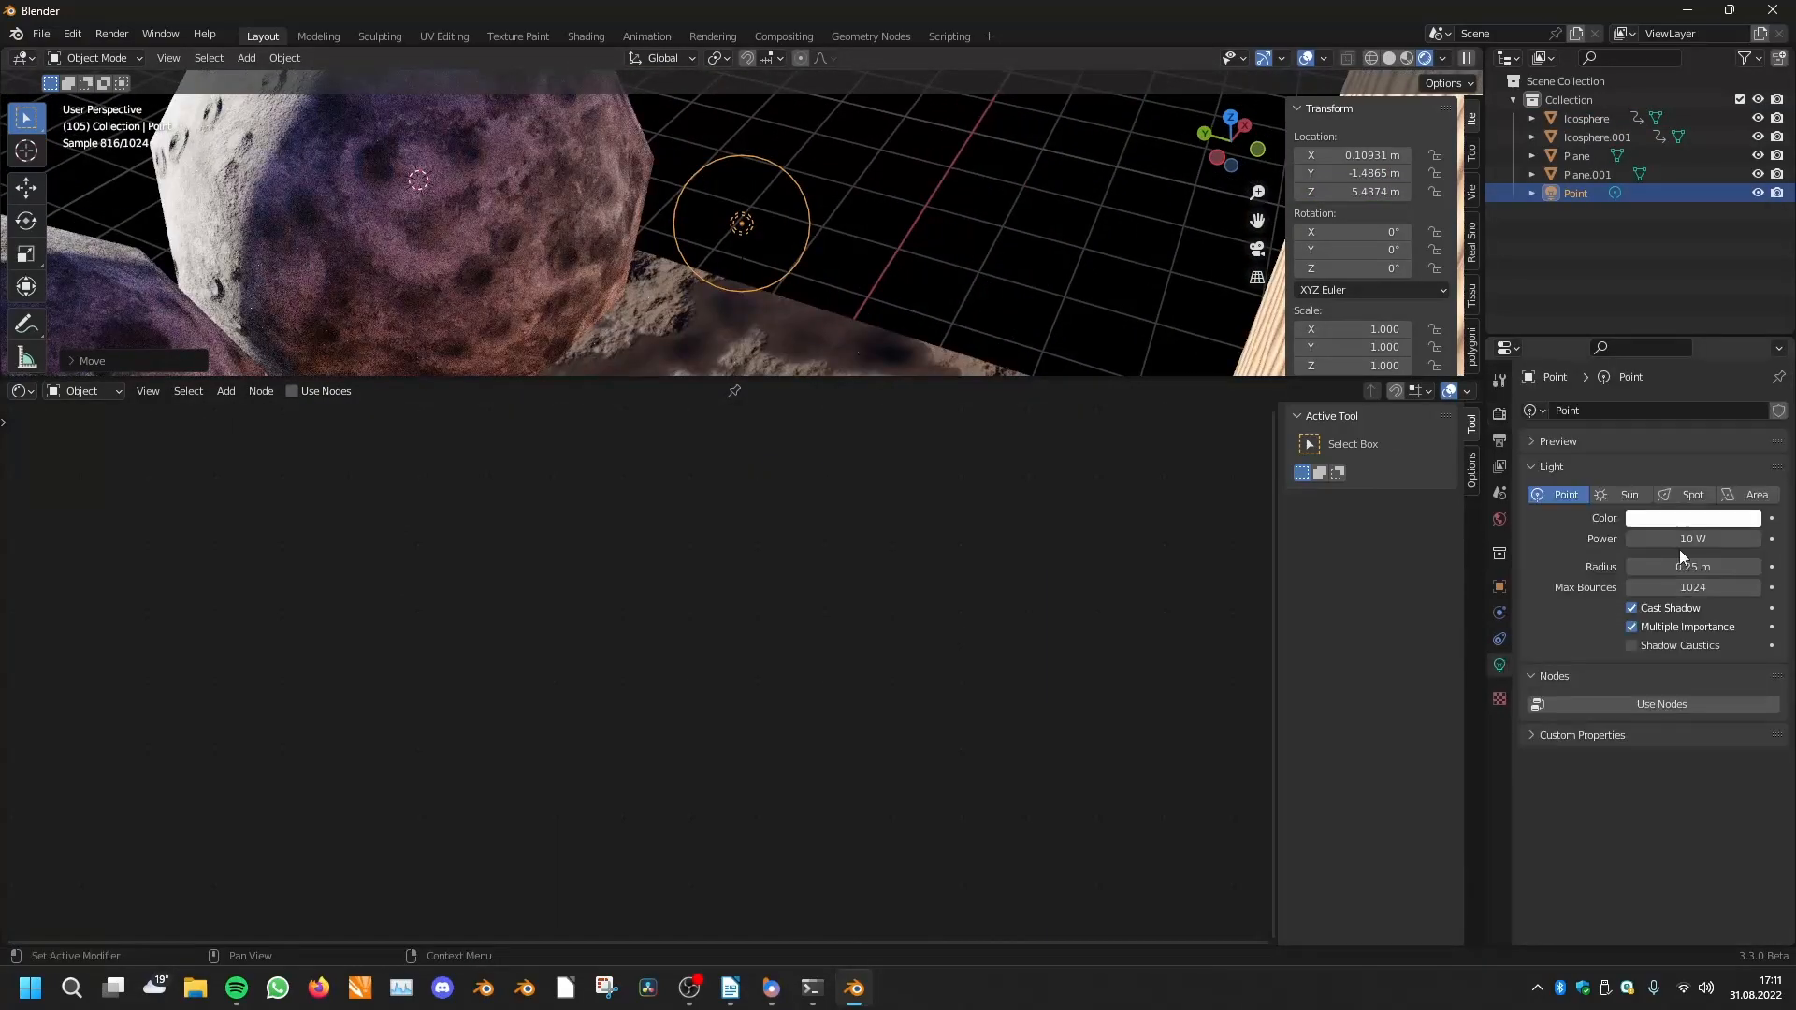
{"action": "left_click", "coordinate": [1694, 538]}
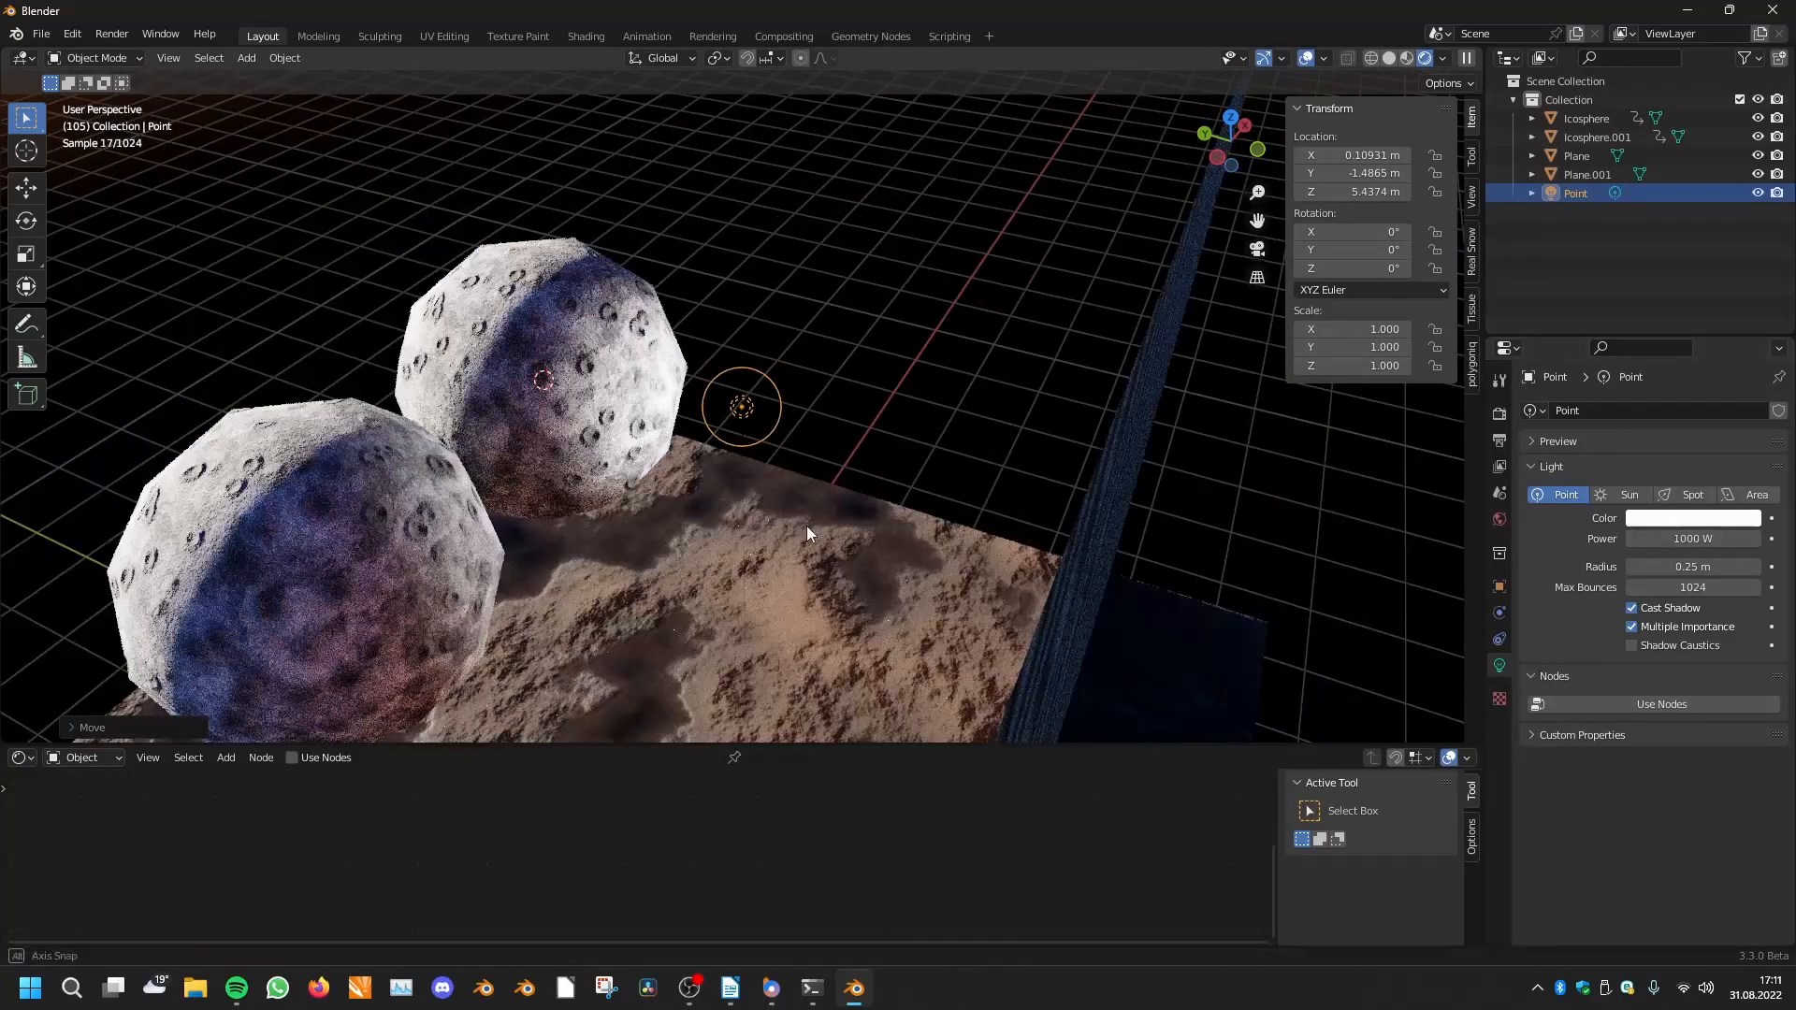
{"action": "left_click", "coordinate": [1692, 517]}
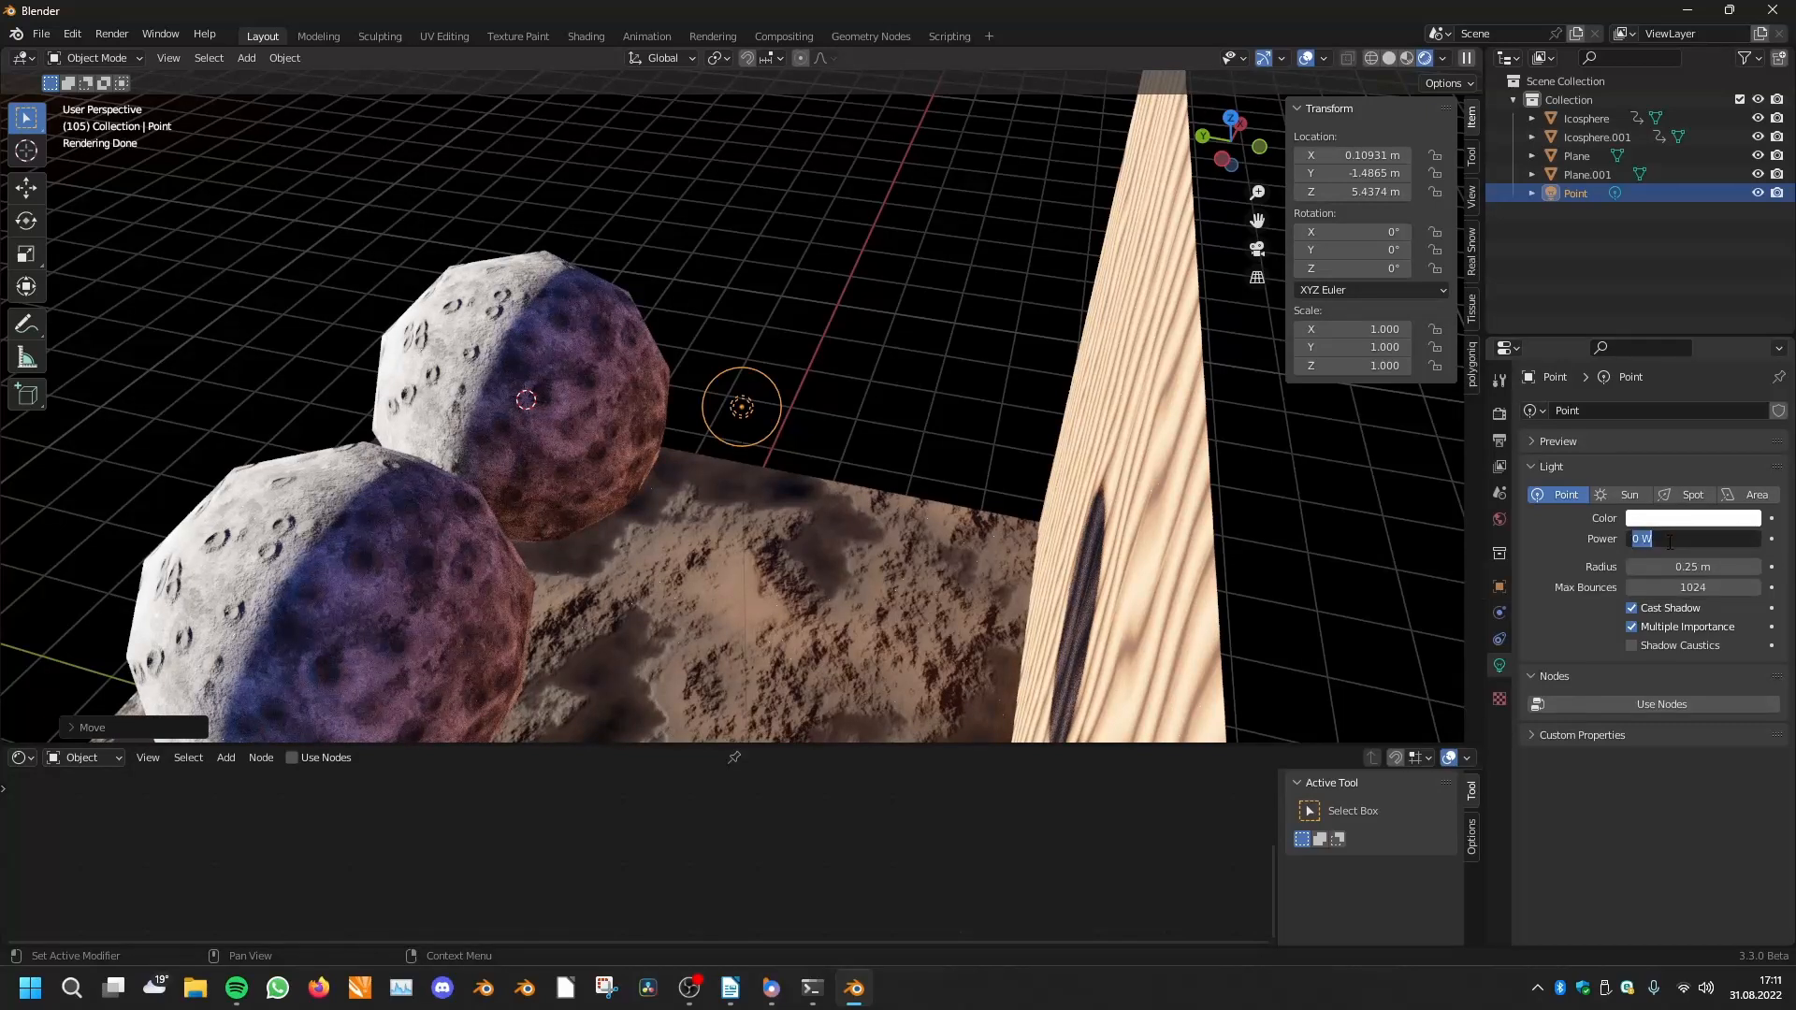
Try light powers of 100, -1000 and -100000 W to darken the moons
{"action": "type", "text": "100"}
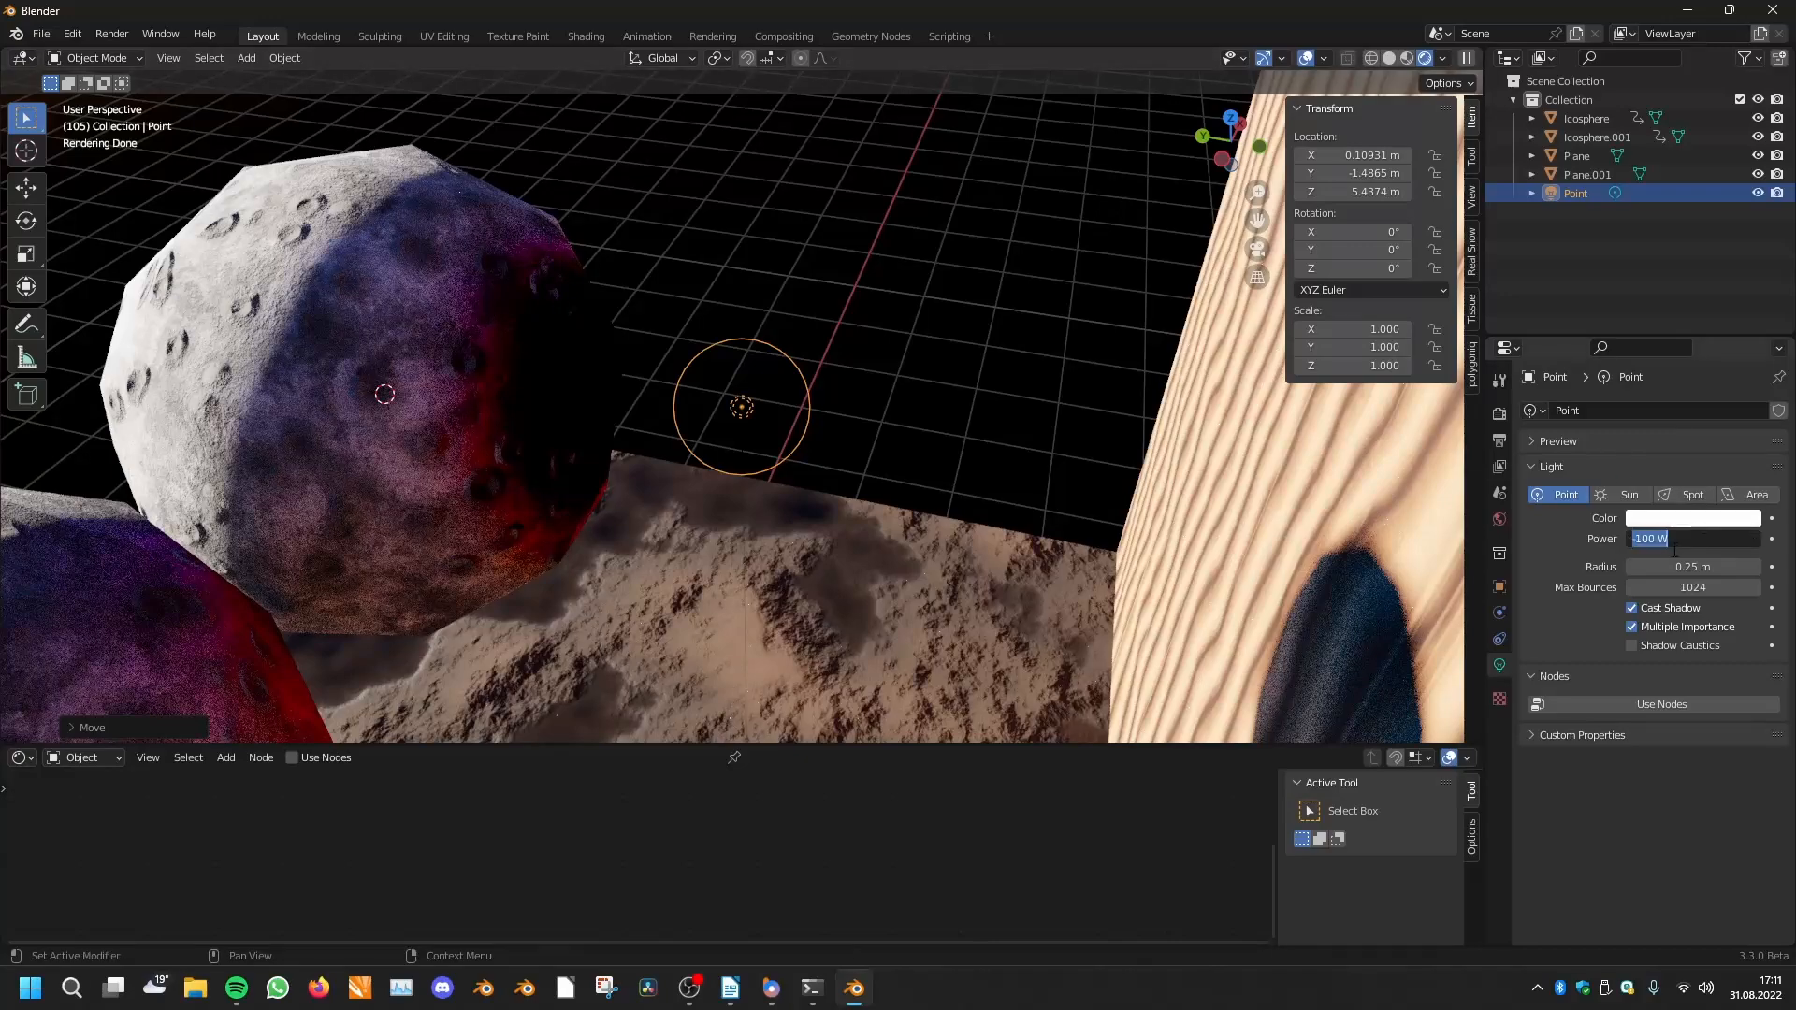
{"action": "type", "text": "-10000"}
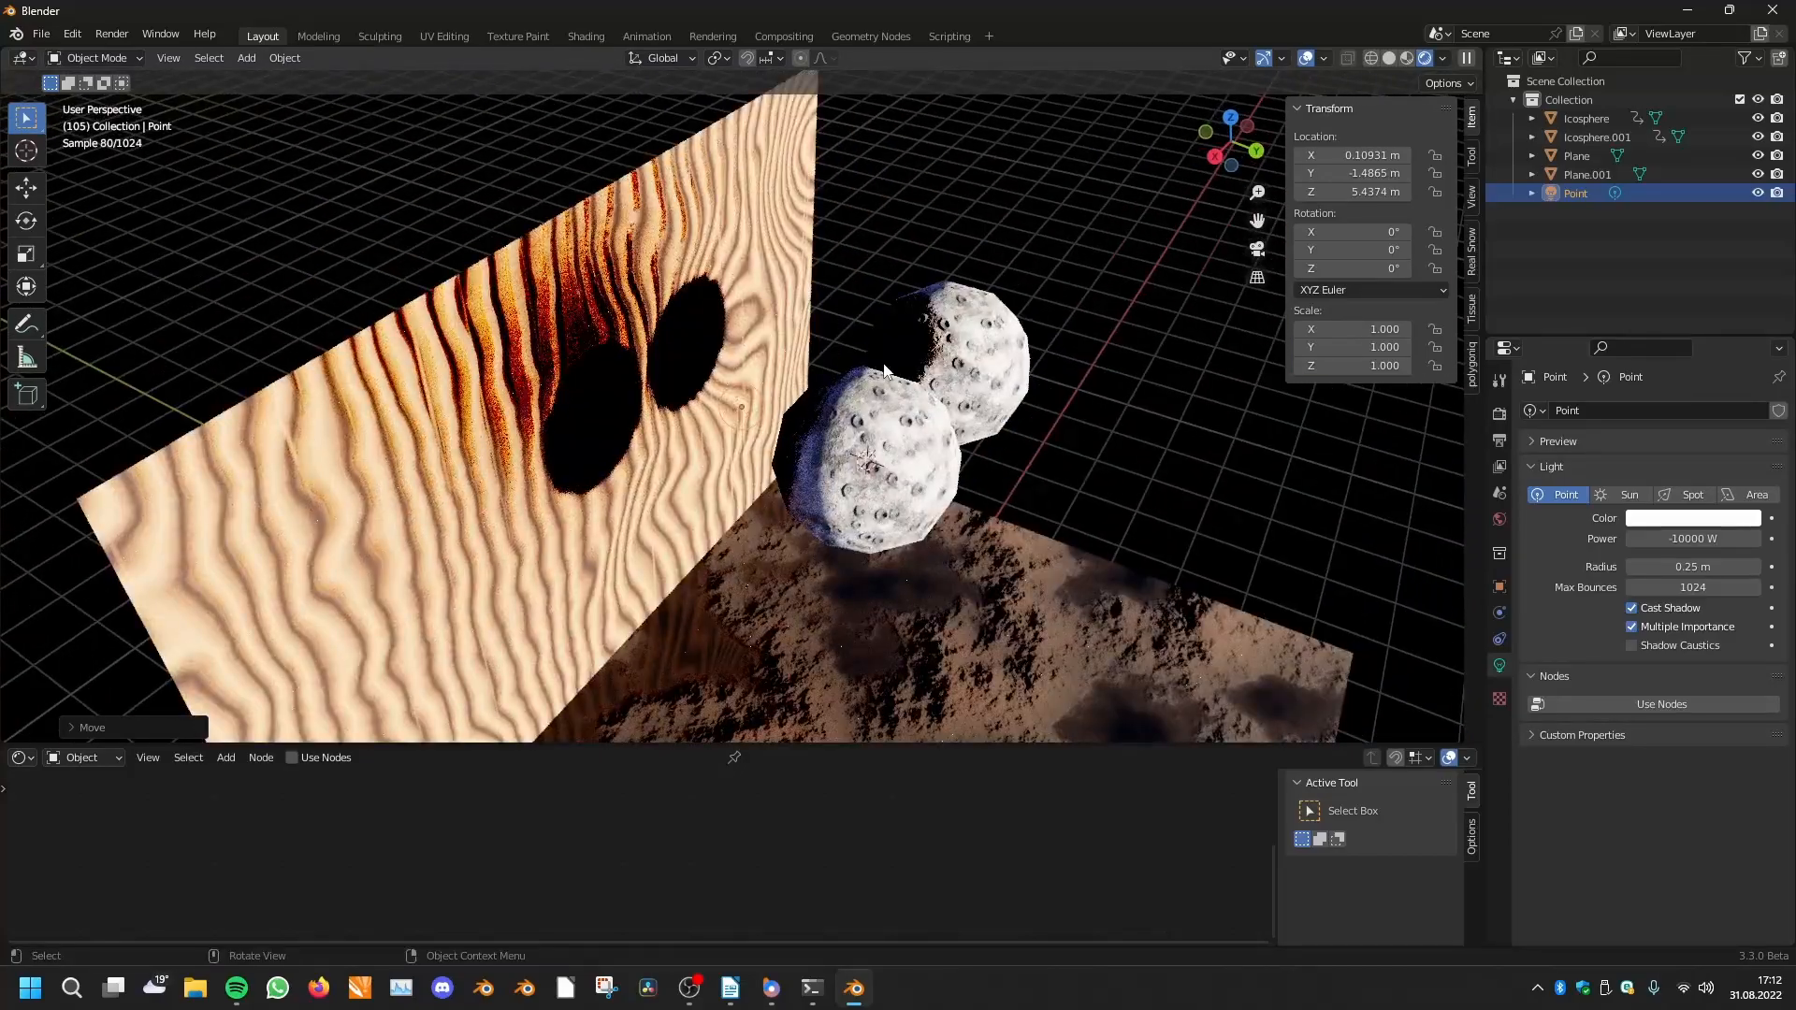
{"action": "left_click", "coordinate": [1693, 539]}
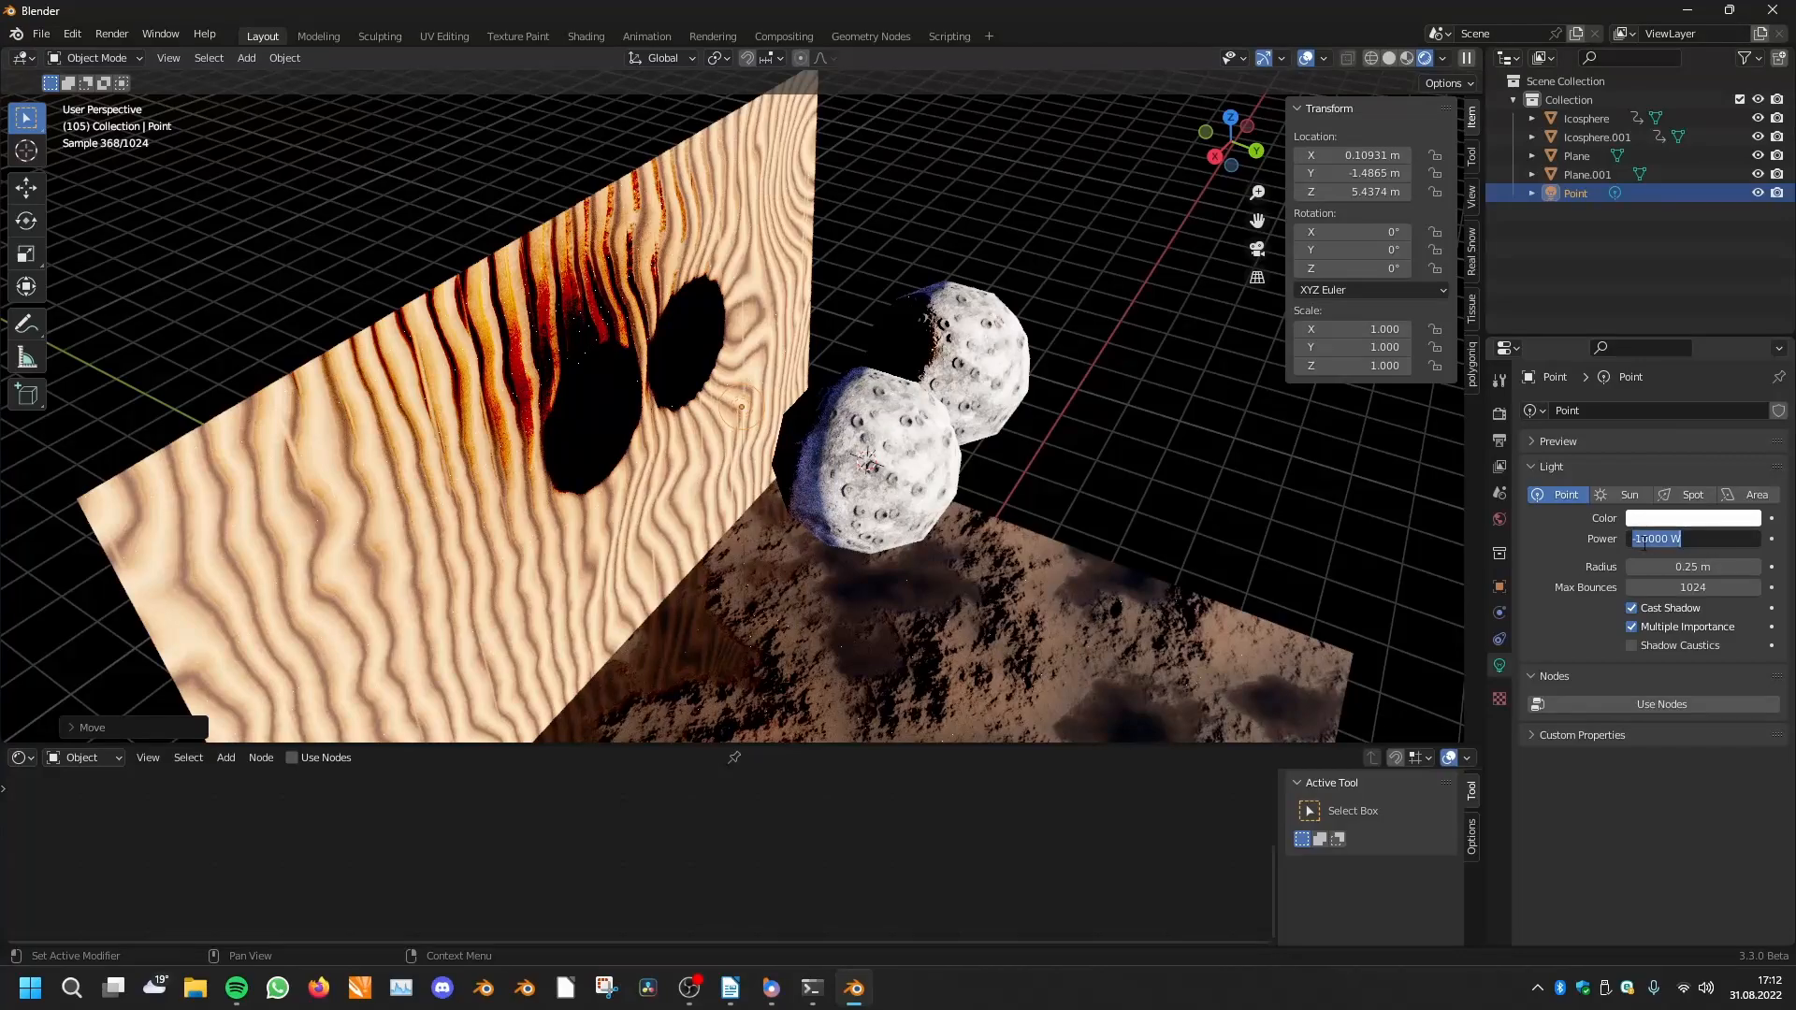
{"action": "type", "text": "-100000"}
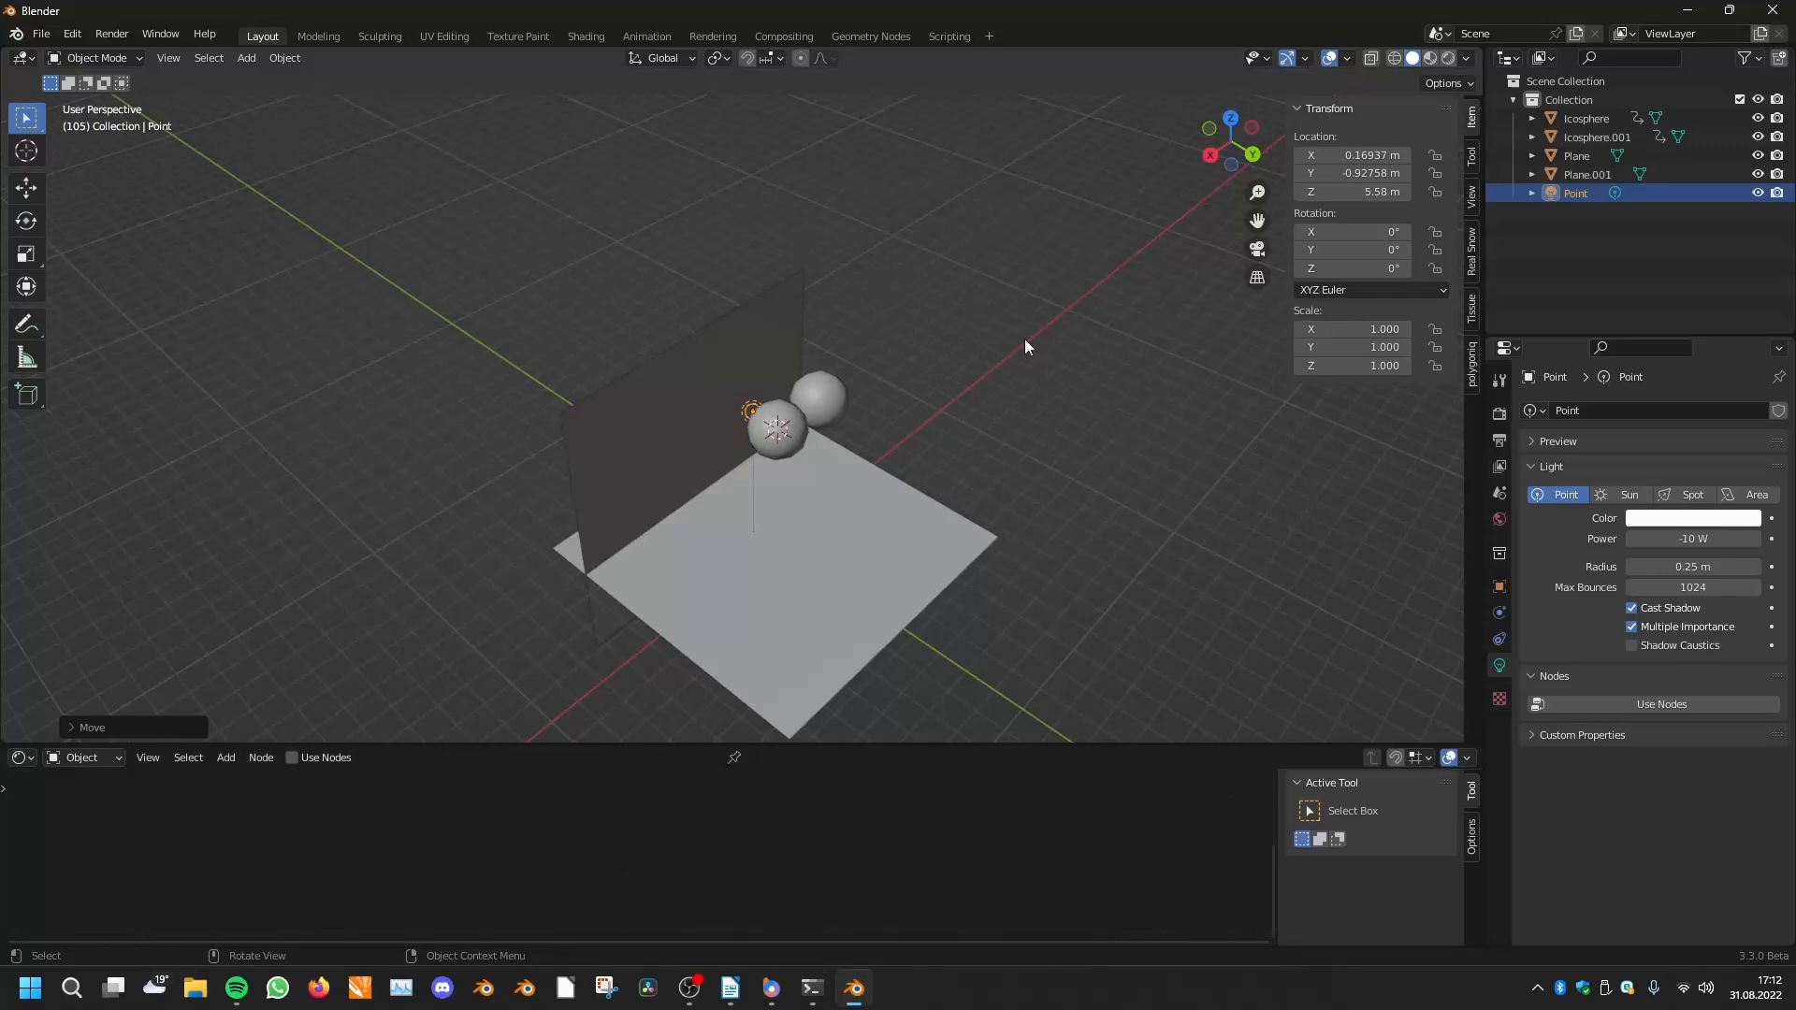
{"action": "mouse_move", "coordinate": [1037, 455]}
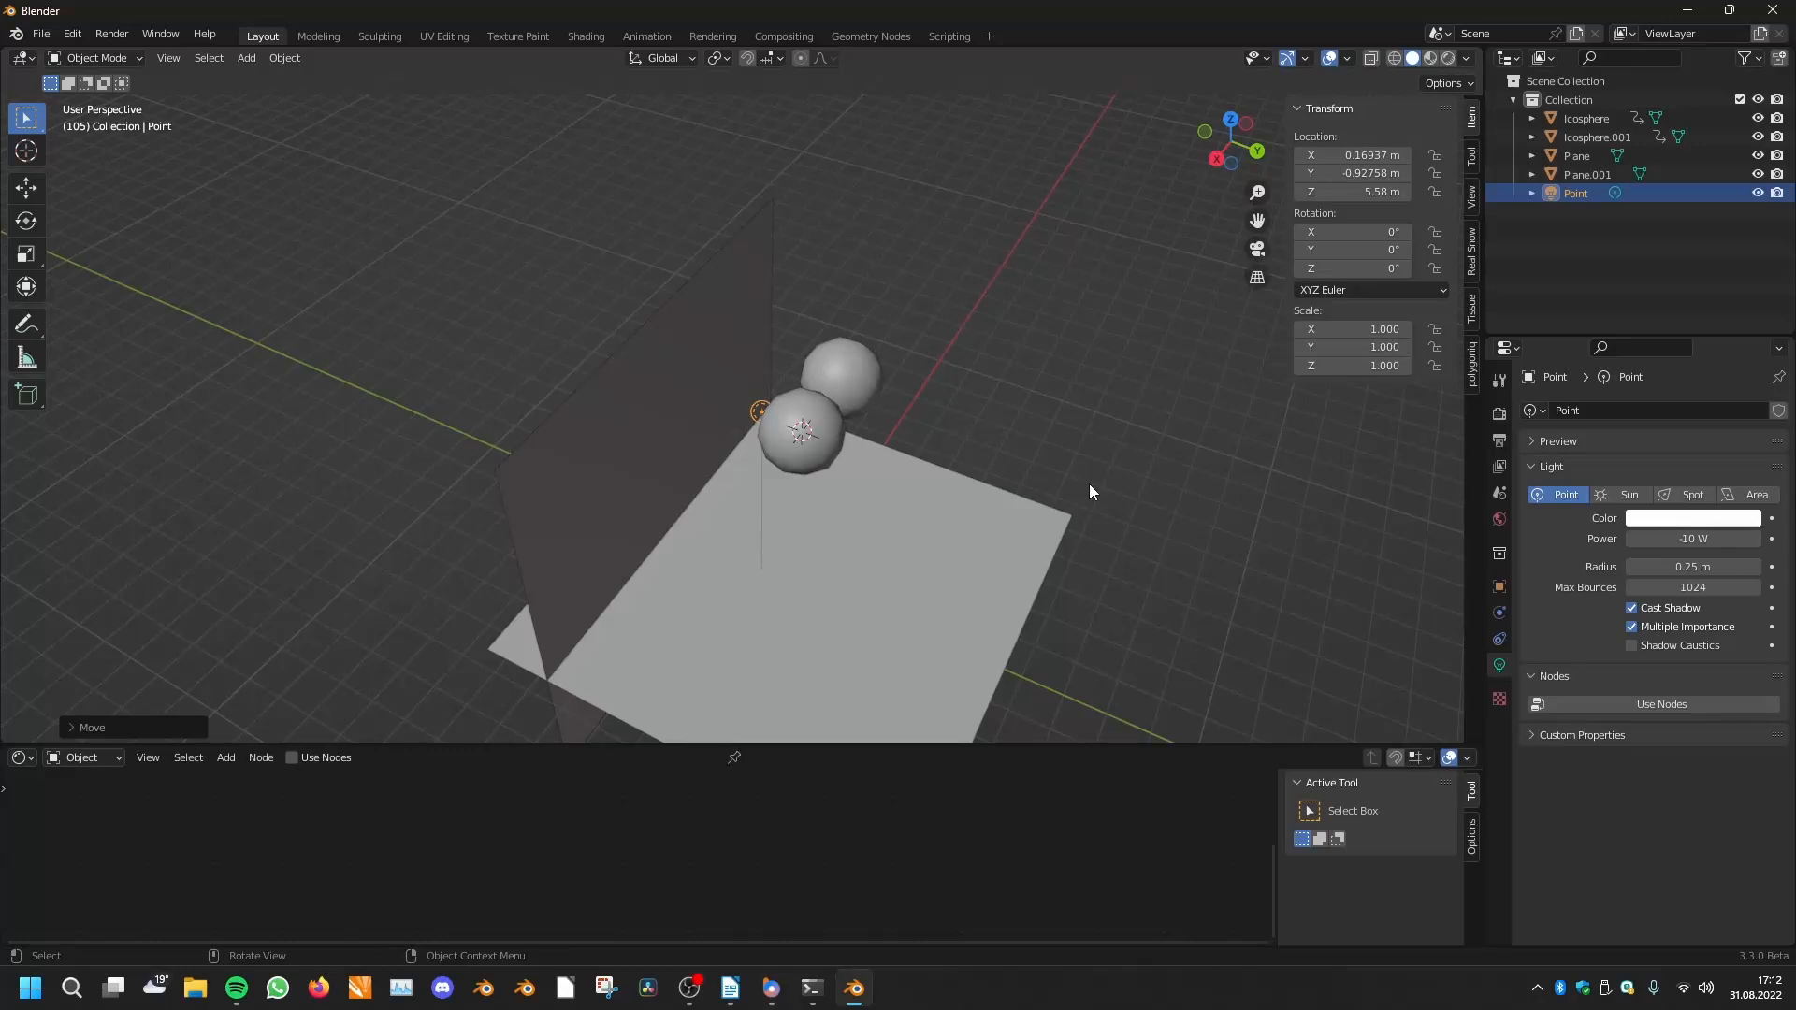
{"action": "mouse_move", "coordinate": [1026, 516]}
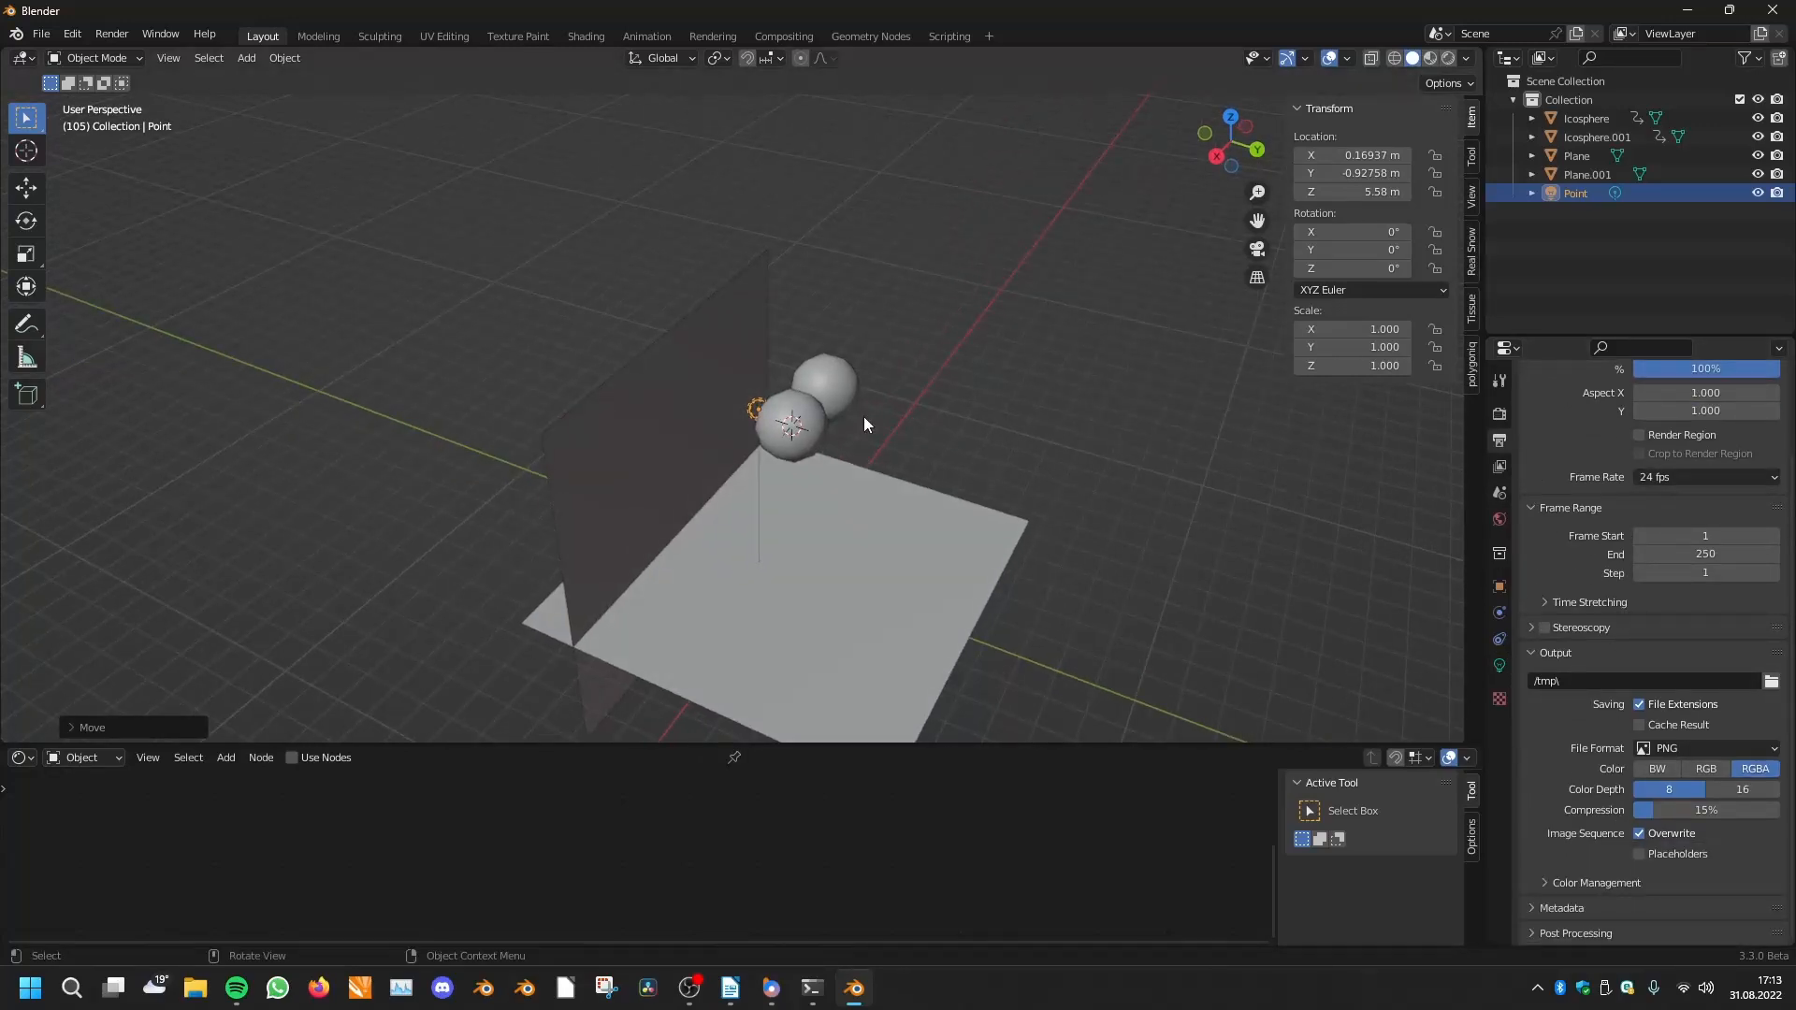
Set output file format to FFmpeg Video with an MPEG-4 container
{"action": "left_click", "coordinate": [1706, 748]}
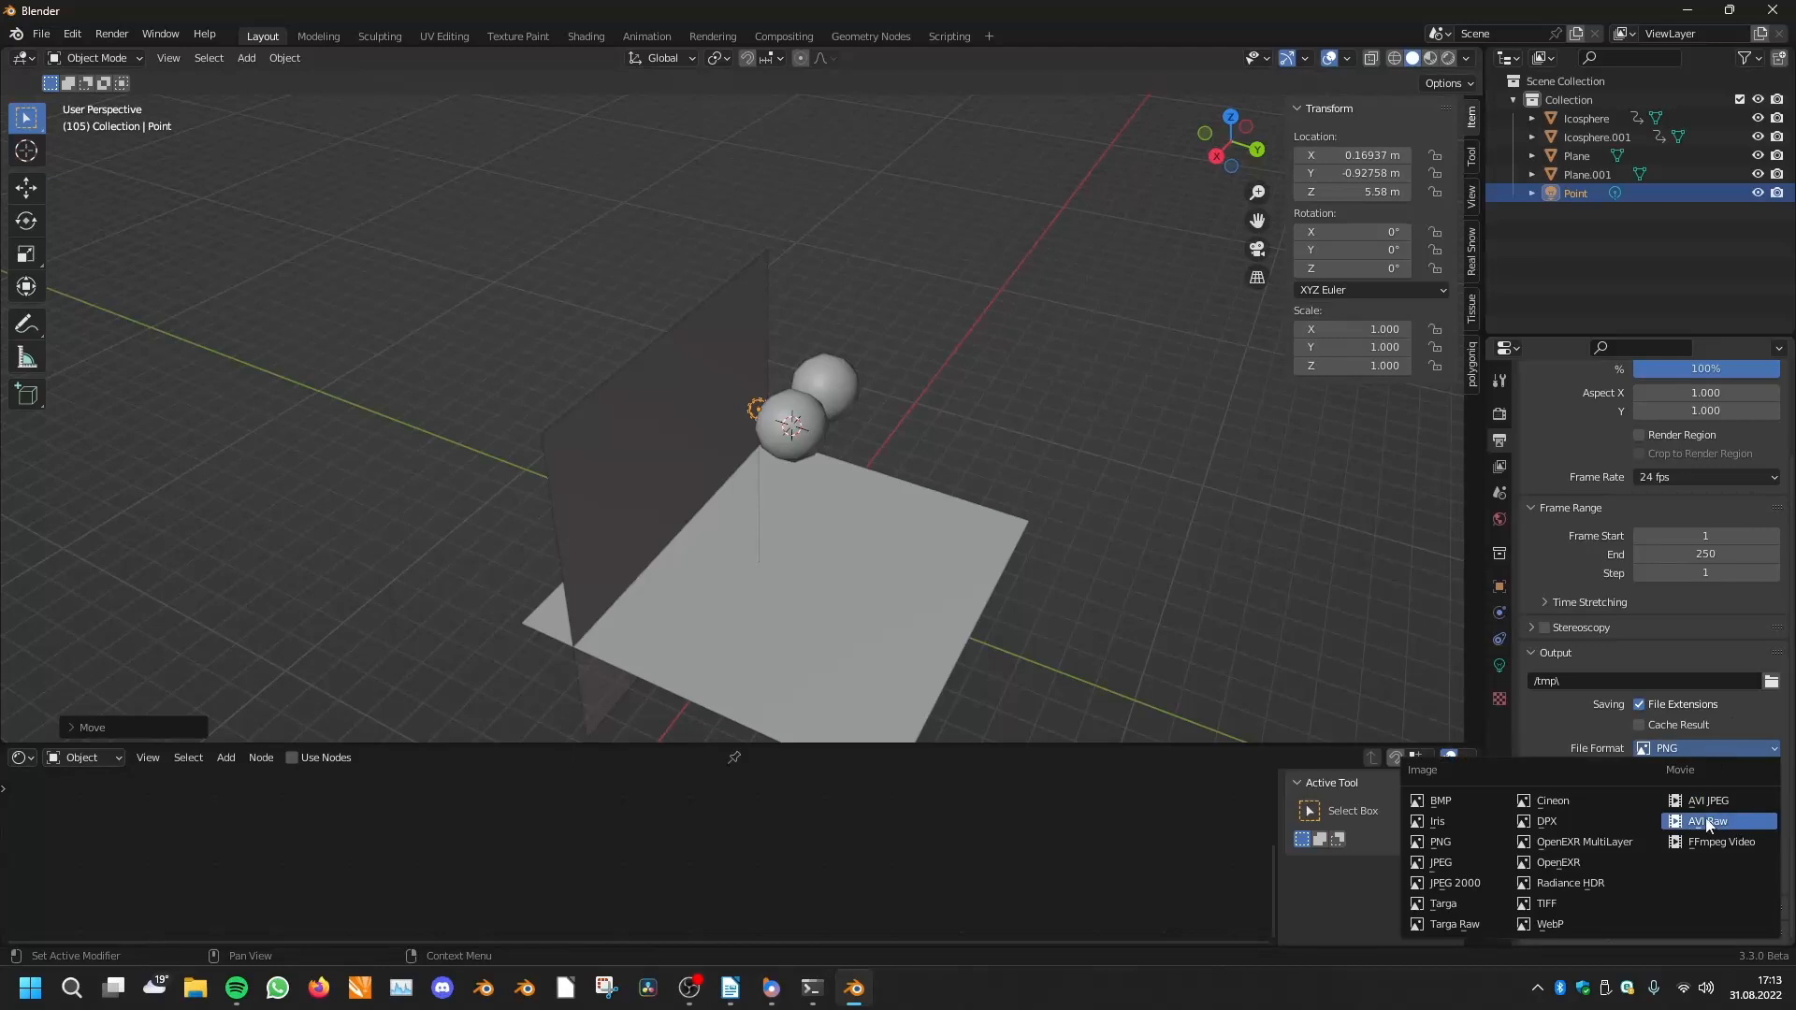
{"action": "left_click", "coordinate": [1721, 841]}
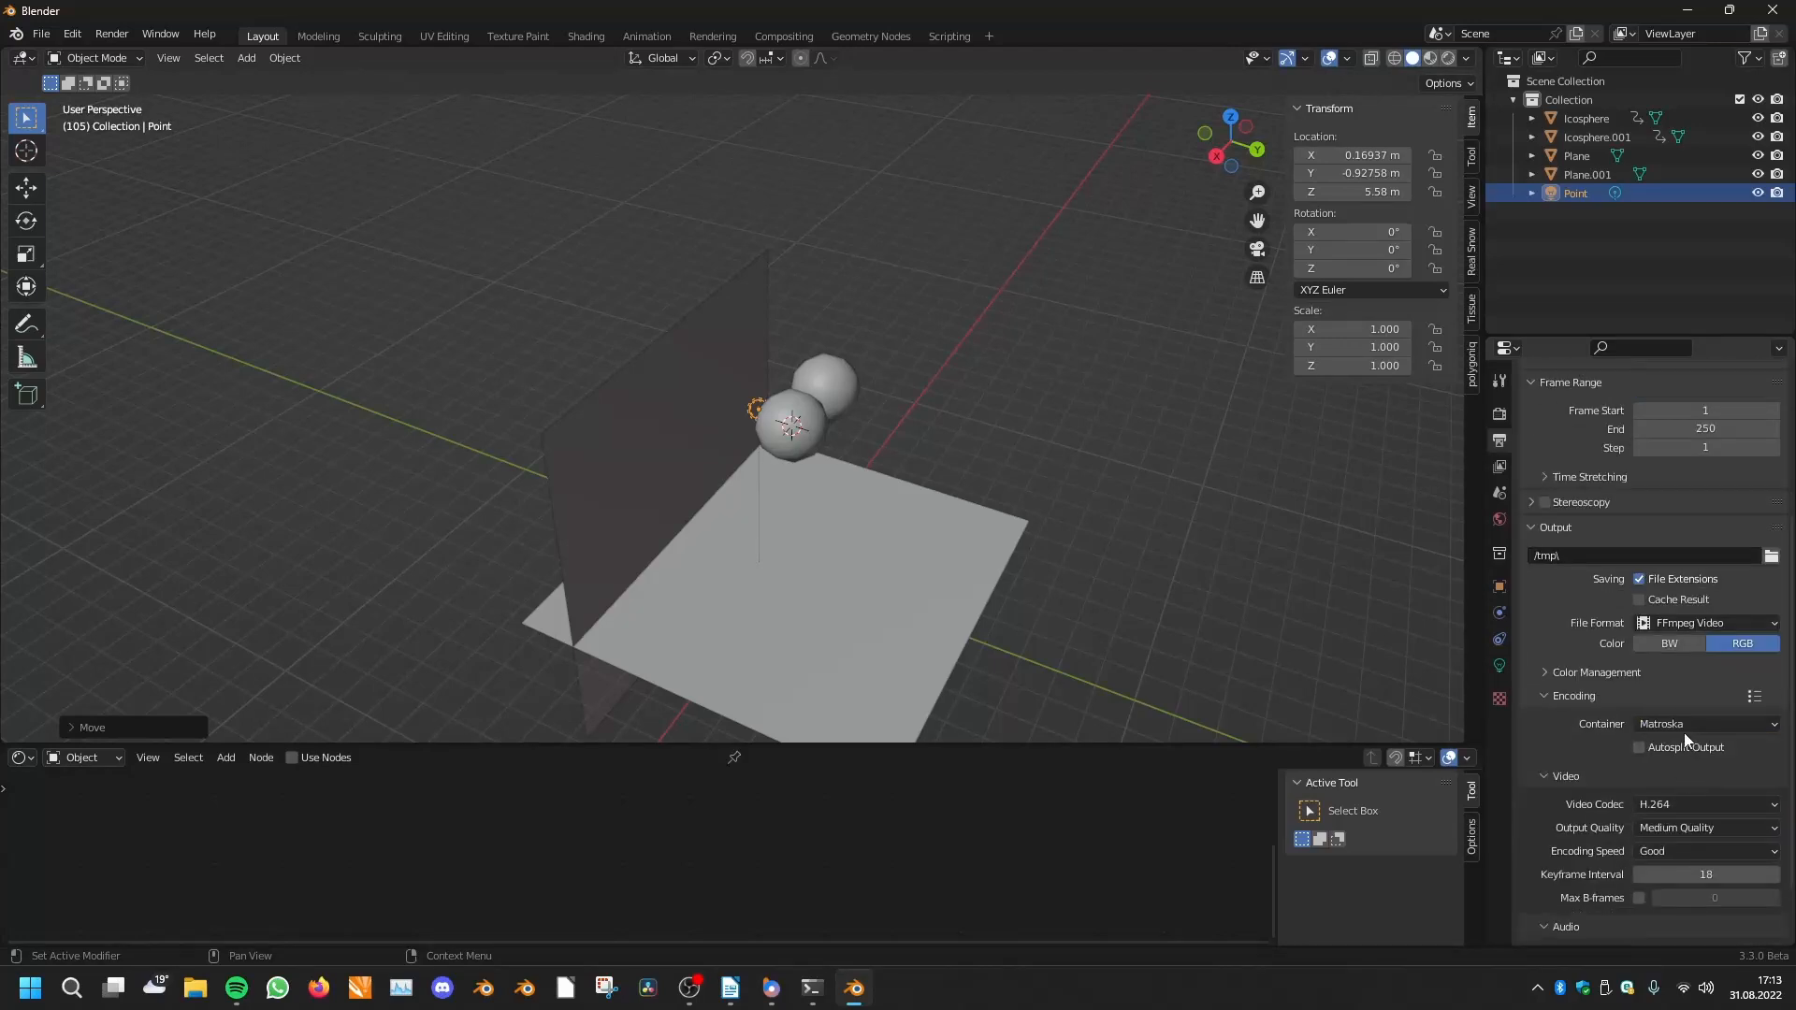
{"action": "left_click", "coordinate": [1706, 723]}
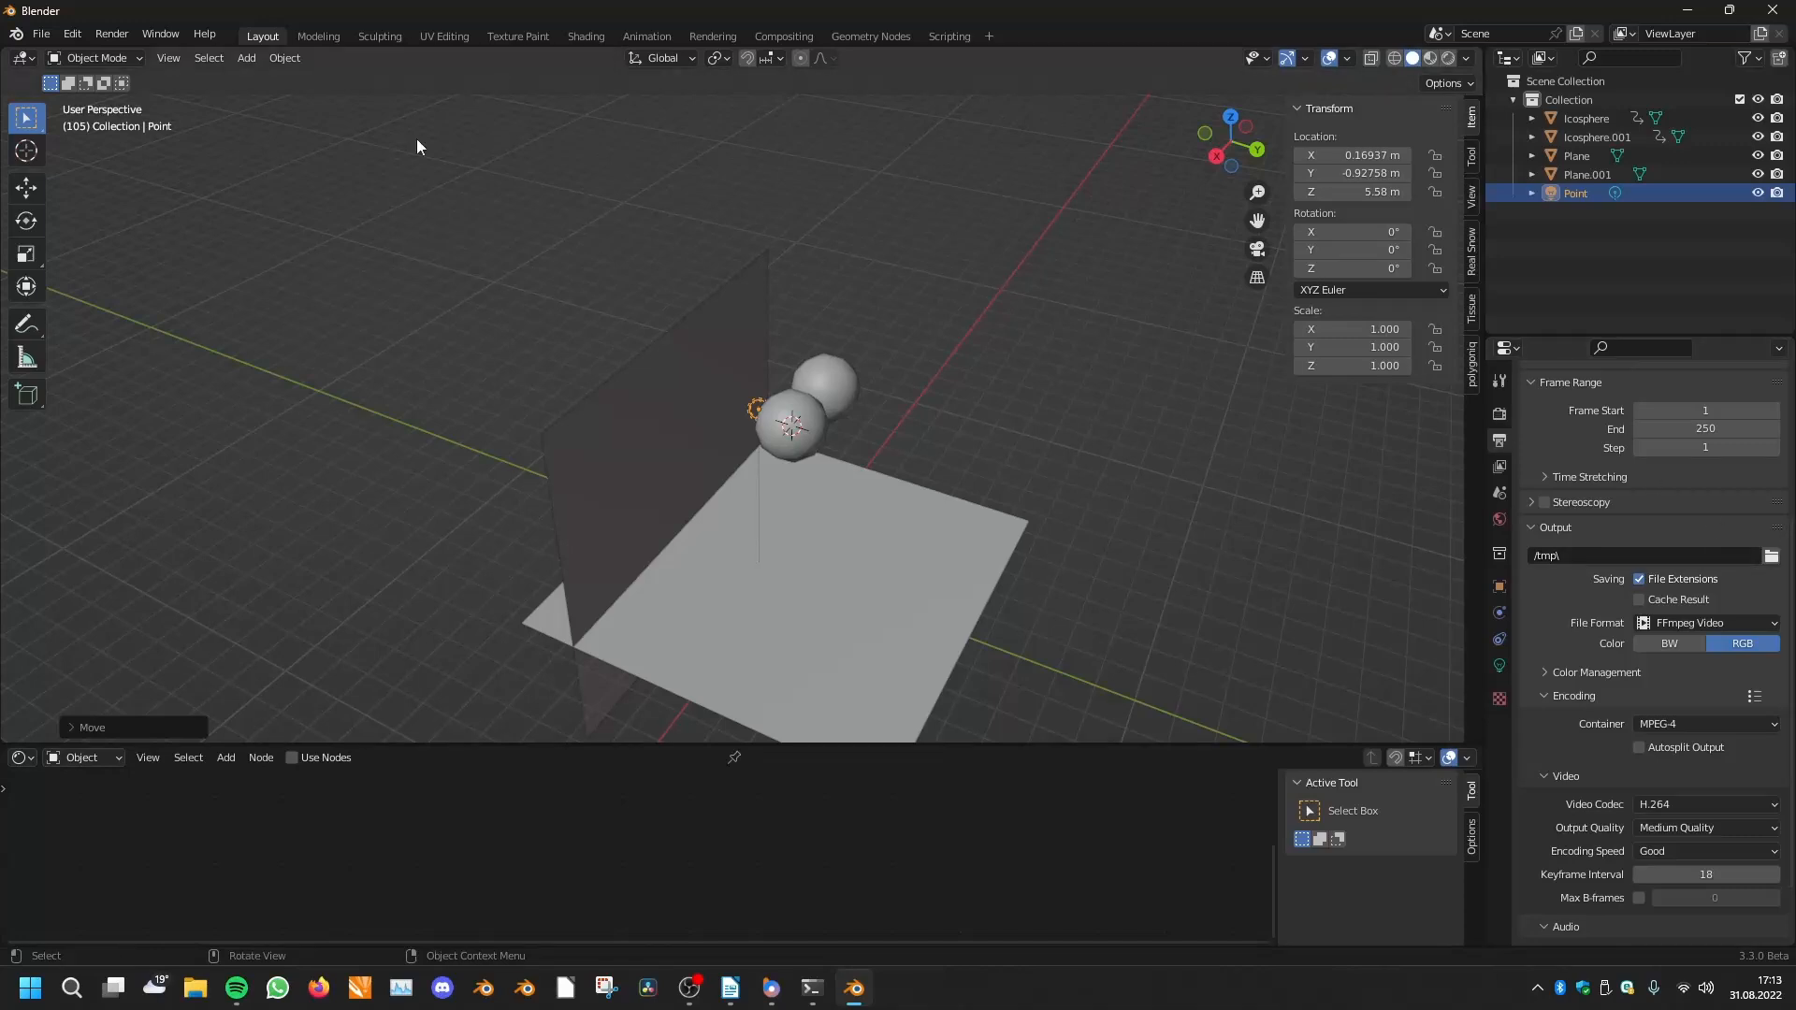
Bring up the 3D viewport's View menu with the viewport render commands
{"action": "left_click", "coordinate": [168, 57]}
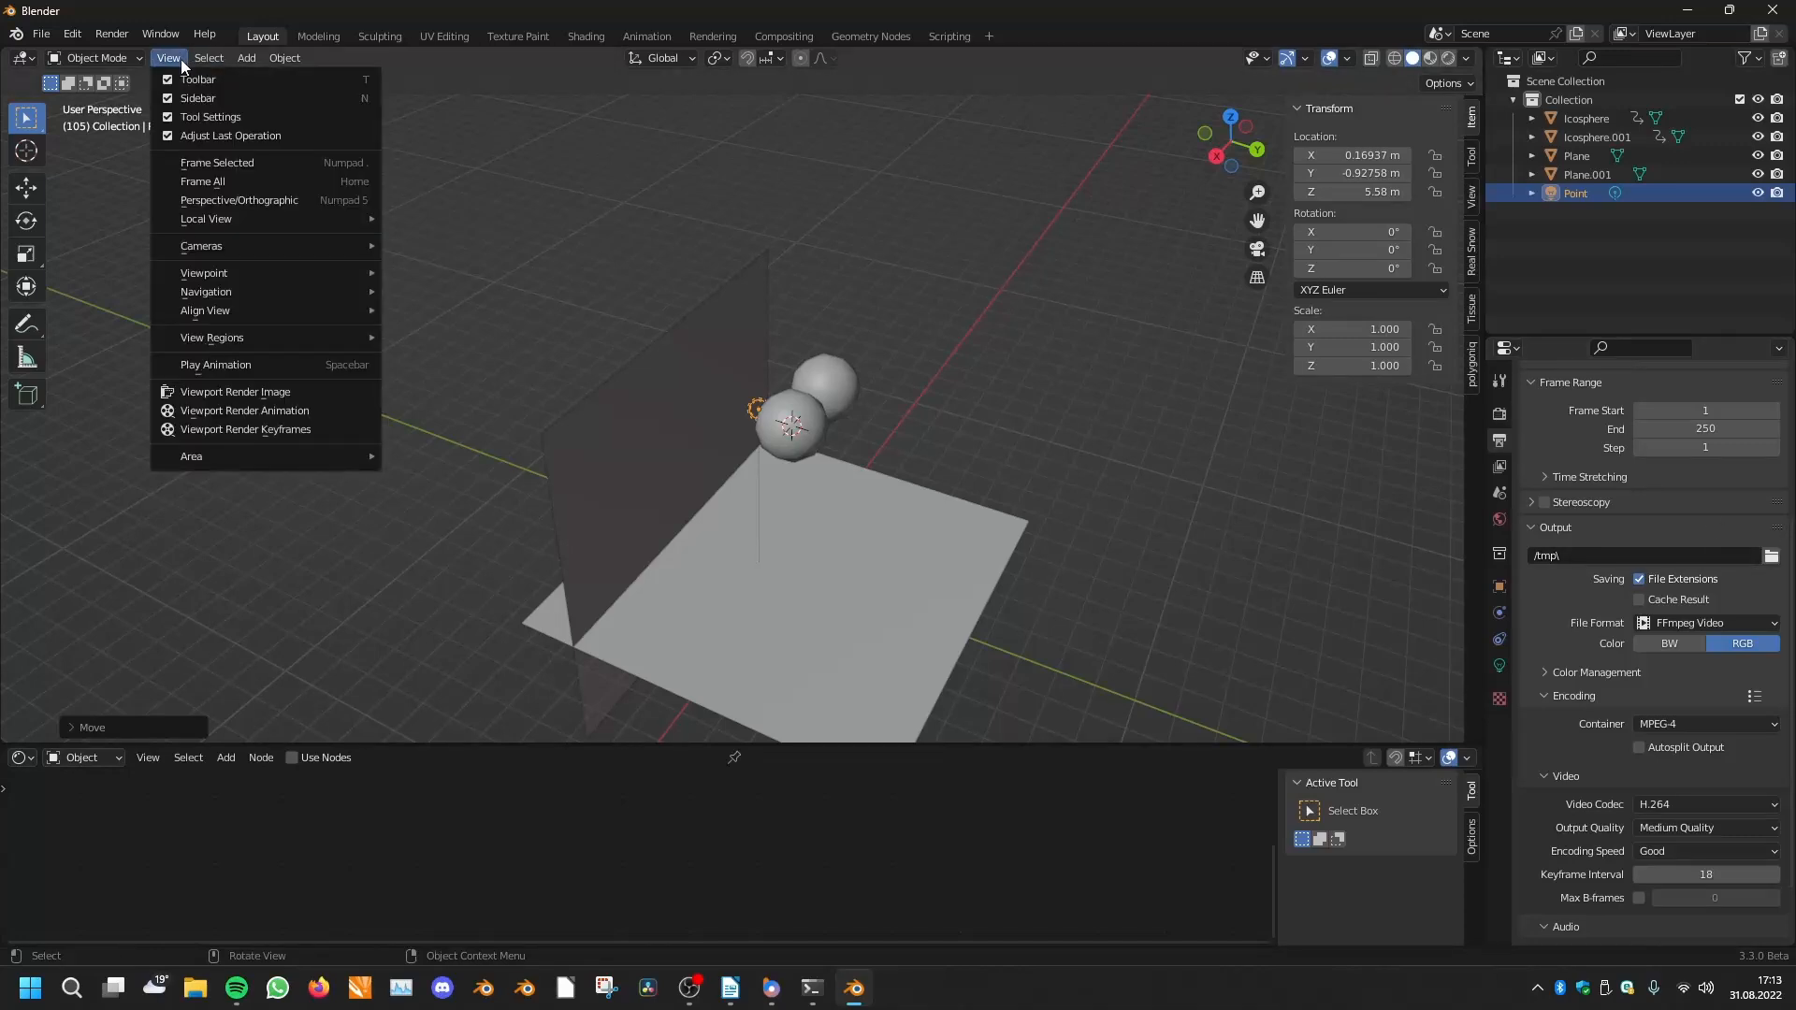
{"action": "mouse_move", "coordinate": [244, 409]}
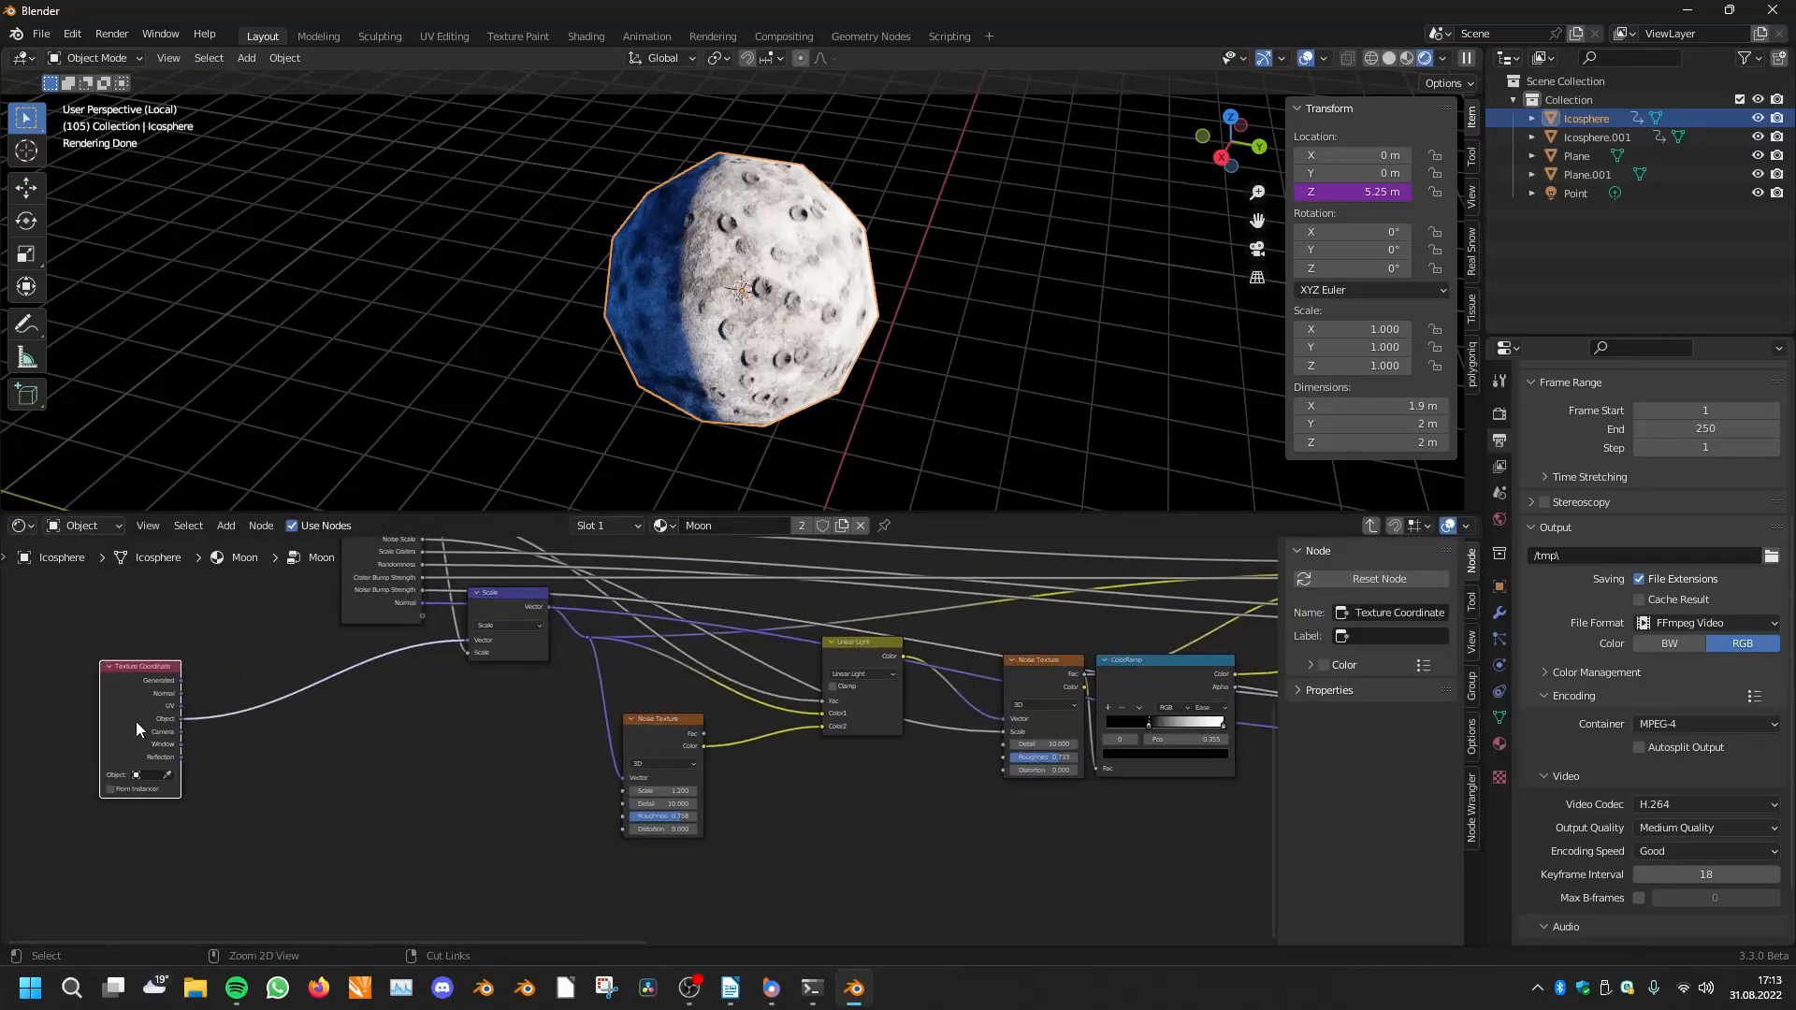
Search the add menu for 'blur' and add a MixRGB node to the moon material
{"action": "type", "text": "b"}
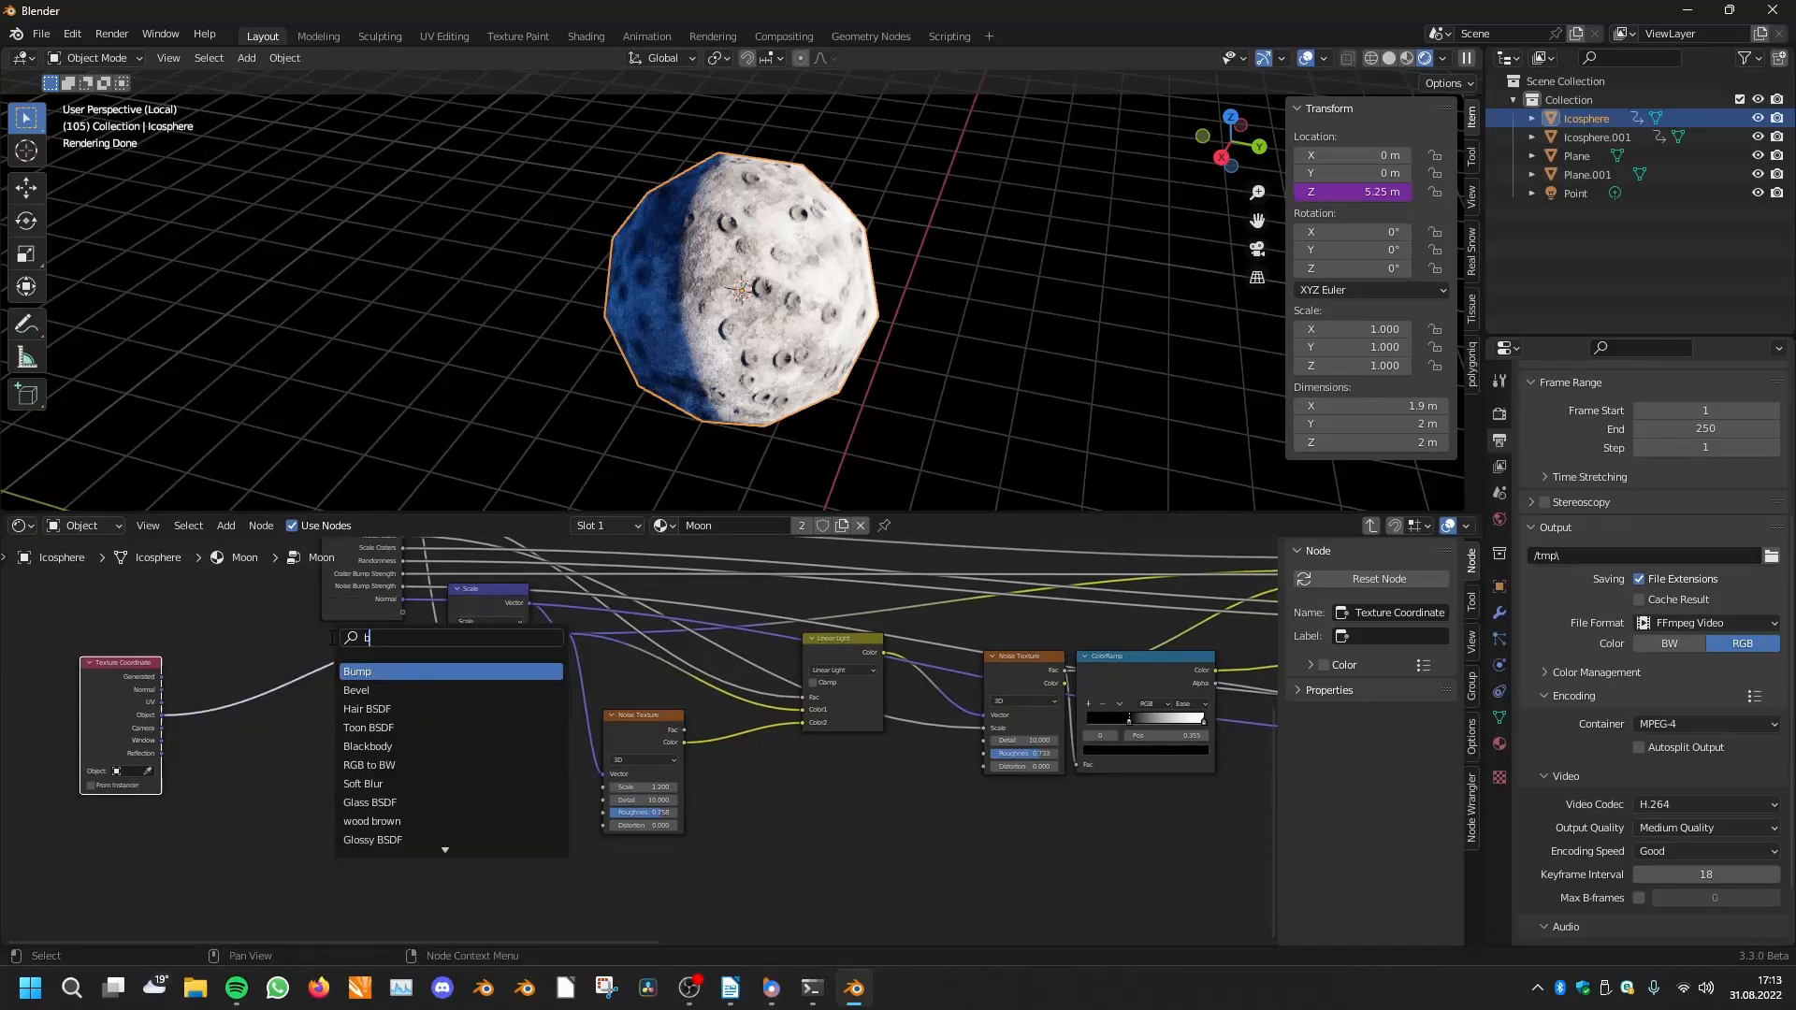
{"action": "type", "text": "lur"}
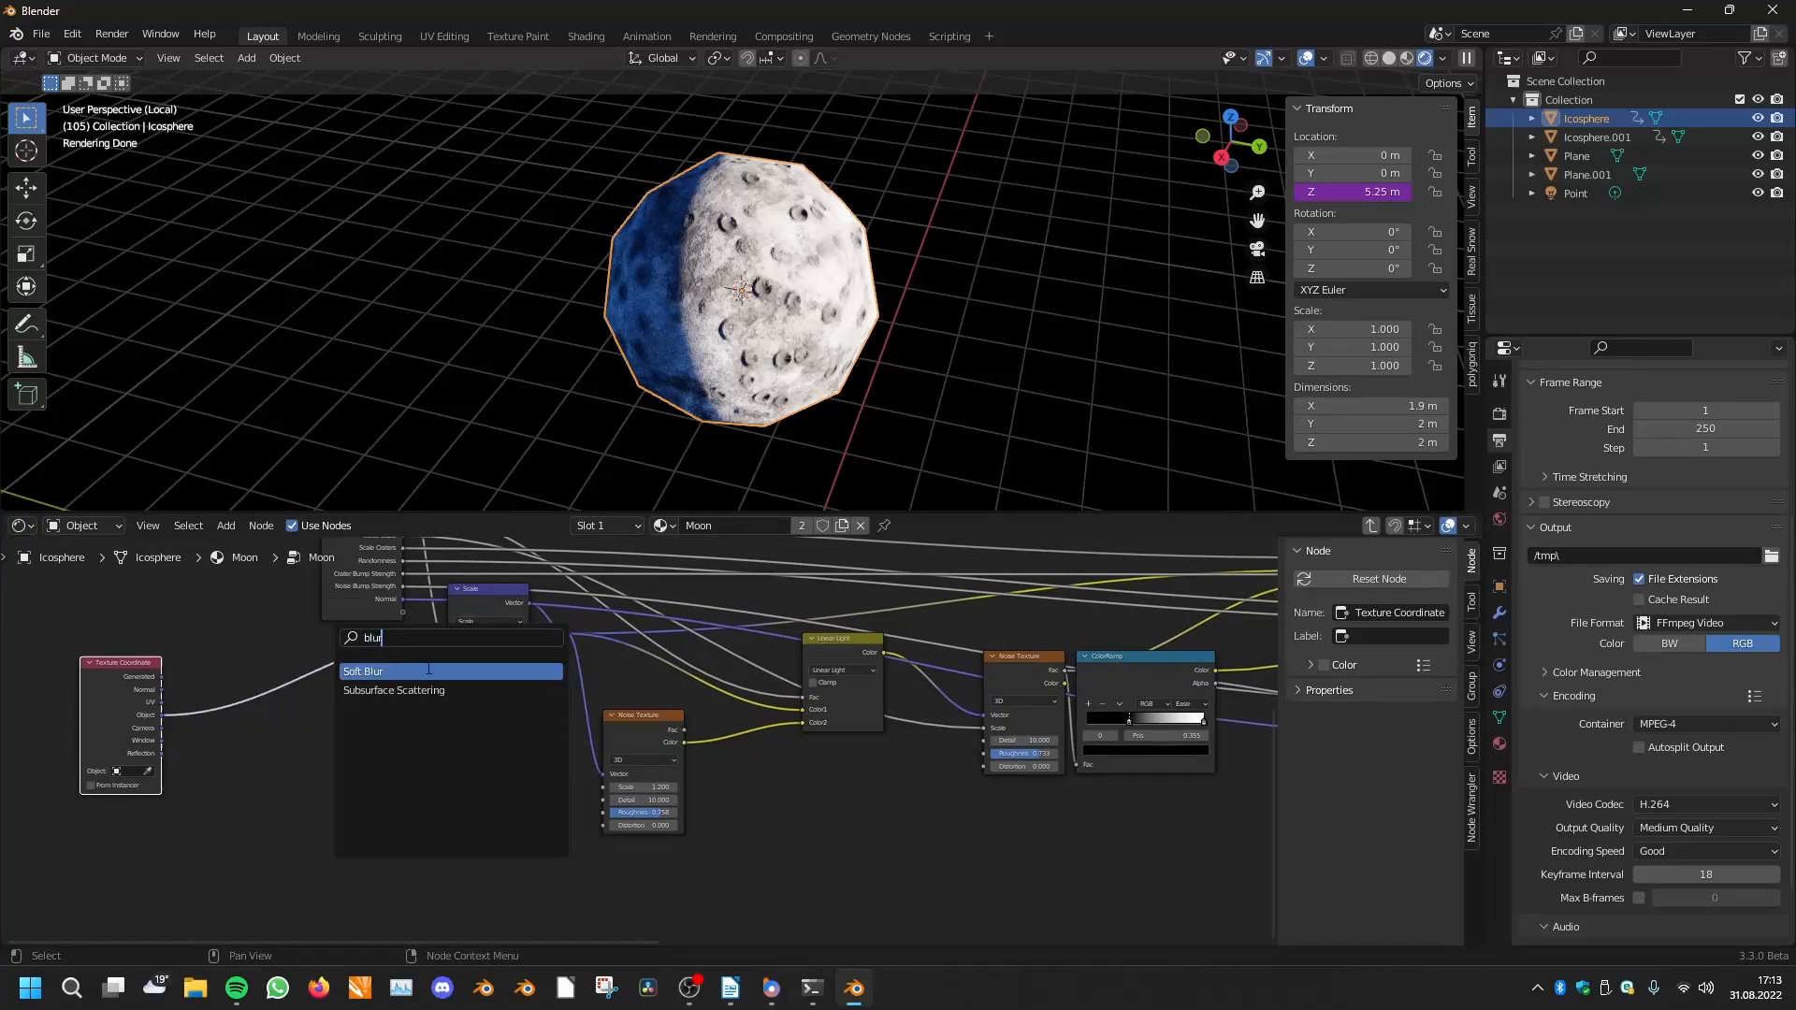
{"action": "mouse_move", "coordinate": [394, 690]}
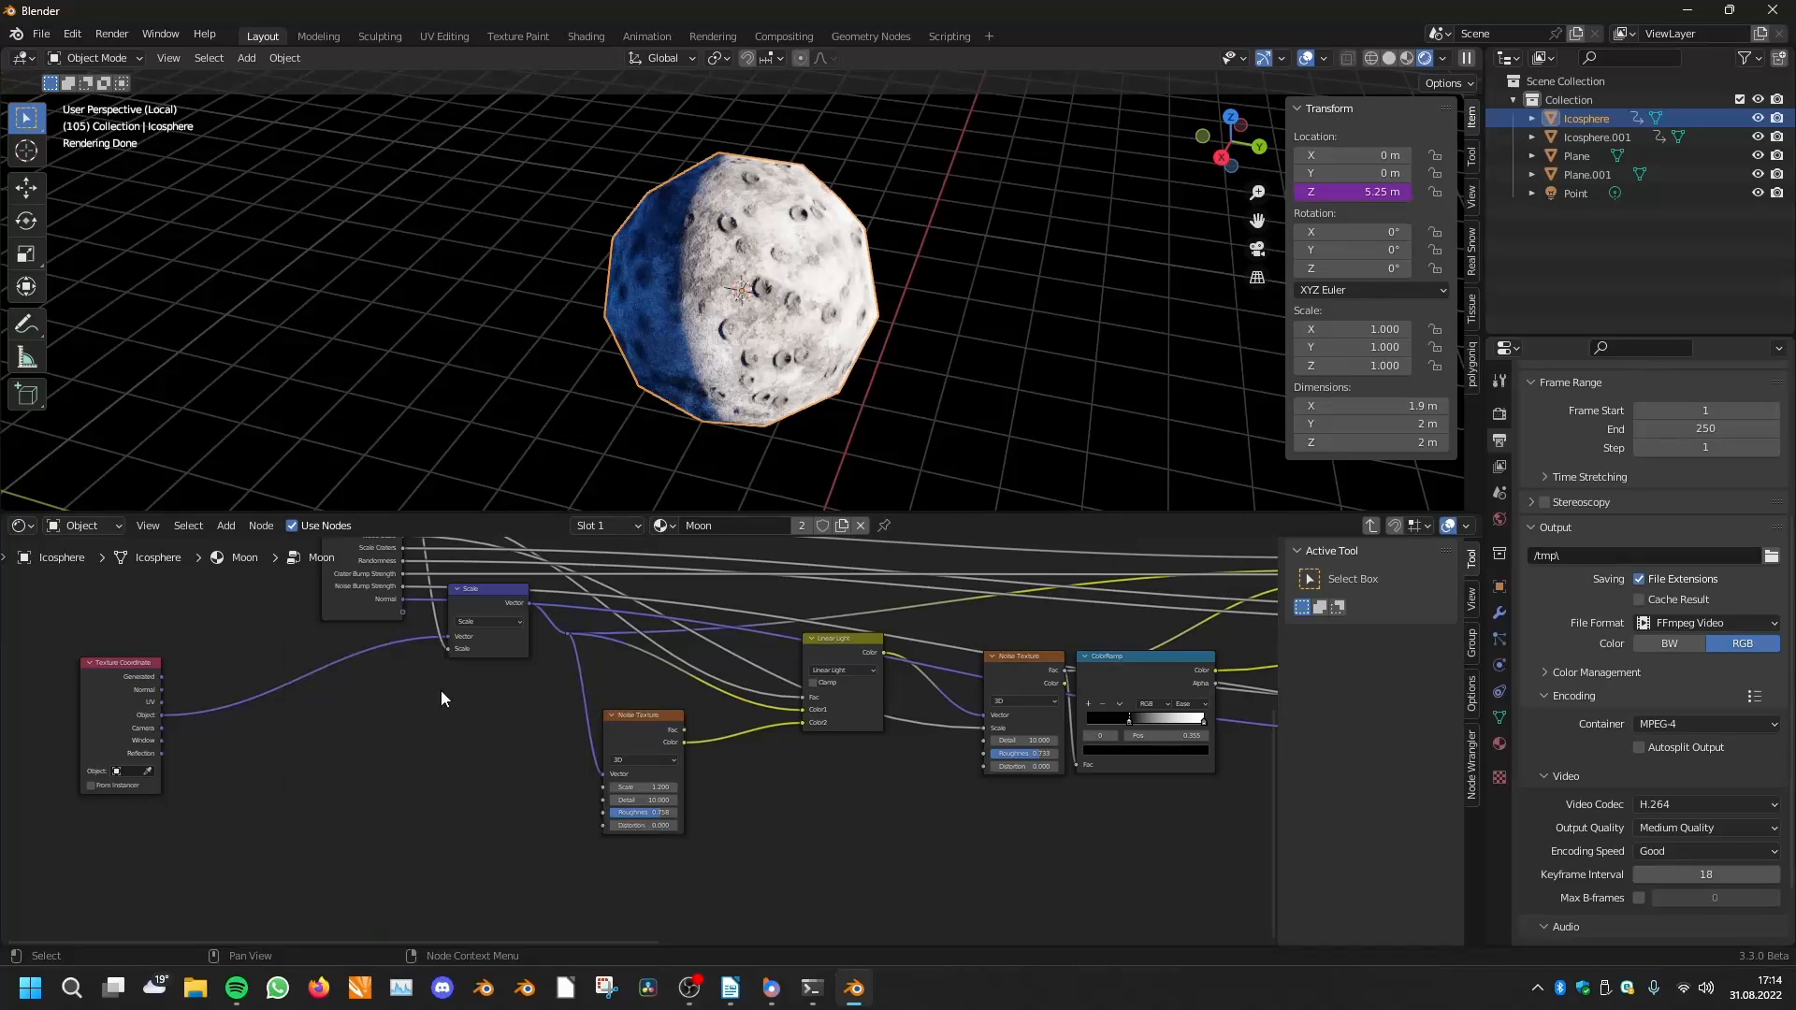
{"action": "scroll", "scroll_direction": "down", "scroll_amount": 3}
{"action": "type", "text": "mi"}
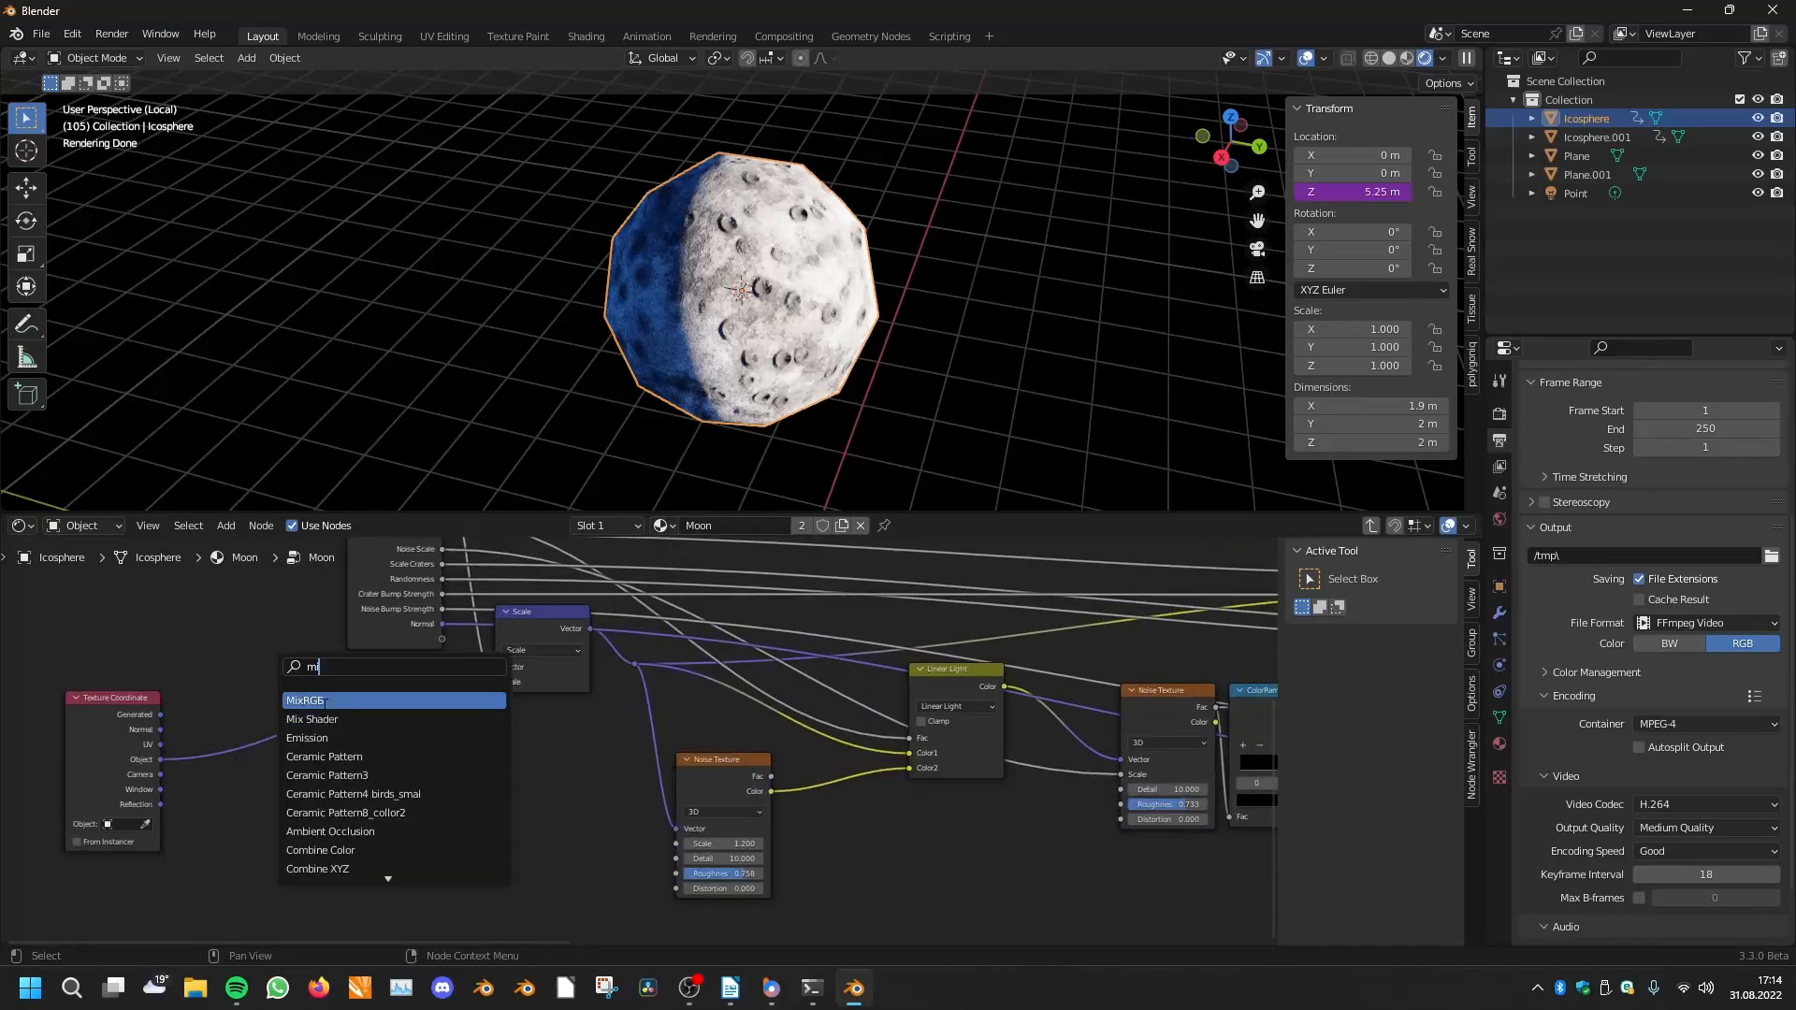
{"action": "left_click", "coordinate": [306, 700]}
{"action": "type", "text": "whi"}
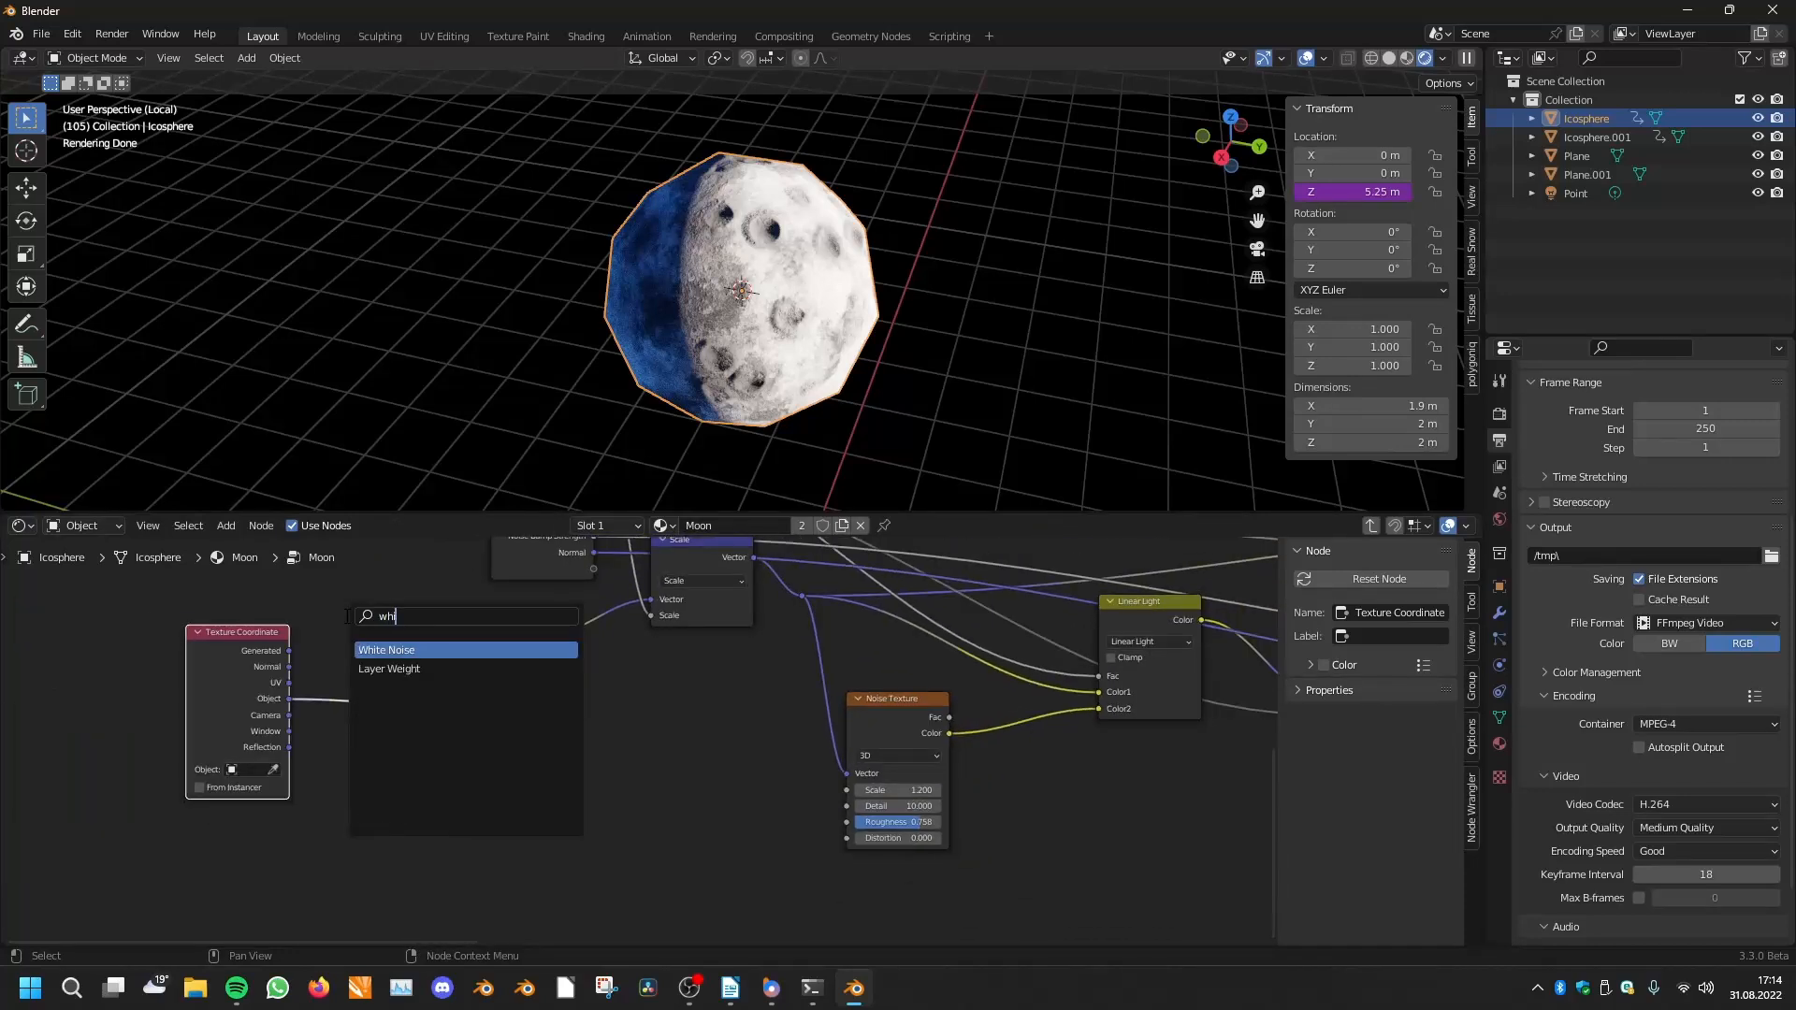
Add a White Noise texture, change its blend mode, then box-select the nodes for deletion
{"action": "left_click", "coordinate": [387, 649]}
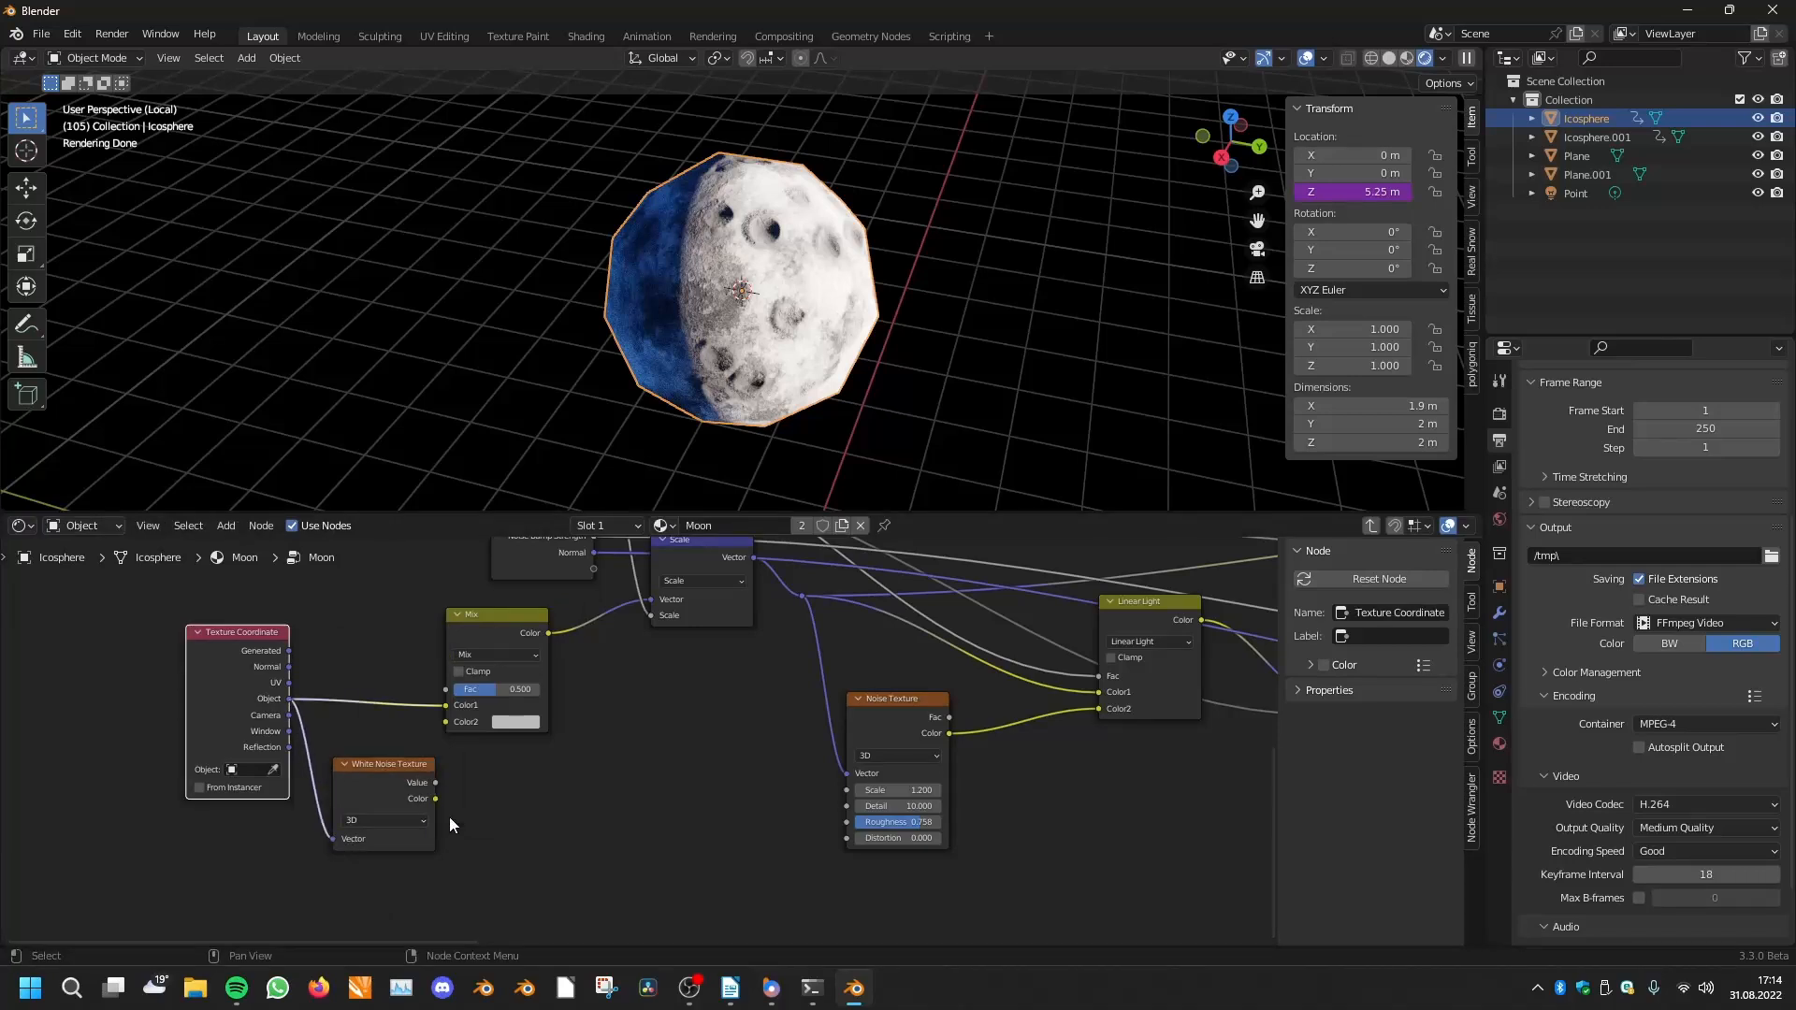
{"action": "left_click", "coordinate": [496, 655]}
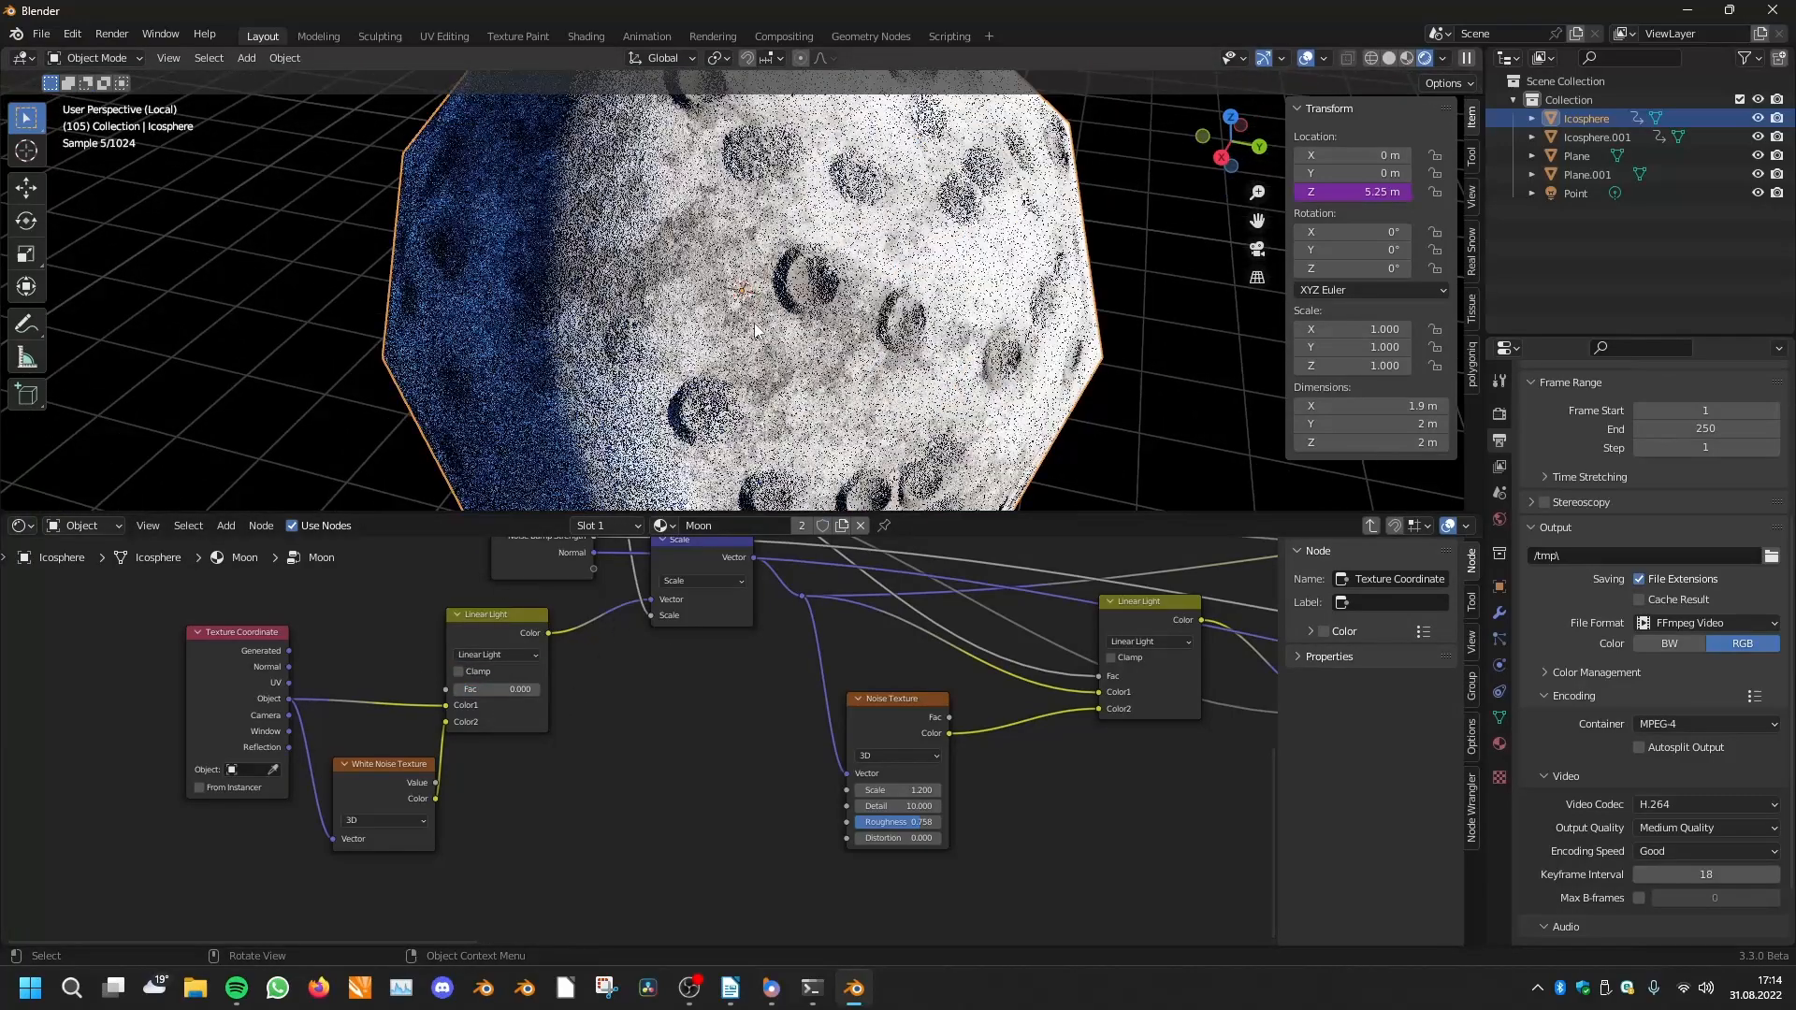
{"action": "left_click_drag", "start_coordinate": [496, 688], "coordinate": [500, 689]}
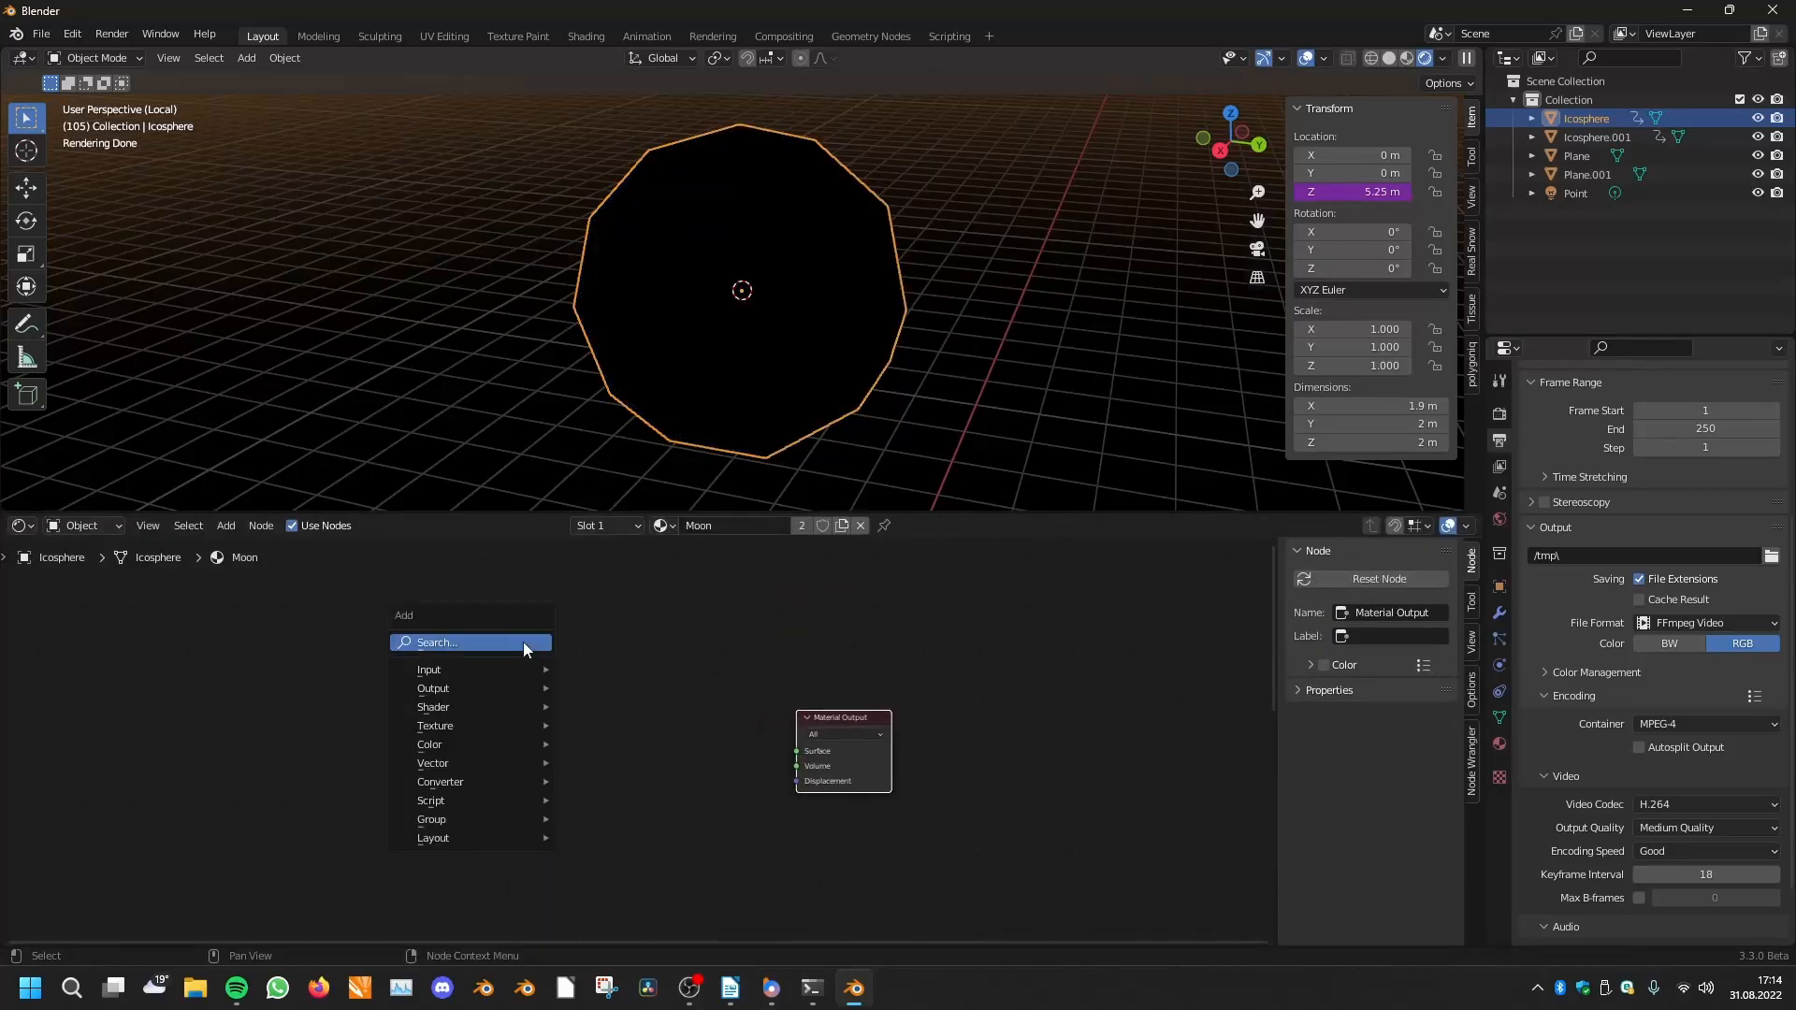
Add a Noise Texture and a ColorRamp node for the black-white cloud pattern
{"action": "type", "text": "noi"}
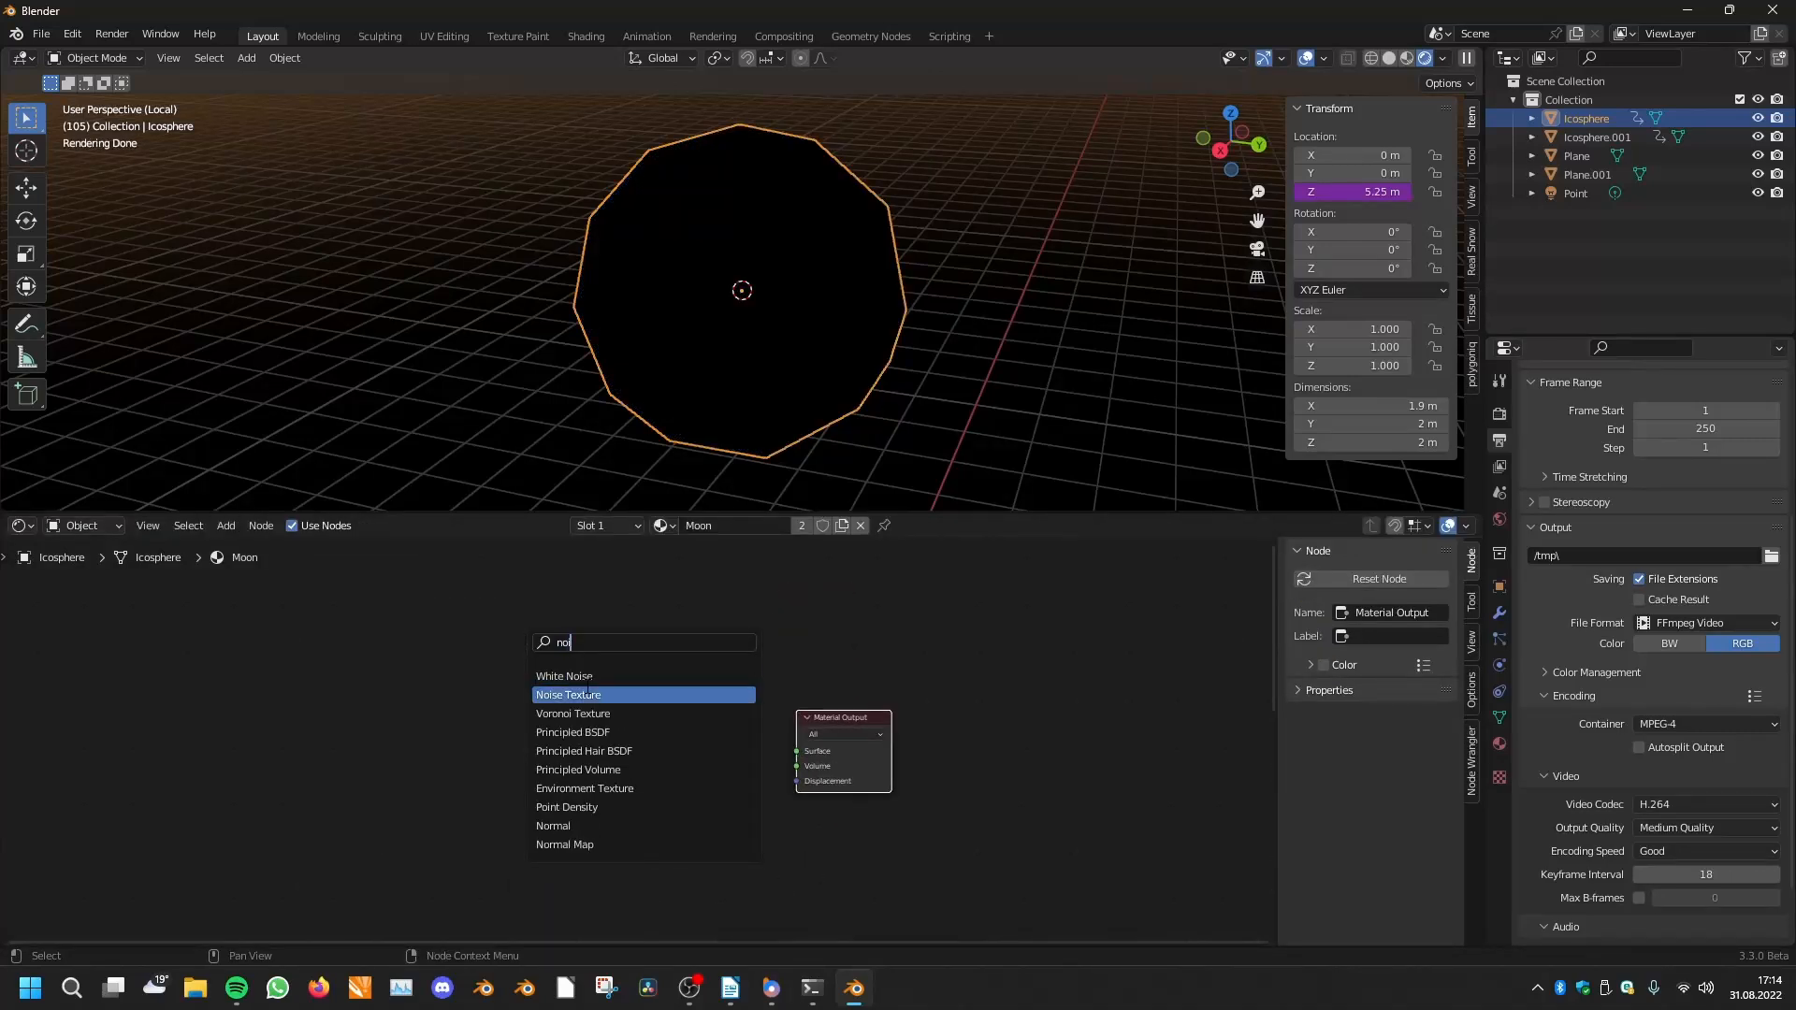
{"action": "left_click", "coordinate": [567, 694]}
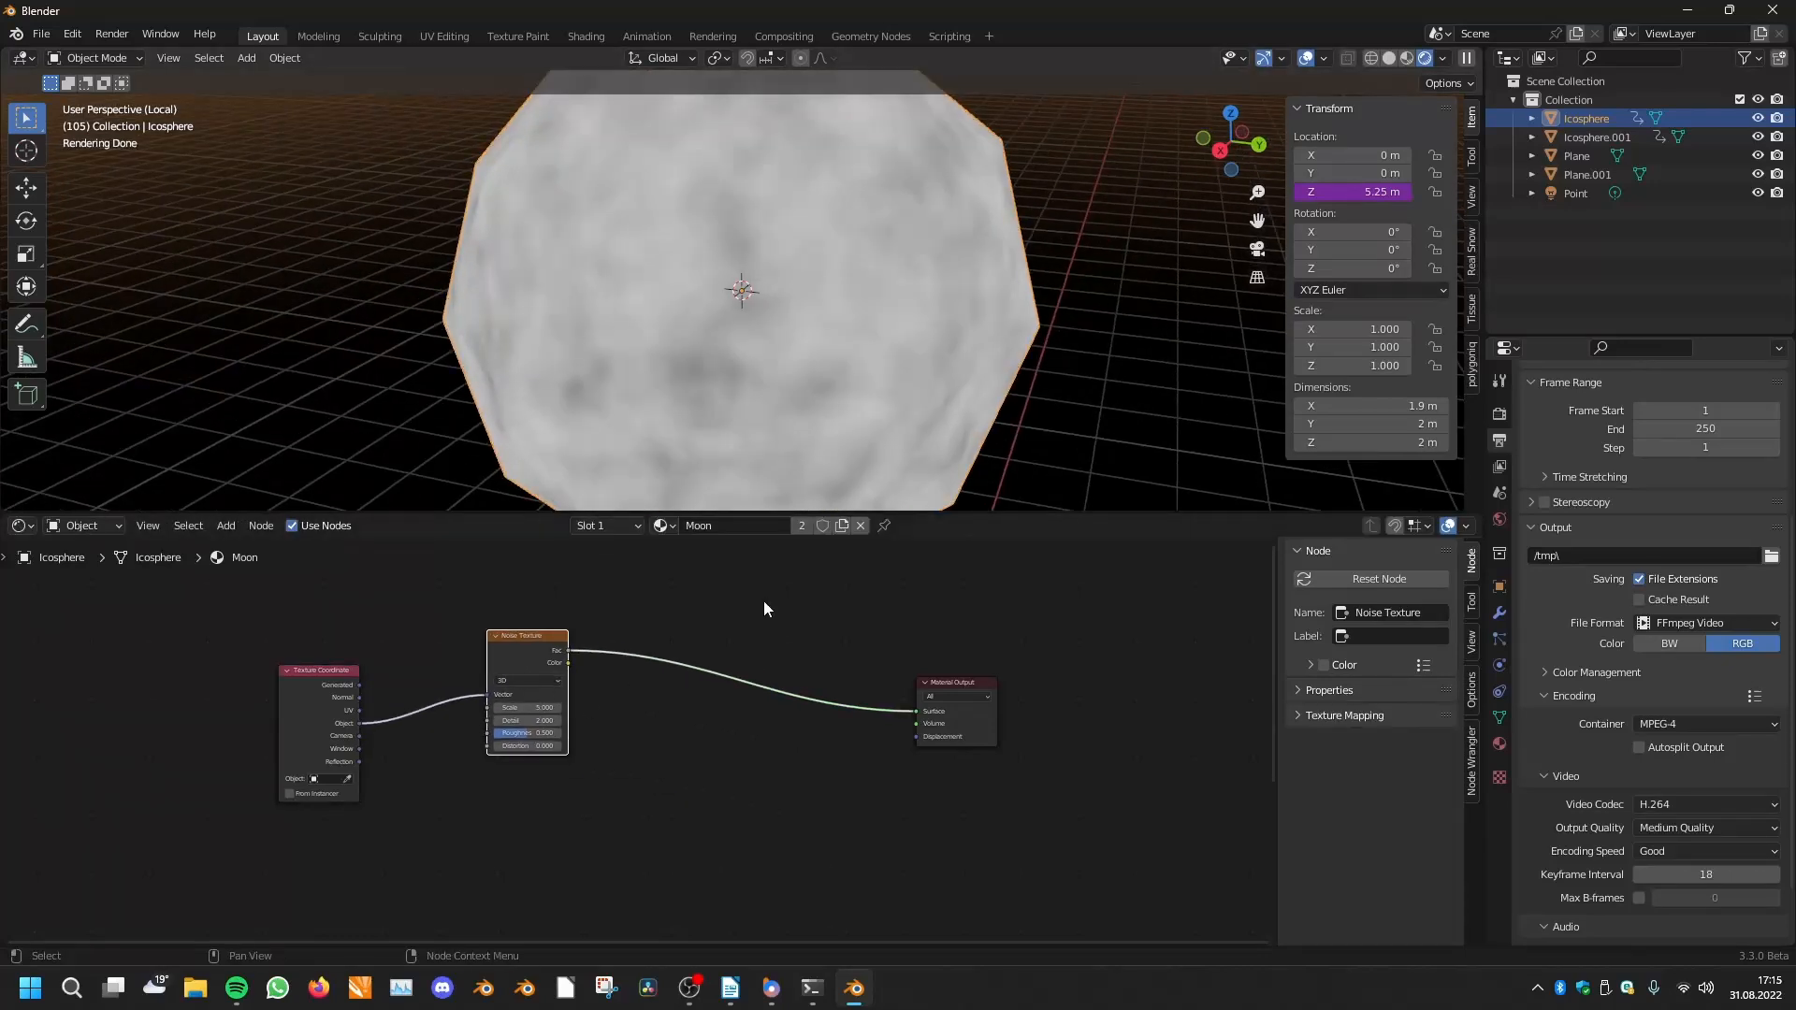
{"action": "type", "text": "colo"}
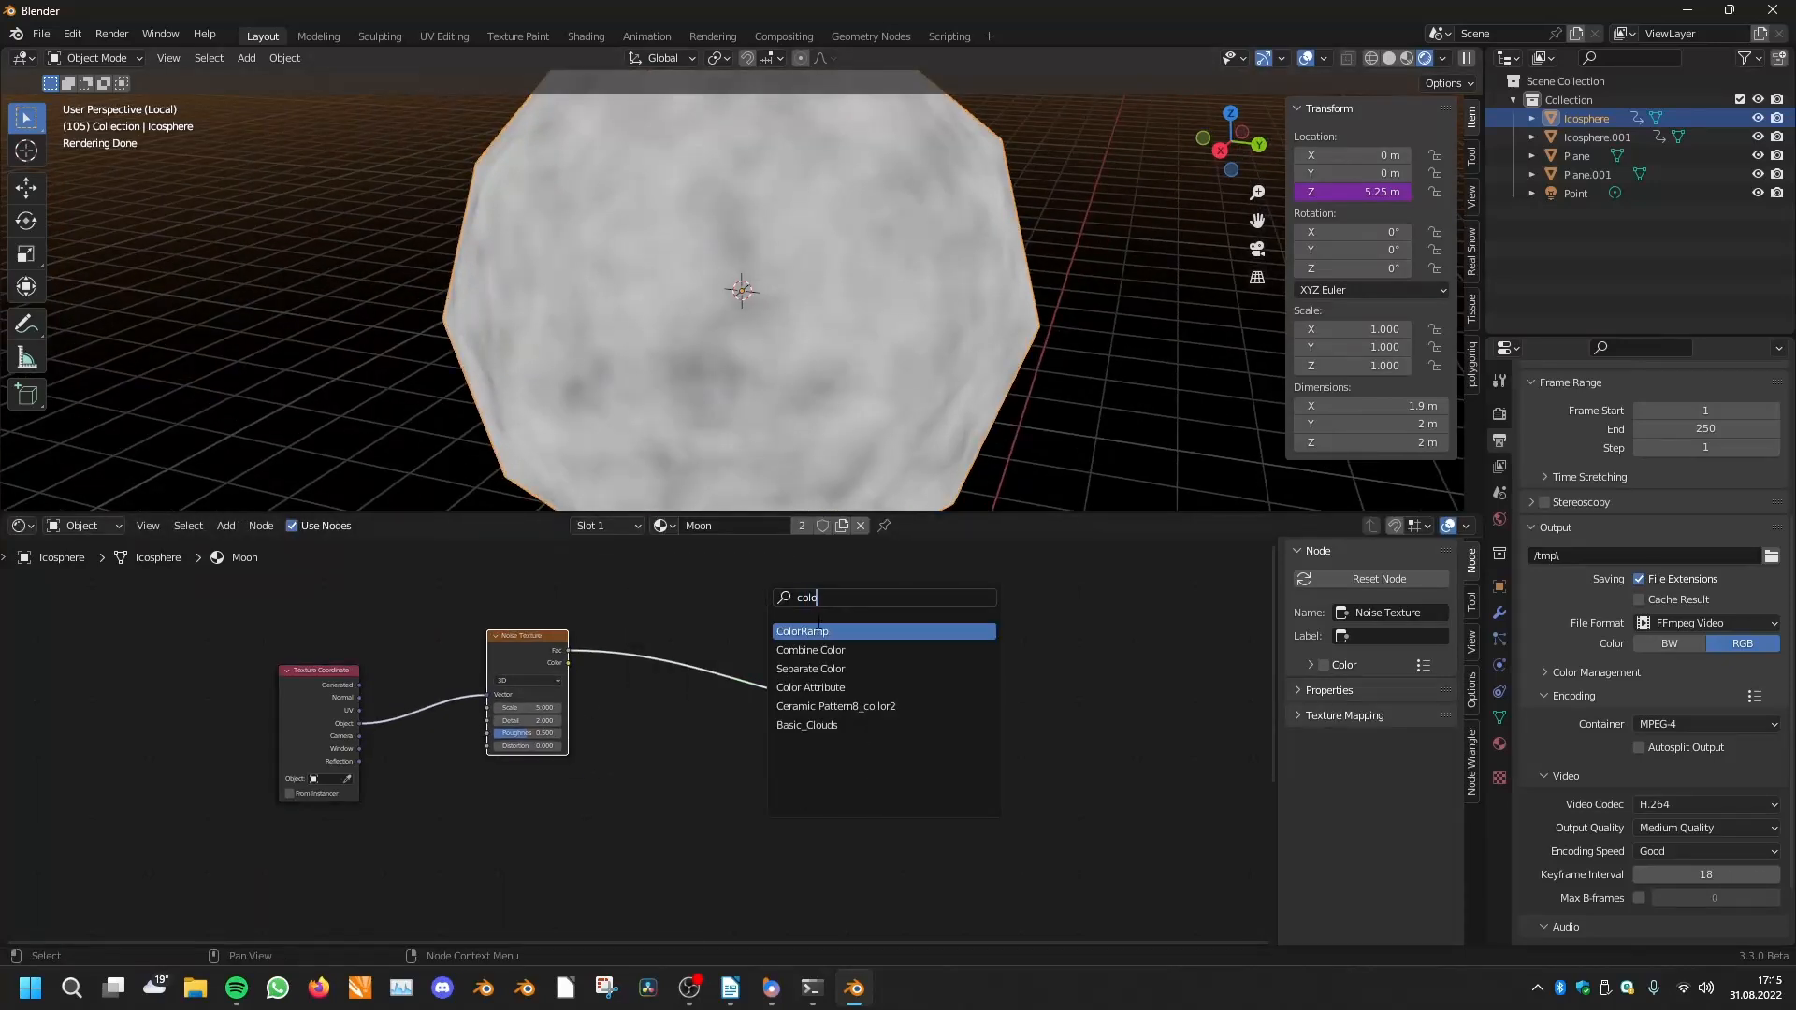
{"action": "left_click", "coordinate": [802, 632]}
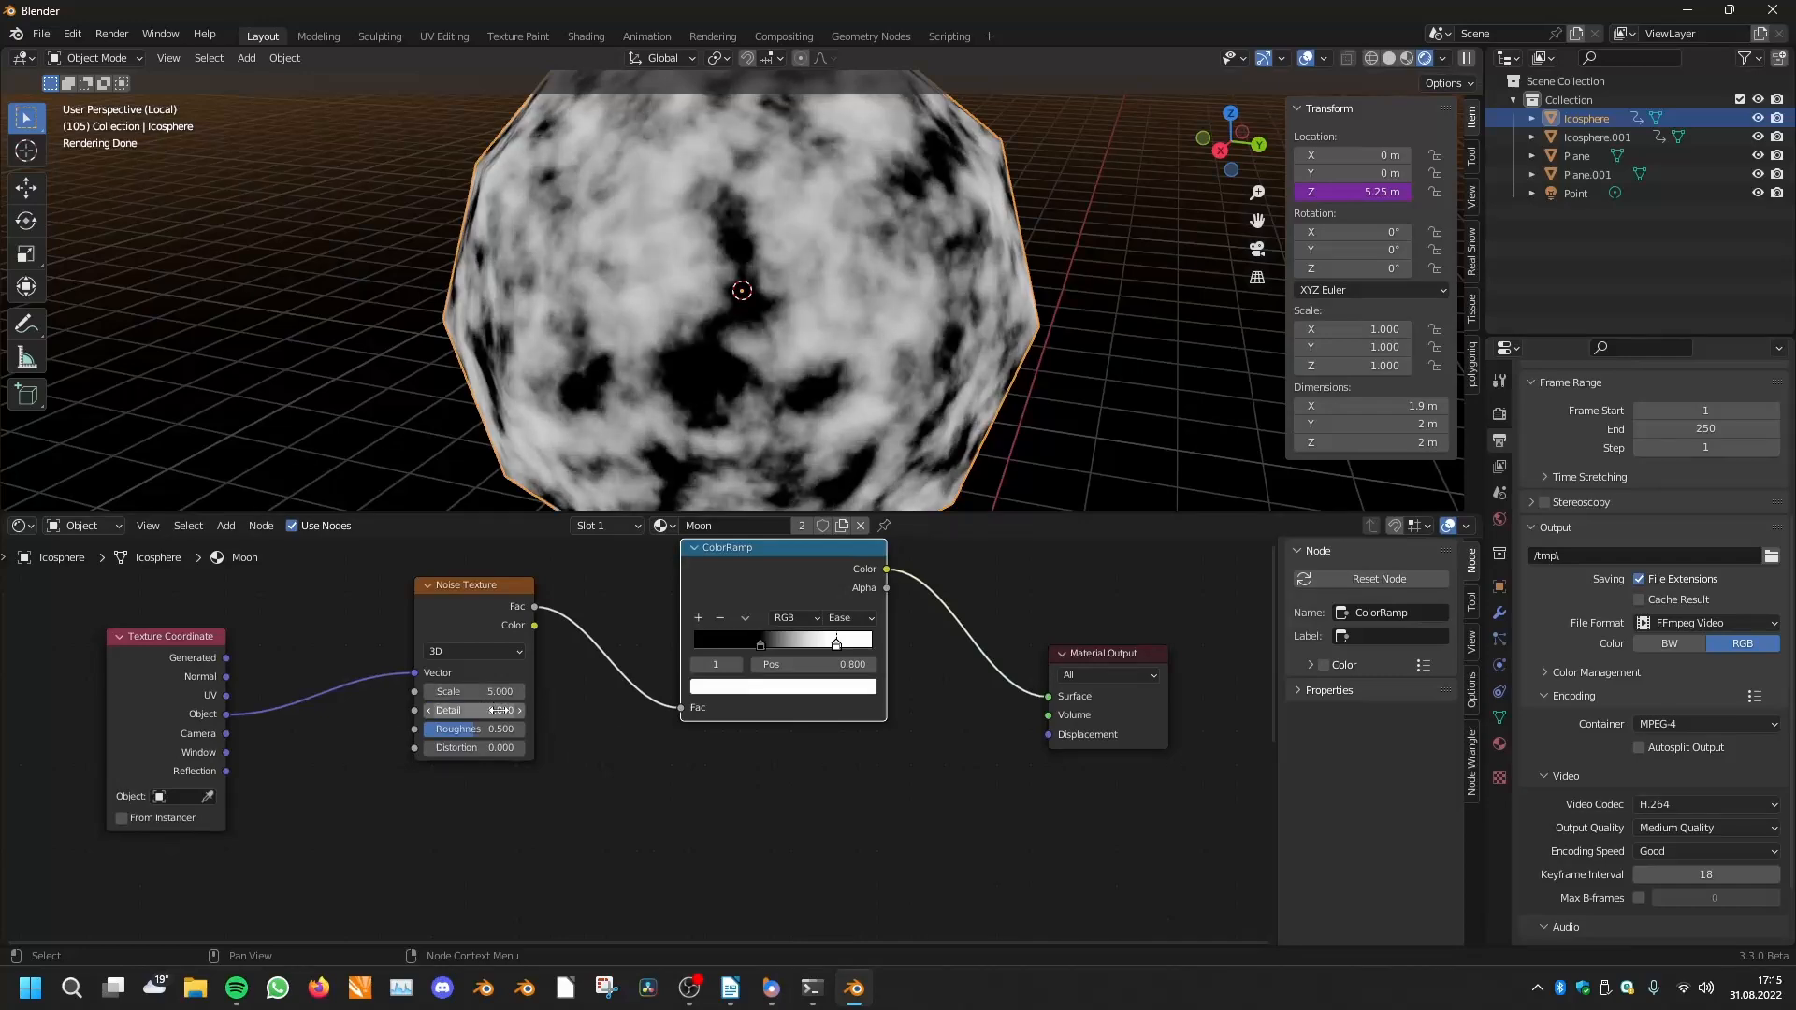
Increase the noise detail and add a White Noise texture to mix into its coordinates
{"action": "left_click", "coordinate": [471, 709]}
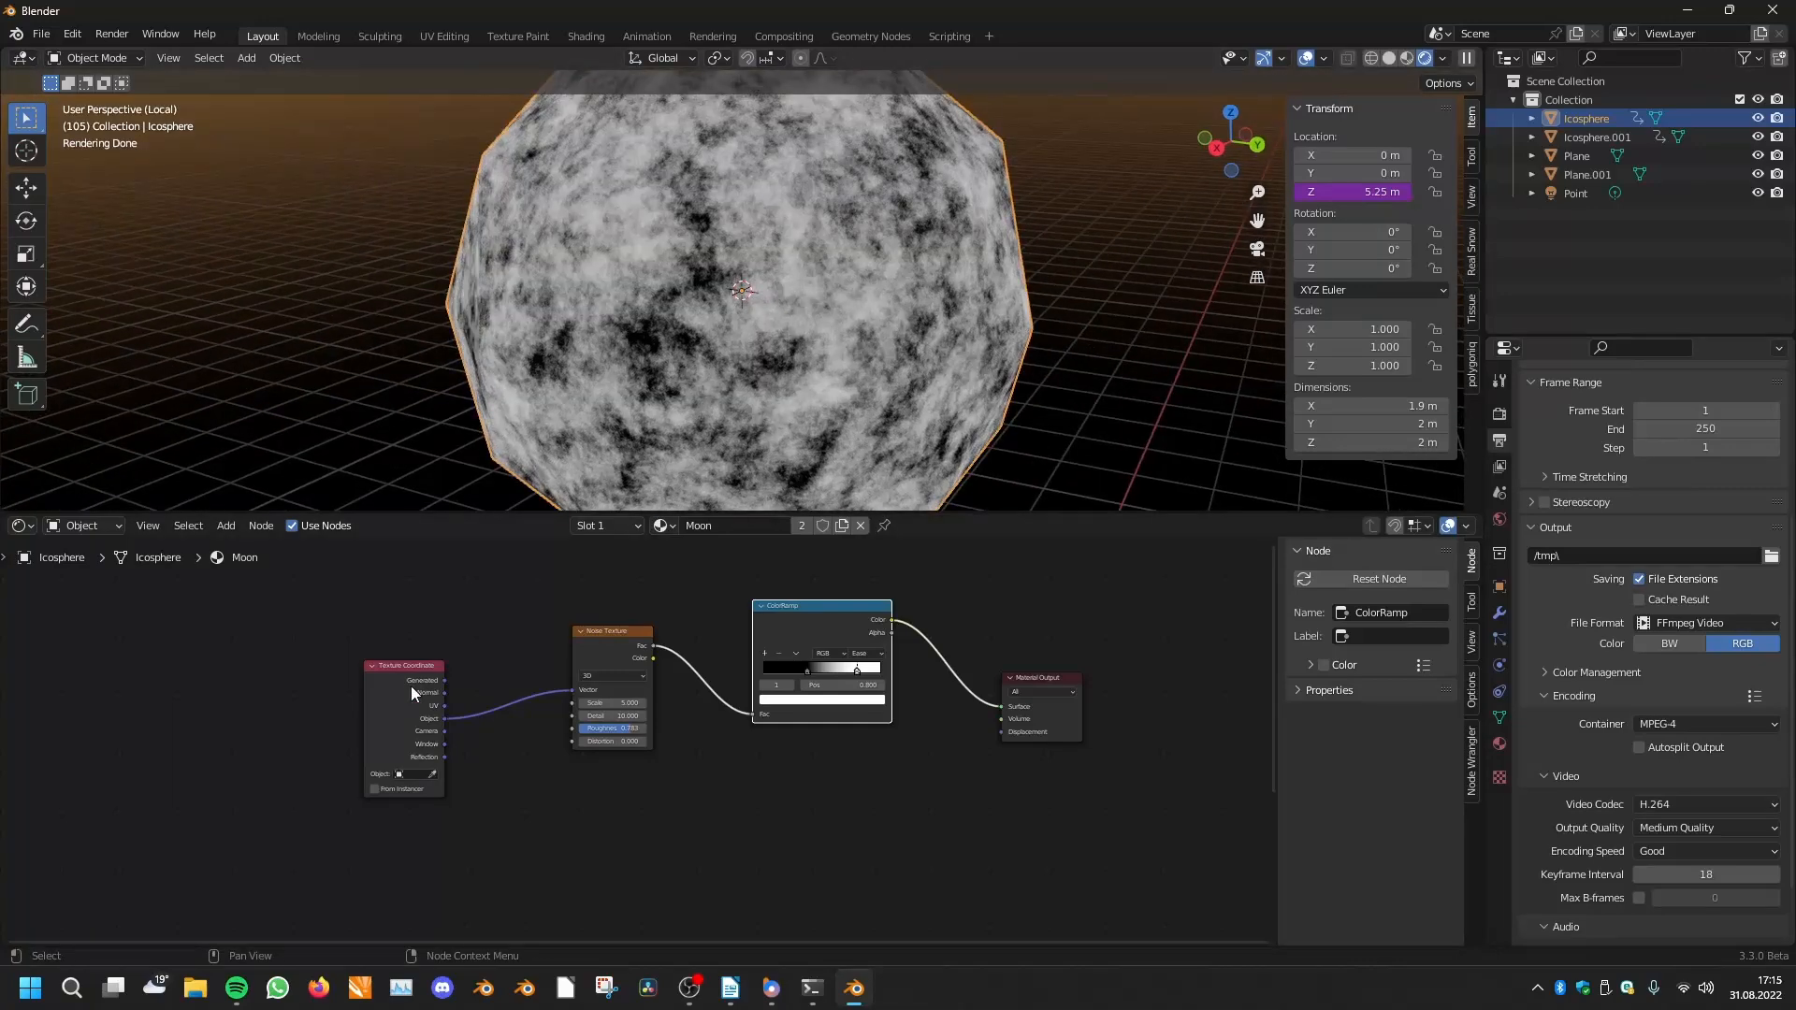
{"action": "type", "text": "m"}
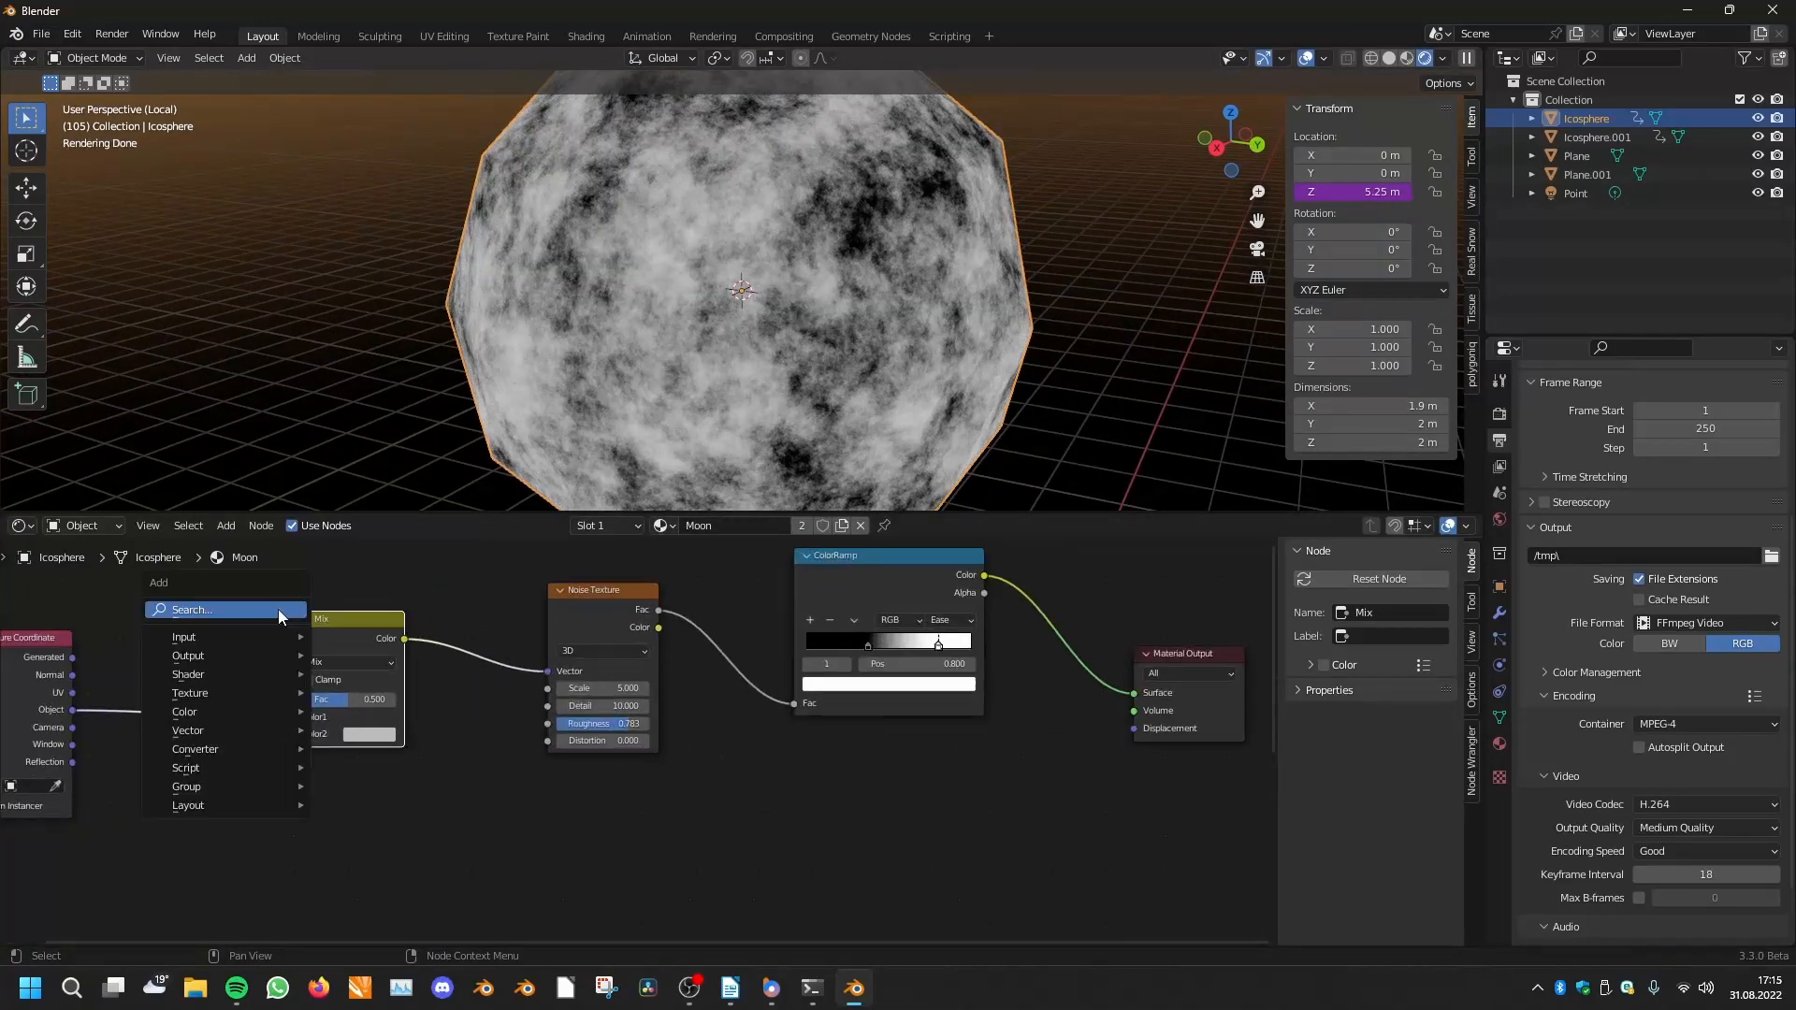
{"action": "type", "text": "whit"}
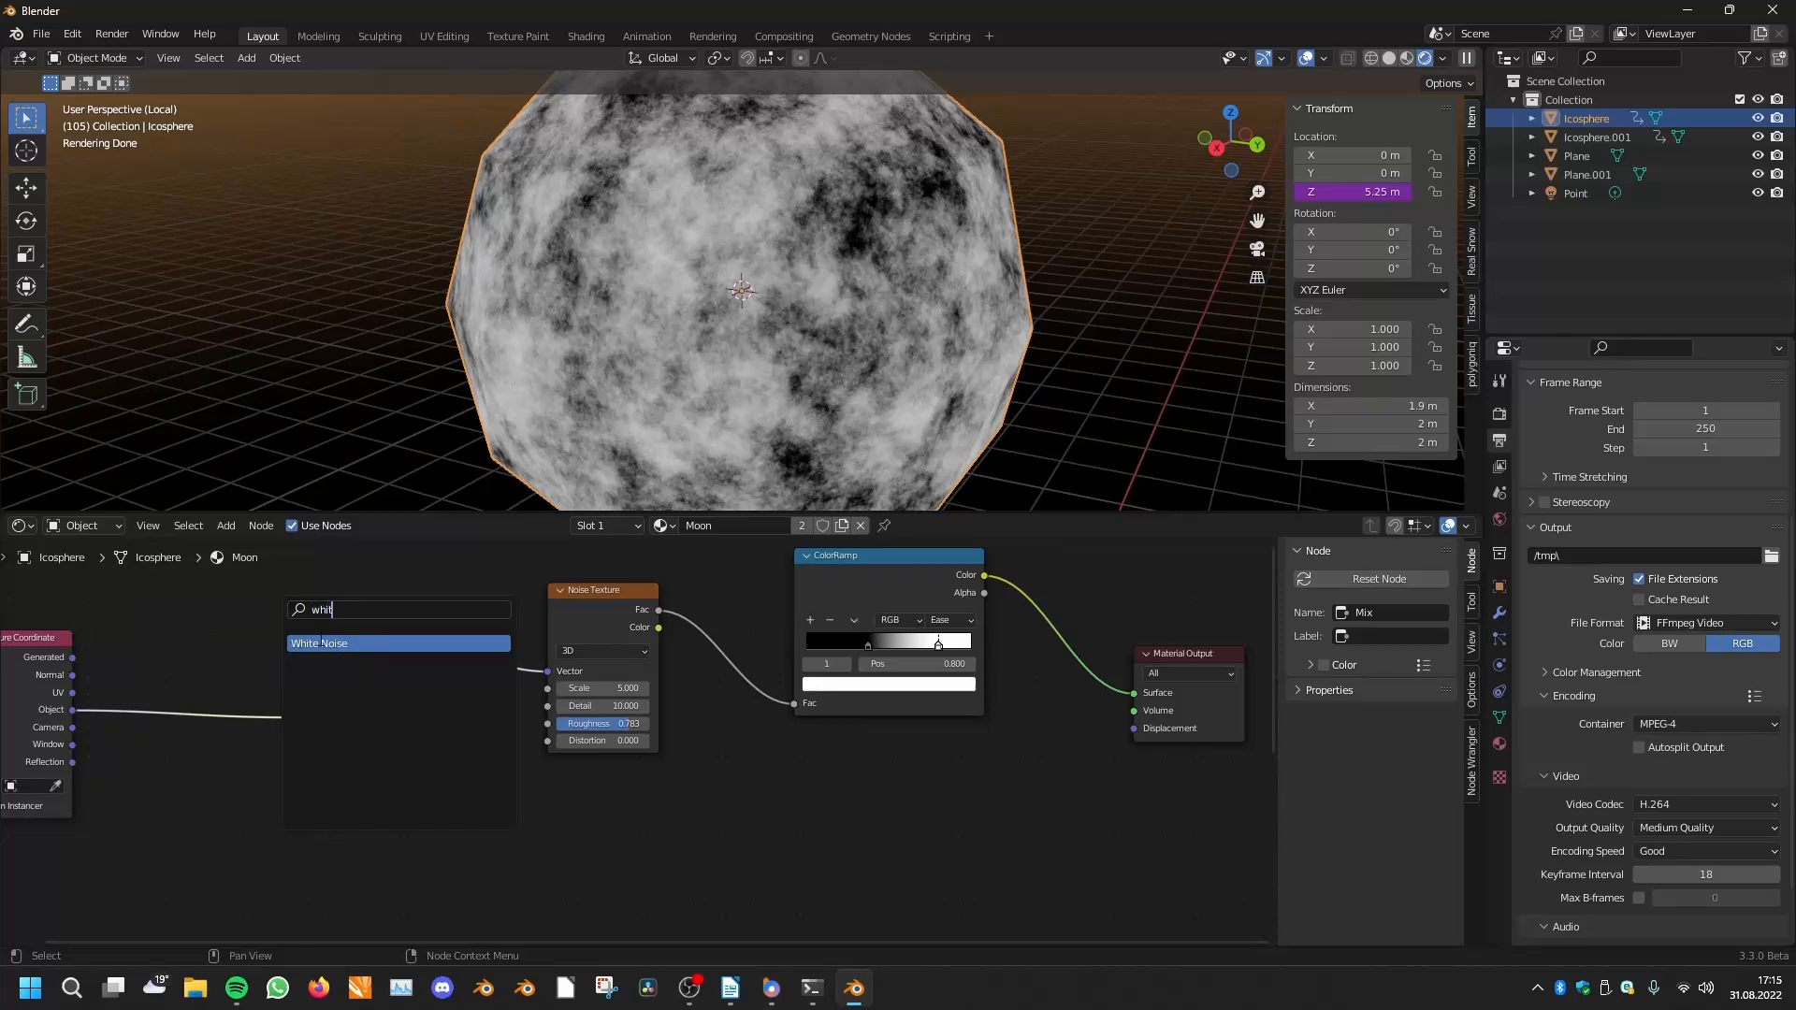
{"action": "left_click", "coordinate": [321, 643]}
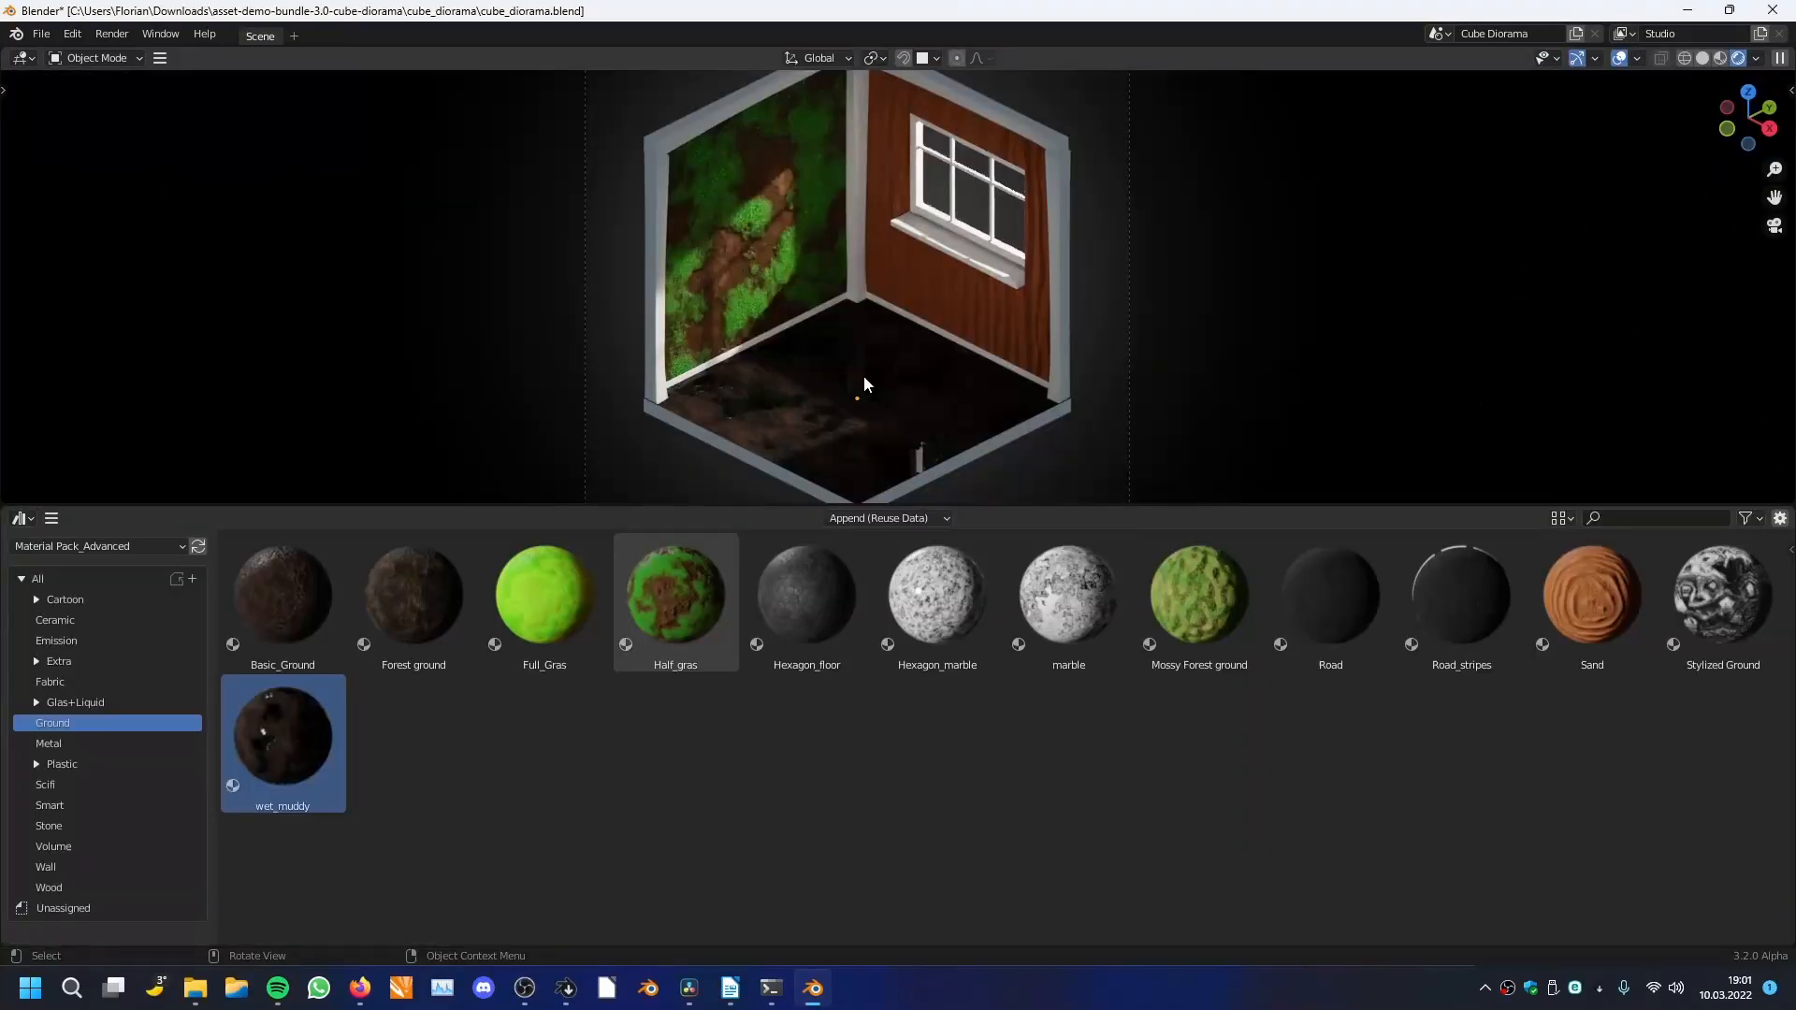
Drop Full_Gras then Road_stripes onto the left wall and Forest ground onto the floor
{"action": "left_click", "coordinate": [544, 596]}
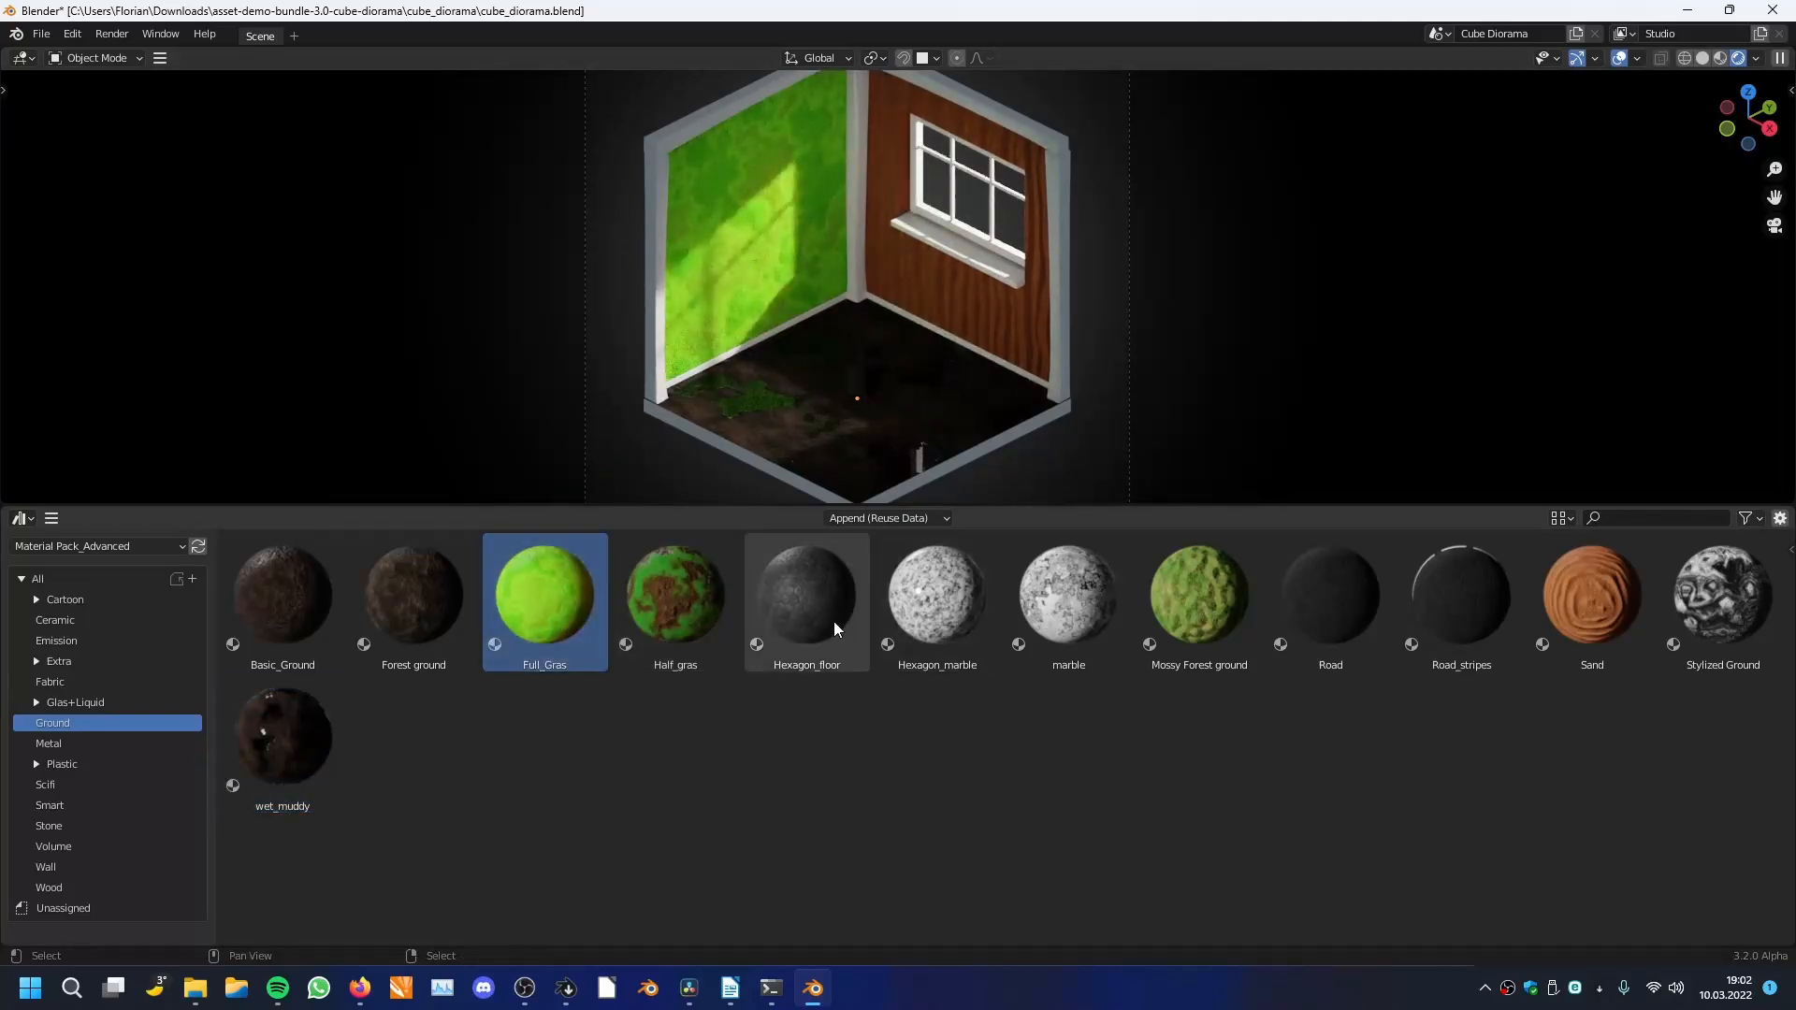
{"action": "left_click", "coordinate": [1461, 596]}
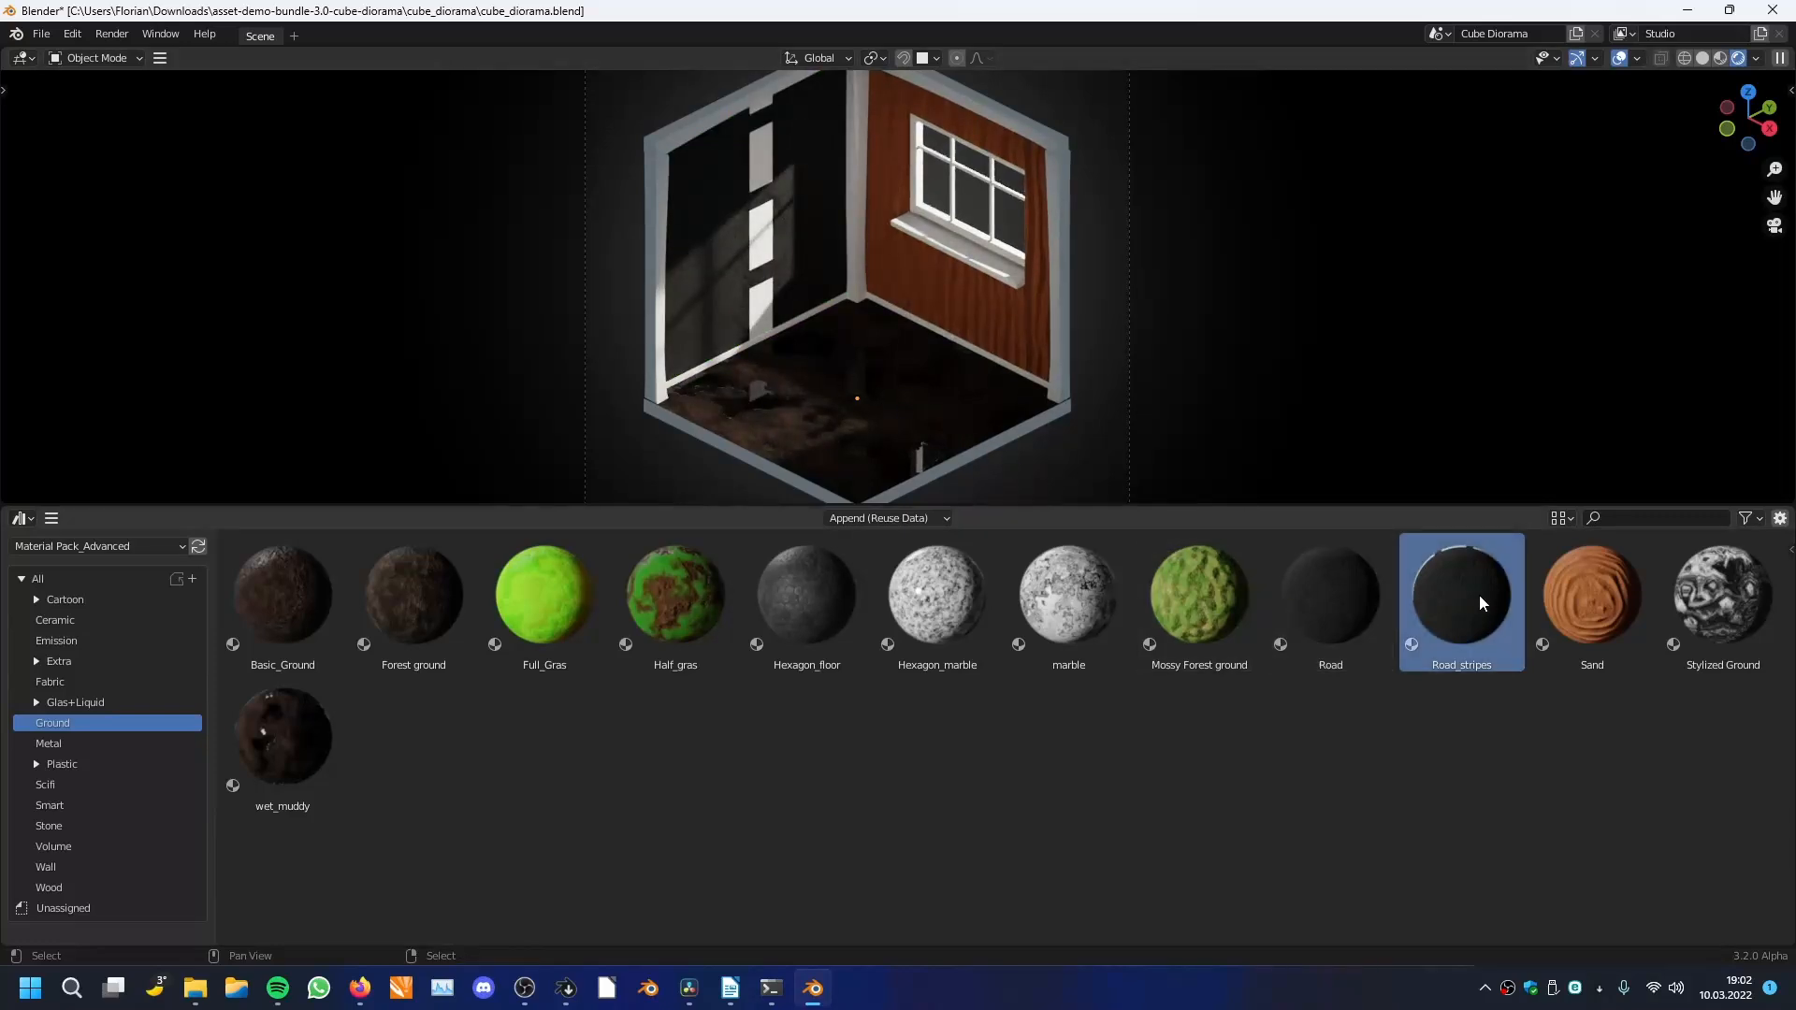
{"action": "mouse_move", "coordinate": [282, 596]}
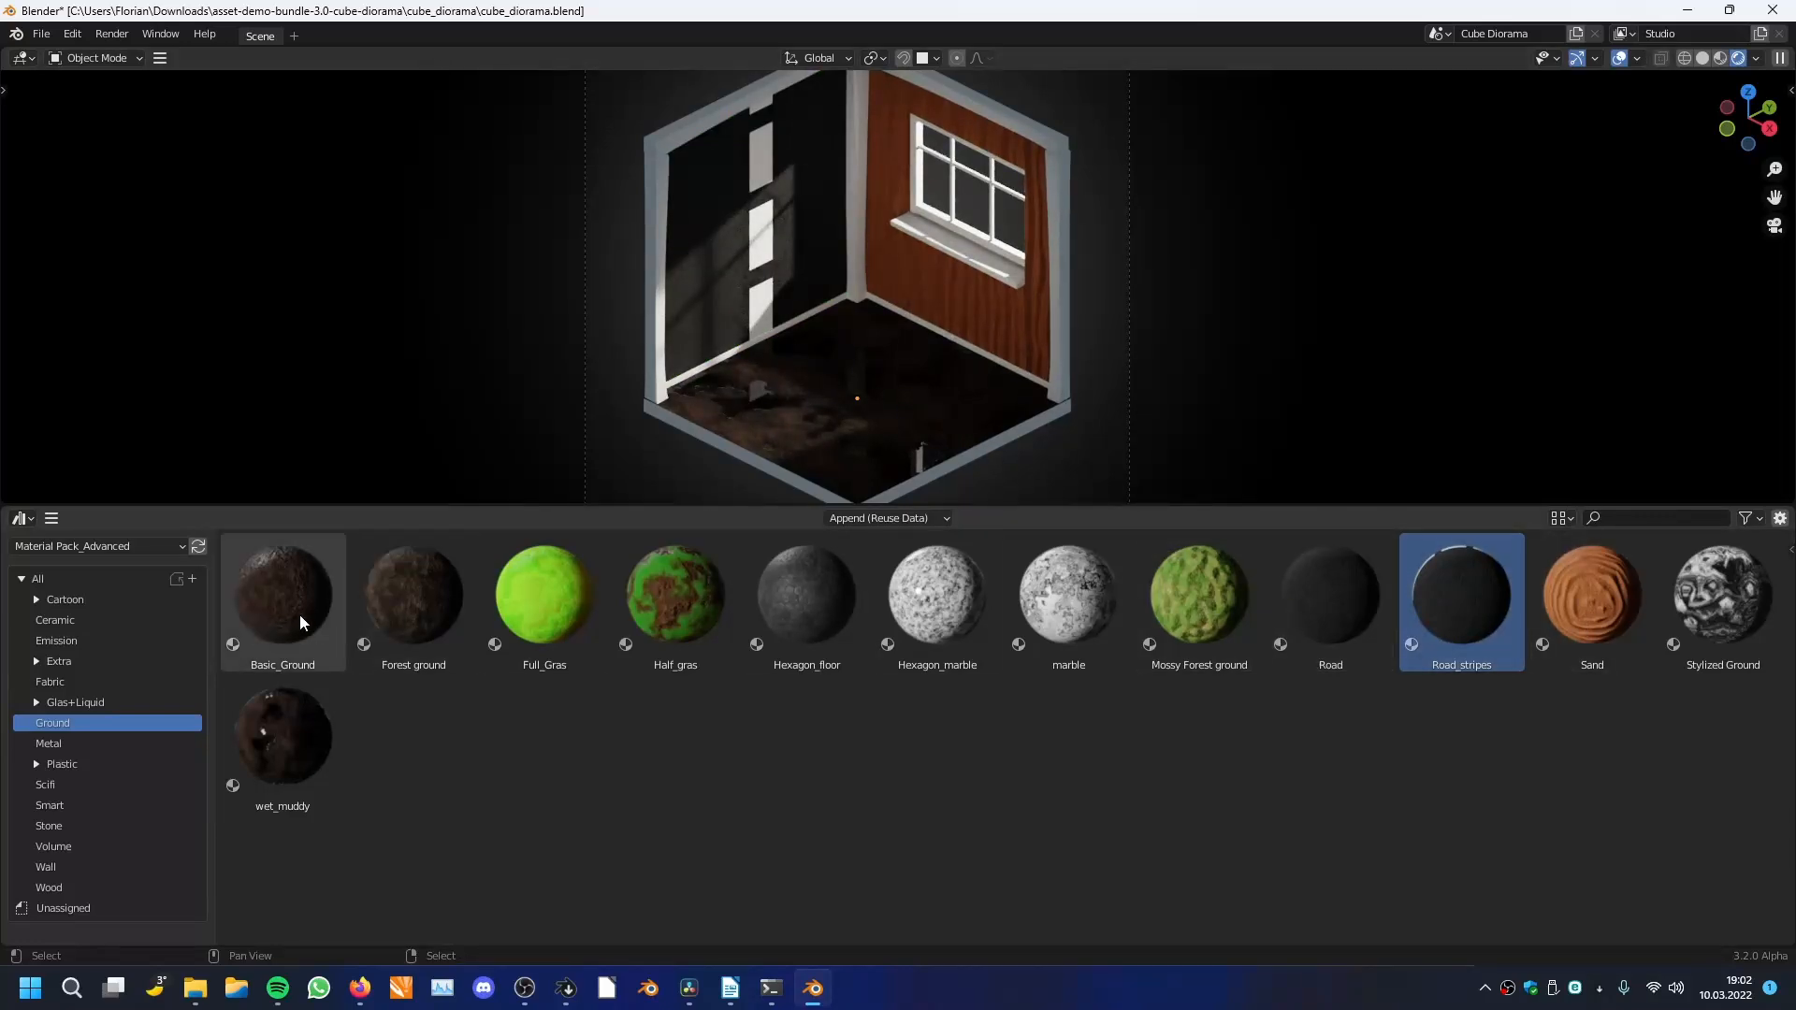
{"action": "left_click", "coordinate": [413, 591]}
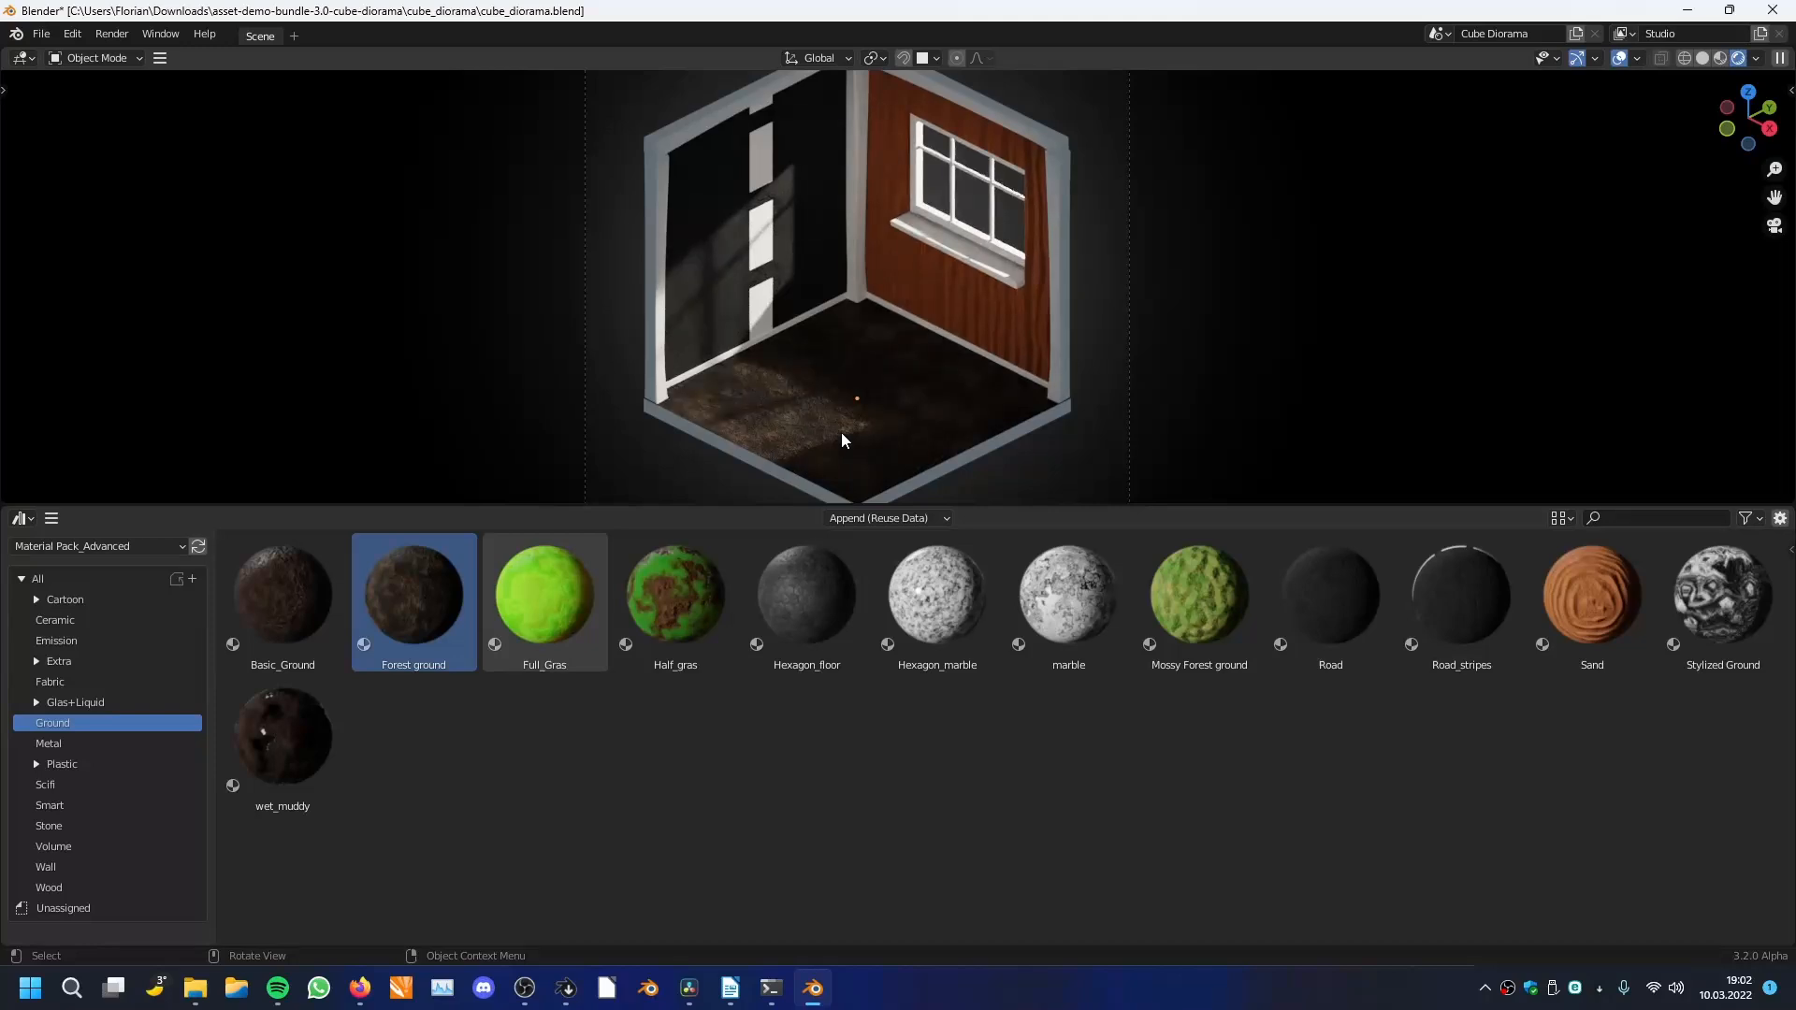